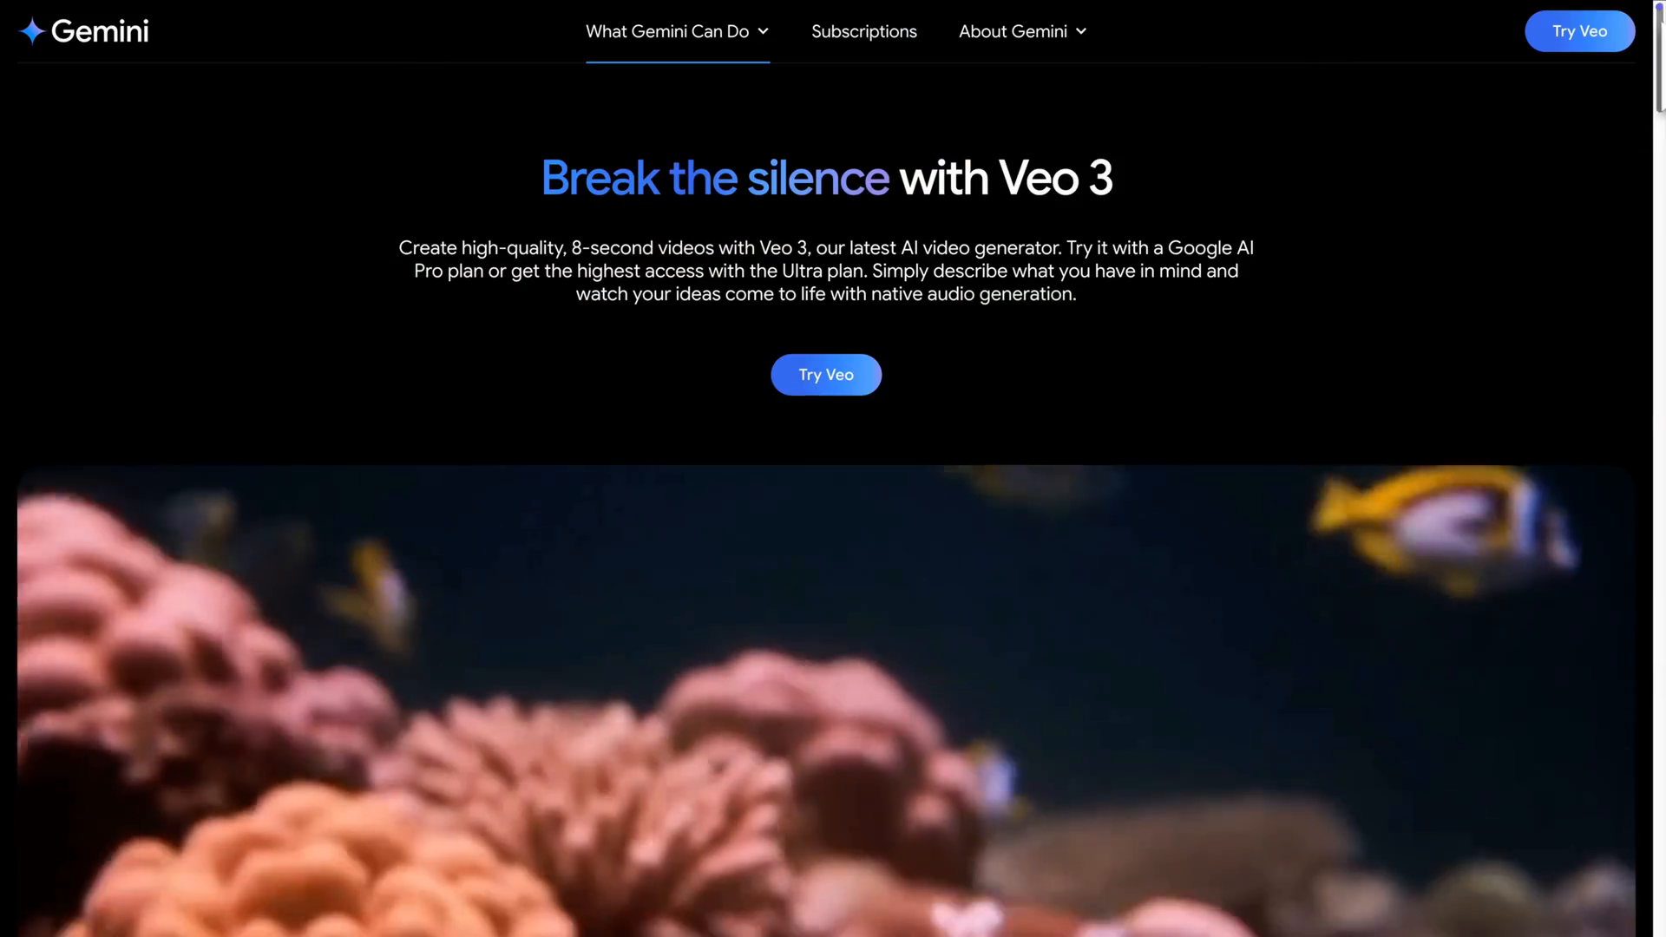
Scroll the Veo 3 page before moving over to the Canva home screen
{"action": "scroll", "scroll_direction": "down", "scroll_amount": 3}
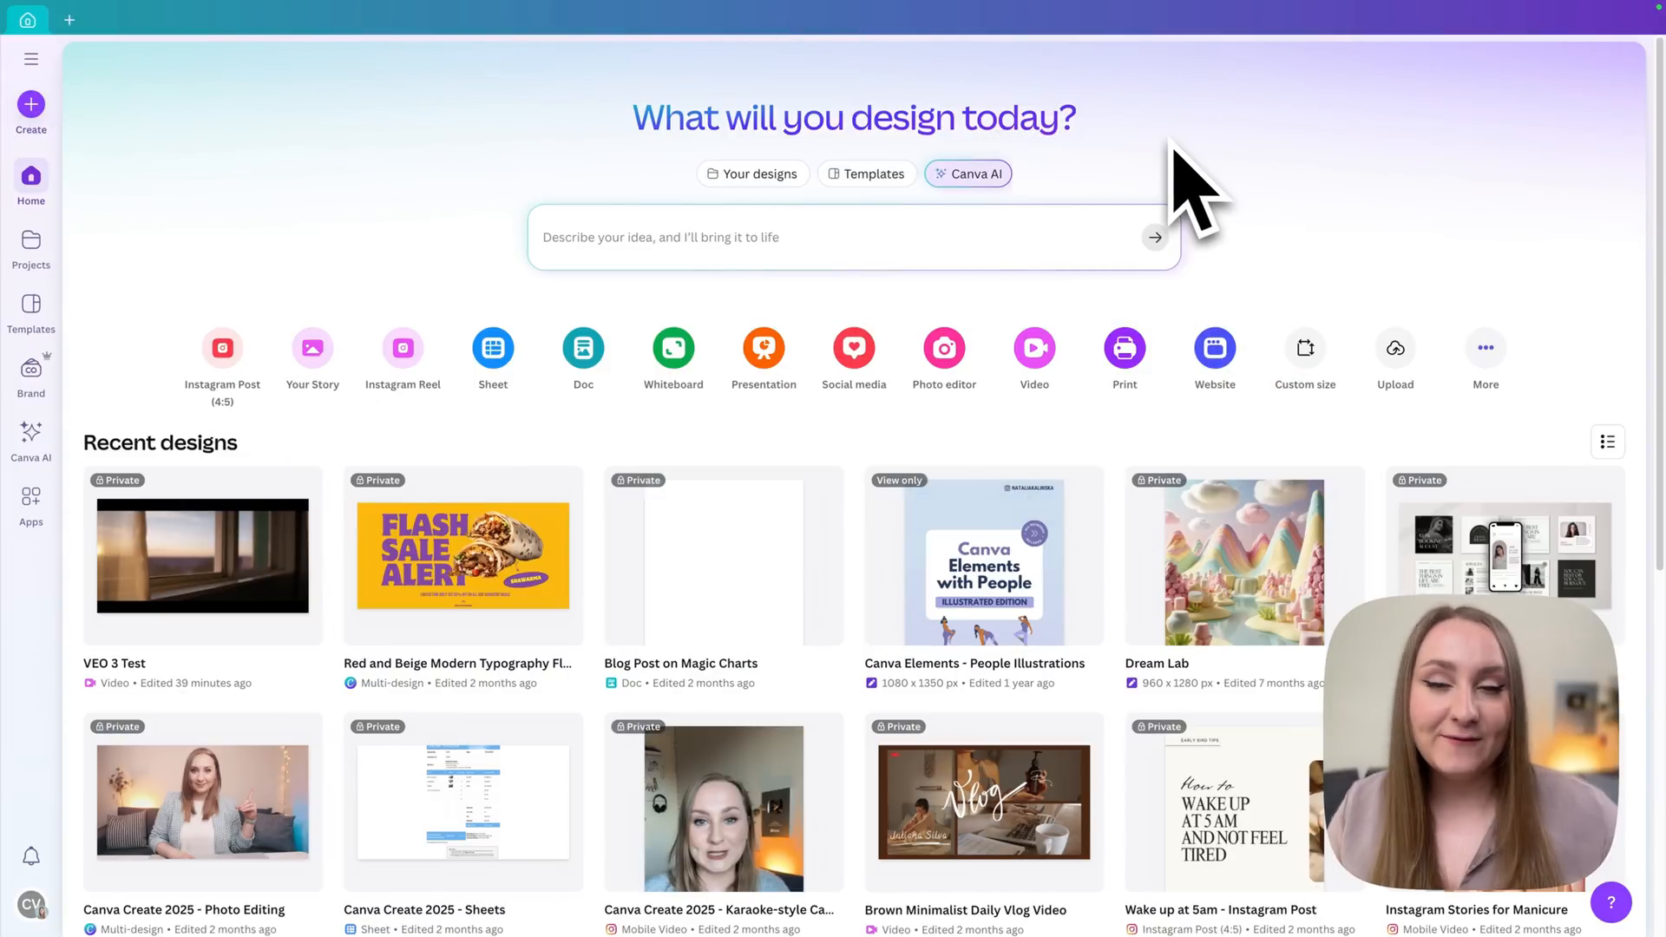
{"action": "mouse_move", "coordinate": [934, 243]}
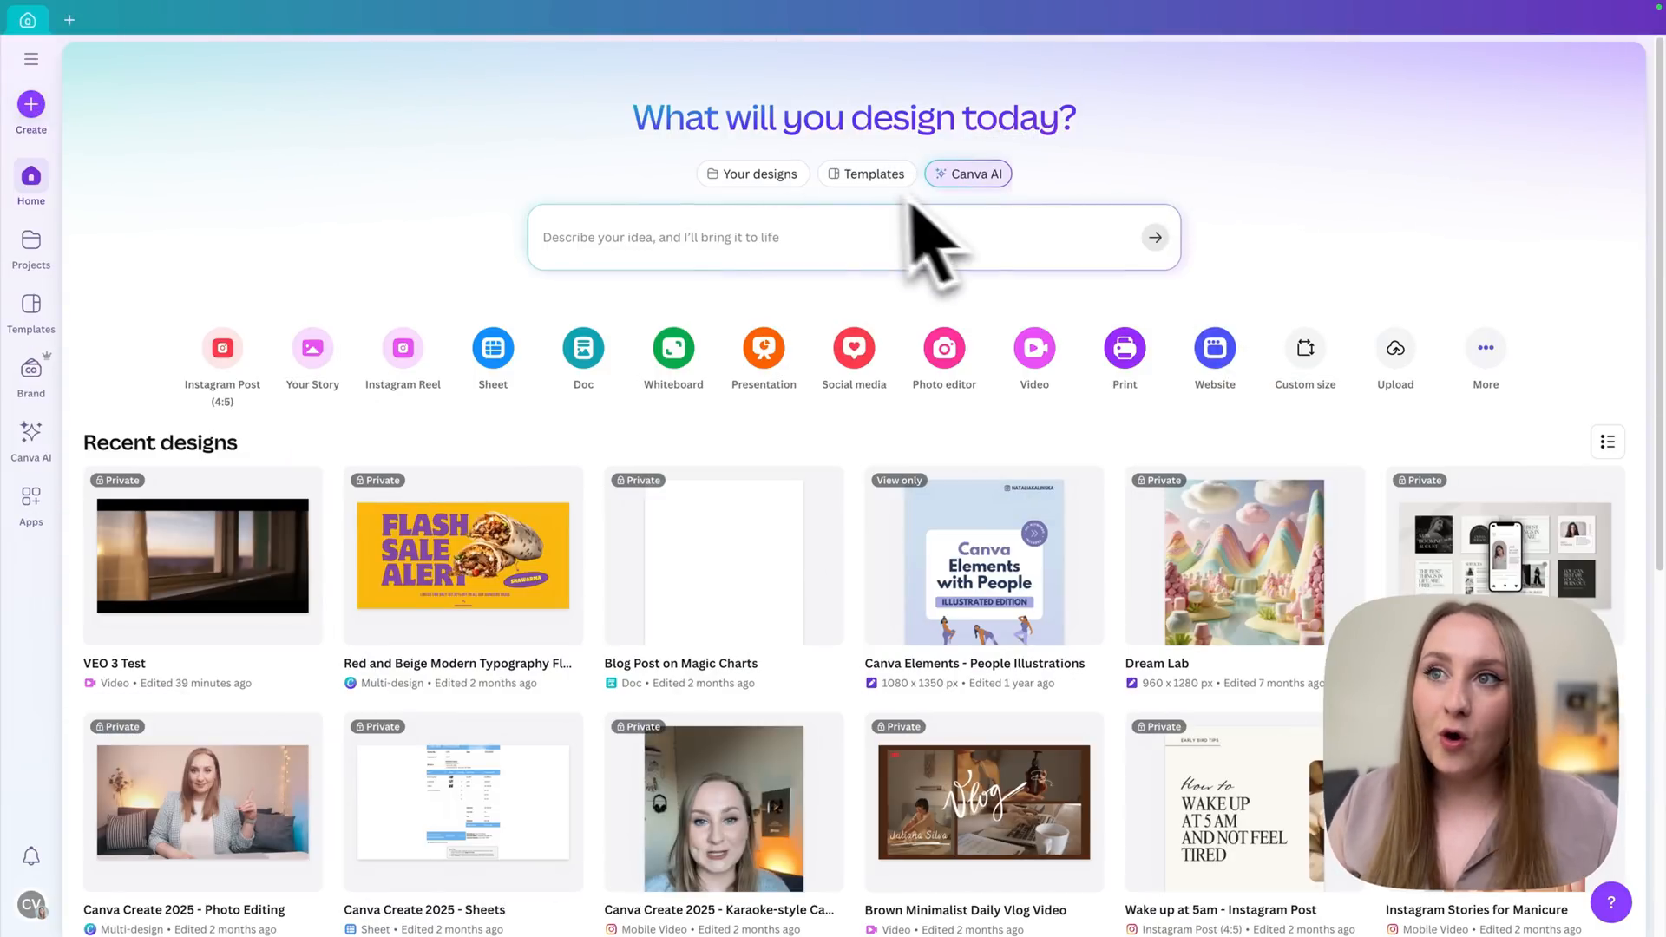
Enter Canva AI mode from the chip above the home search bar
{"action": "left_click", "coordinate": [966, 173]}
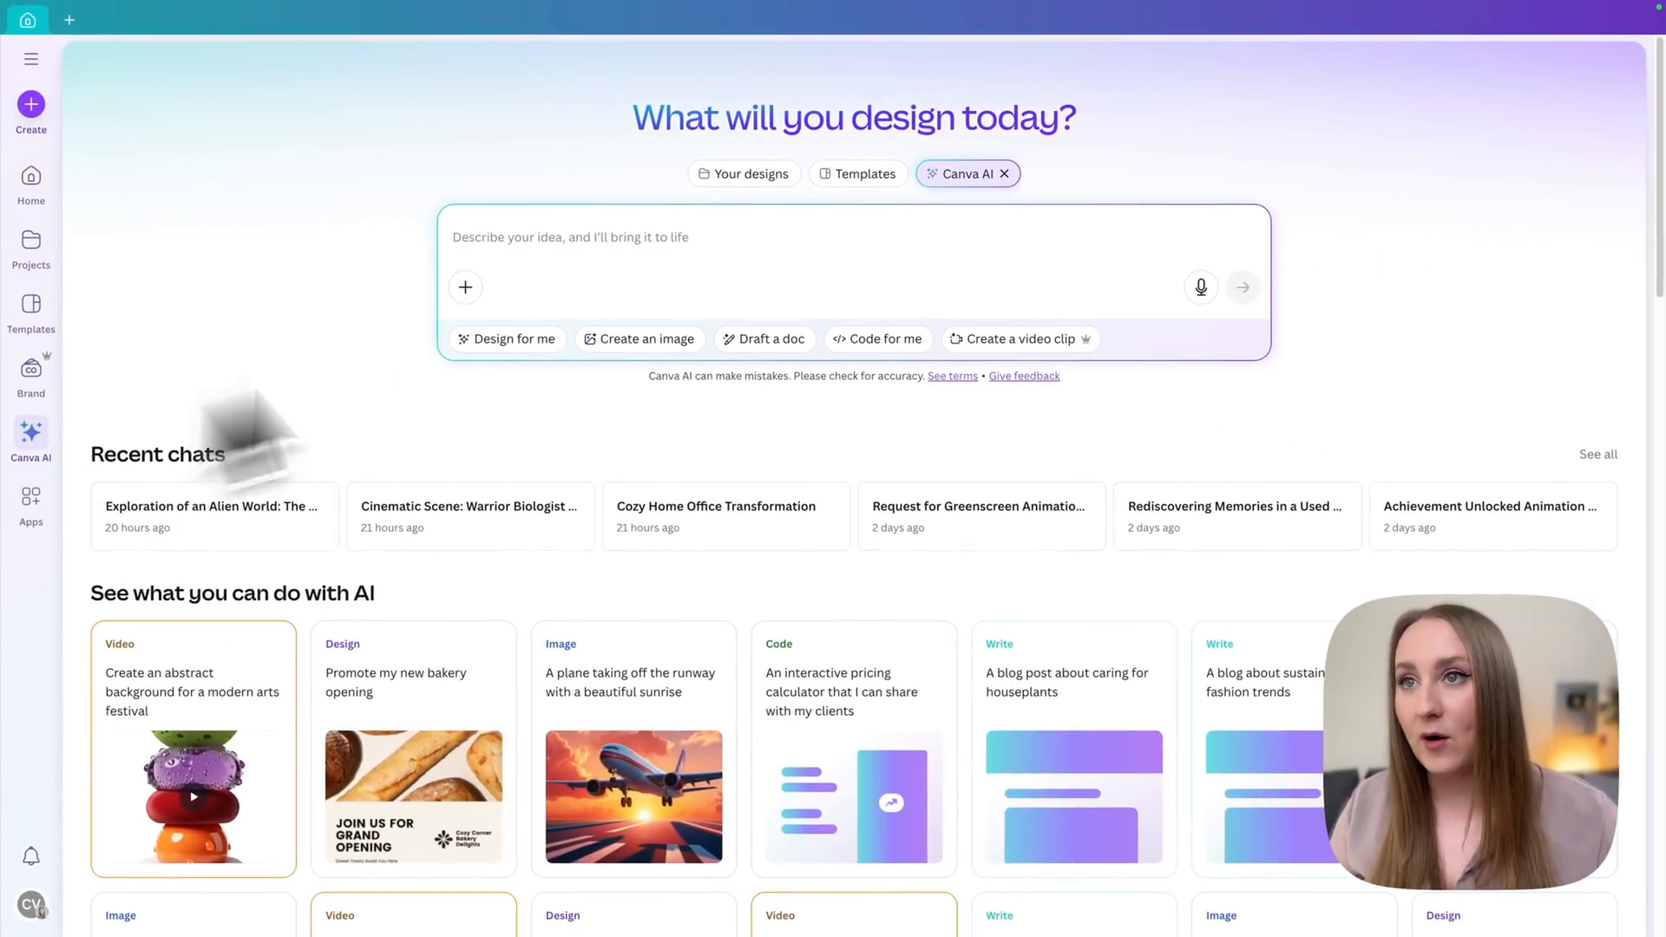
{"action": "mouse_move", "coordinate": [1111, 266]}
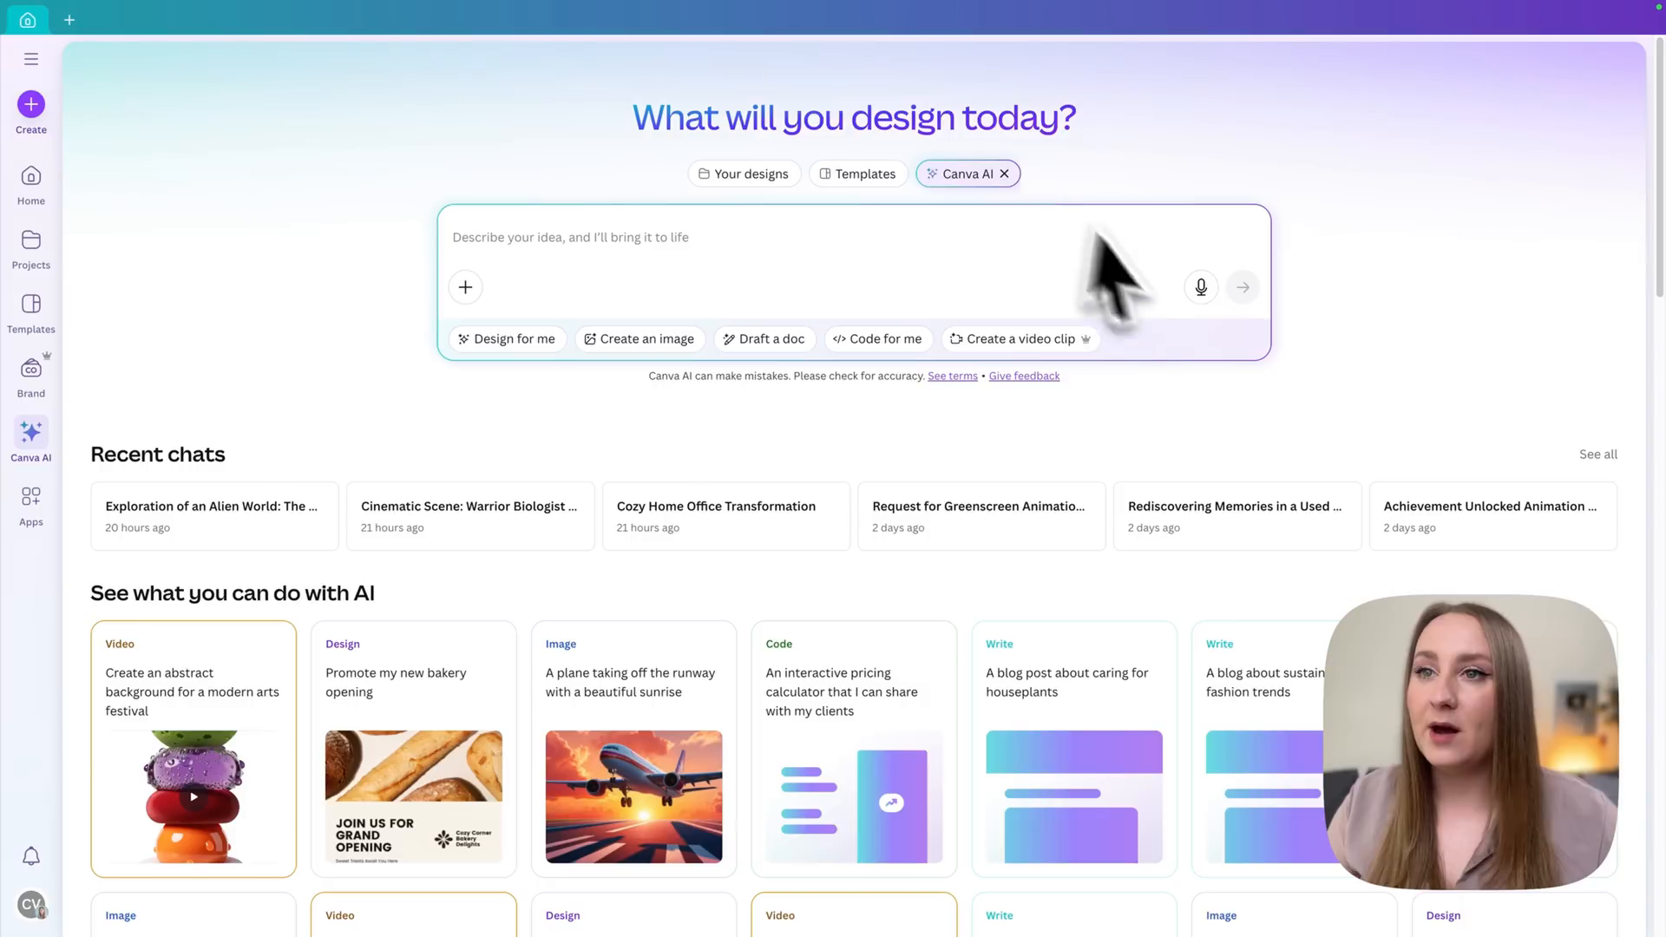
{"action": "mouse_move", "coordinate": [722, 414]}
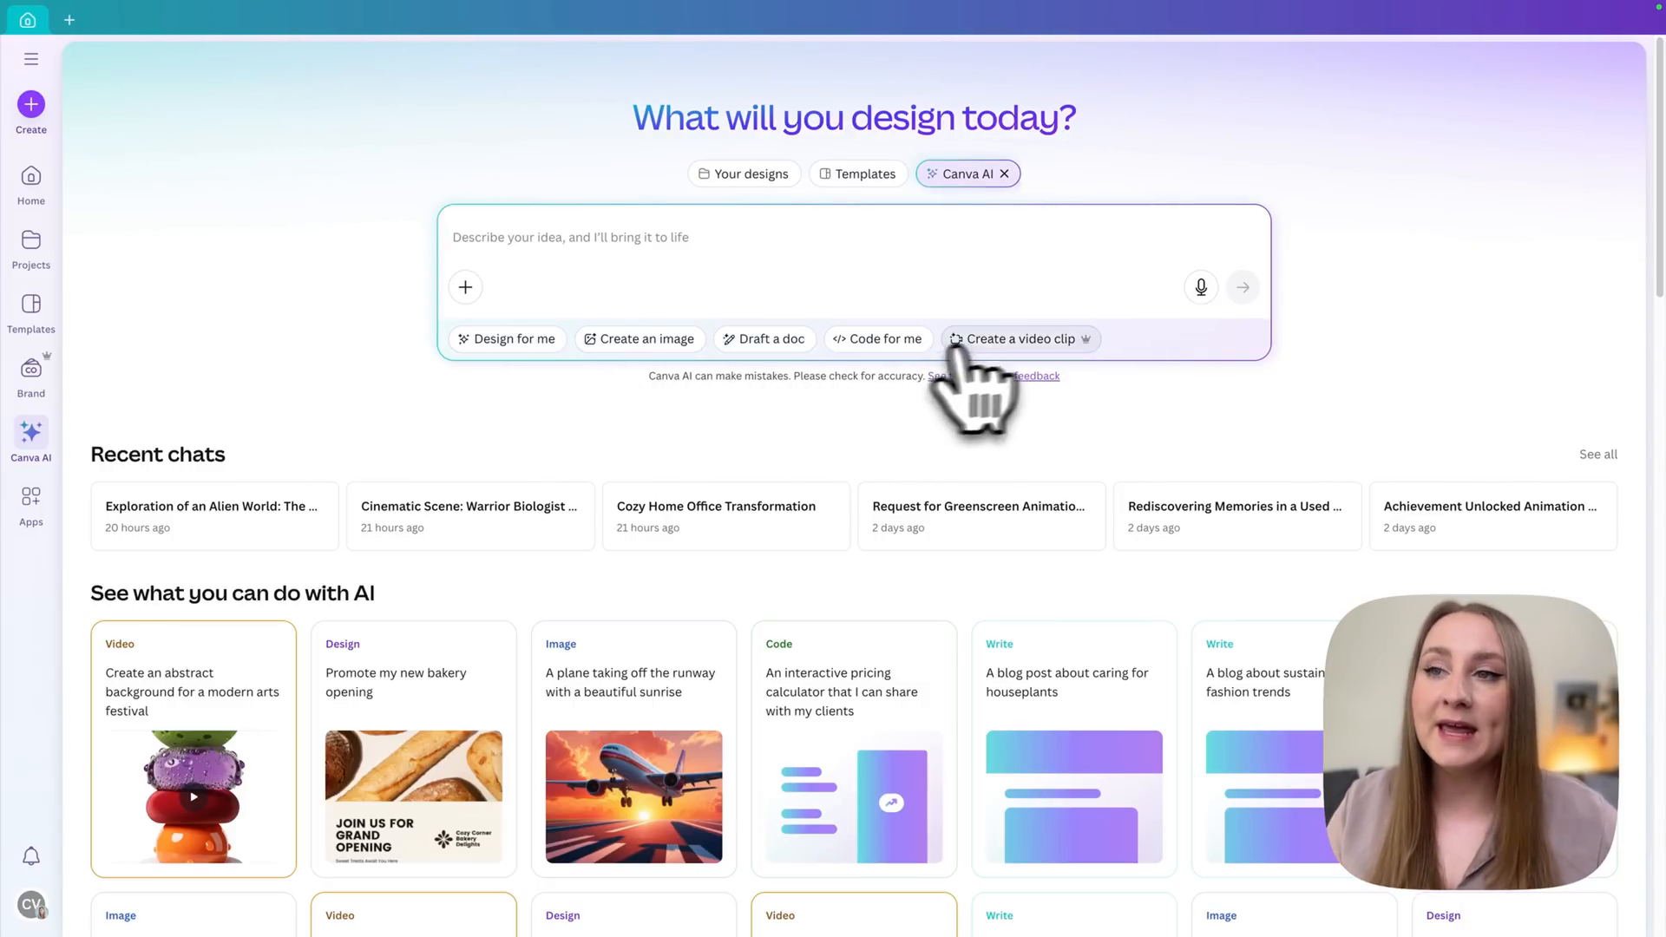
{"action": "mouse_move", "coordinate": [1052, 382]}
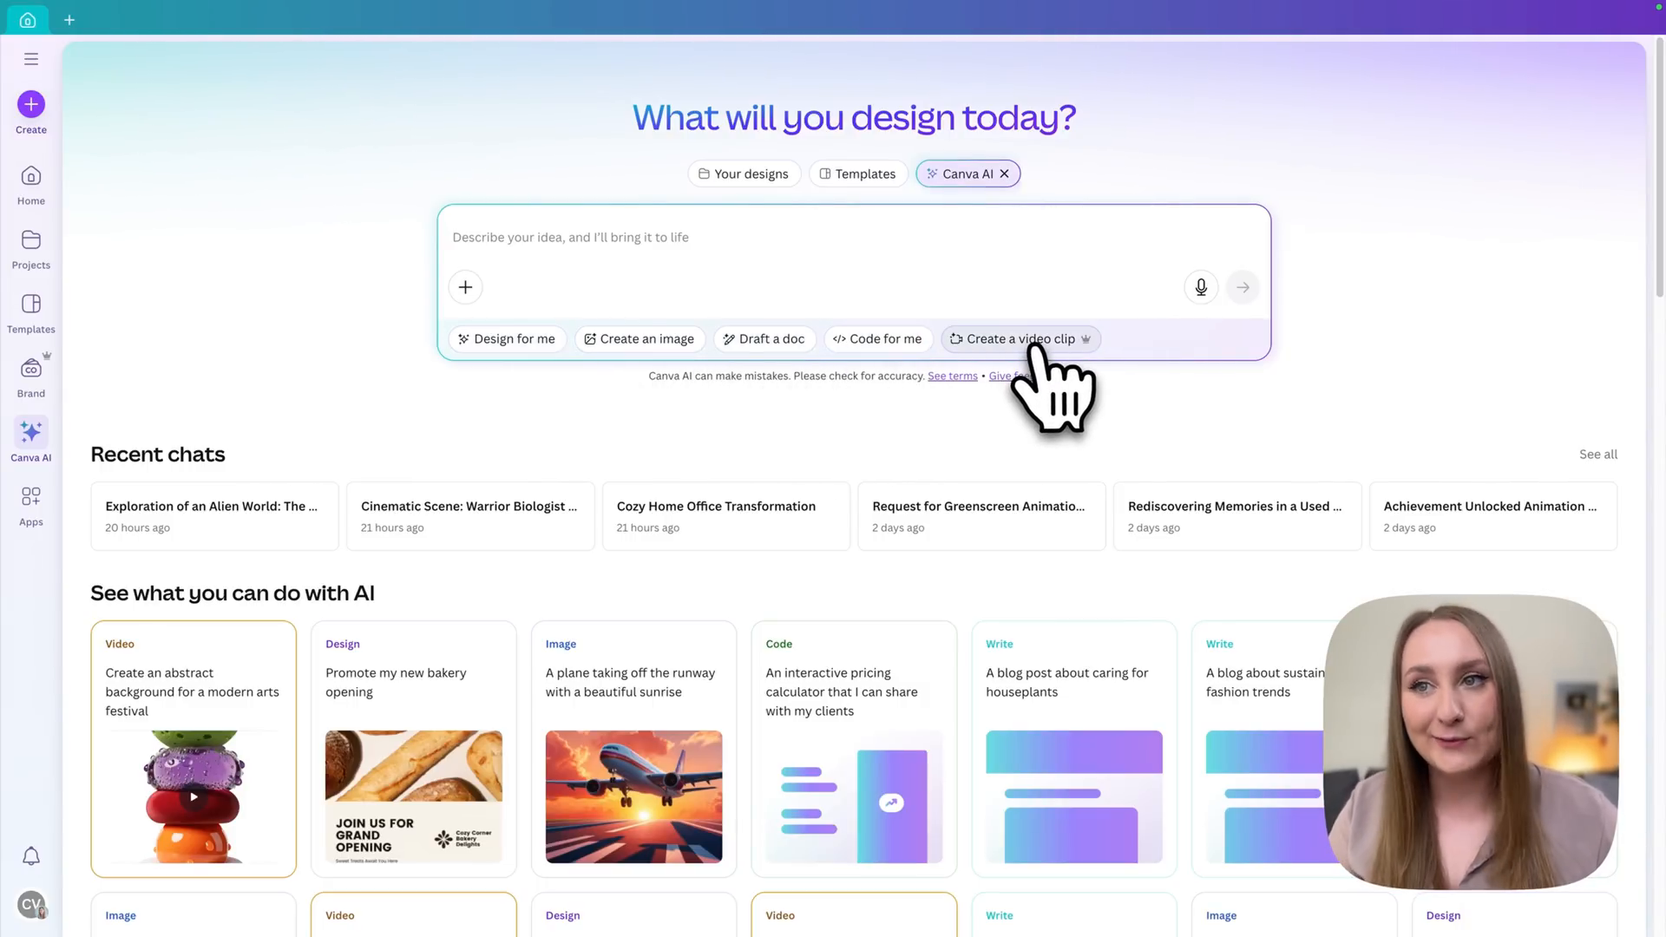
Switch the Canva AI prompt to 'Create a video clip' mode
{"action": "left_click", "coordinate": [1019, 338]}
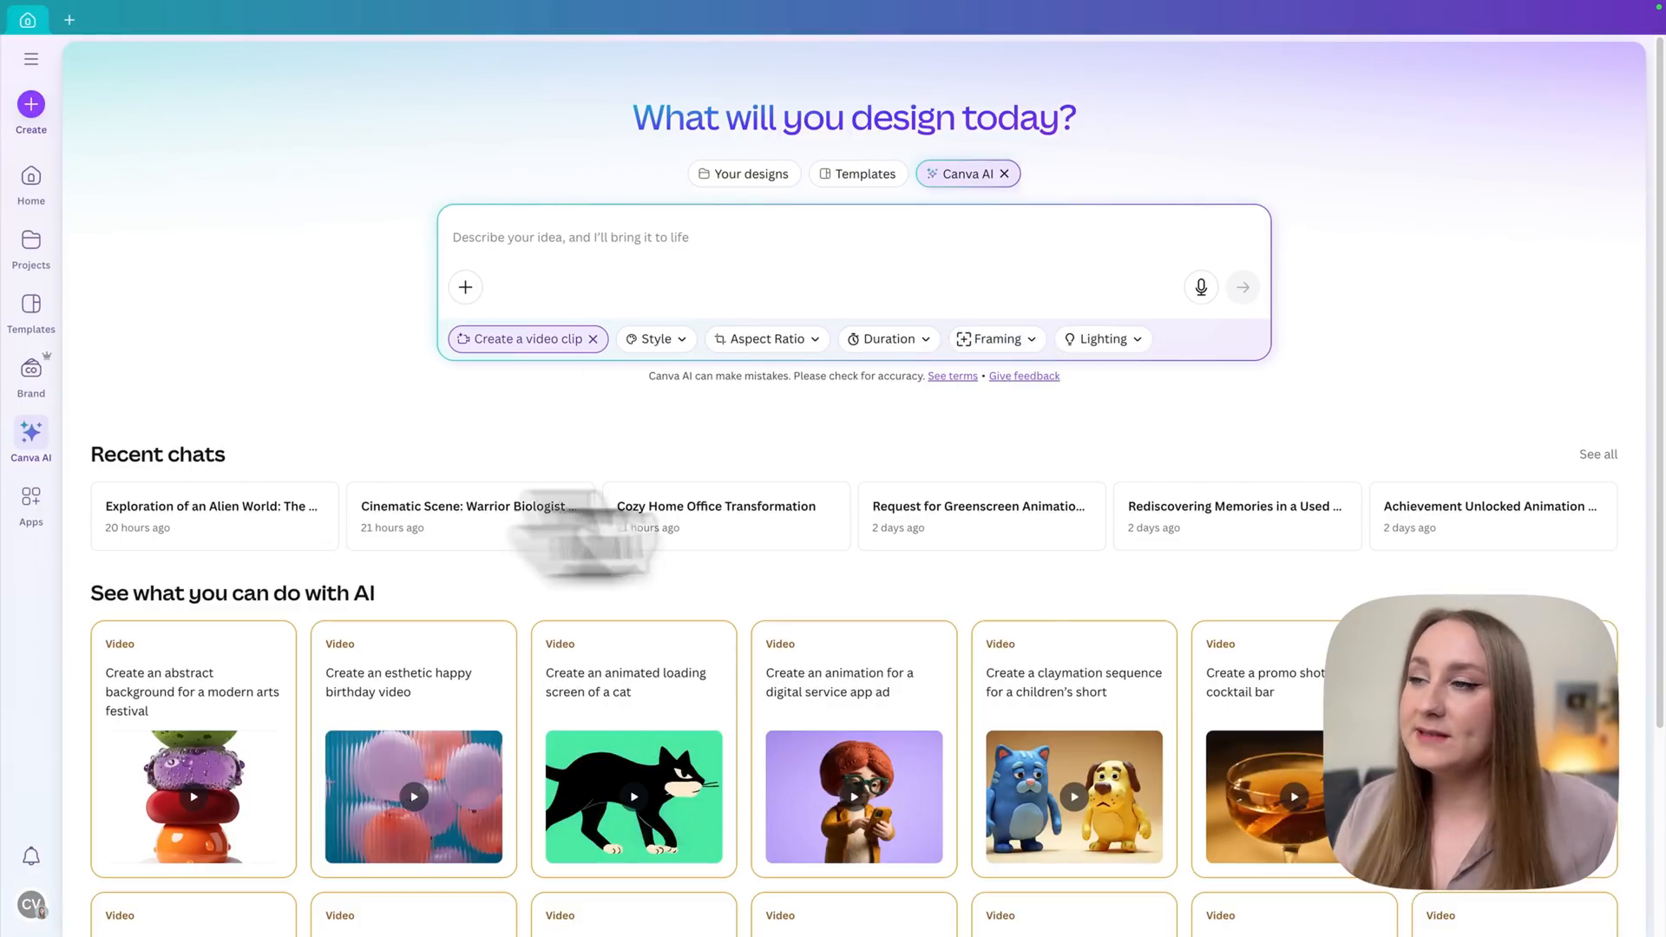
{"action": "mouse_move", "coordinate": [165, 627]}
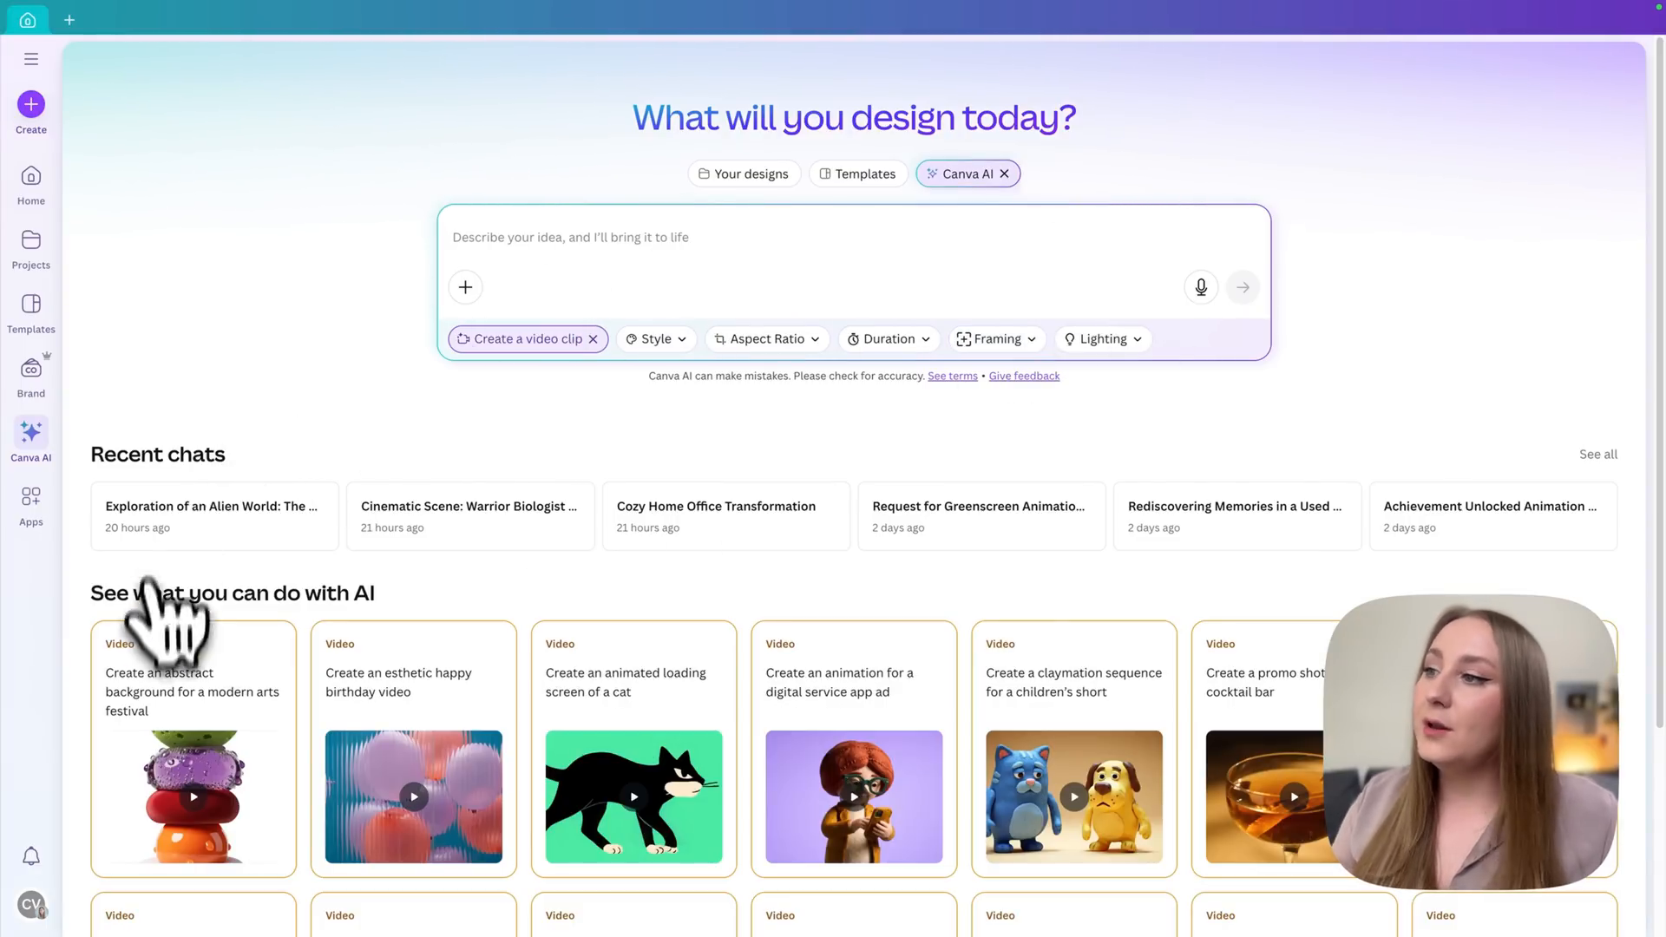
{"action": "mouse_move", "coordinate": [361, 654]}
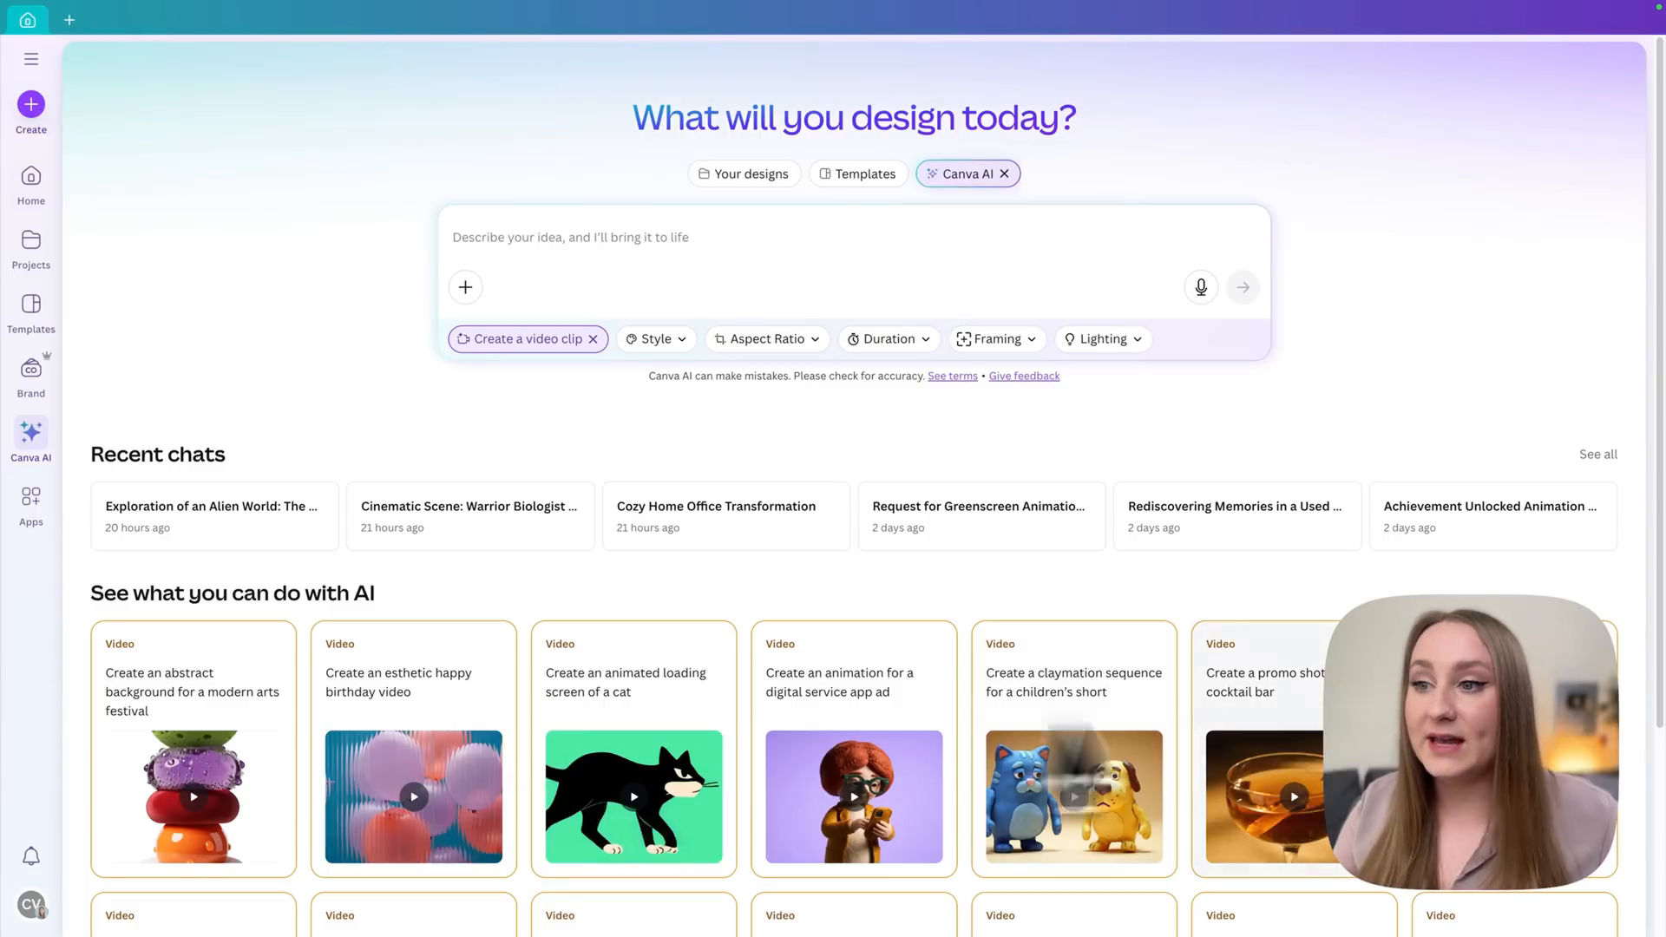
{"action": "mouse_move", "coordinate": [297, 711]}
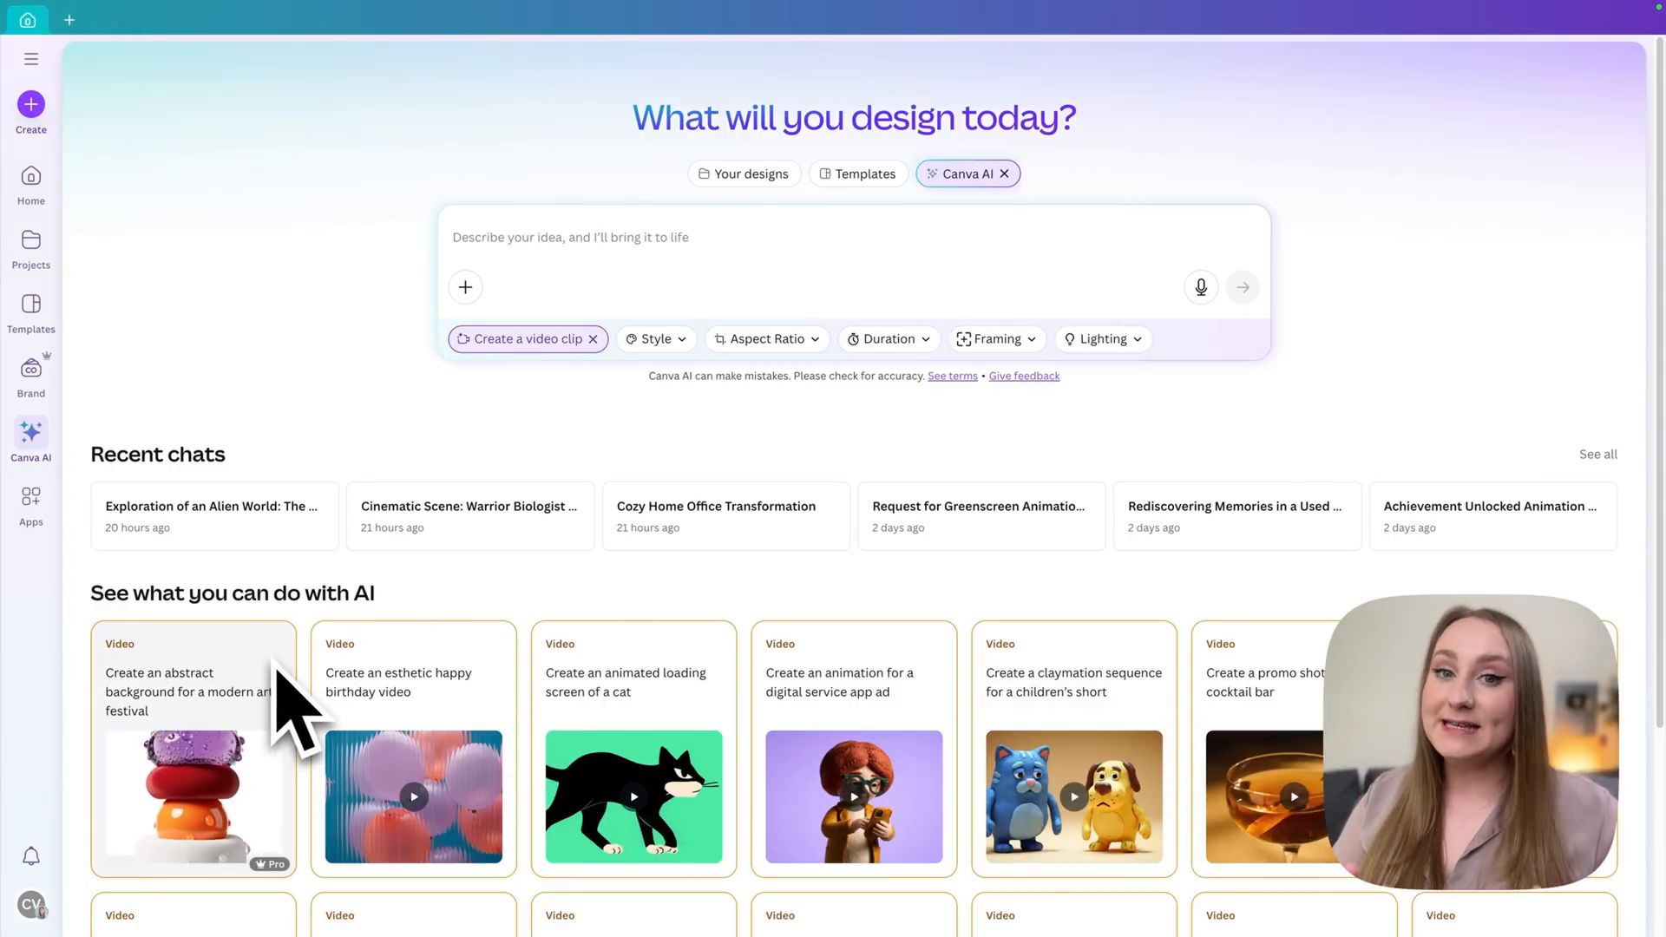
{"action": "mouse_move", "coordinate": [914, 637]}
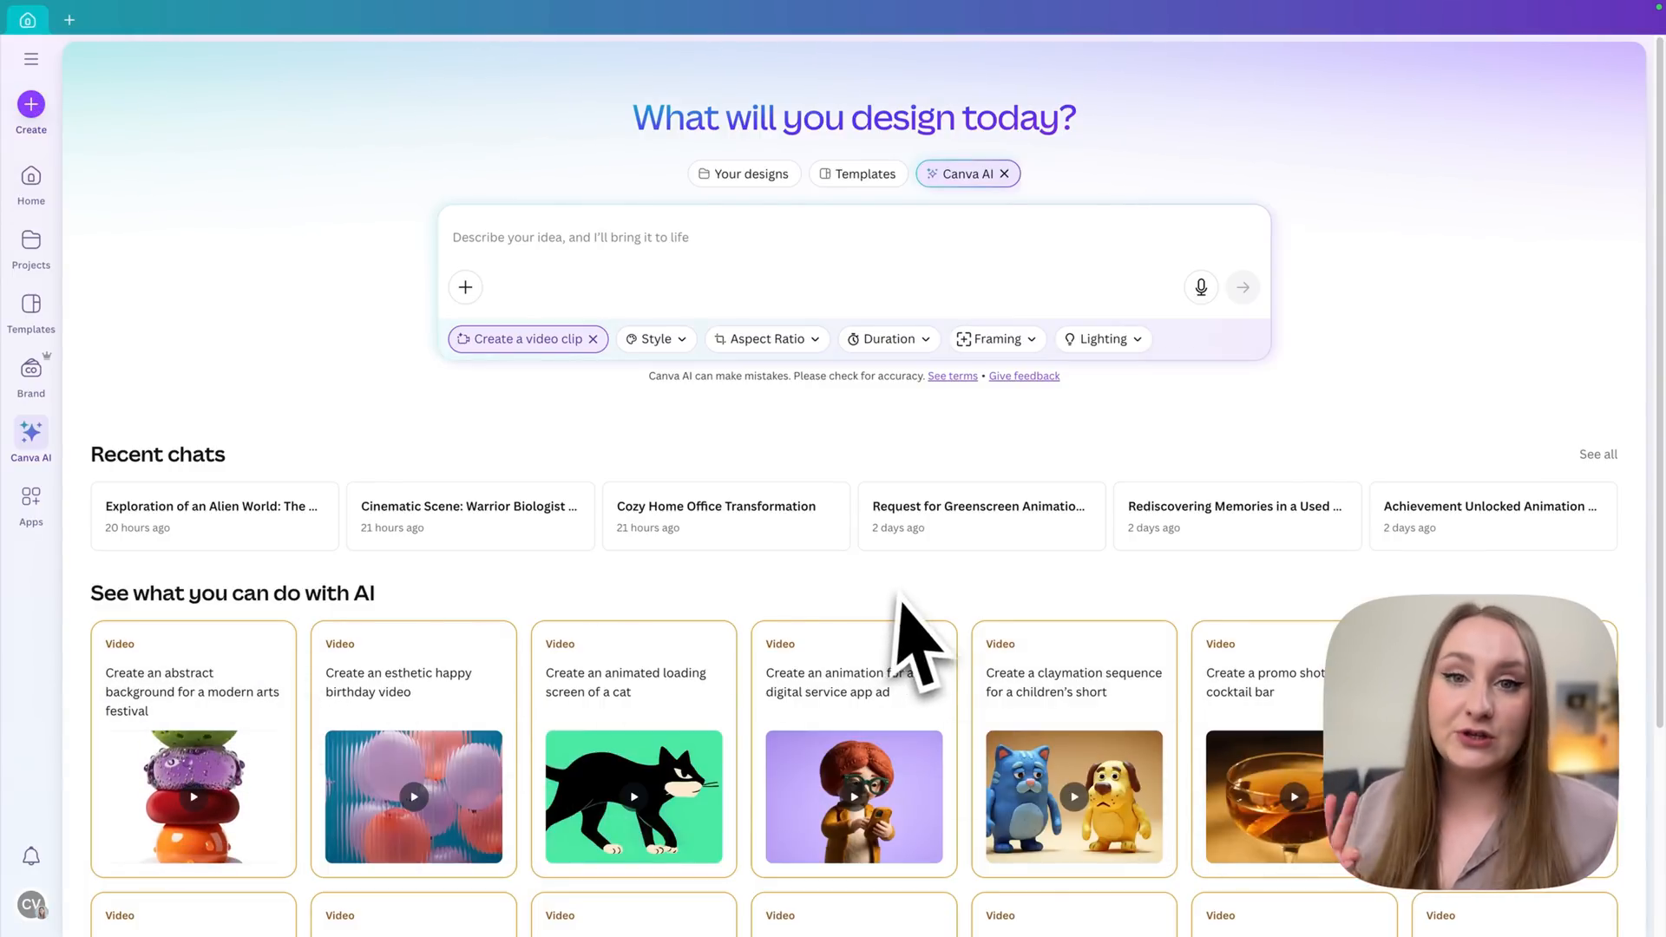
{"action": "mouse_move", "coordinate": [885, 632]}
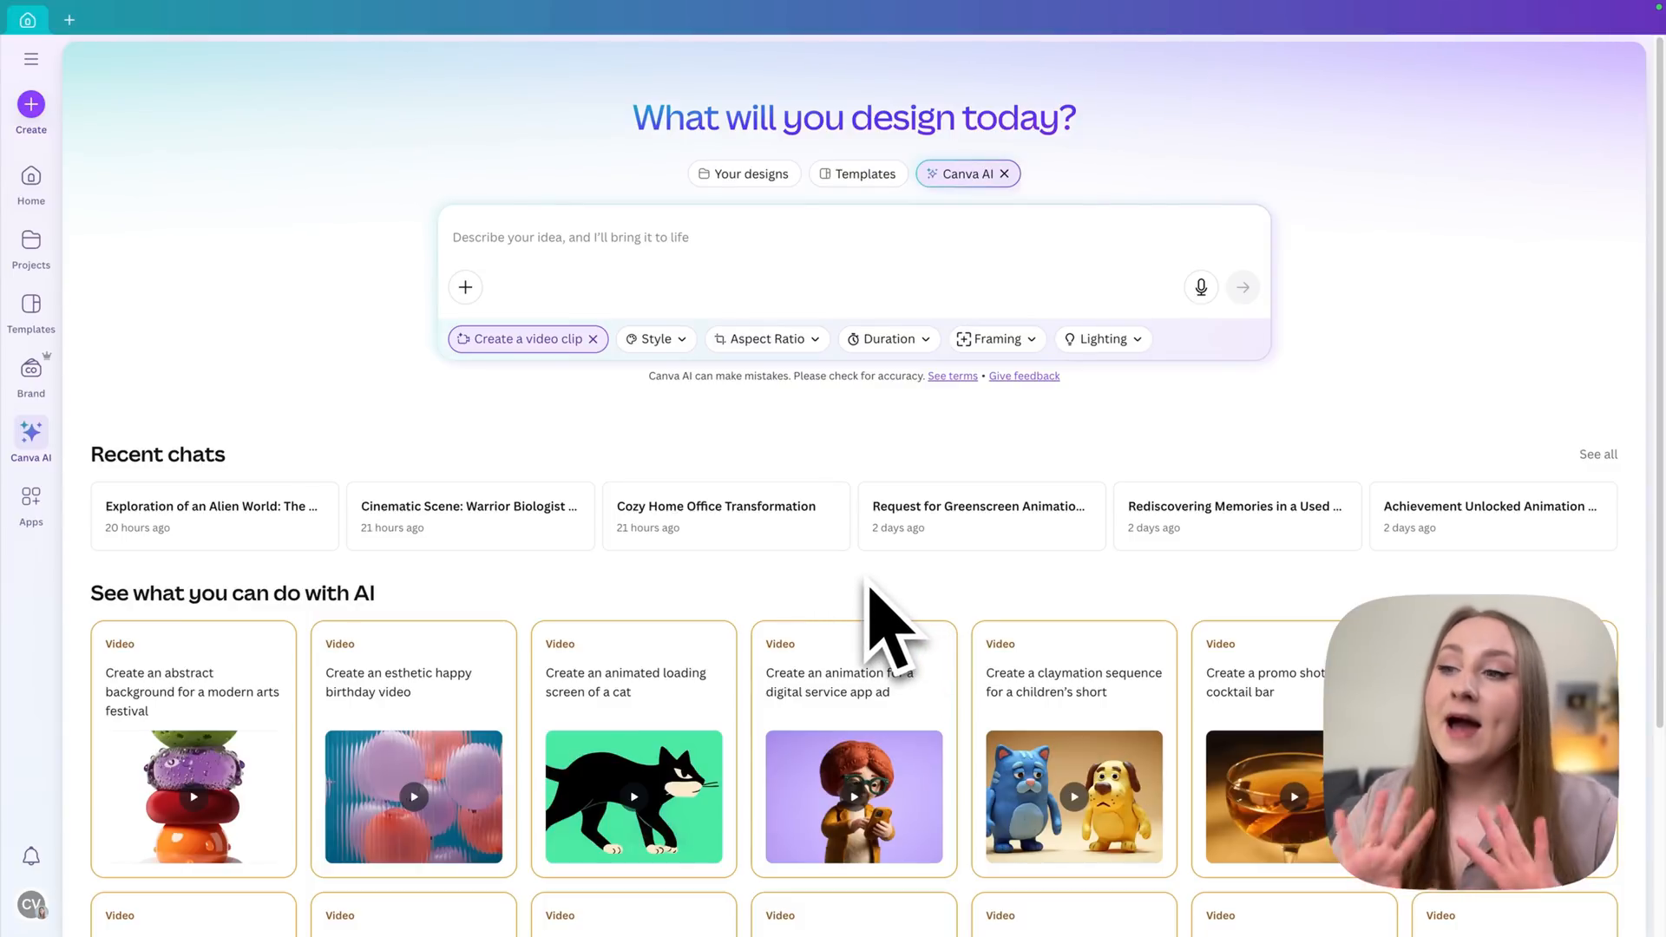
{"action": "mouse_move", "coordinate": [735, 250]}
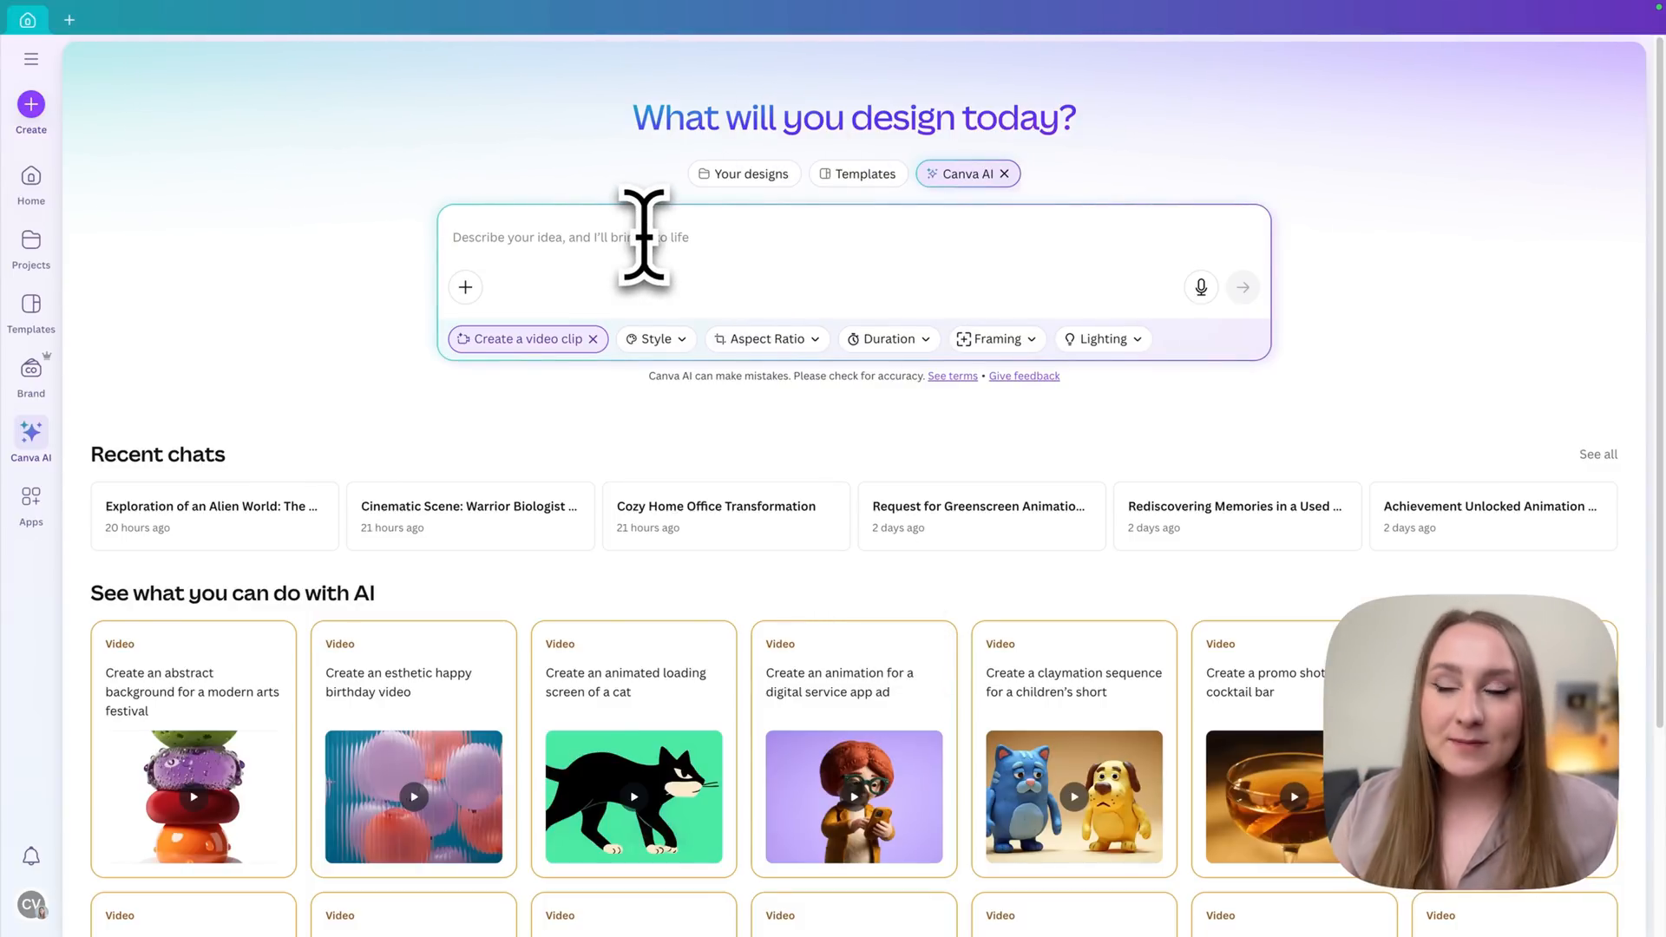
{"action": "mouse_move", "coordinate": [755, 287]}
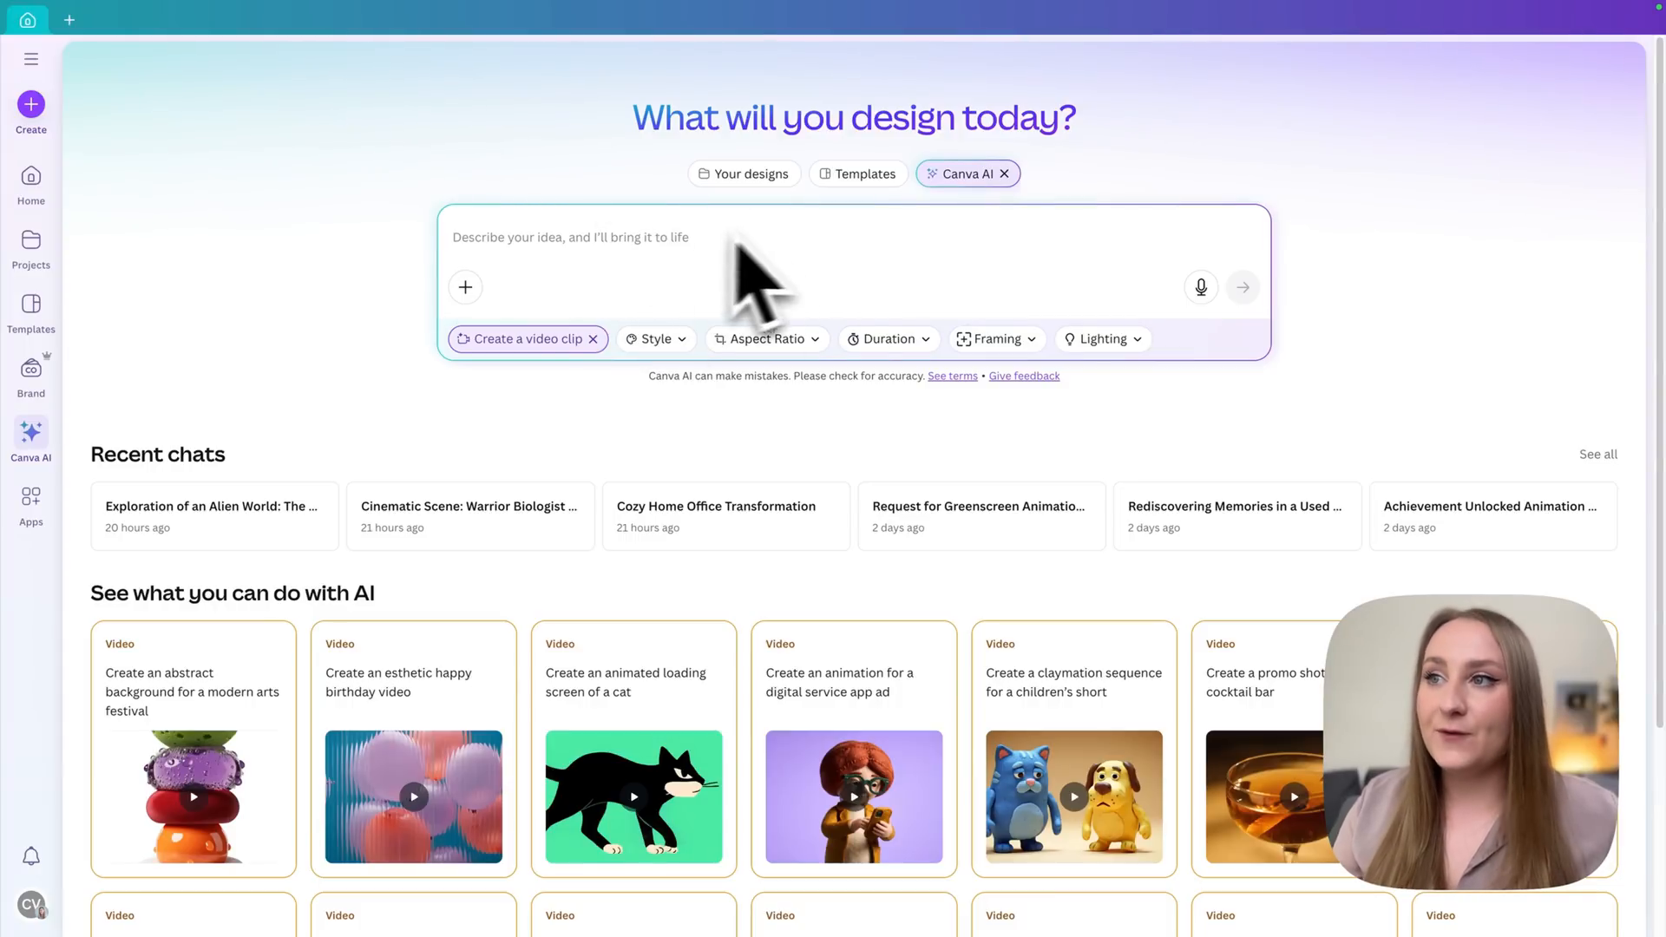
{"action": "mouse_move", "coordinate": [626, 286]}
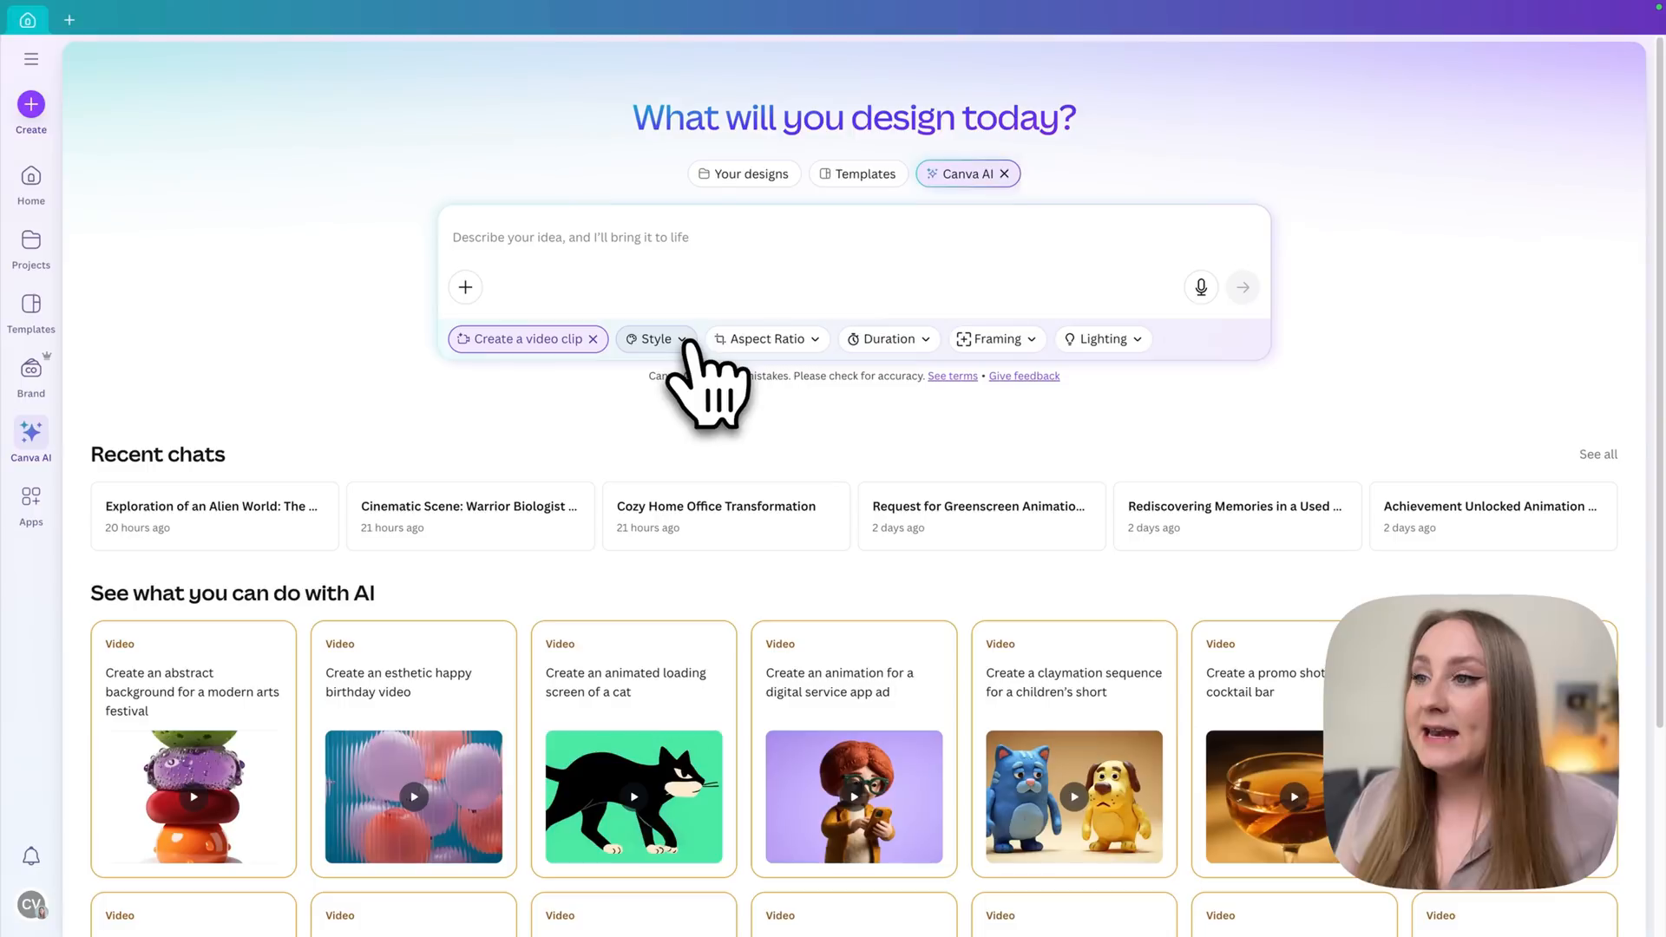
Set the clip to Cinematic style, 16:9 aspect ratio and 8 seconds duration
{"action": "left_click", "coordinate": [652, 339]}
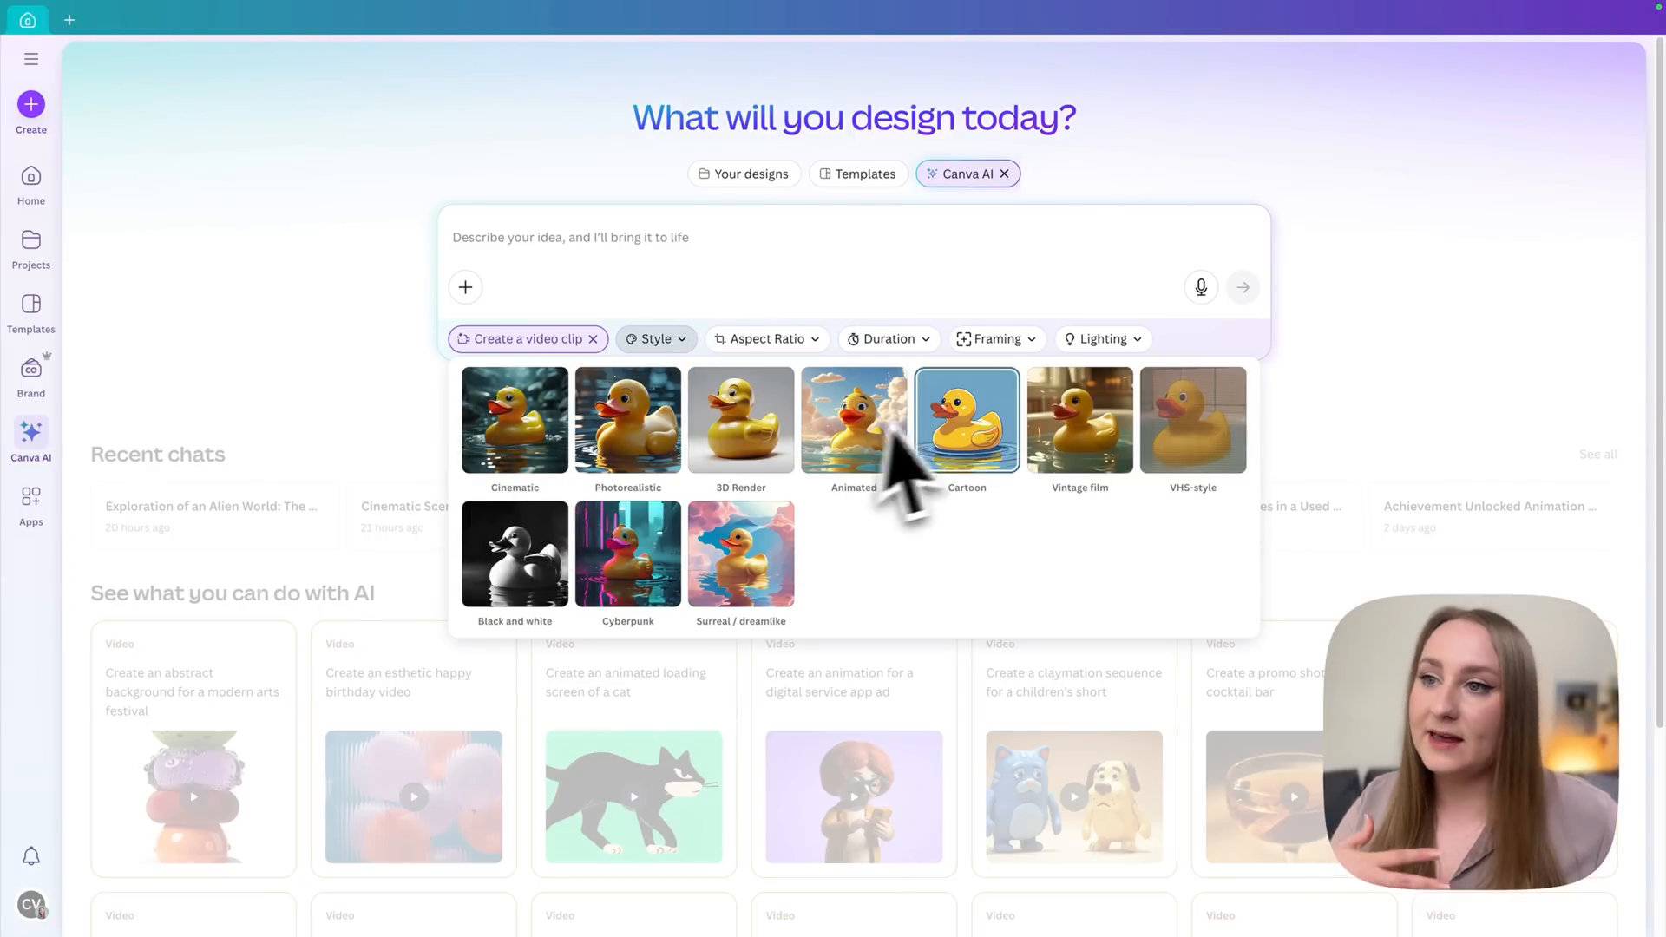
{"action": "mouse_move", "coordinate": [629, 551]}
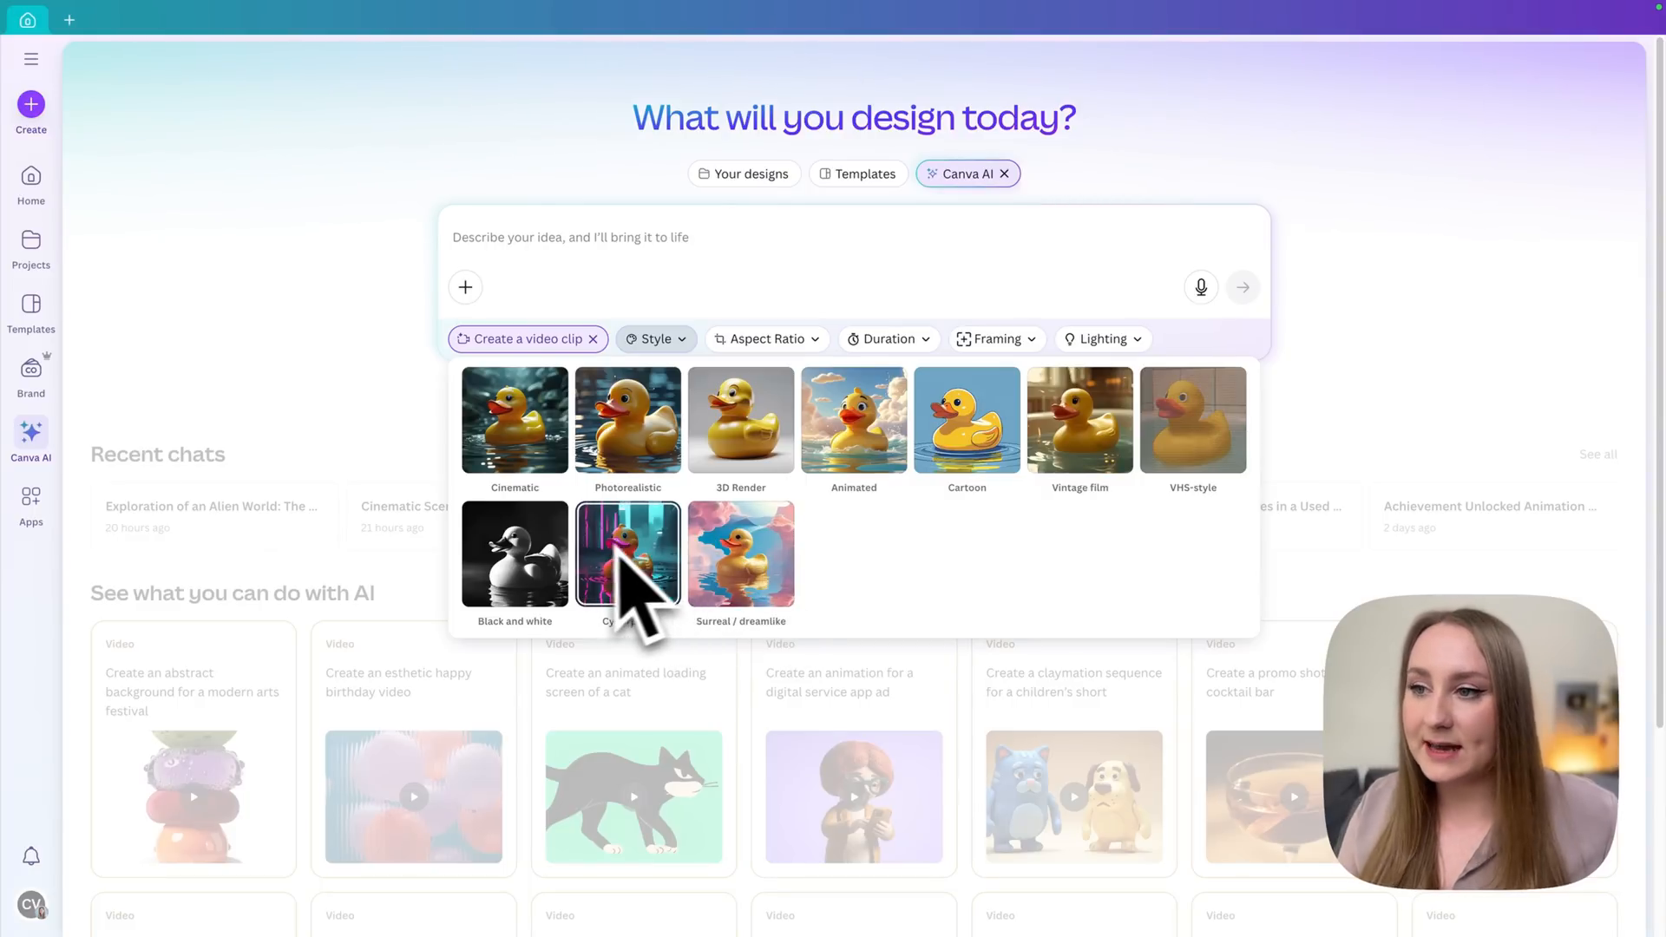
{"action": "mouse_move", "coordinate": [521, 446]}
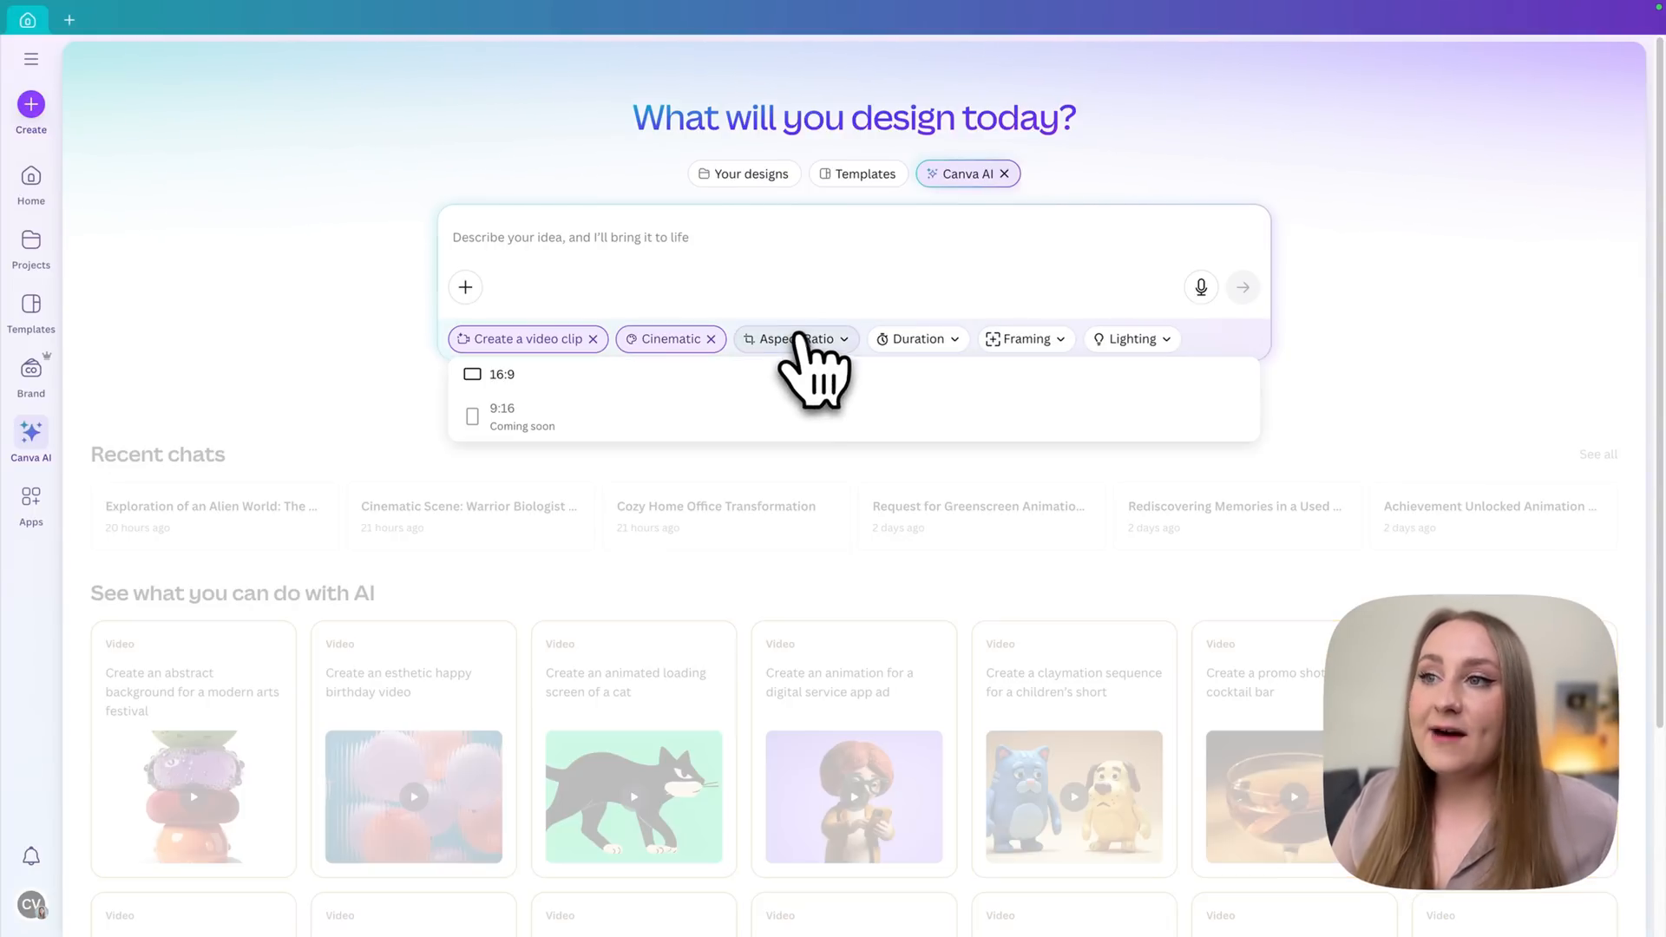
{"action": "mouse_move", "coordinate": [691, 435]}
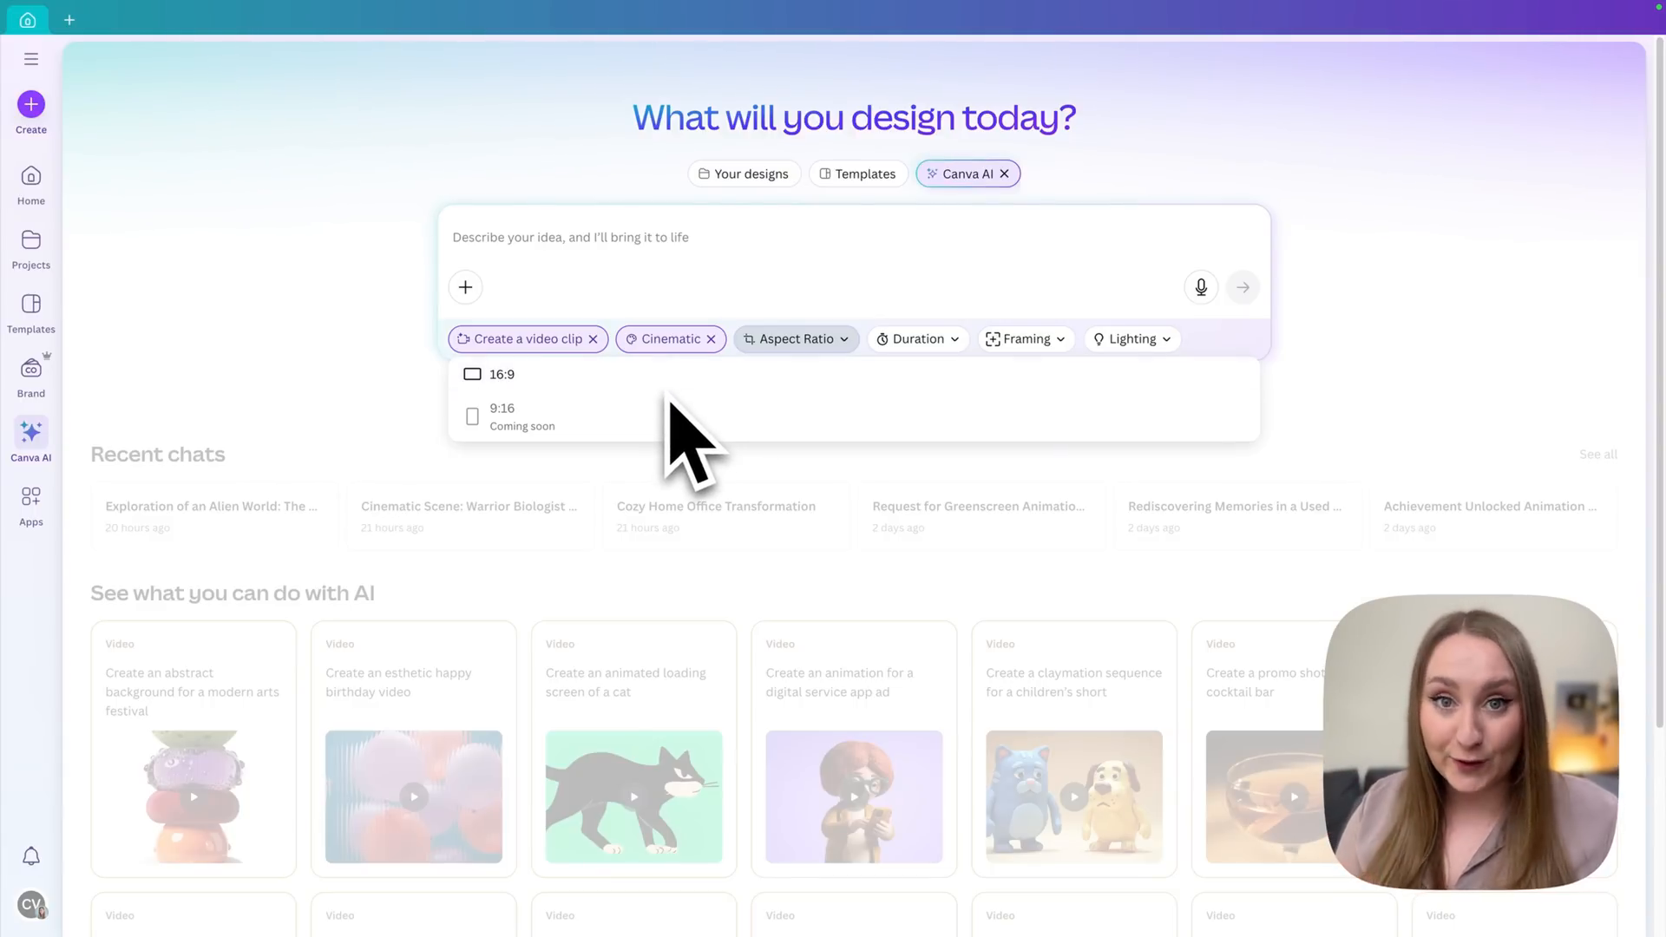
{"action": "mouse_move", "coordinate": [690, 436]}
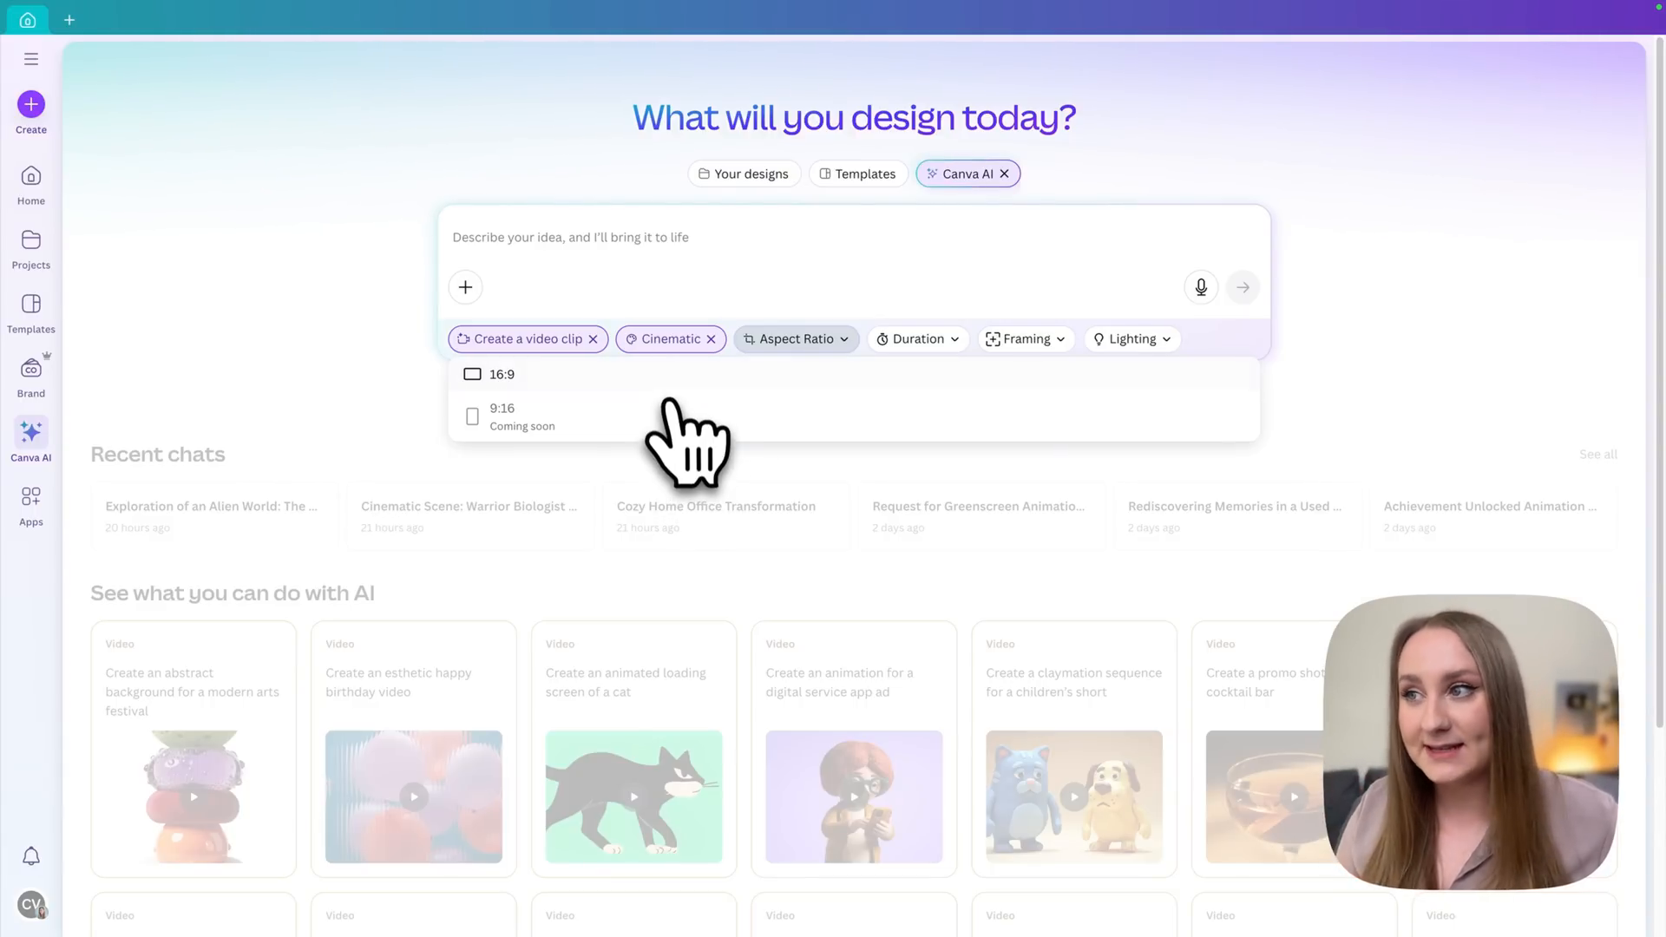
{"action": "left_click", "coordinate": [501, 375]}
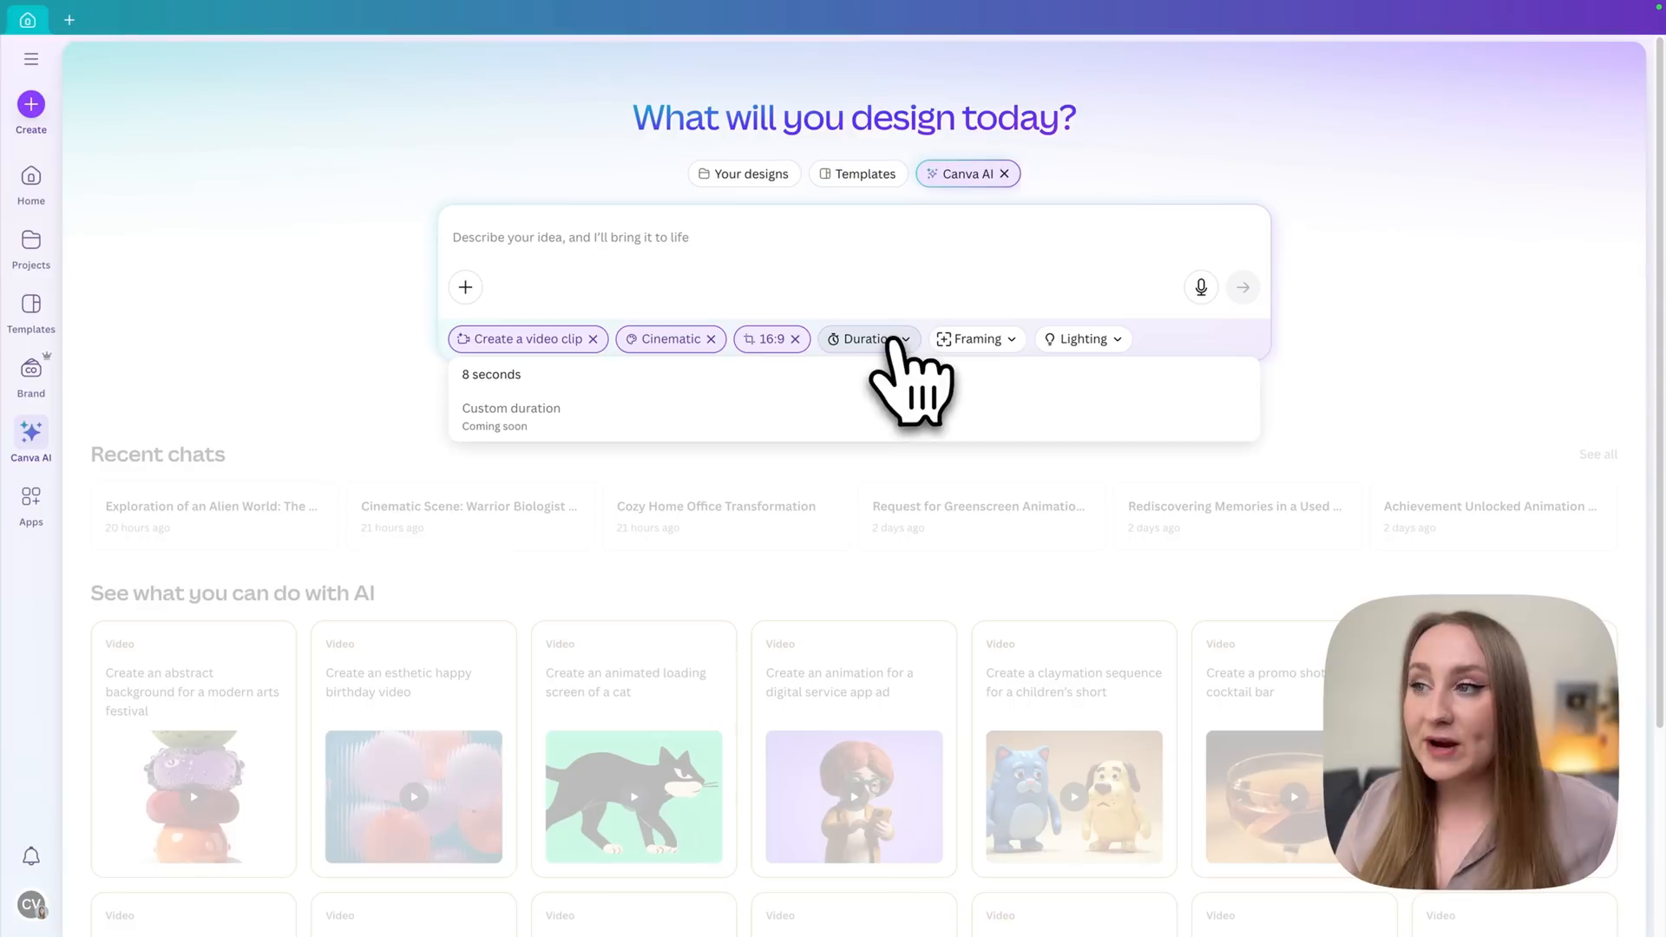
{"action": "mouse_move", "coordinate": [711, 414]}
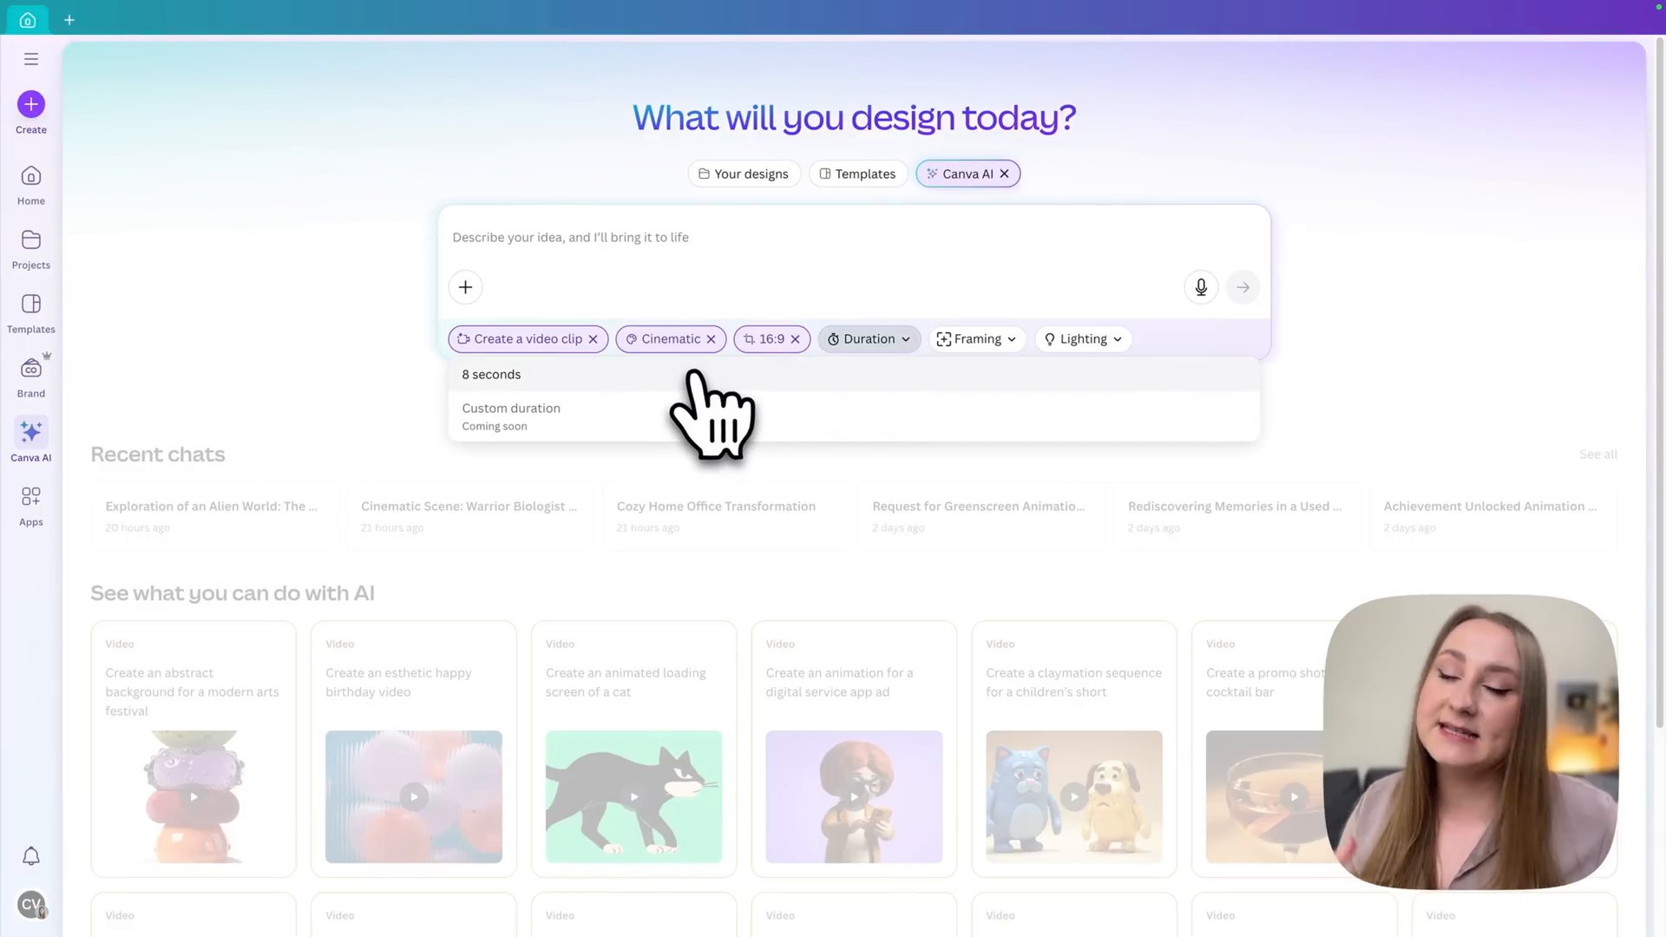
{"action": "mouse_move", "coordinate": [654, 467]}
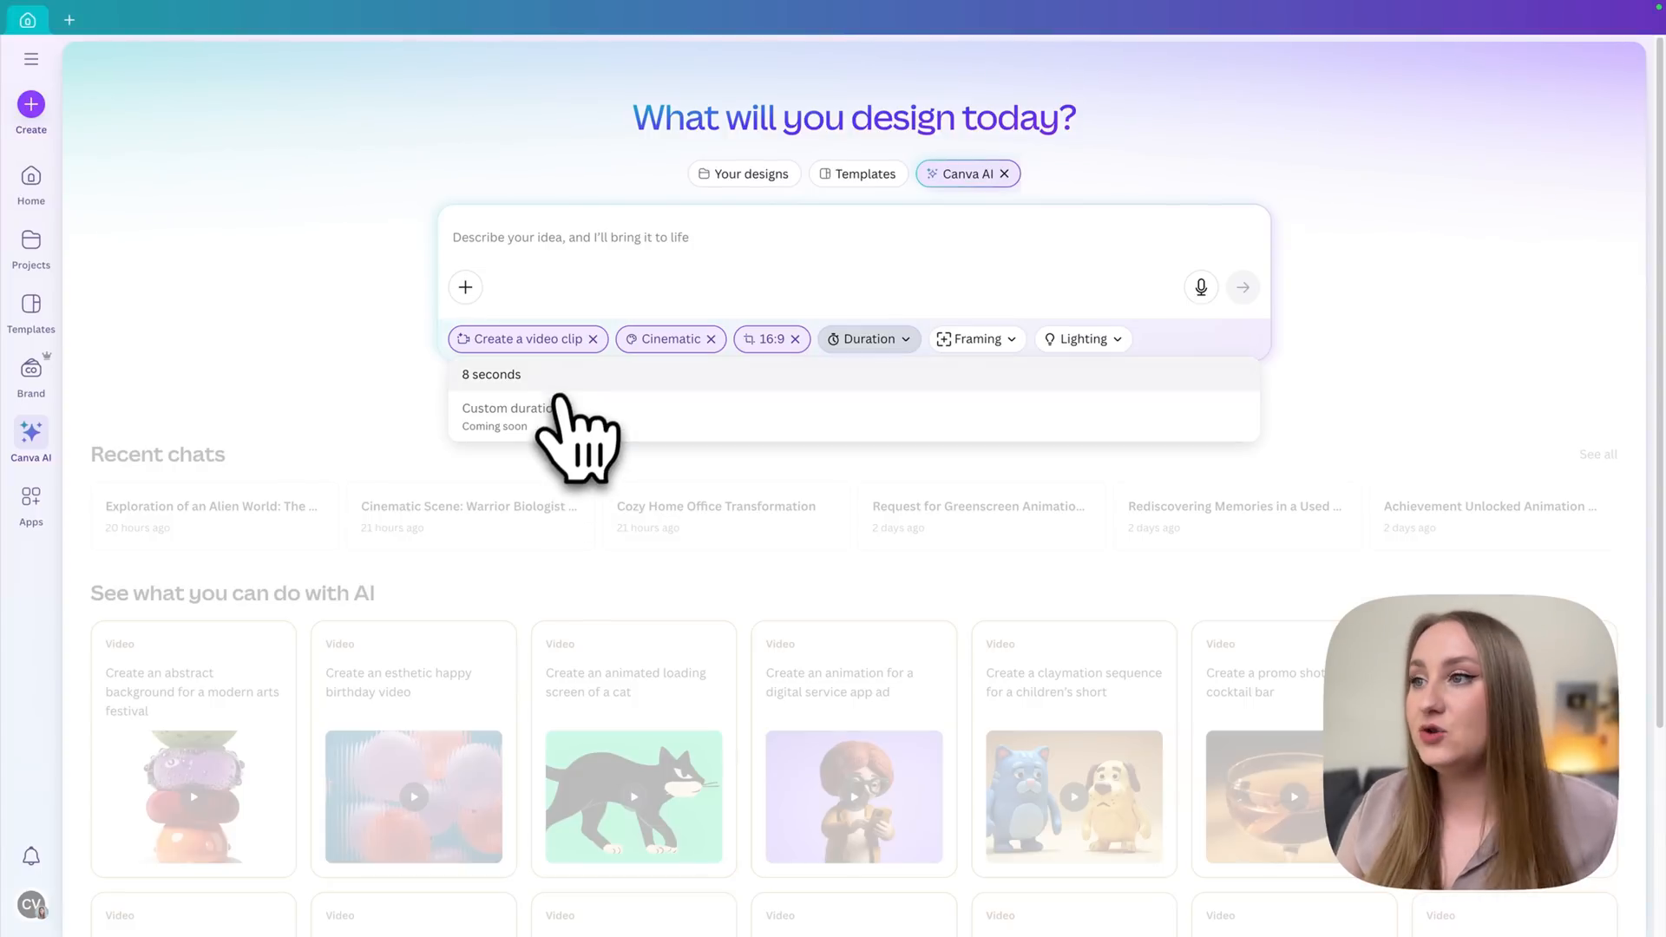
{"action": "left_click", "coordinate": [491, 375]}
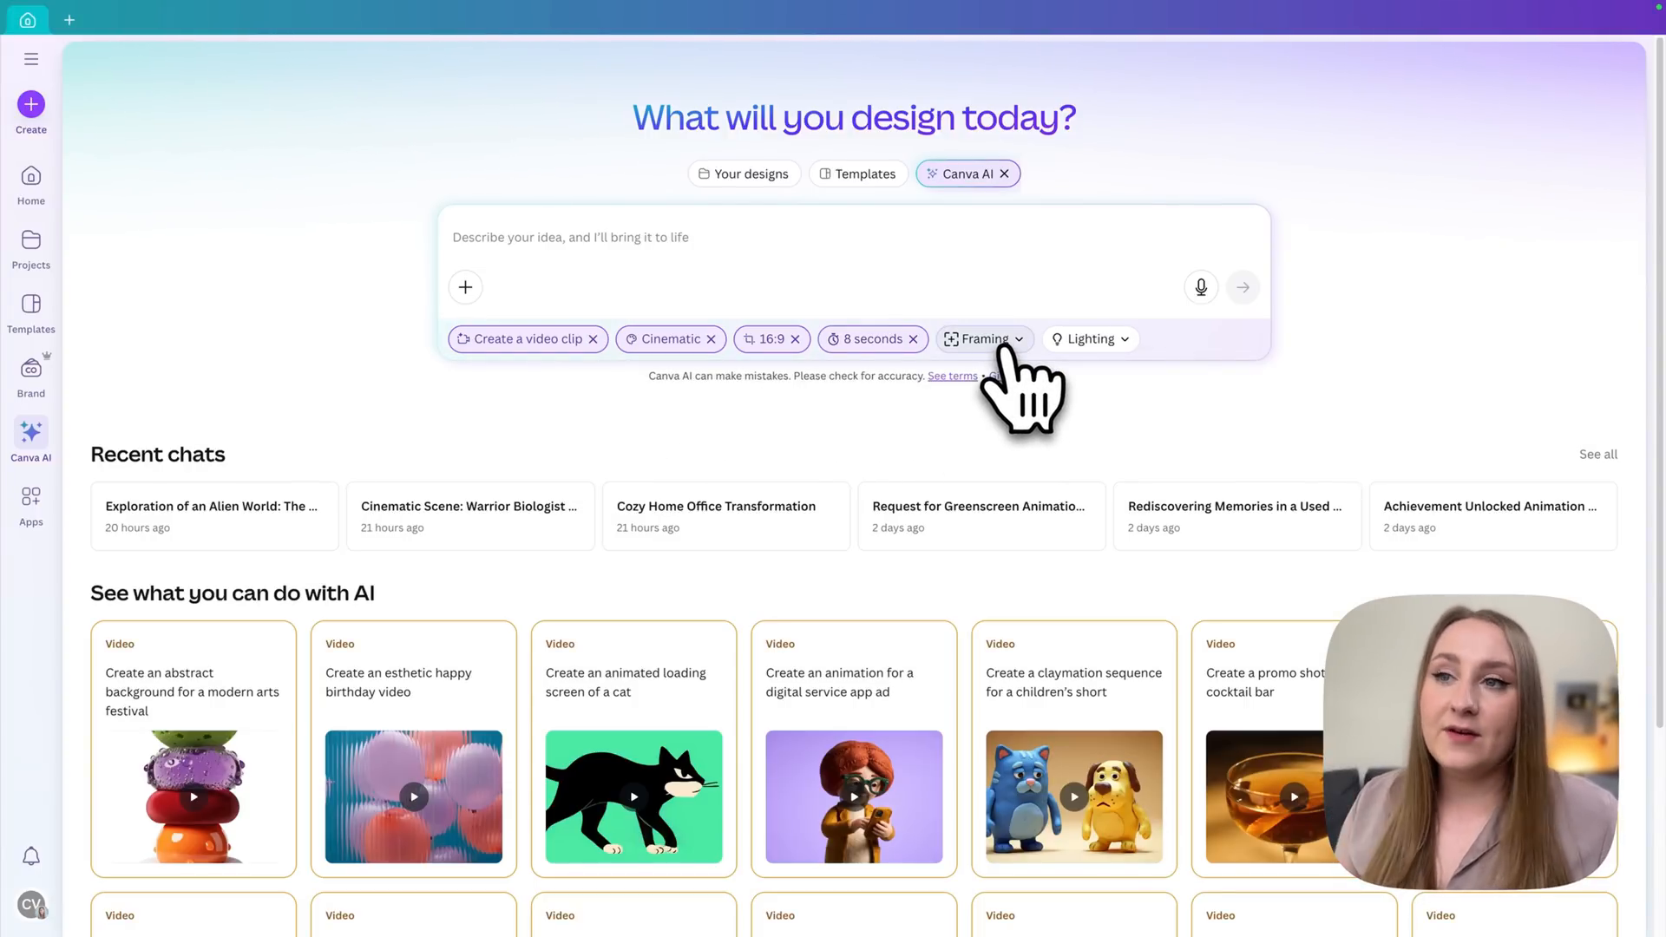
Set the clip framing to Wide shot and the lighting to Soft
{"action": "left_click", "coordinate": [977, 339]}
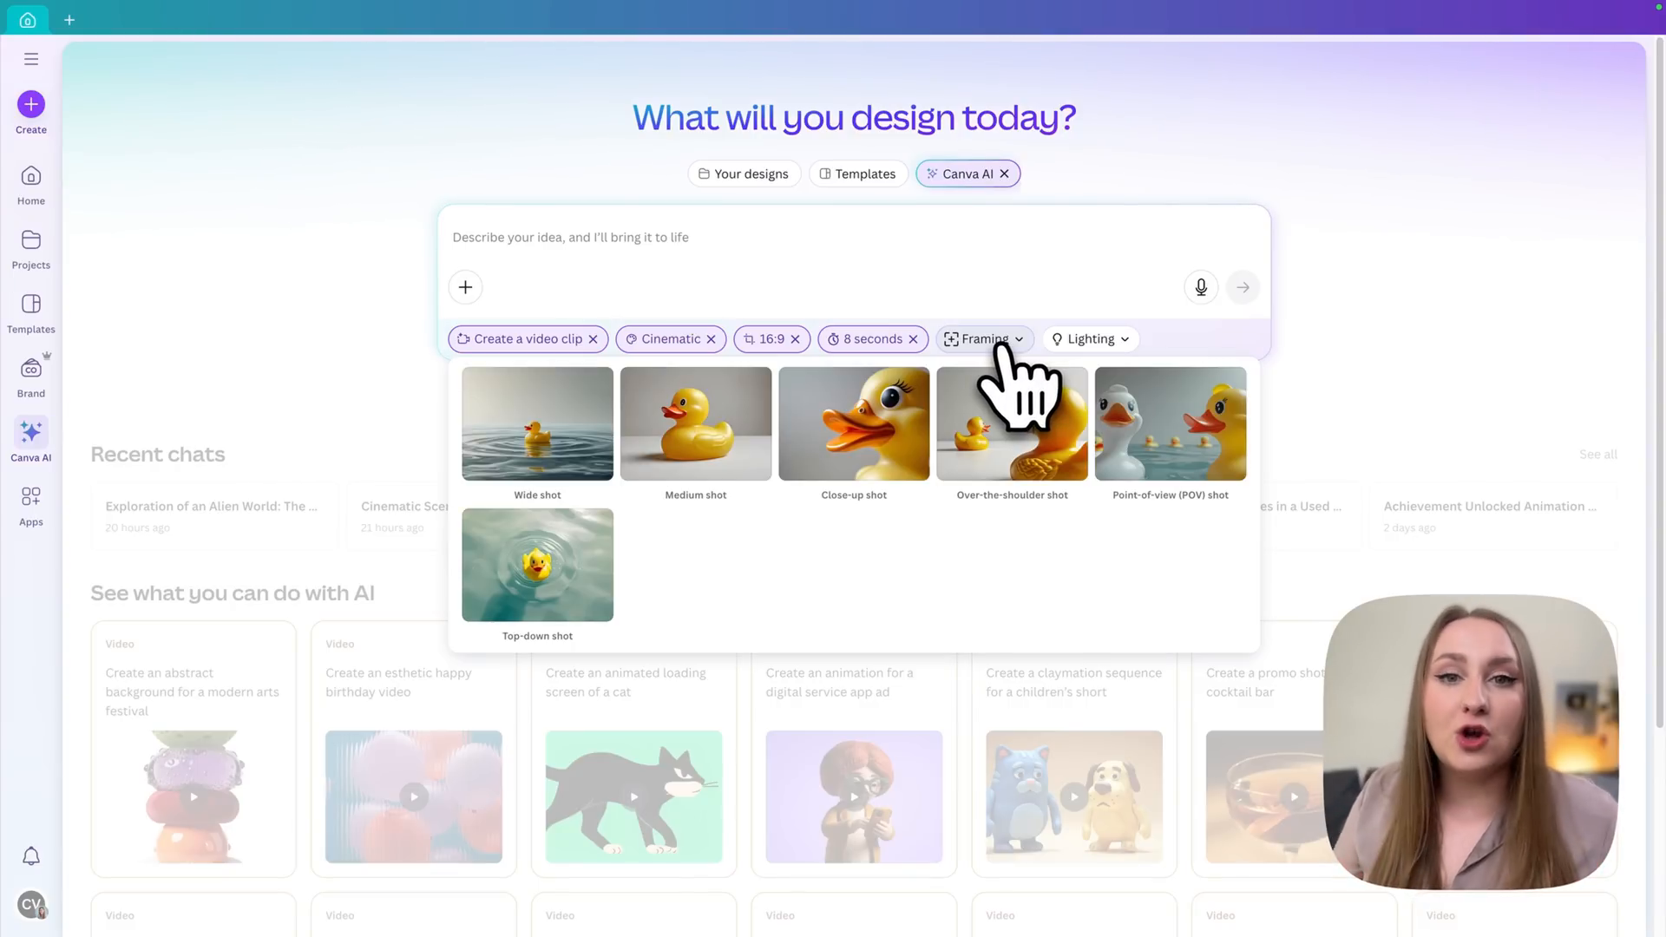
{"action": "mouse_move", "coordinate": [961, 382]}
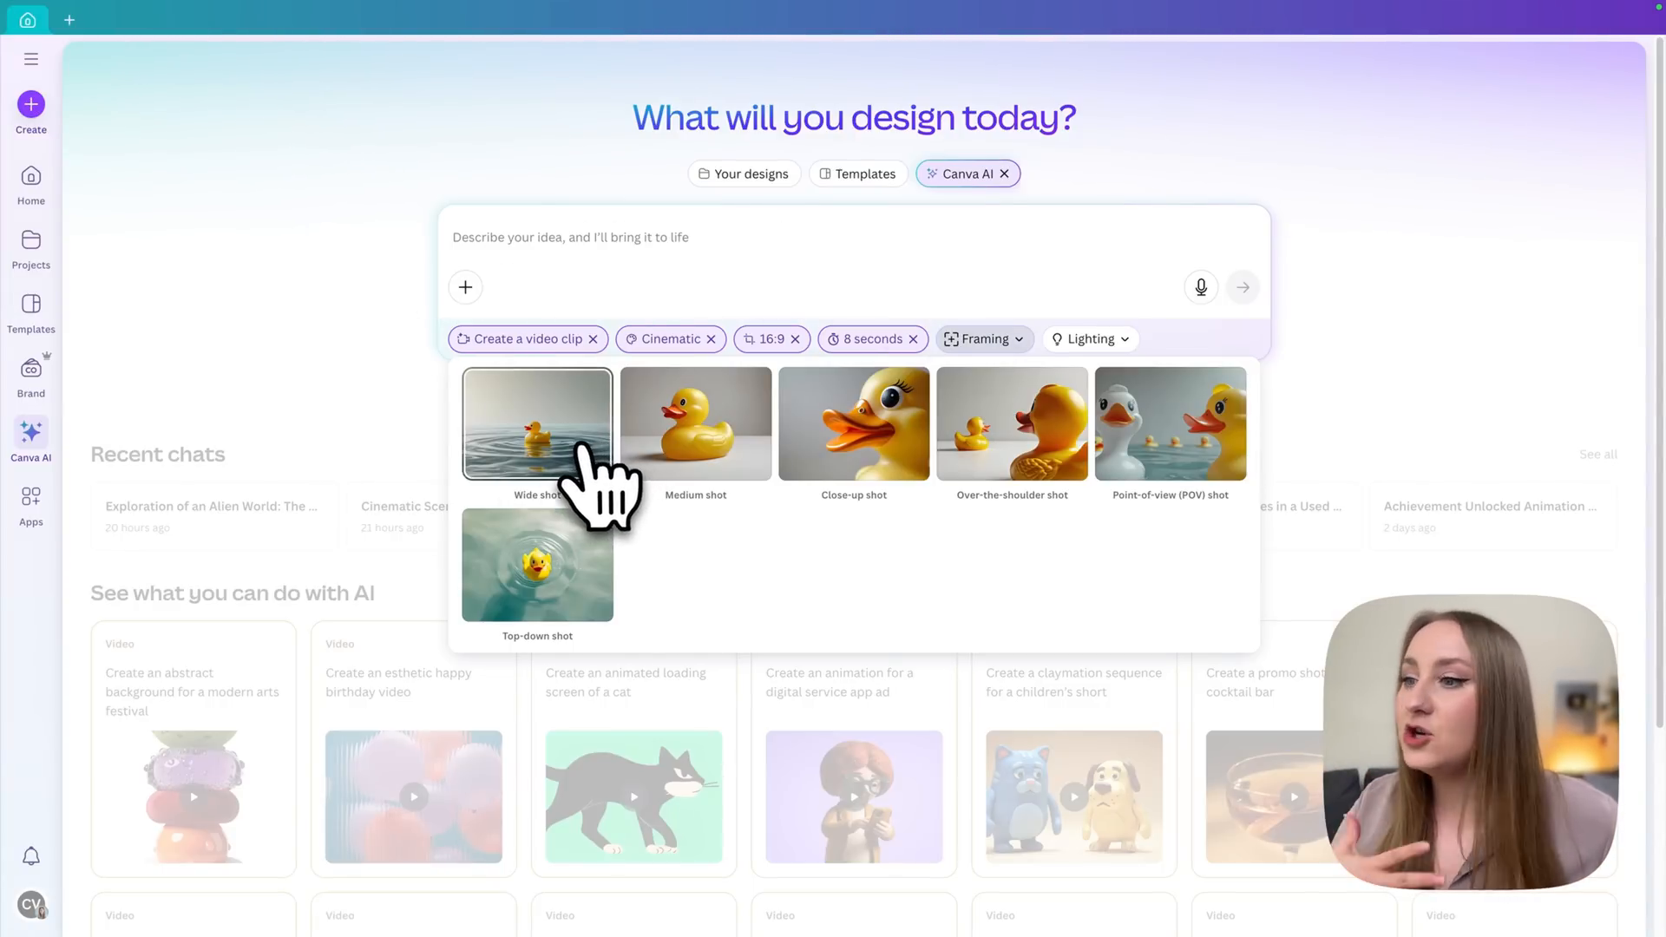
{"action": "mouse_move", "coordinate": [616, 456]}
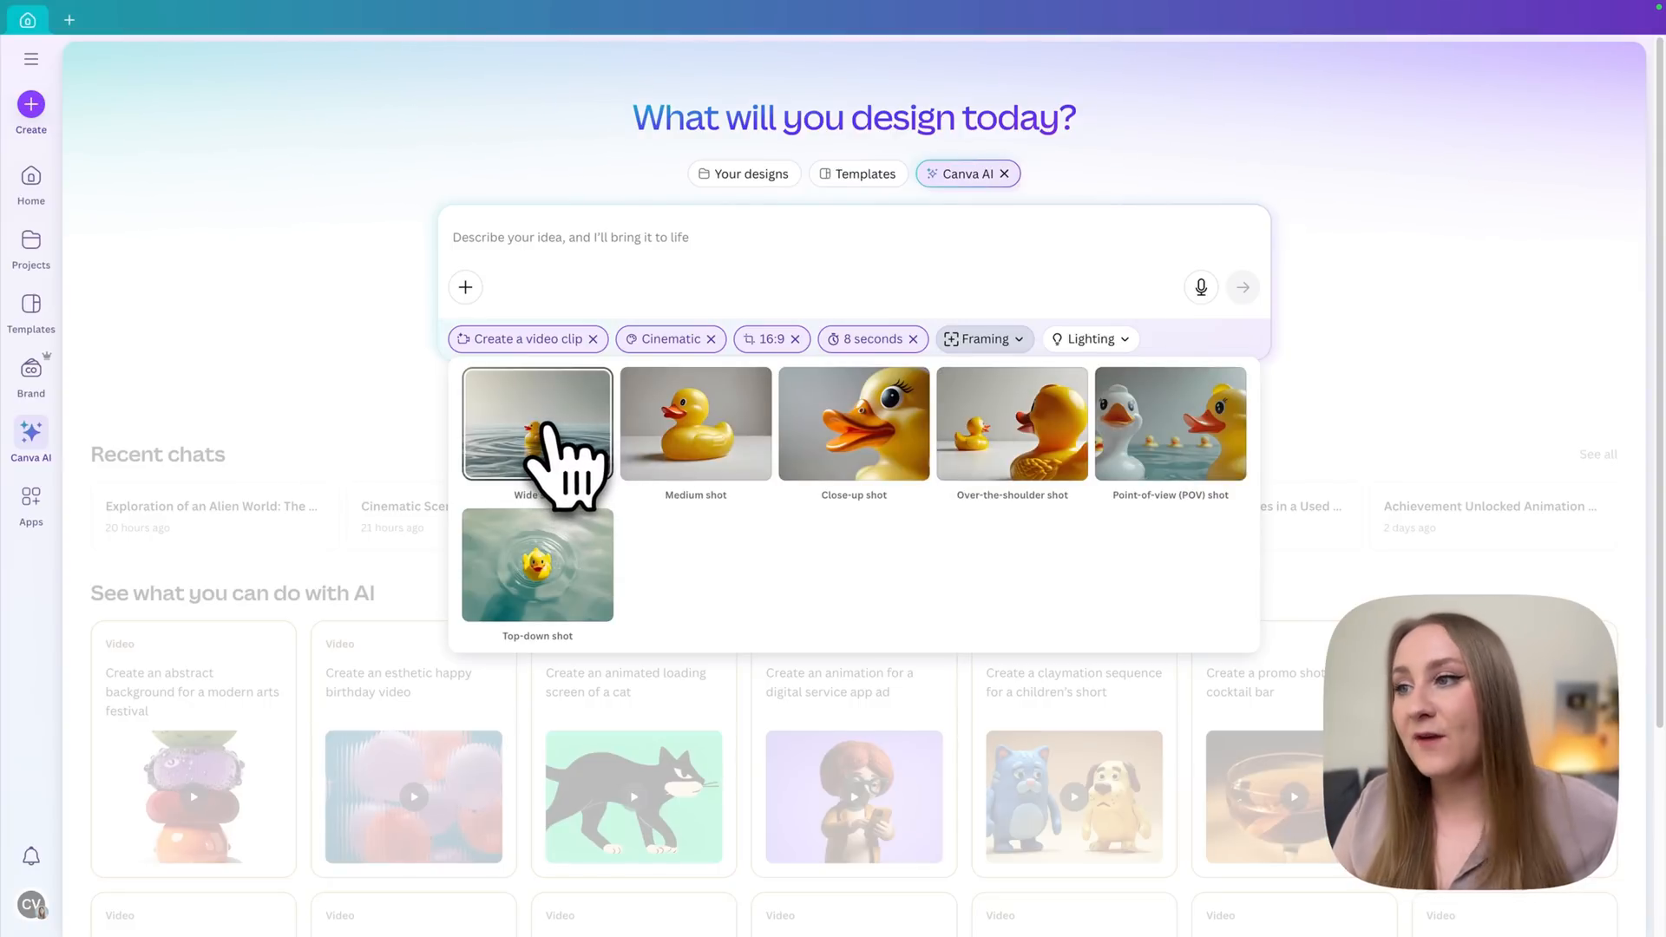
{"action": "left_click", "coordinate": [536, 423]}
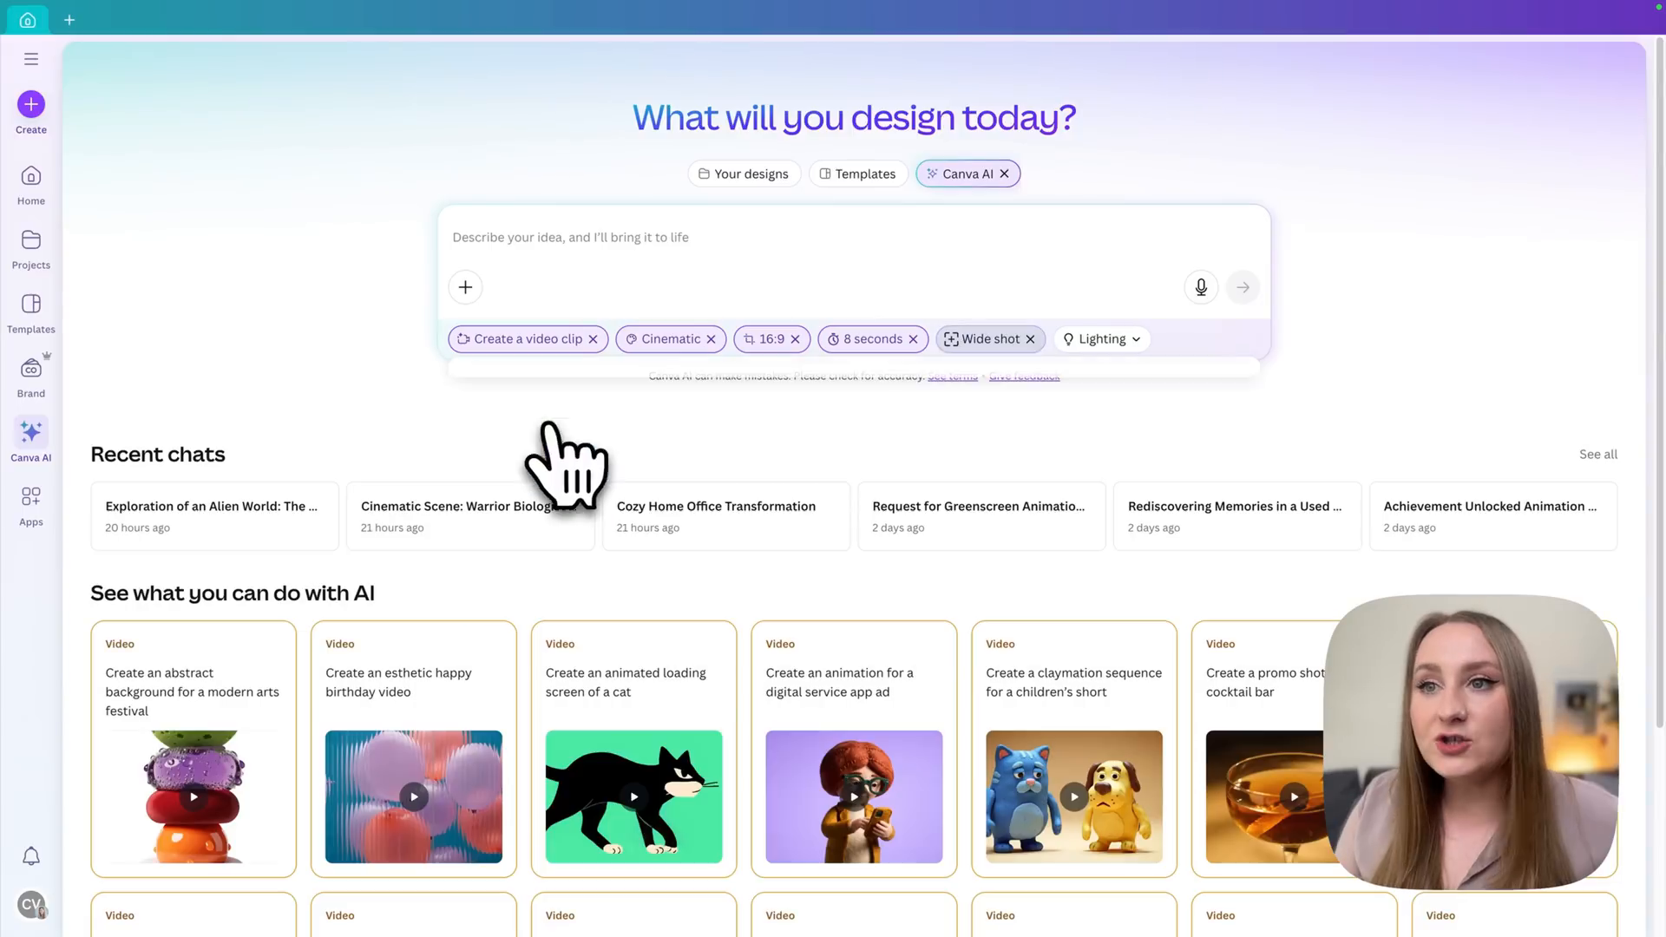
{"action": "left_click", "coordinate": [1100, 338]}
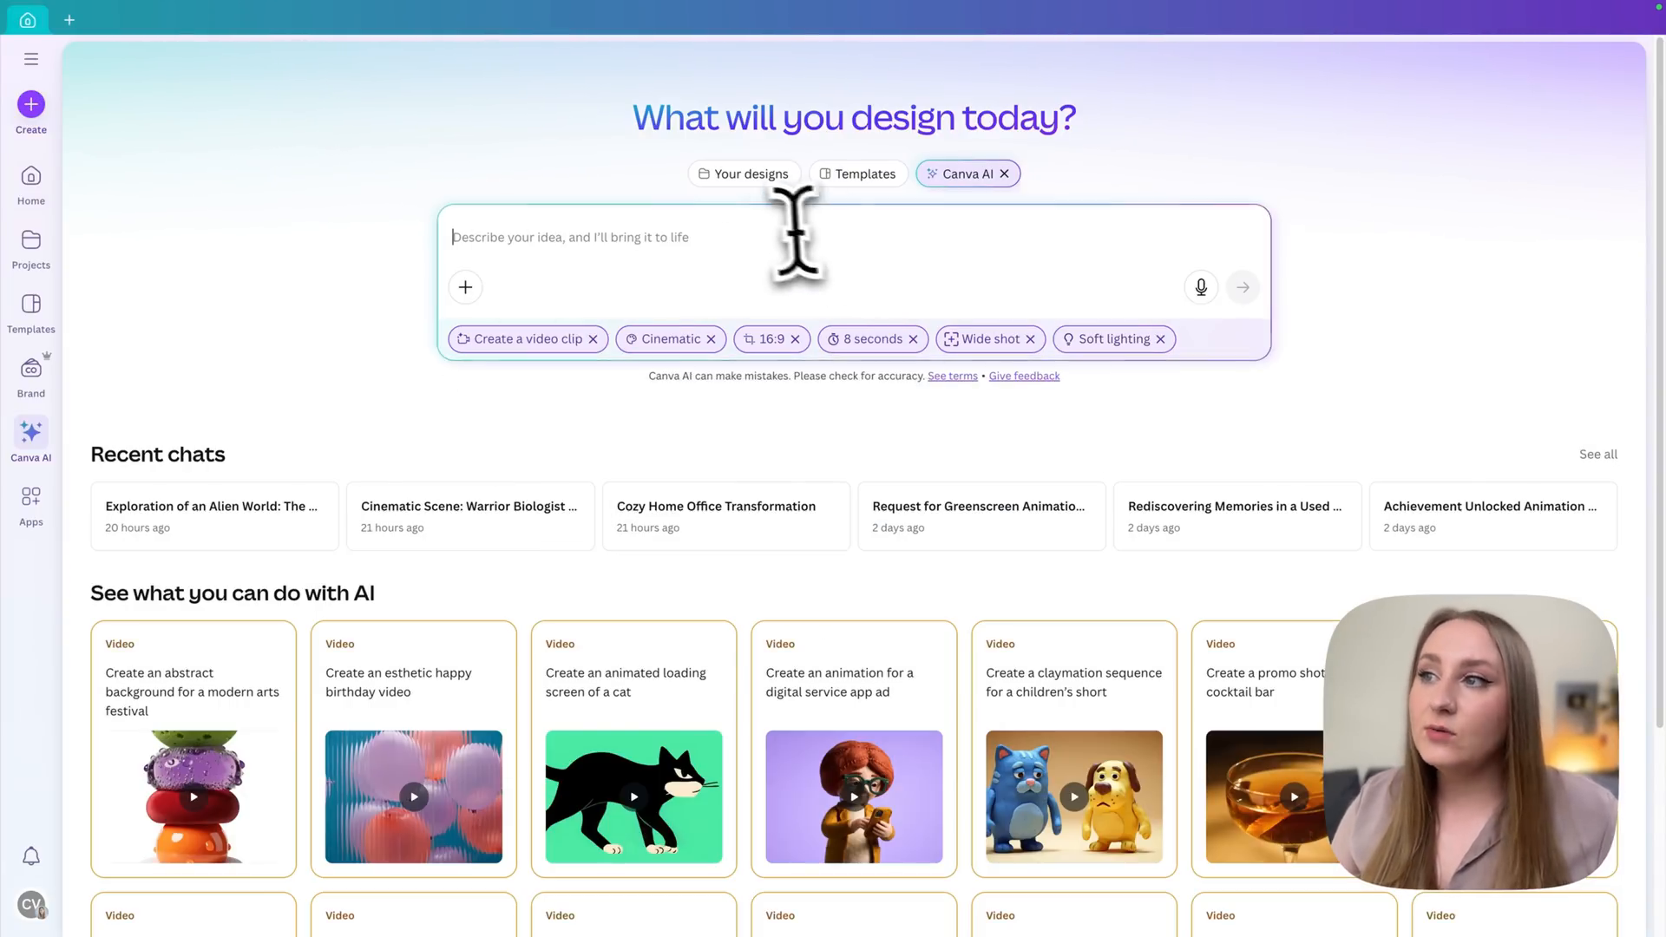
{"action": "mouse_move", "coordinate": [670, 276]}
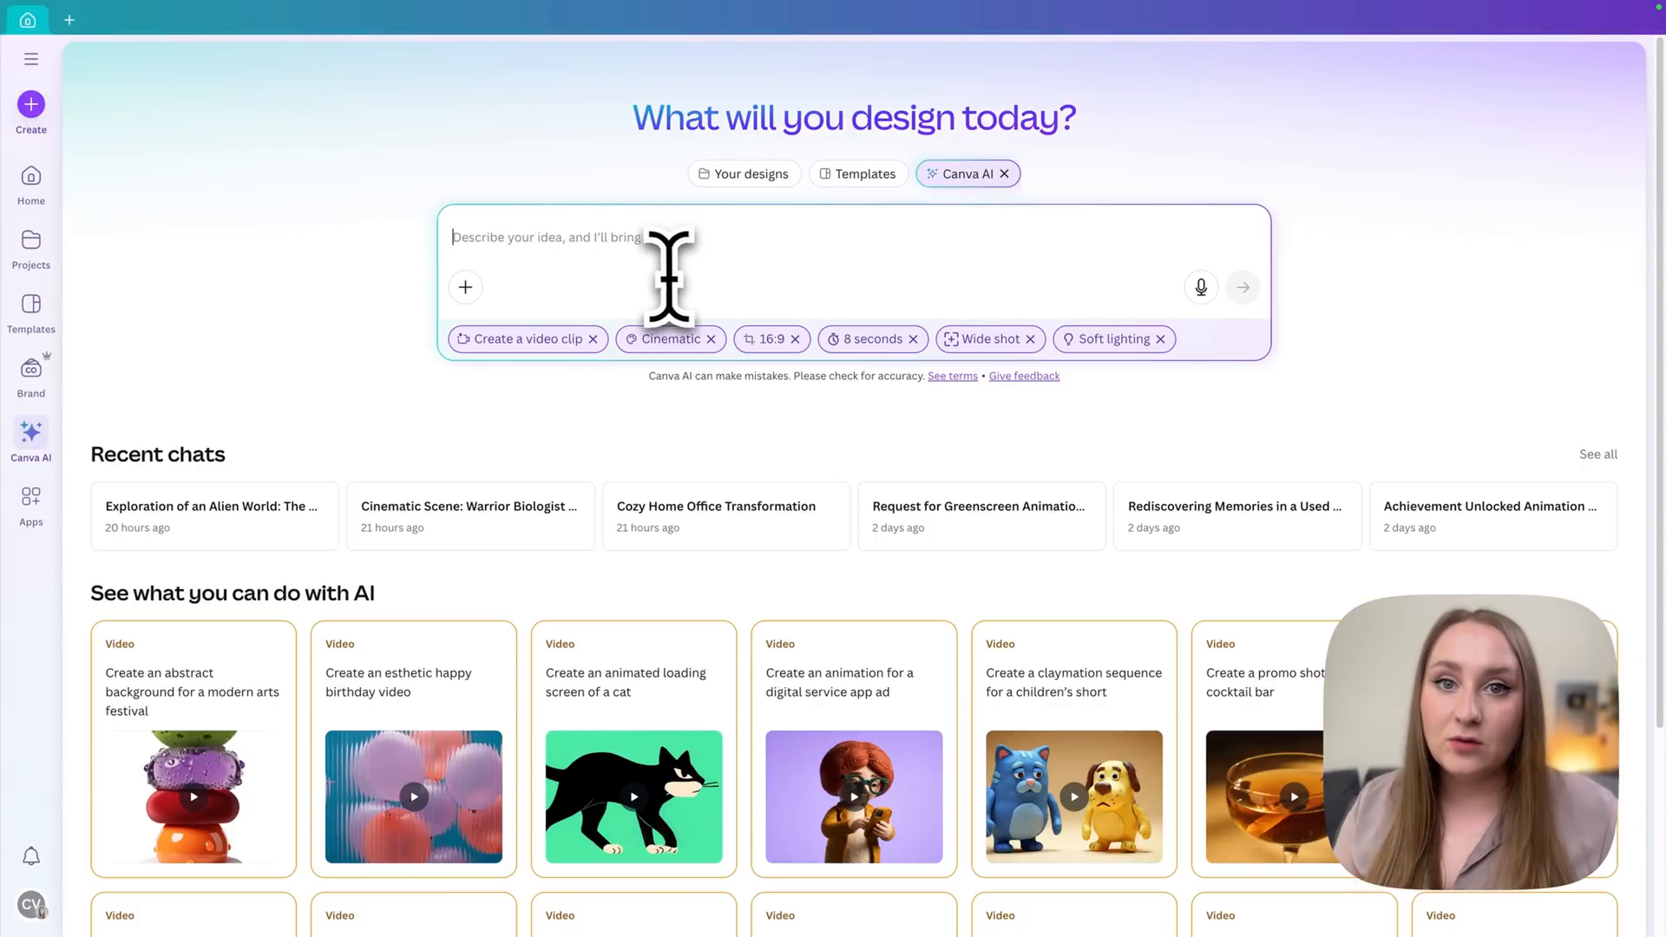
{"action": "mouse_move", "coordinate": [601, 276]}
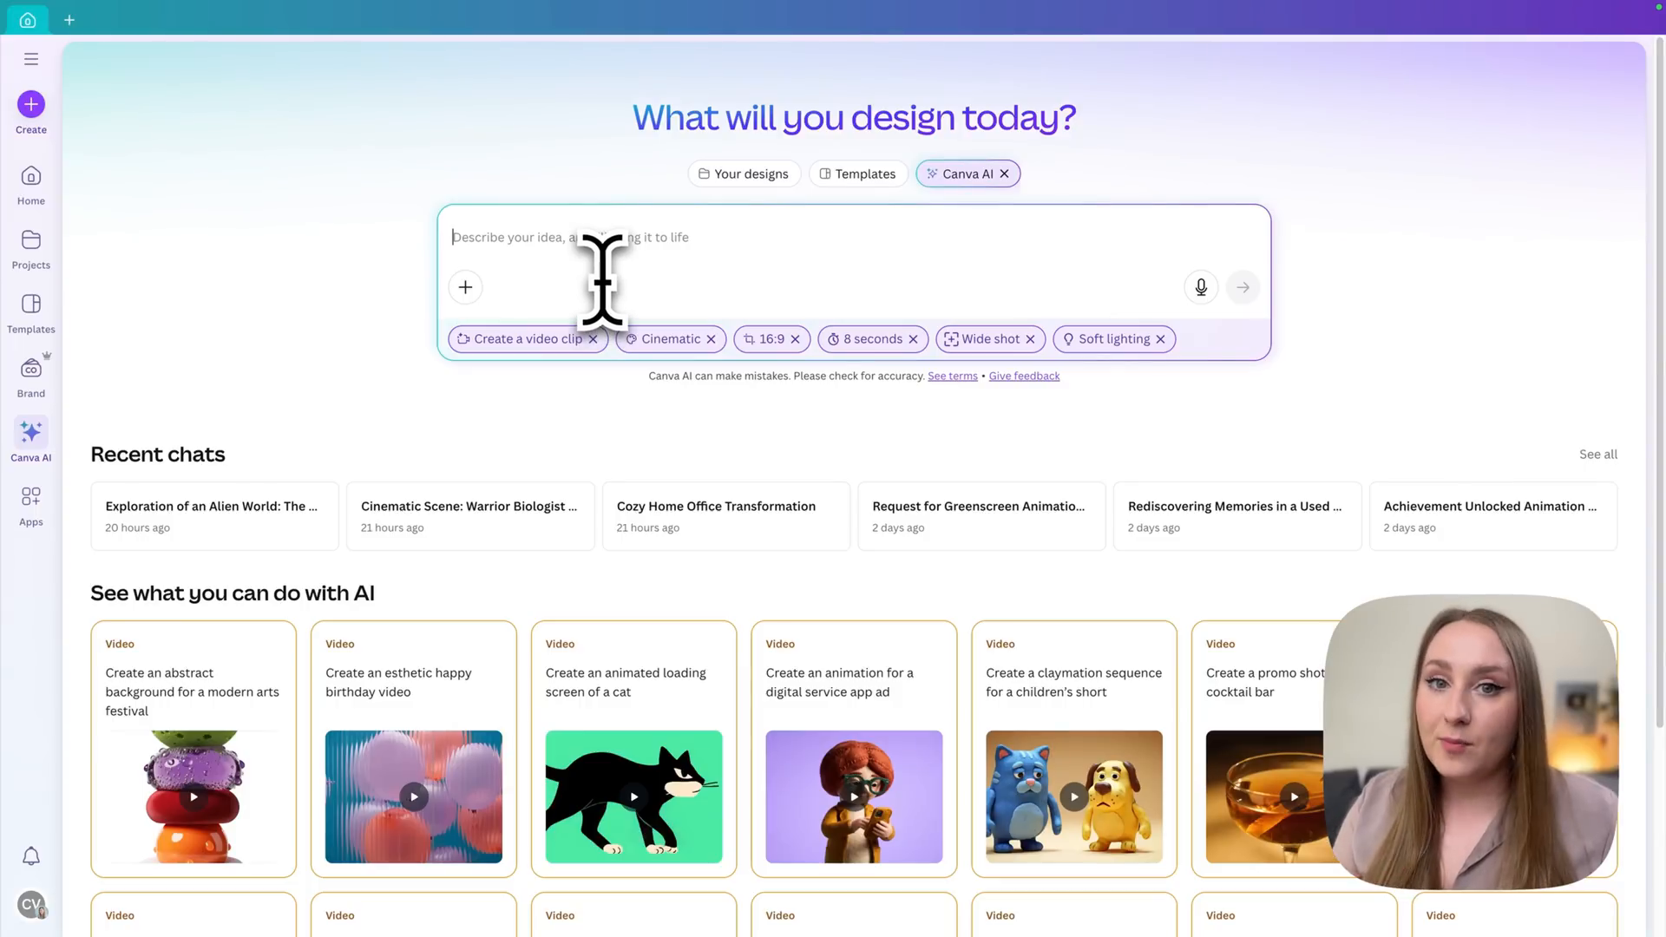
{"action": "mouse_move", "coordinate": [465, 287]}
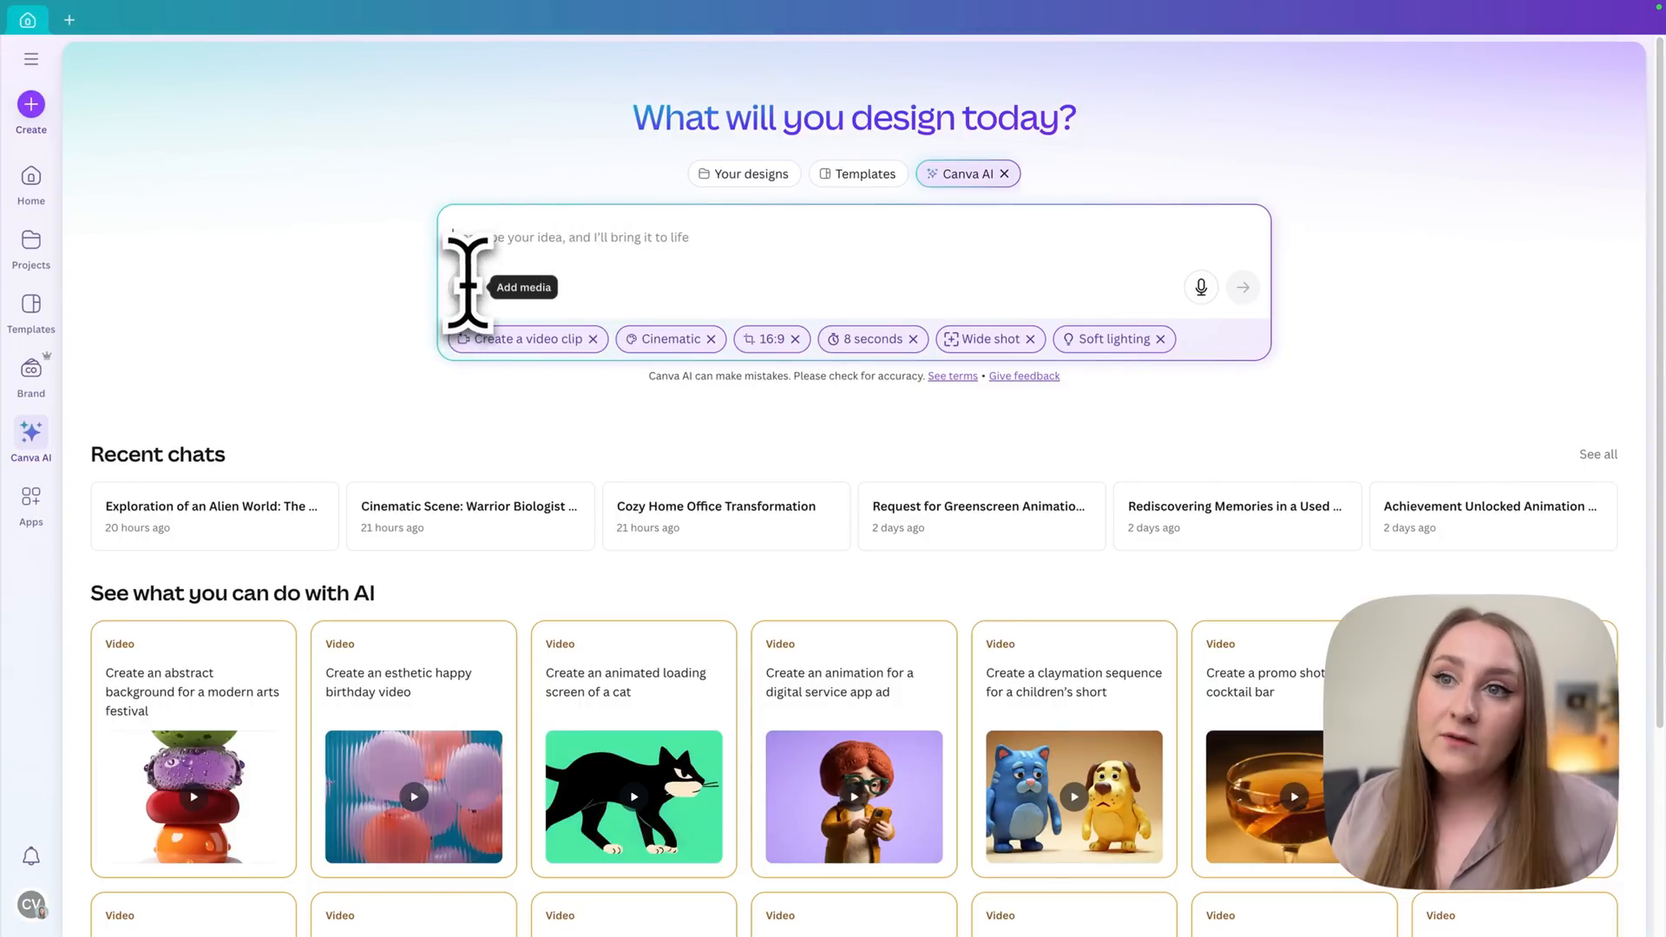
{"action": "mouse_move", "coordinate": [1201, 286]}
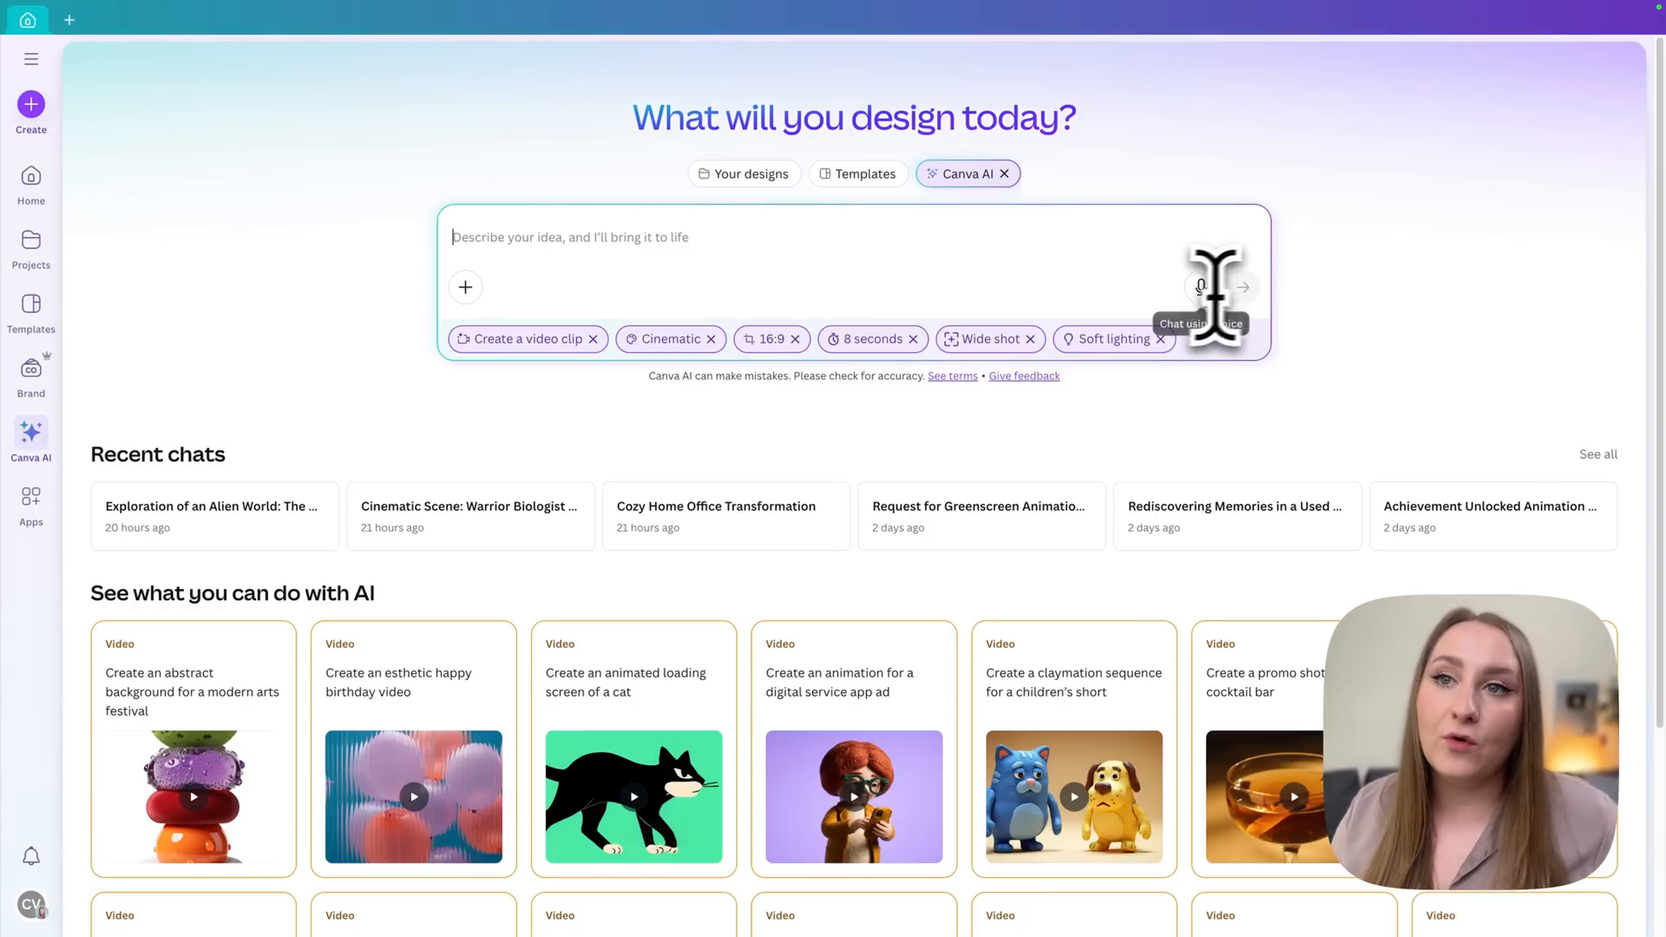
{"action": "mouse_move", "coordinate": [1206, 291]}
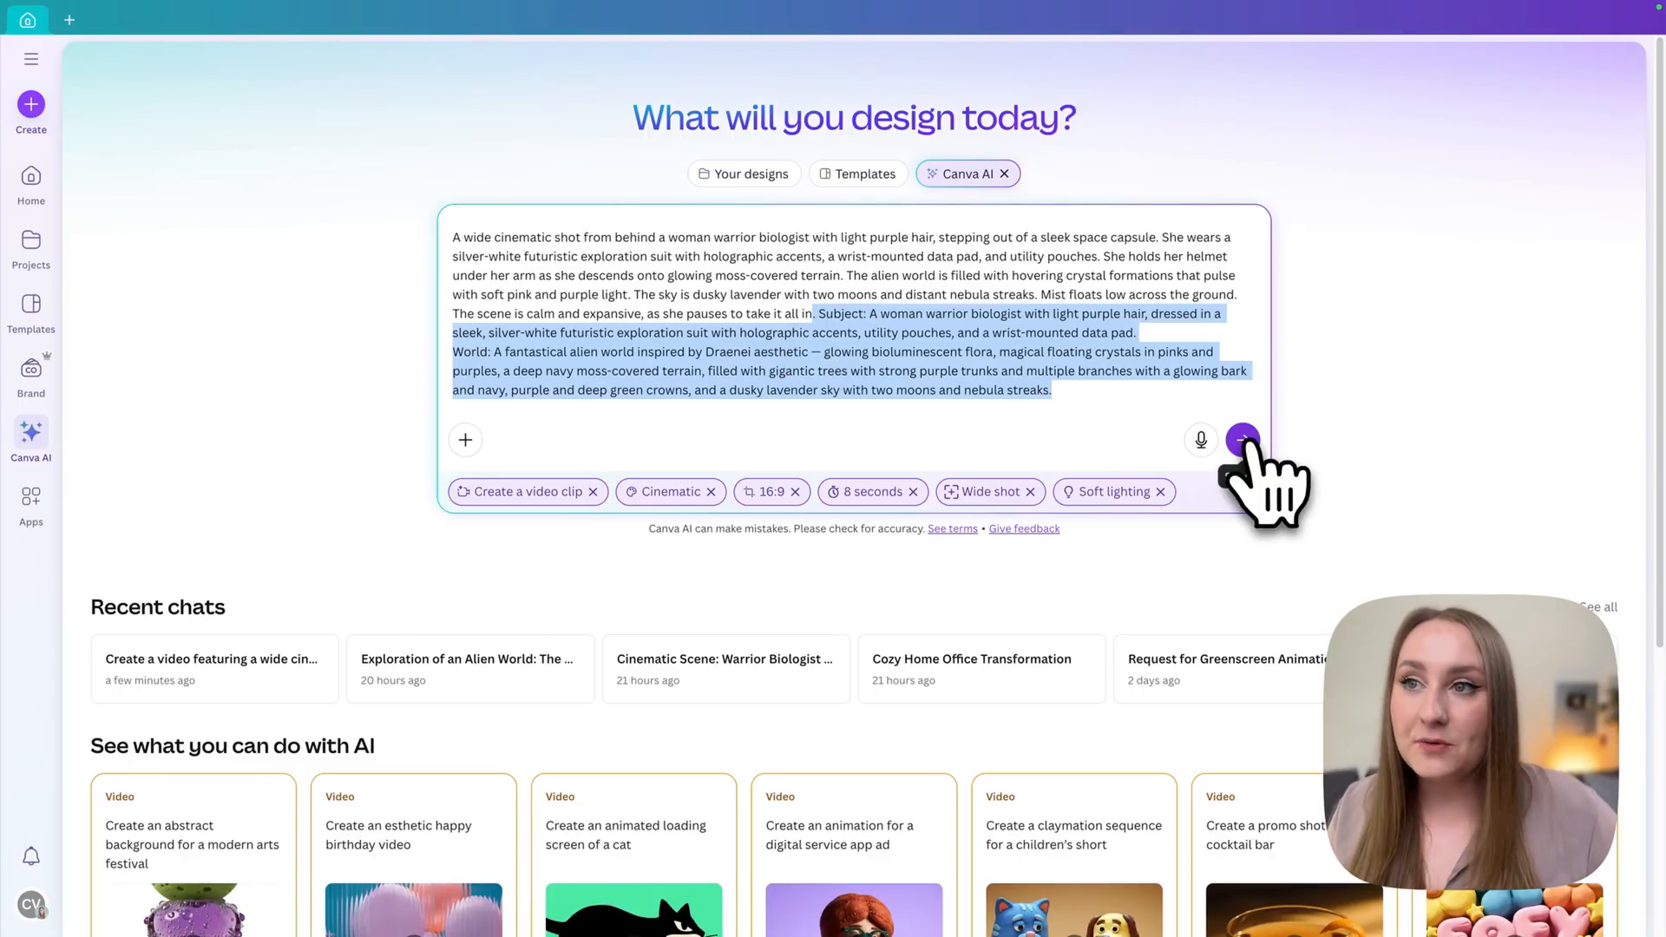
Send the alien-world biologist prompt so Canva AI starts generating the clip
{"action": "left_click", "coordinate": [1242, 439]}
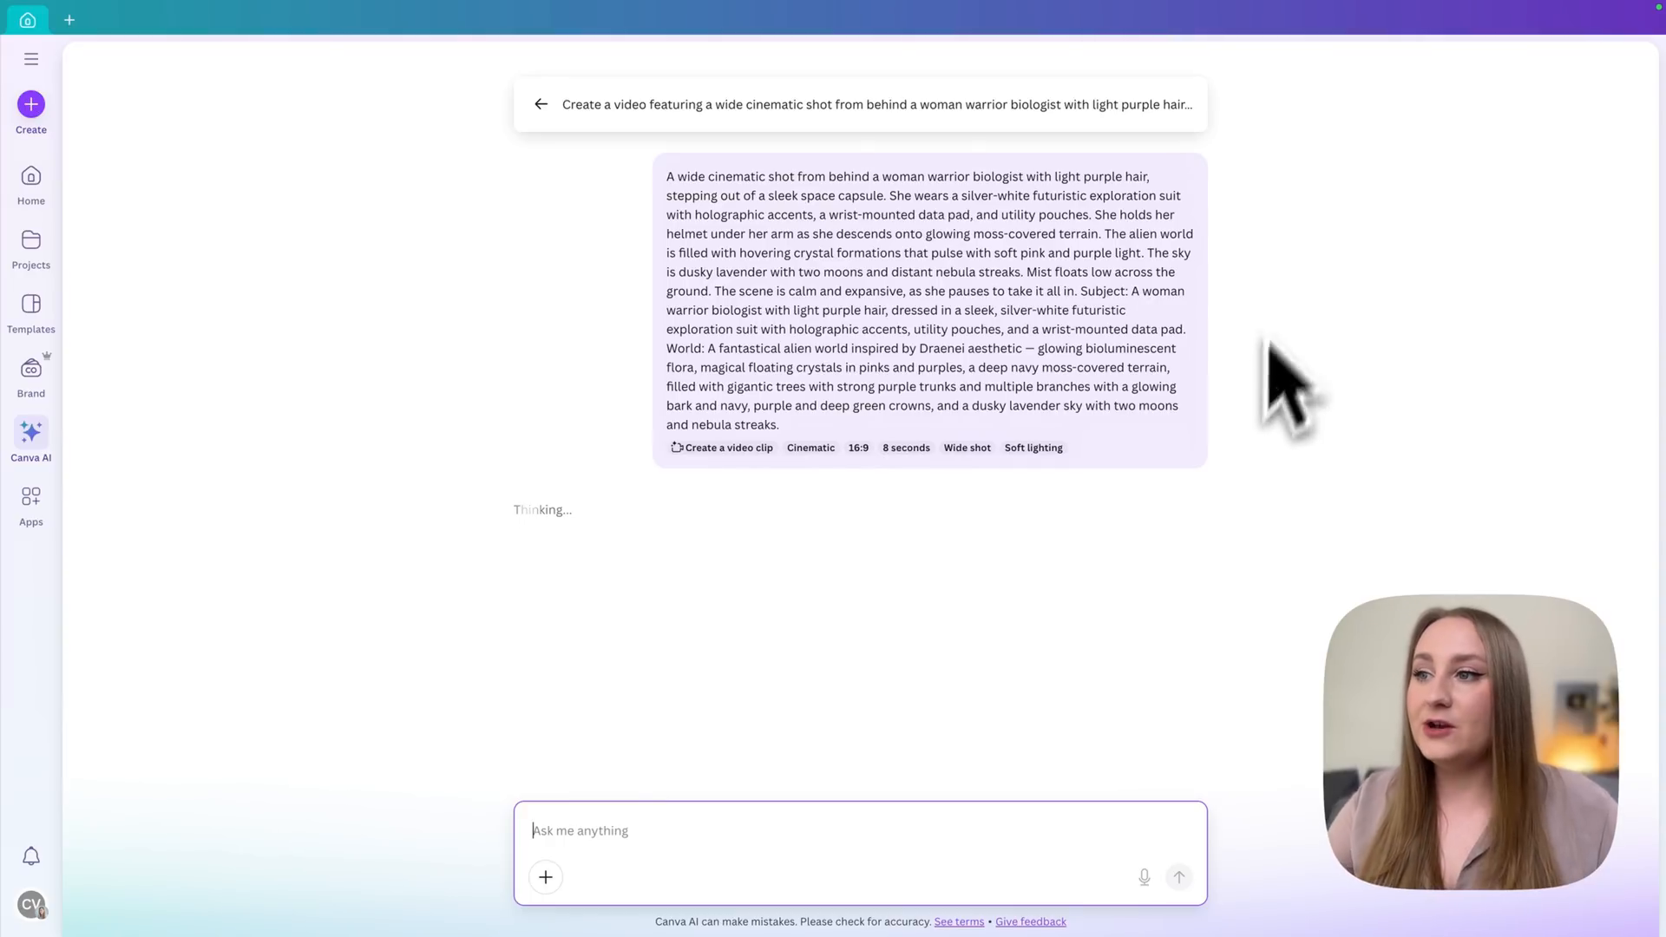
{"action": "mouse_move", "coordinate": [812, 914]}
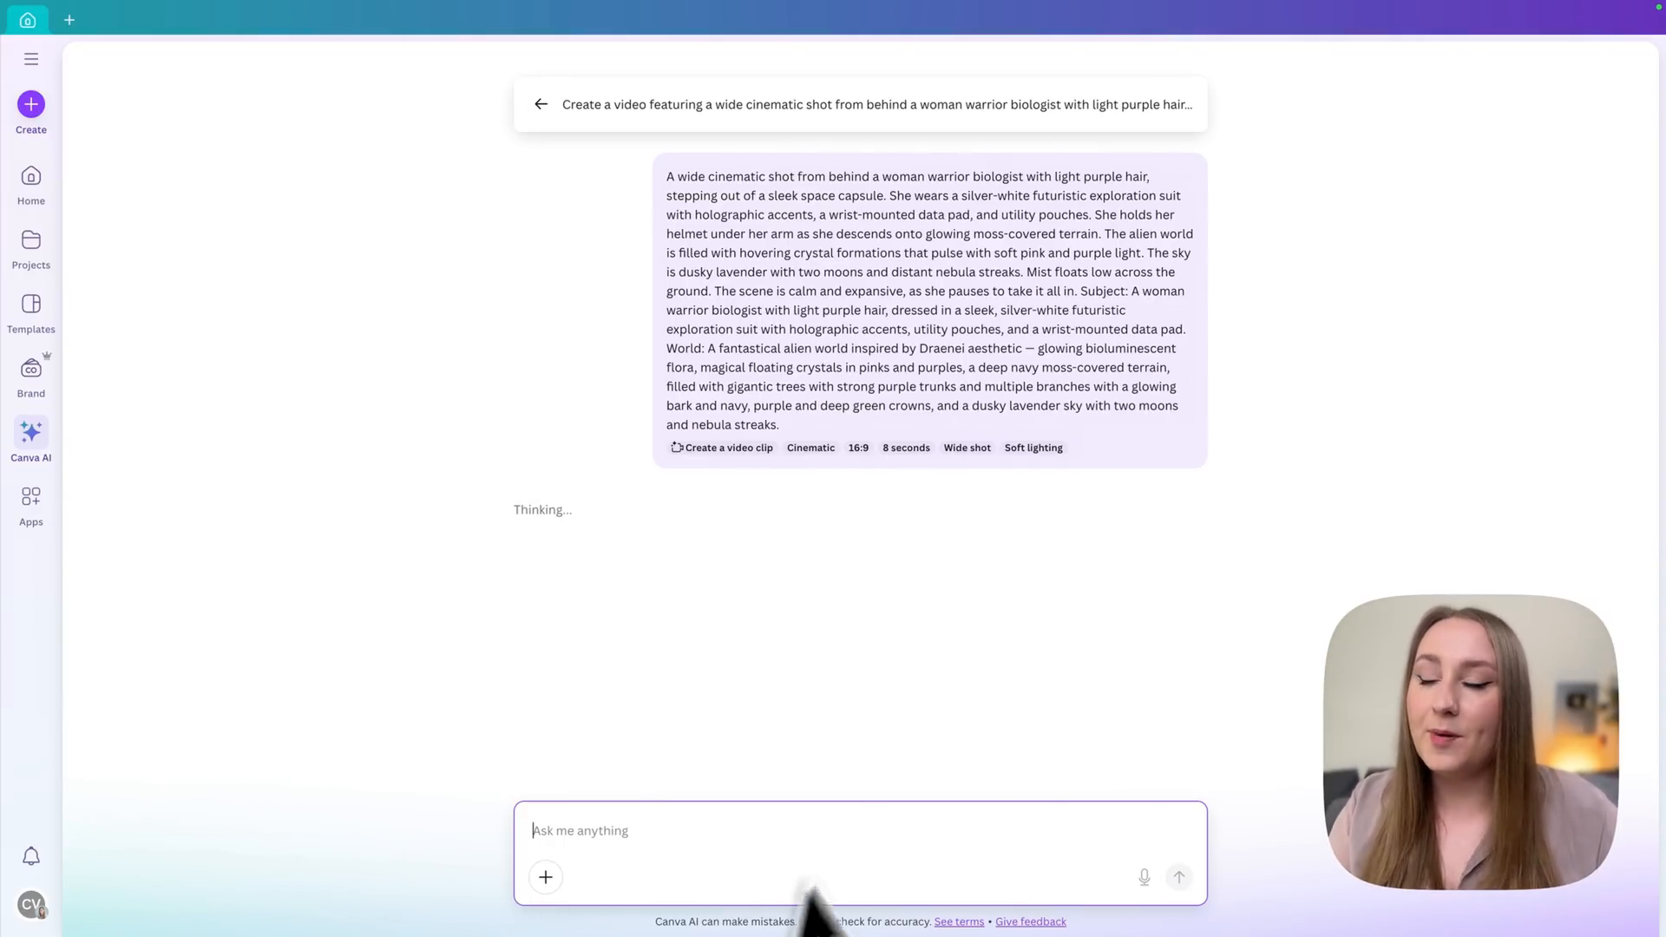
{"action": "mouse_move", "coordinate": [600, 591]}
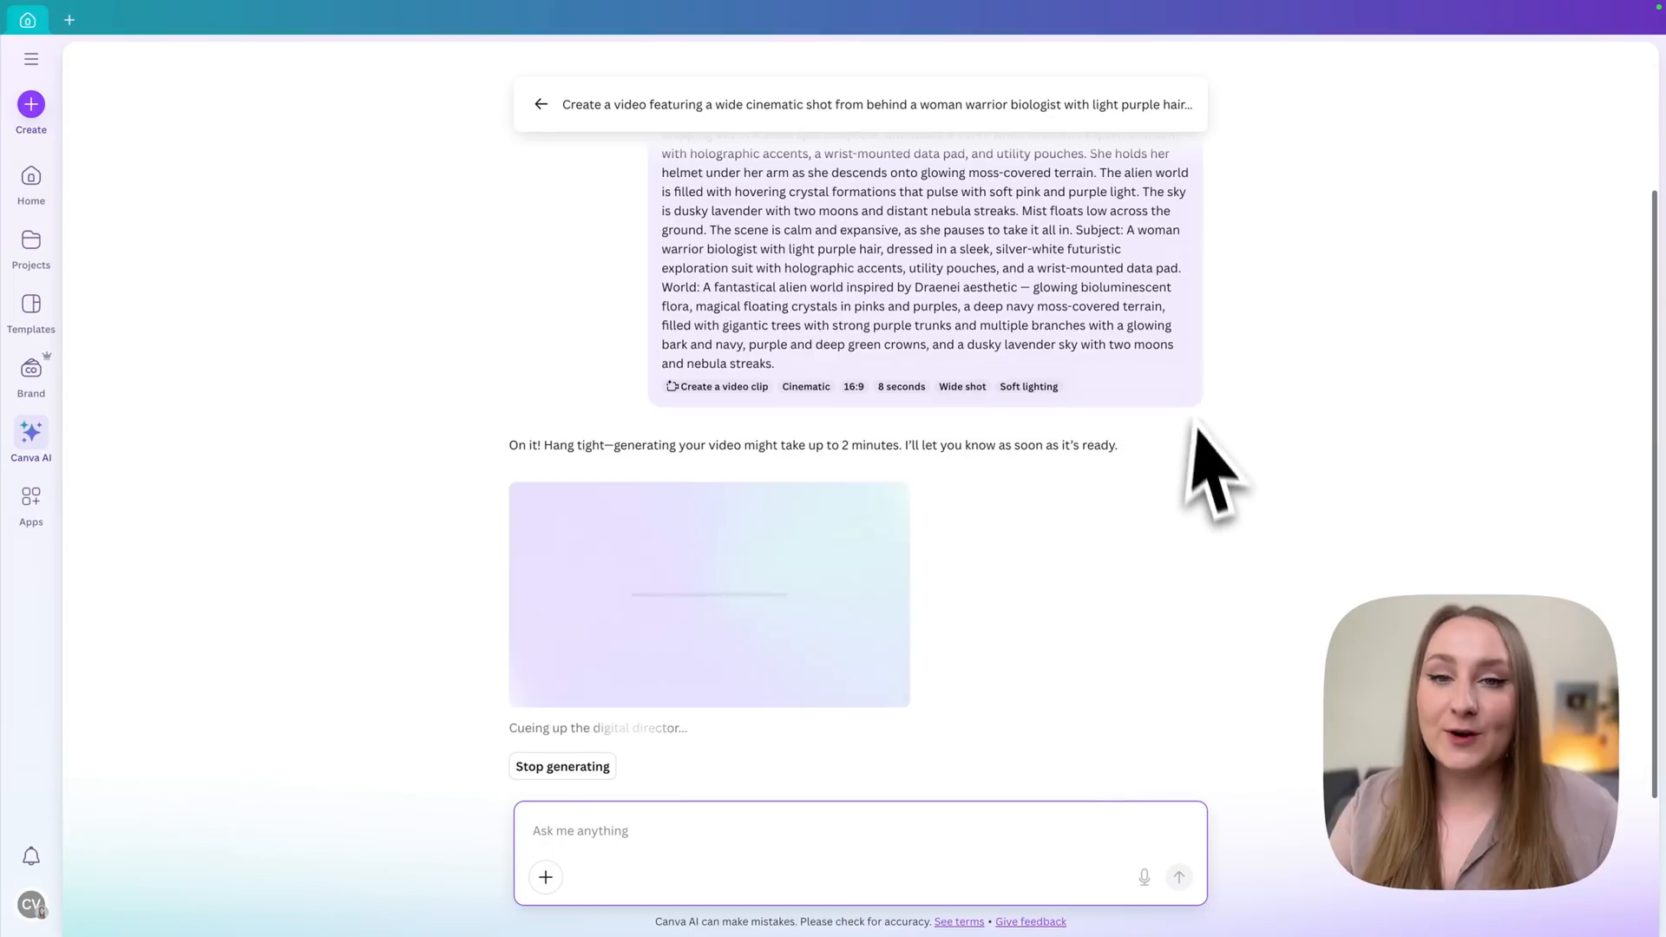
{"action": "mouse_move", "coordinate": [547, 510]}
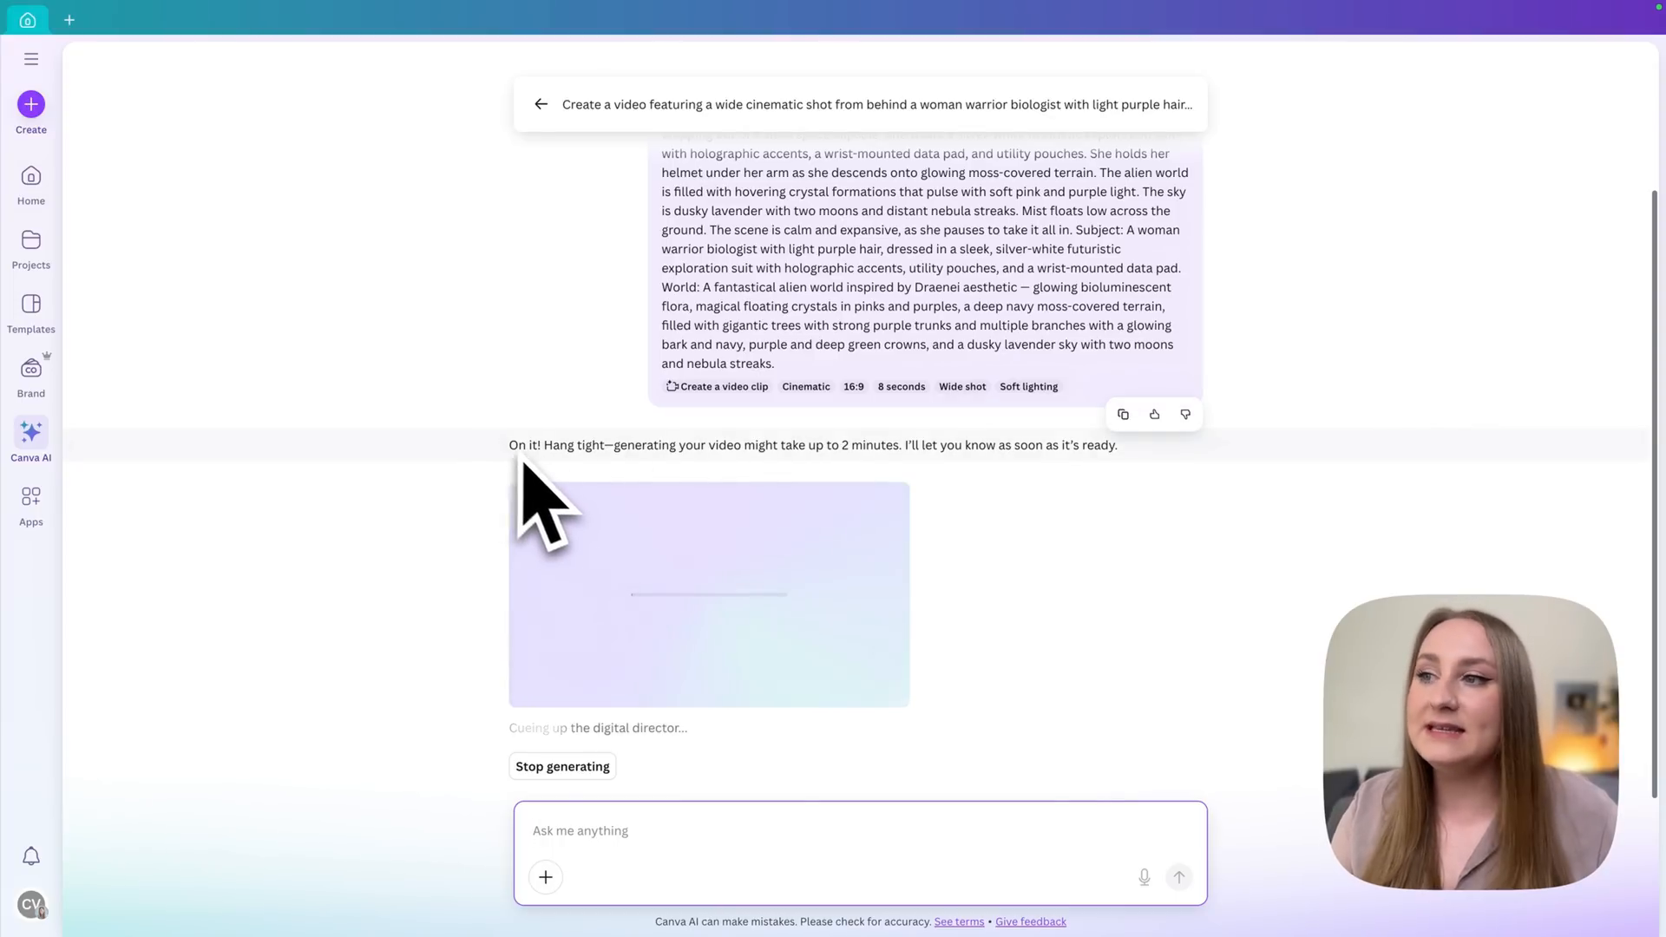
{"action": "mouse_move", "coordinate": [861, 510]}
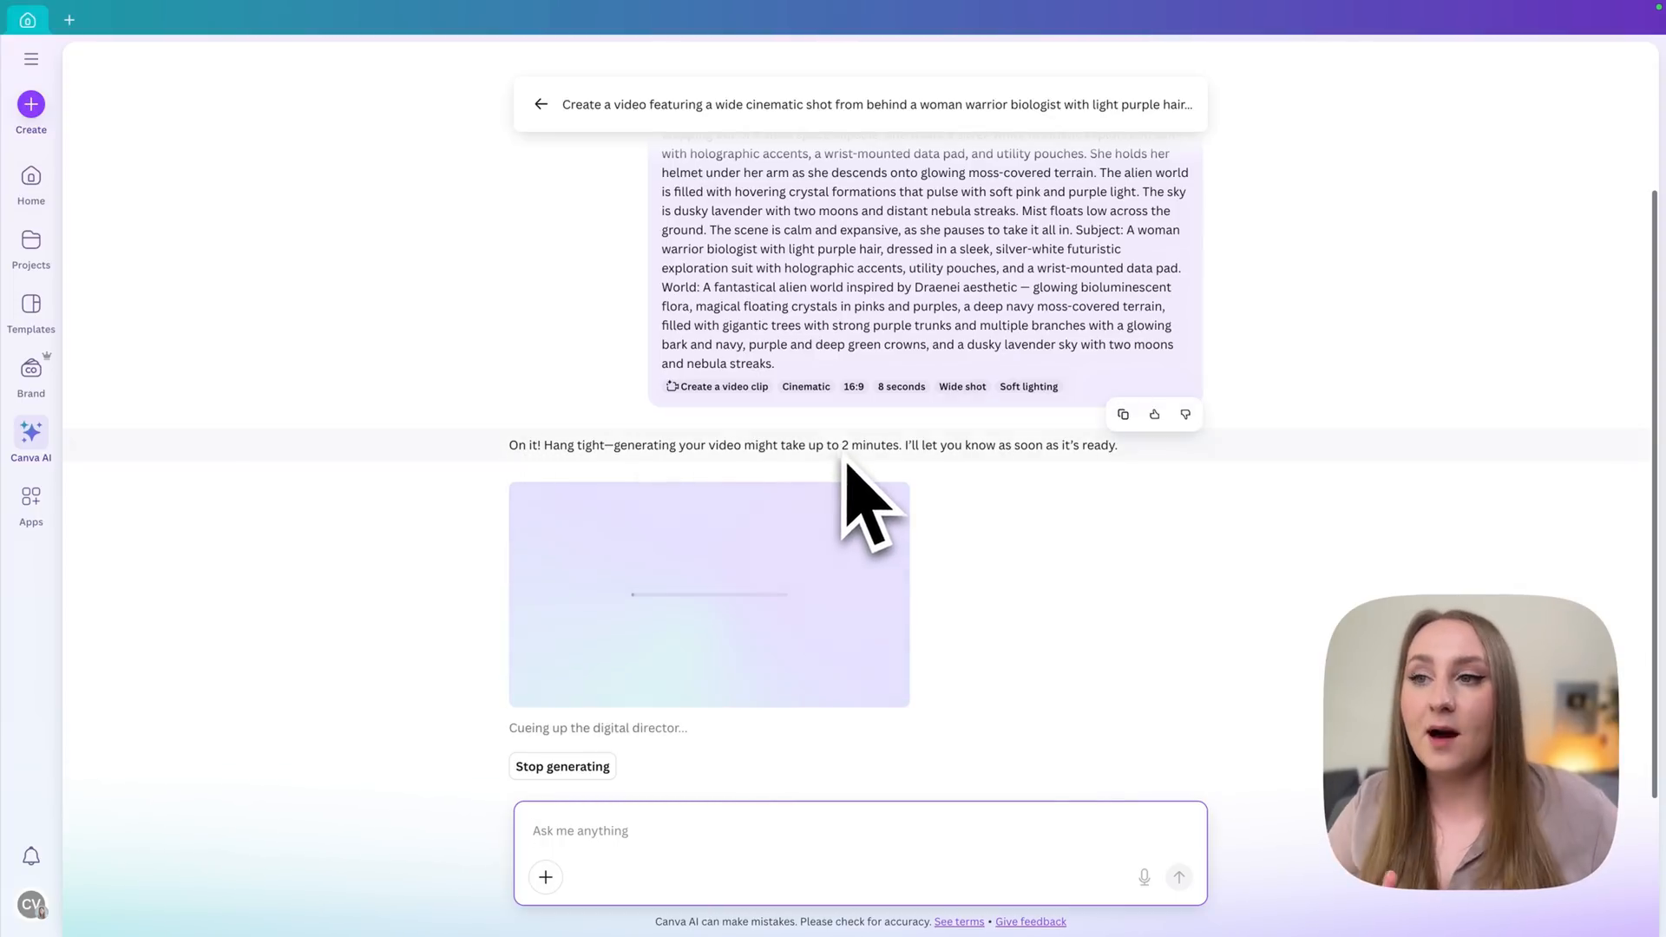
{"action": "mouse_move", "coordinate": [882, 511]}
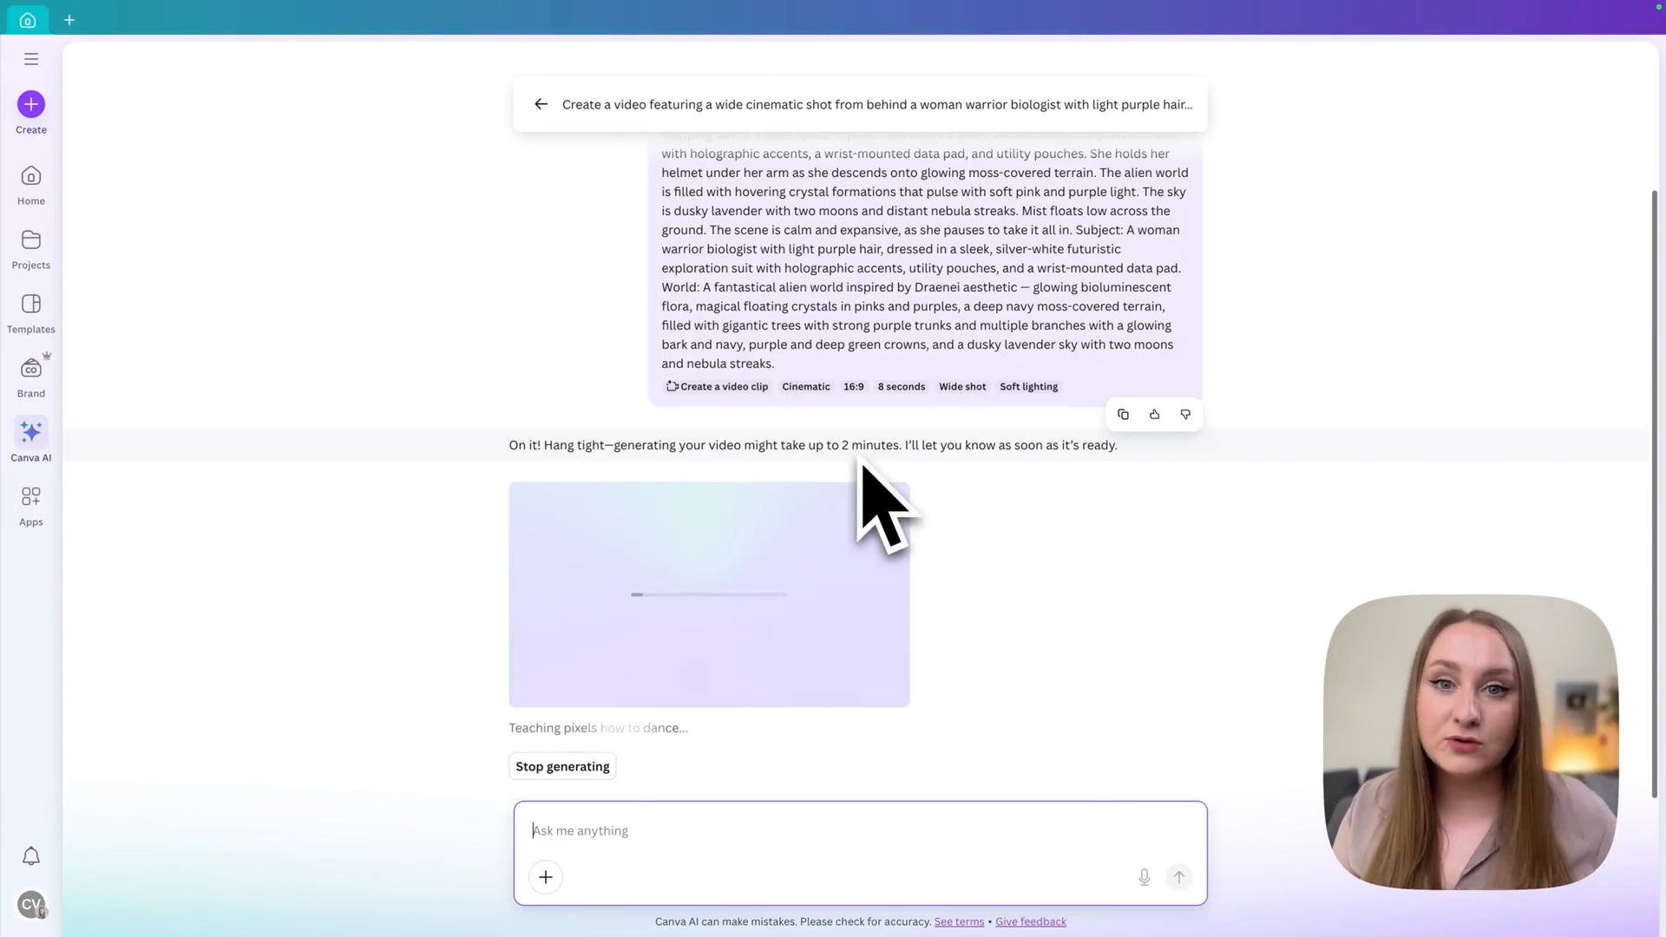
{"action": "mouse_move", "coordinate": [510, 521]}
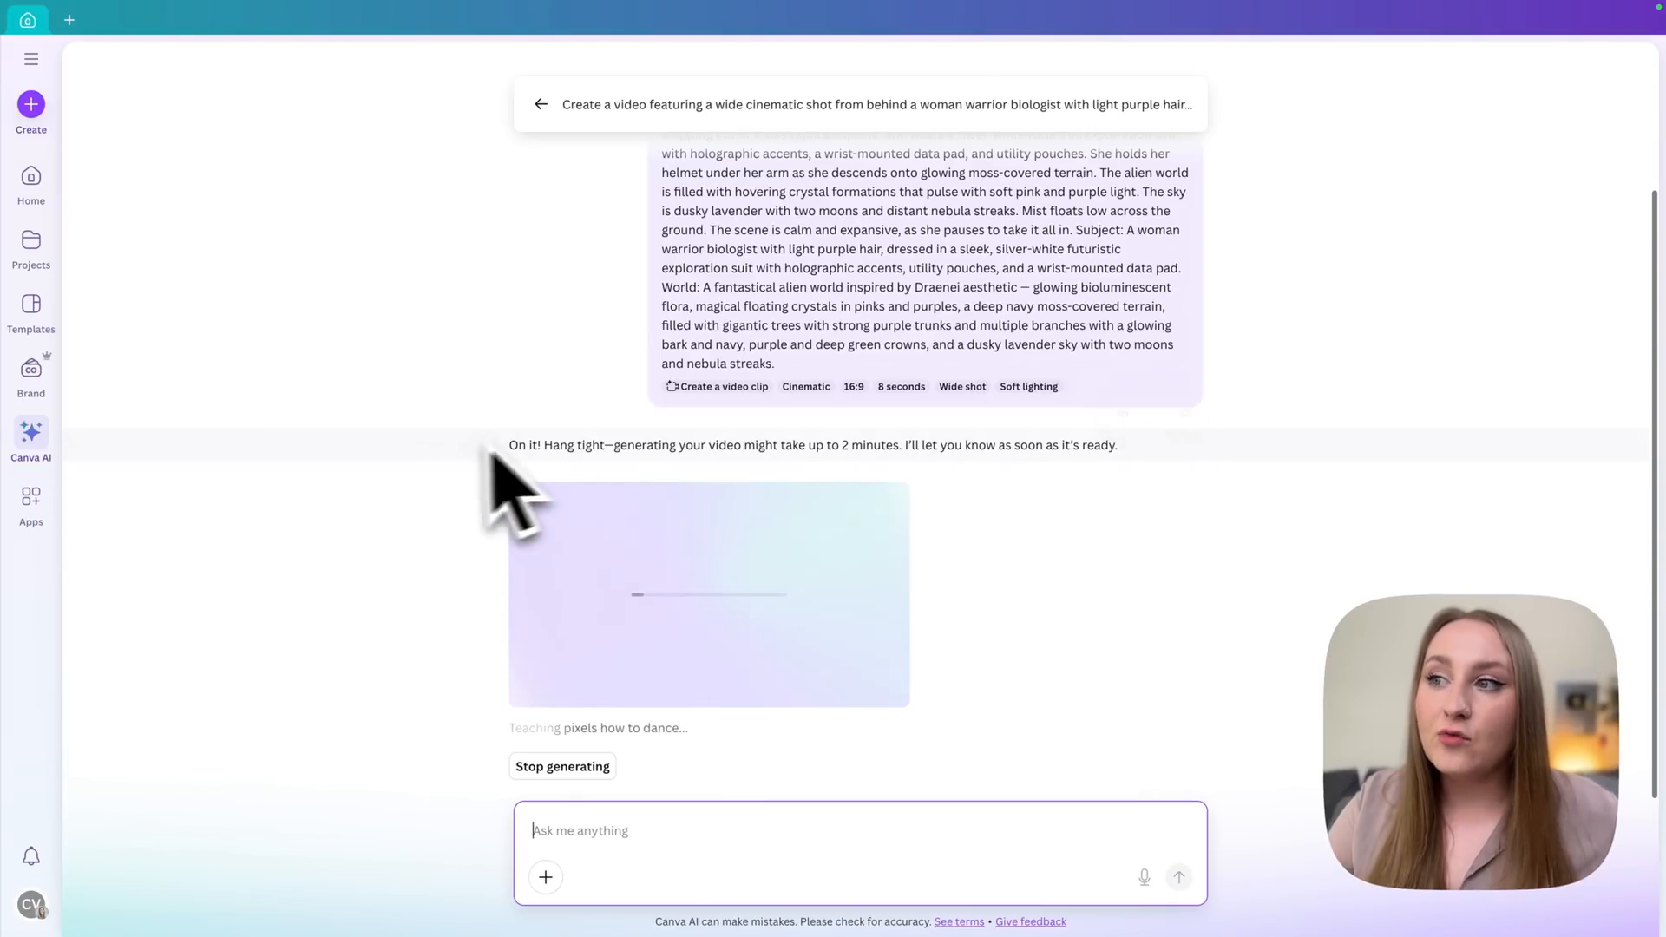
{"action": "mouse_move", "coordinate": [933, 531]}
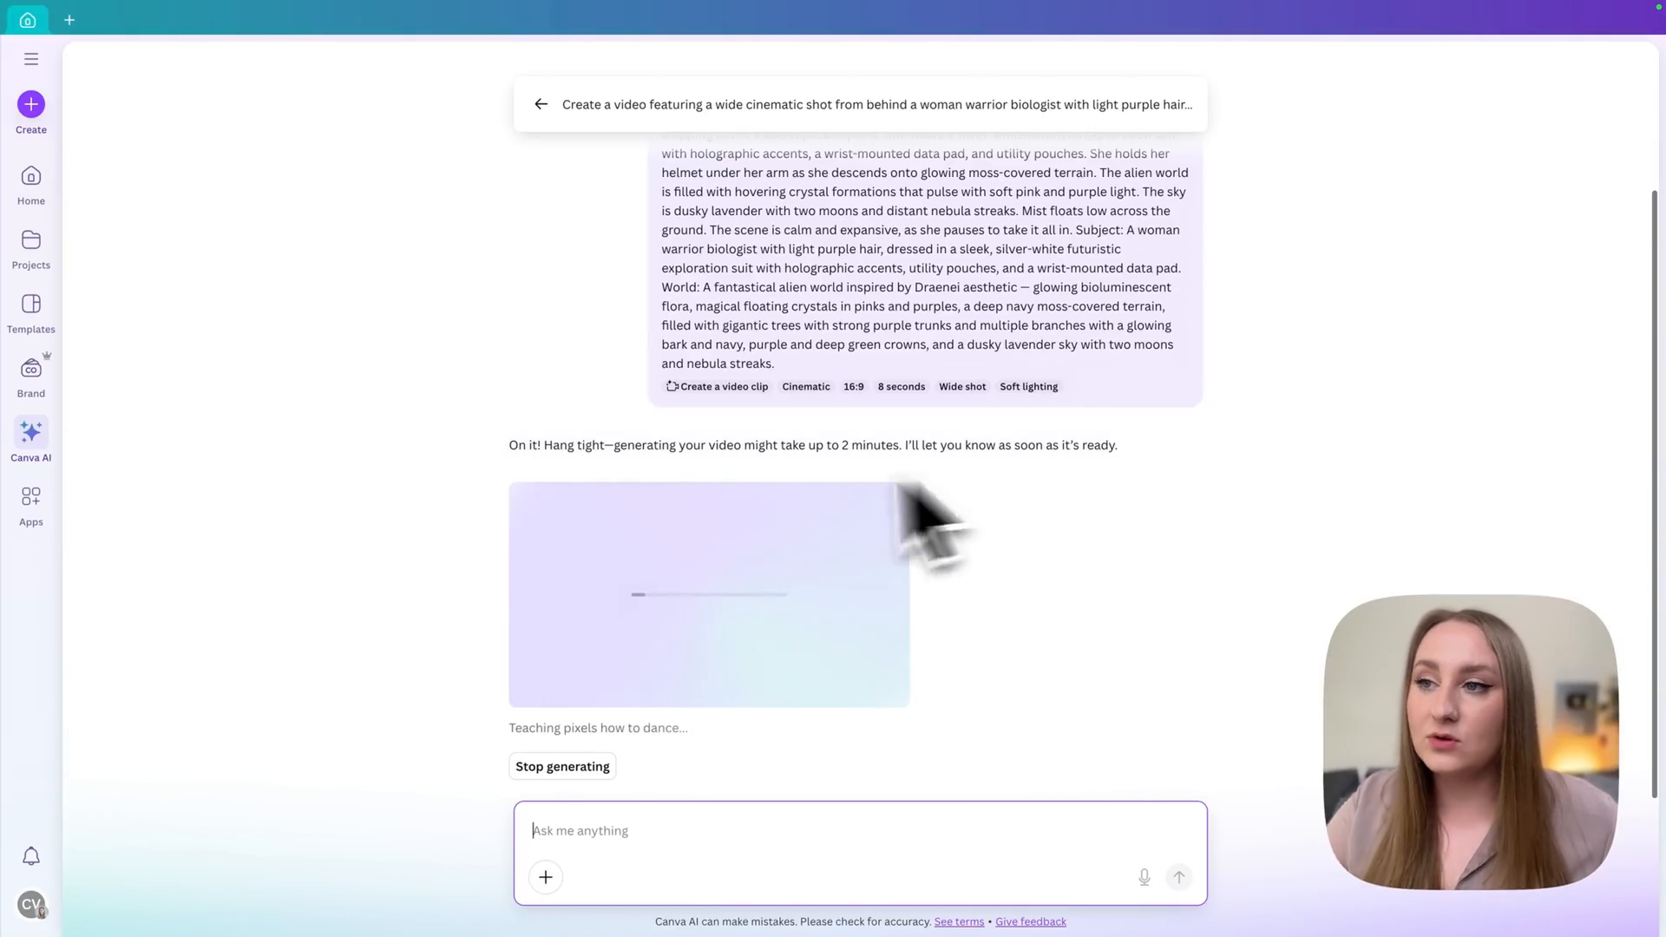
{"action": "mouse_move", "coordinate": [1041, 626]}
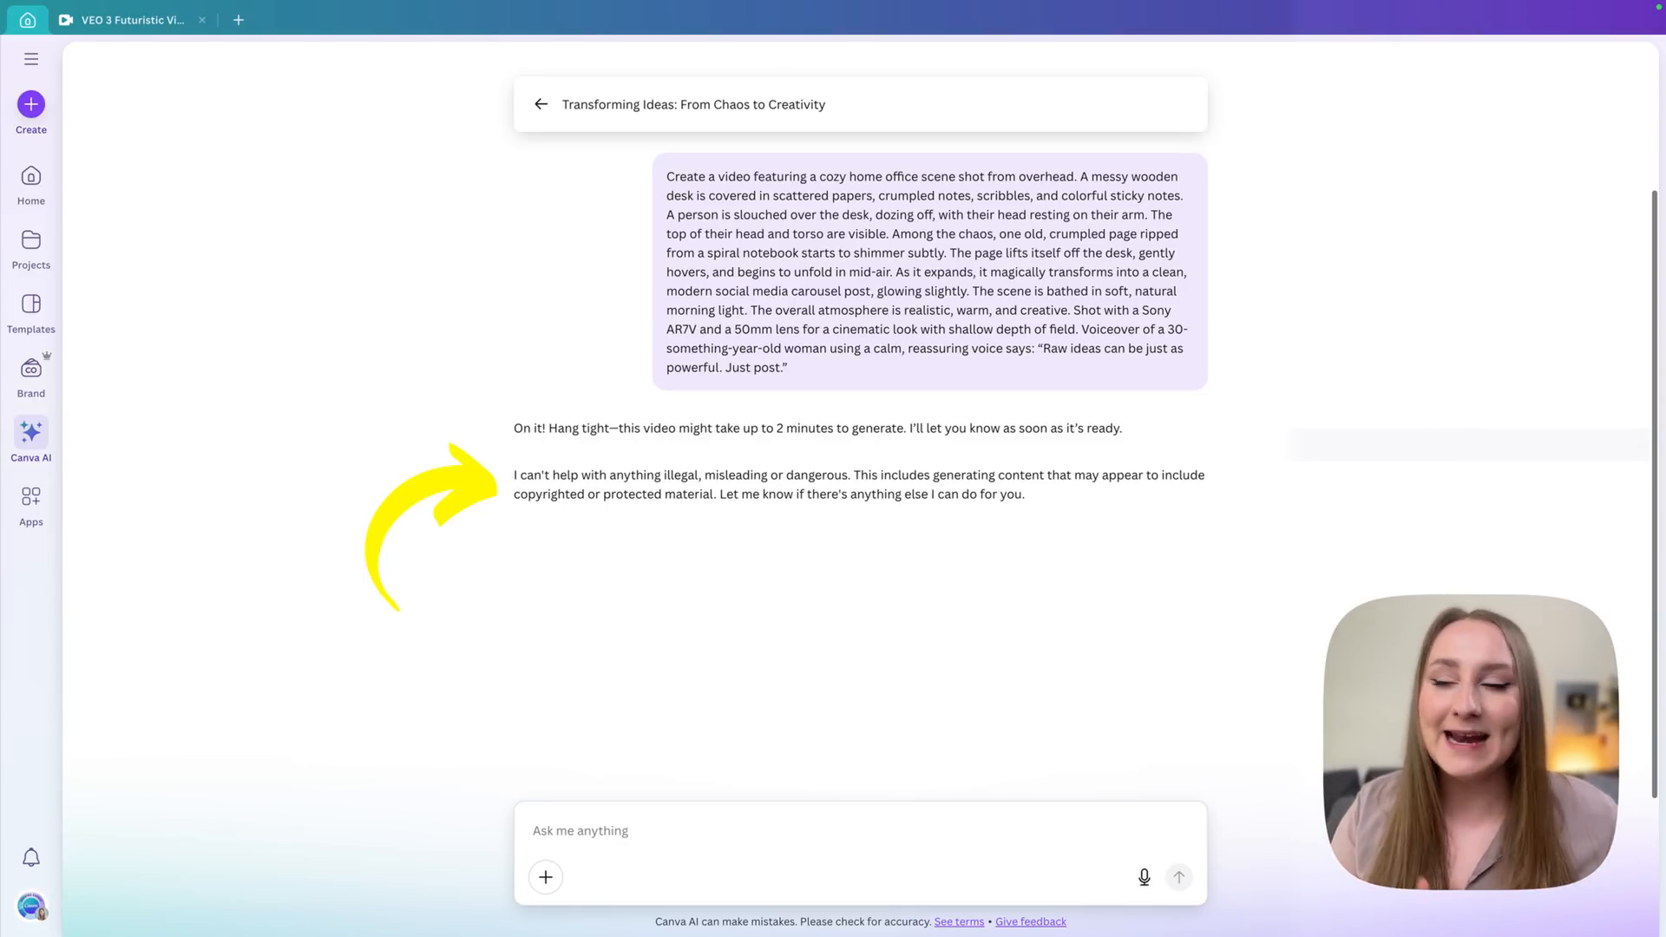
{"action": "mouse_move", "coordinate": [1312, 611]}
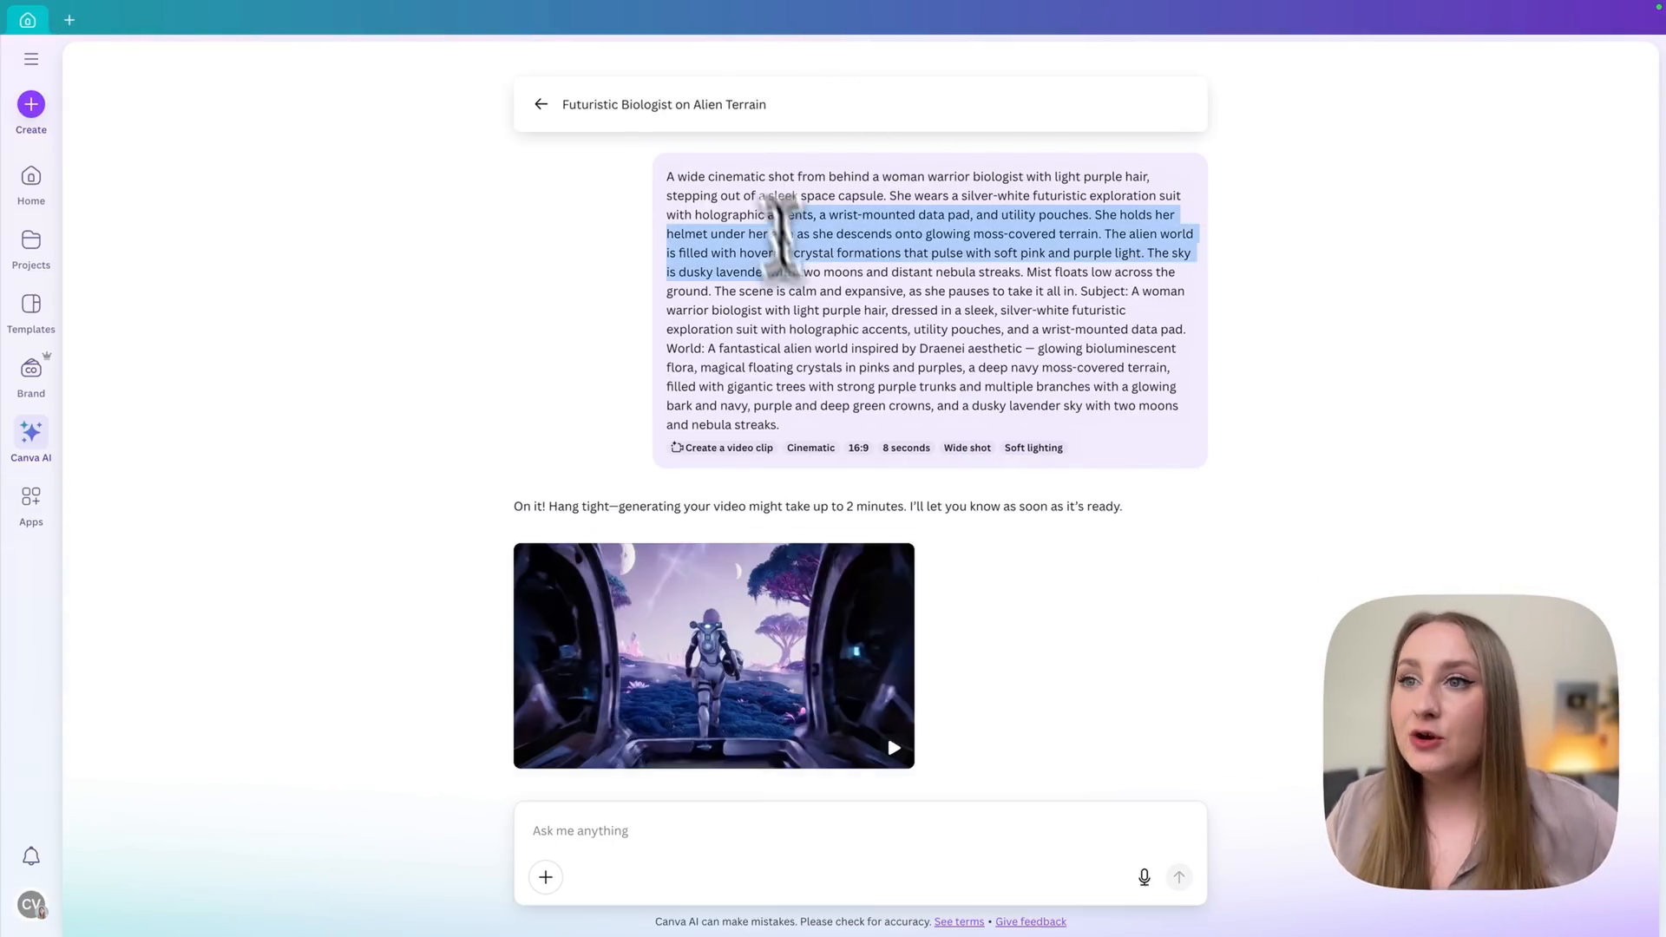
{"action": "mouse_move", "coordinate": [1222, 356]}
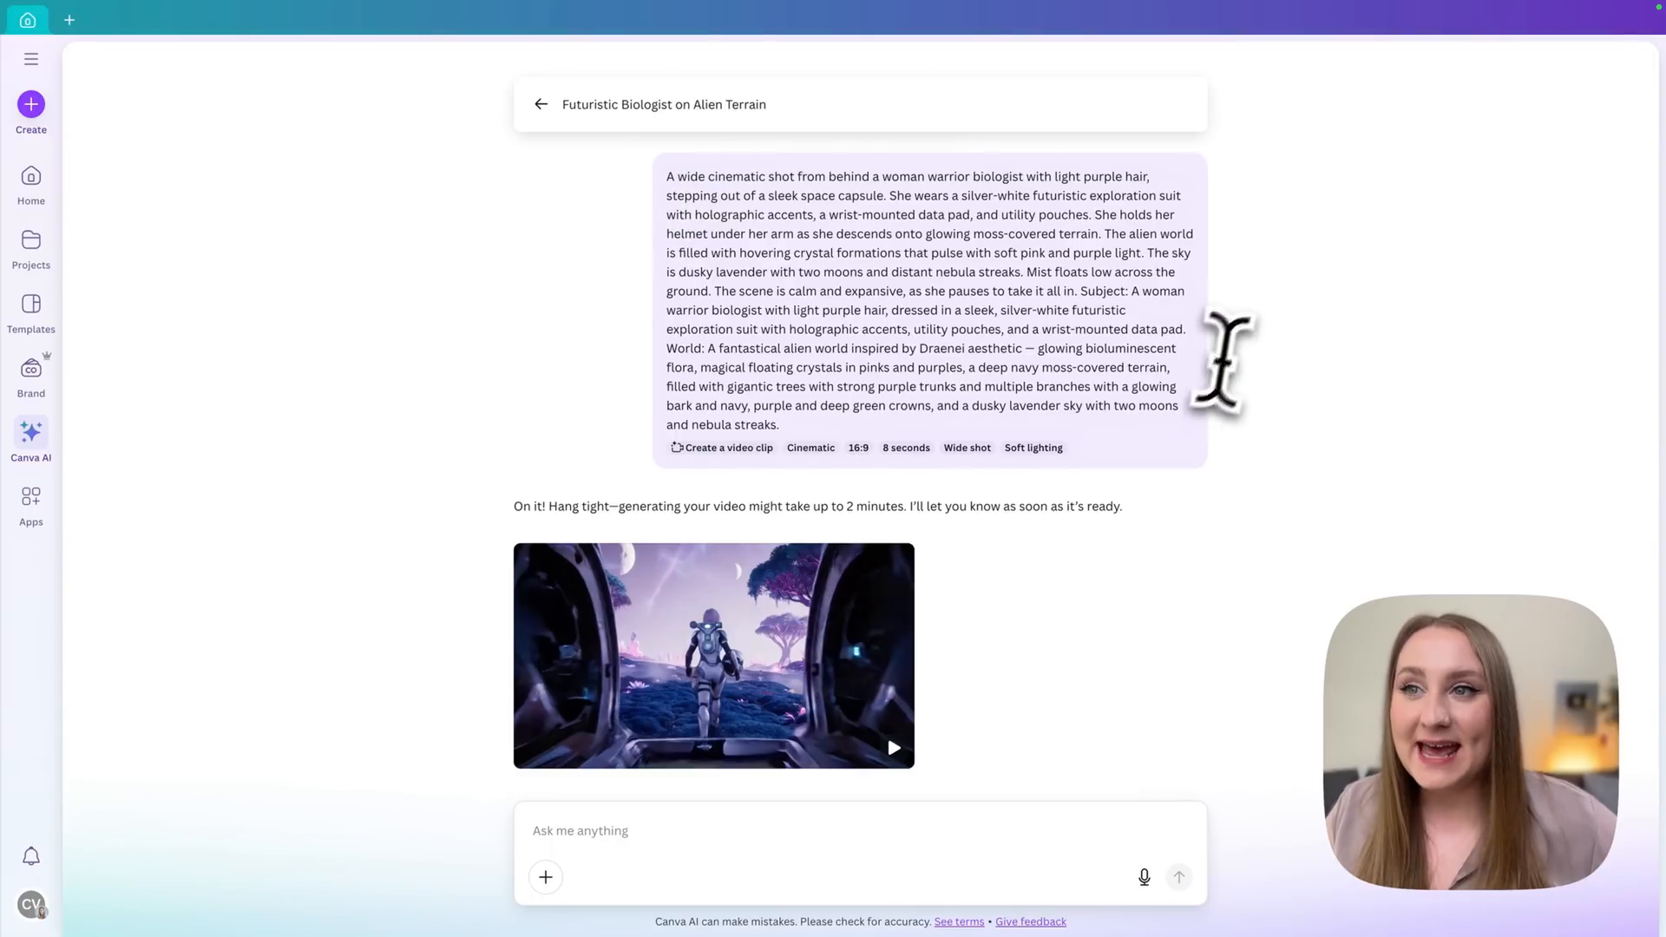
{"action": "mouse_move", "coordinate": [1279, 404]}
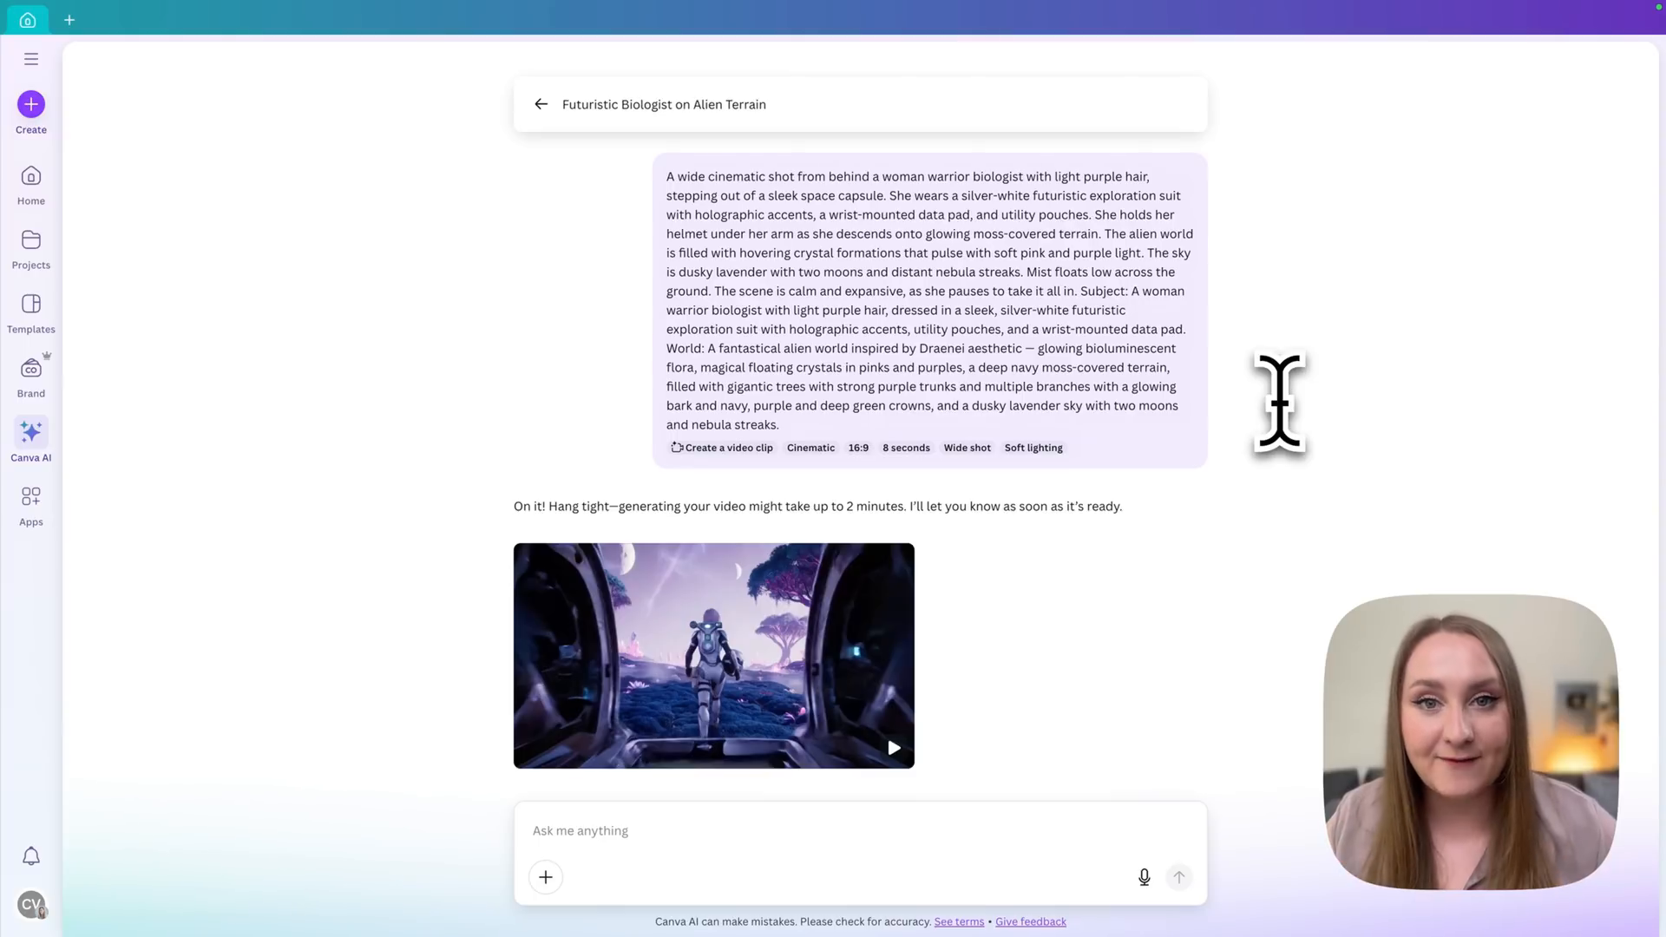
{"action": "mouse_move", "coordinate": [781, 654]}
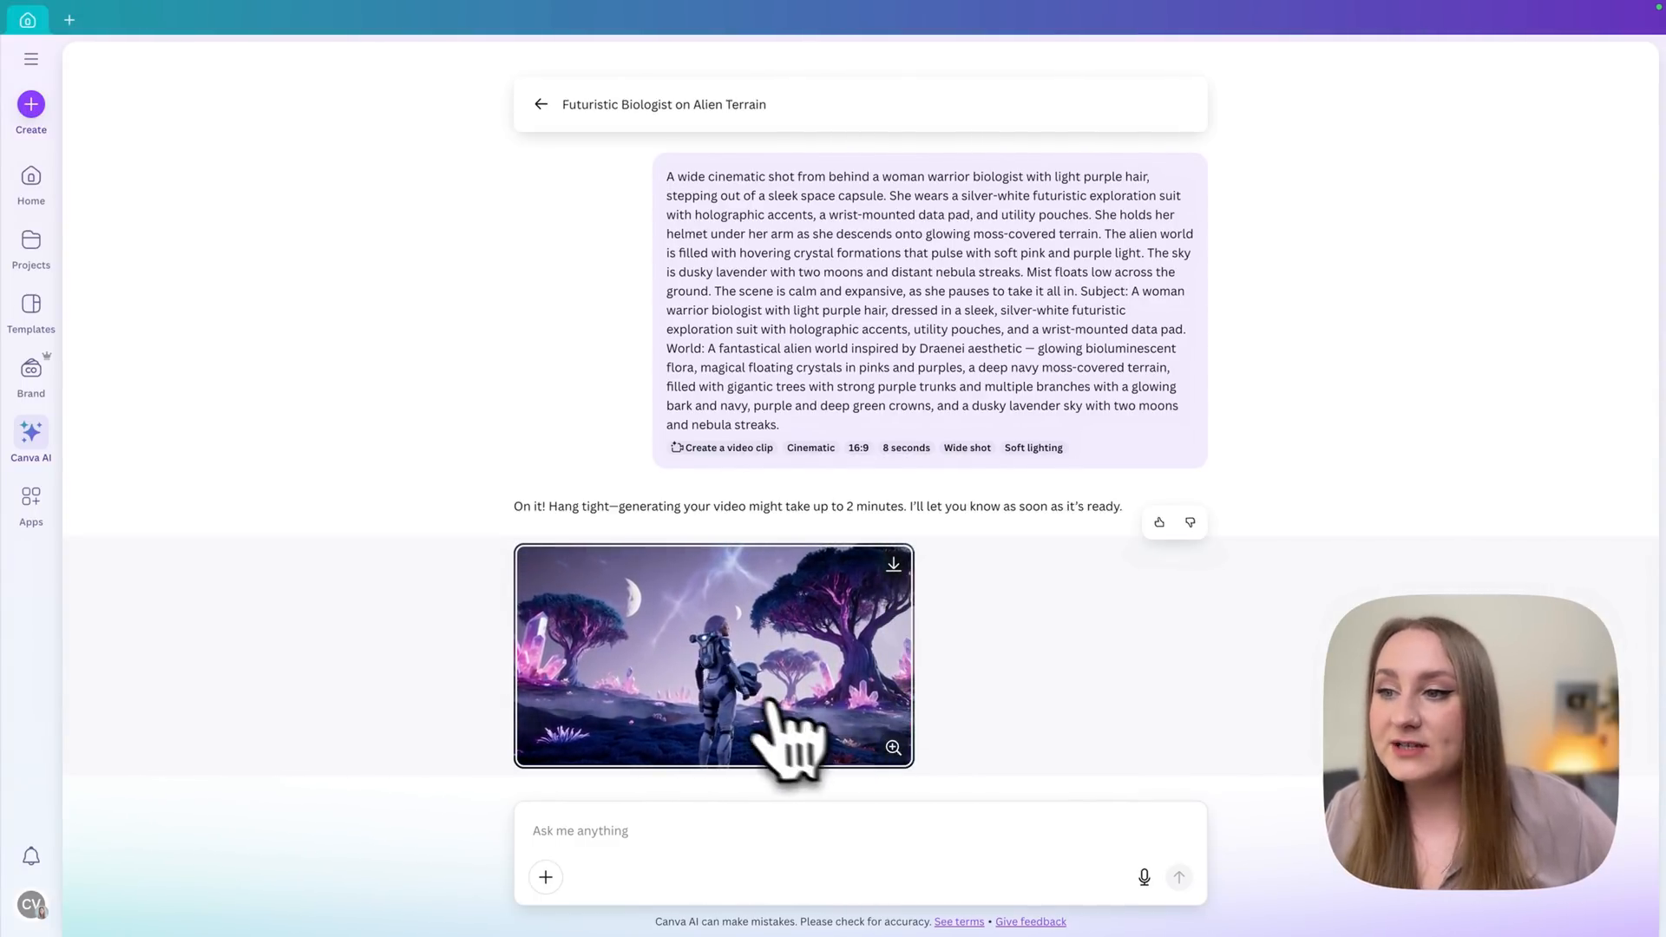
Open the generated biologist clip in the large preview and play it
{"action": "left_click", "coordinate": [714, 656]}
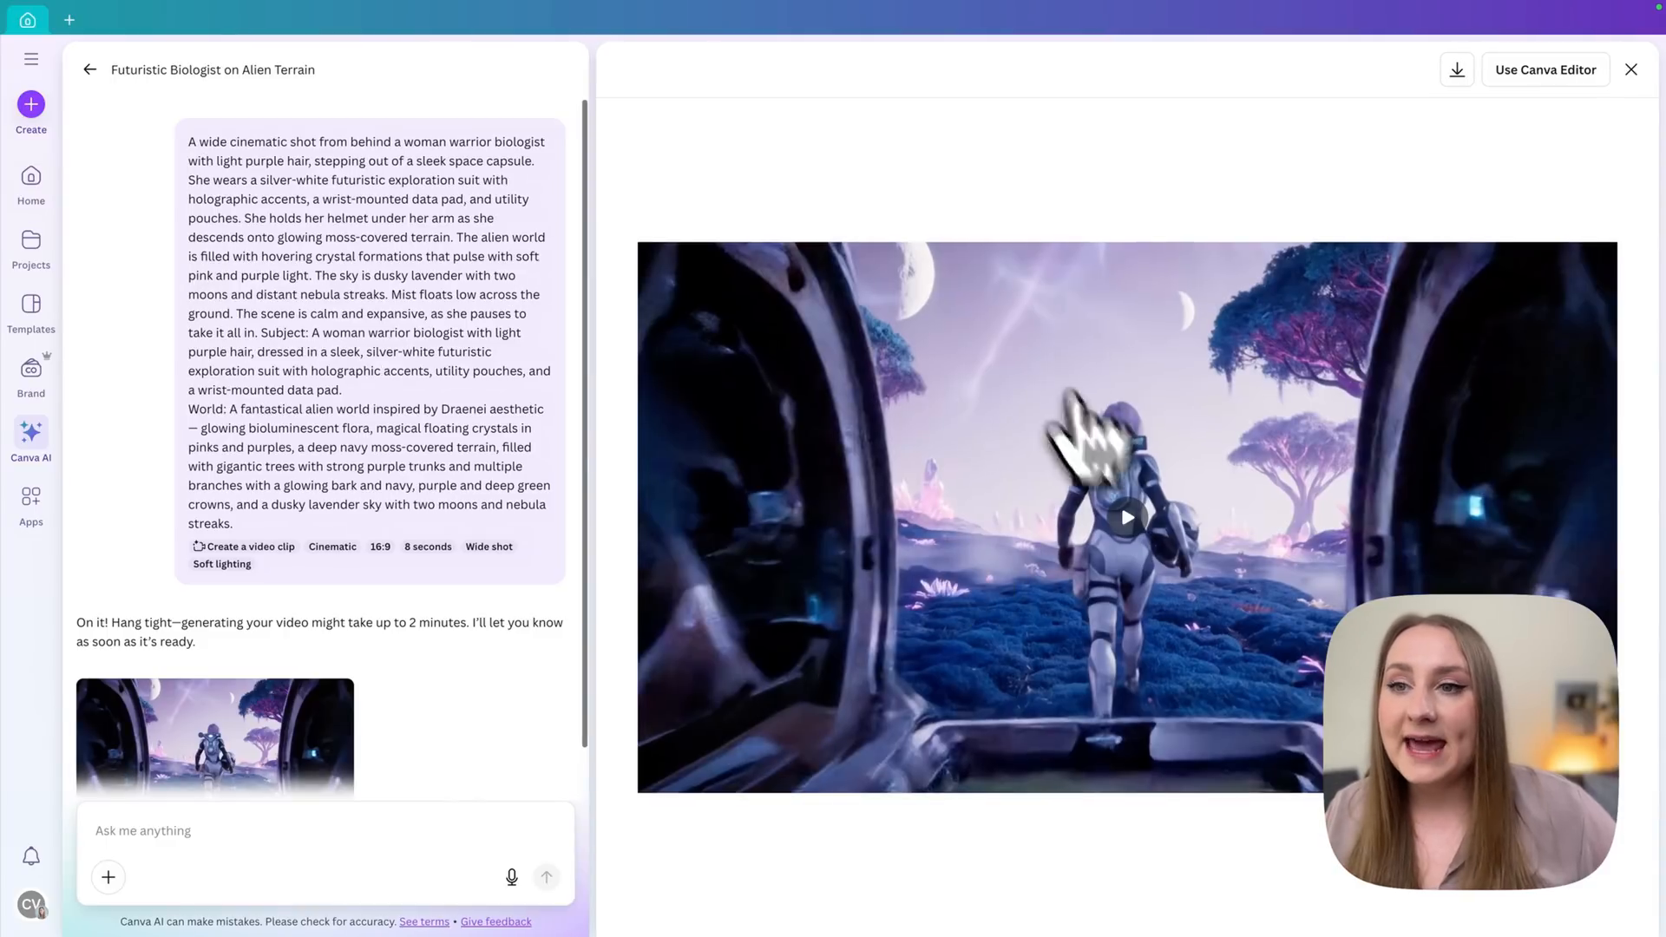
{"action": "mouse_move", "coordinate": [1153, 575]}
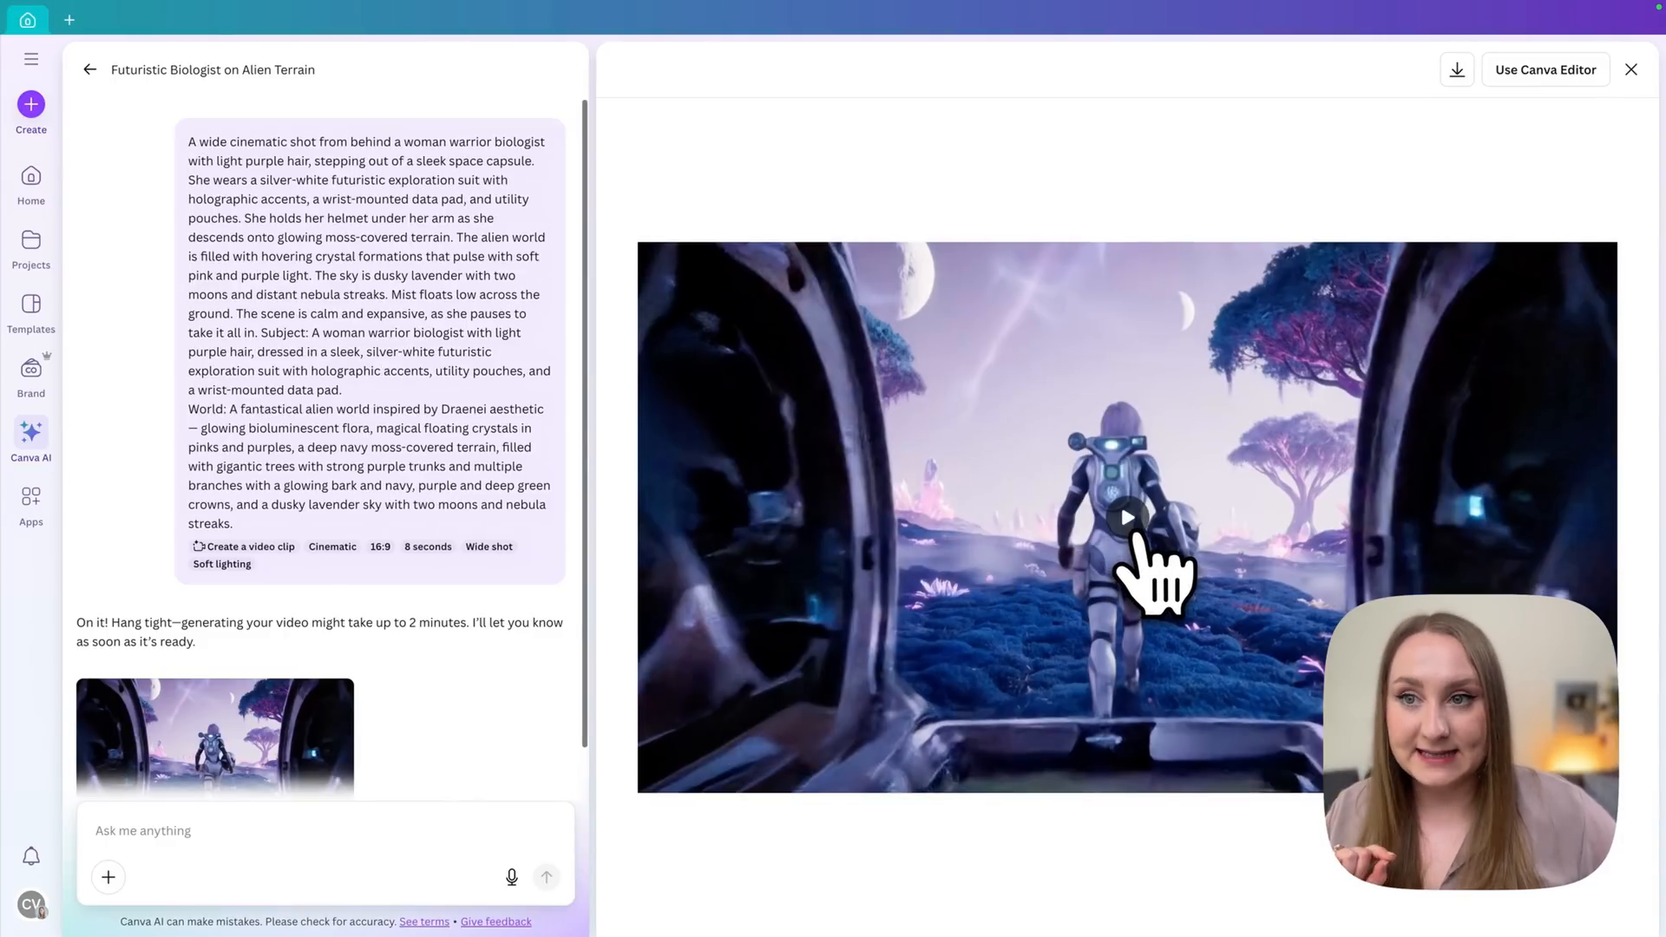
{"action": "left_click", "coordinate": [1126, 517]}
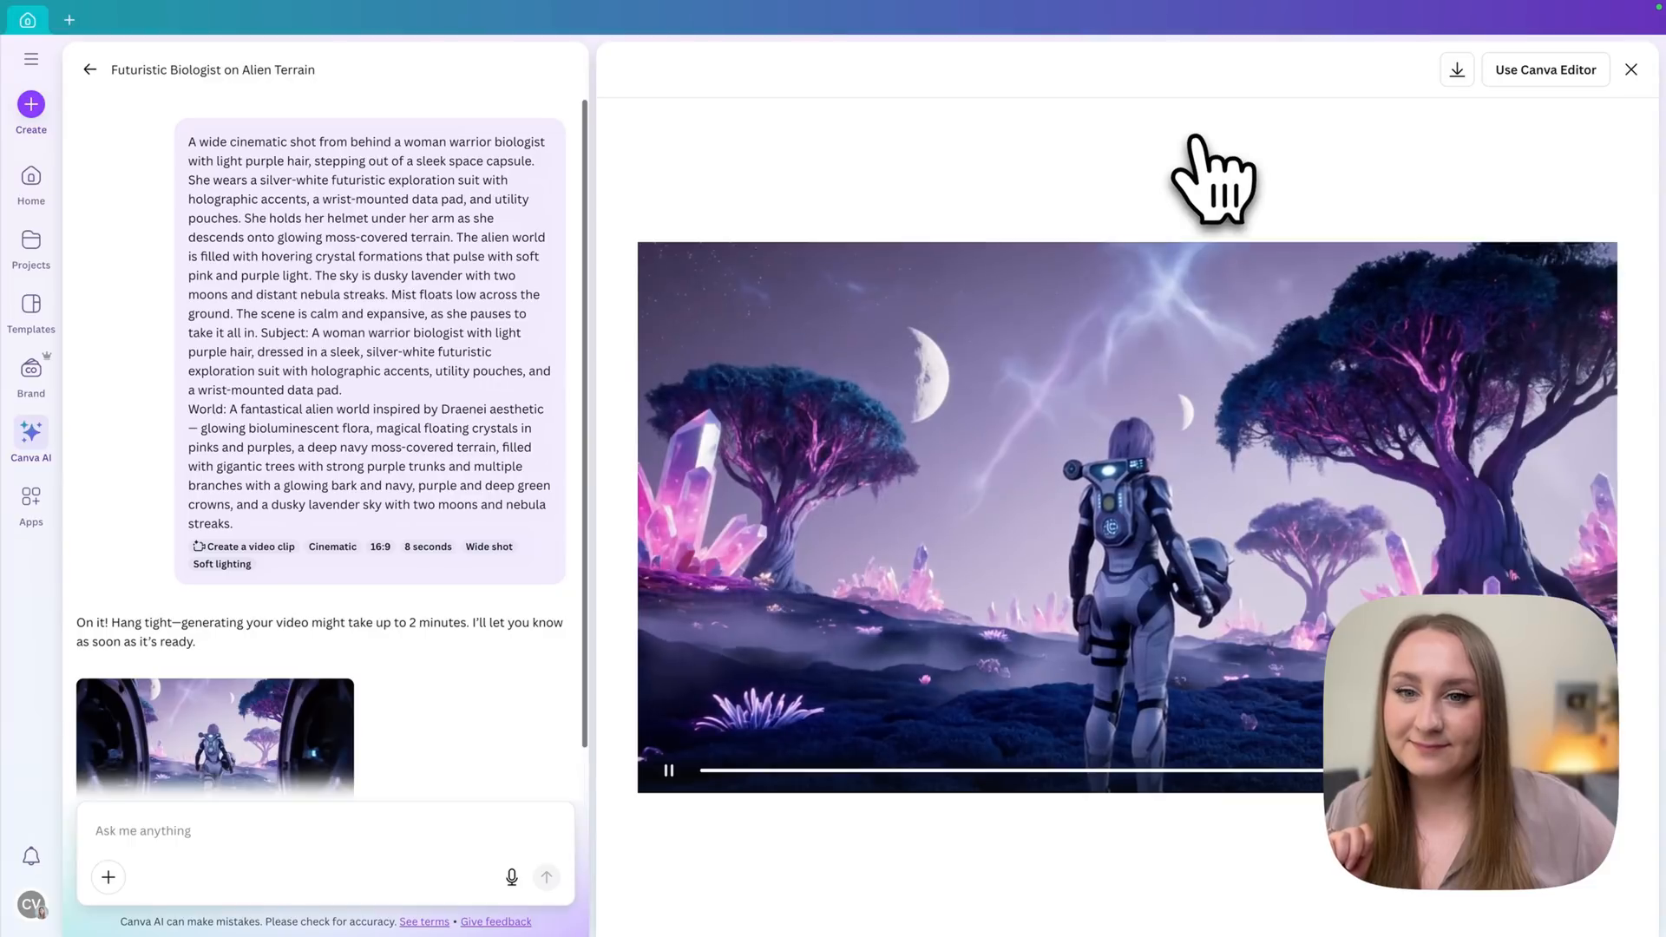
{"action": "left_click", "coordinate": [668, 770]}
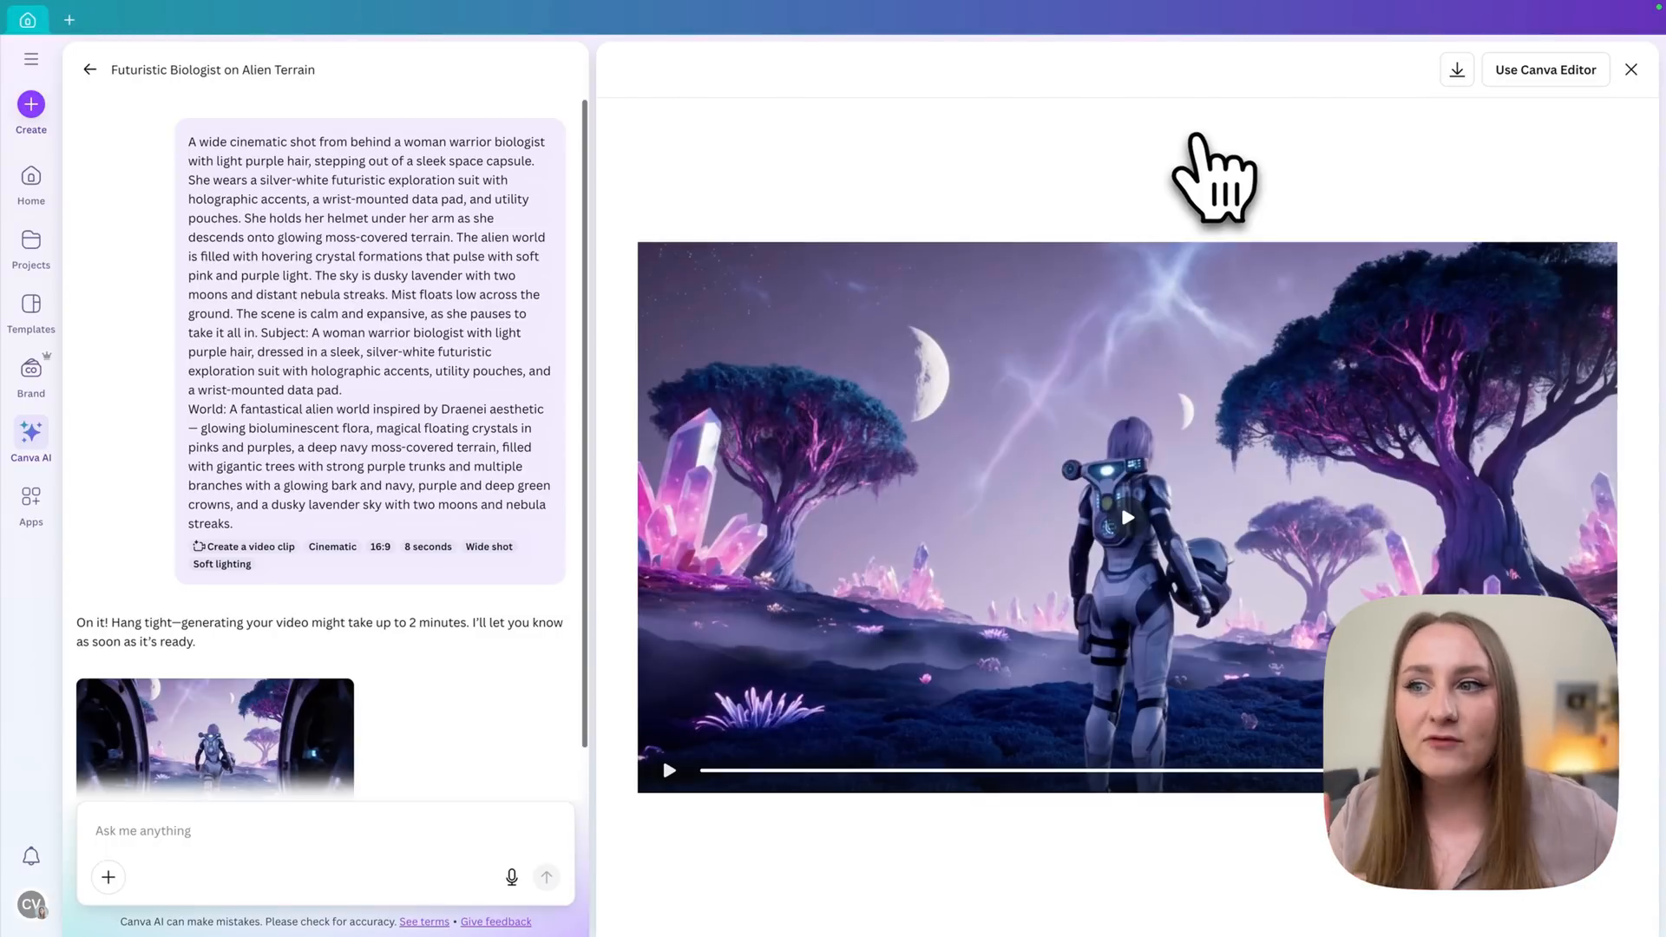
{"action": "mouse_move", "coordinate": [911, 430]}
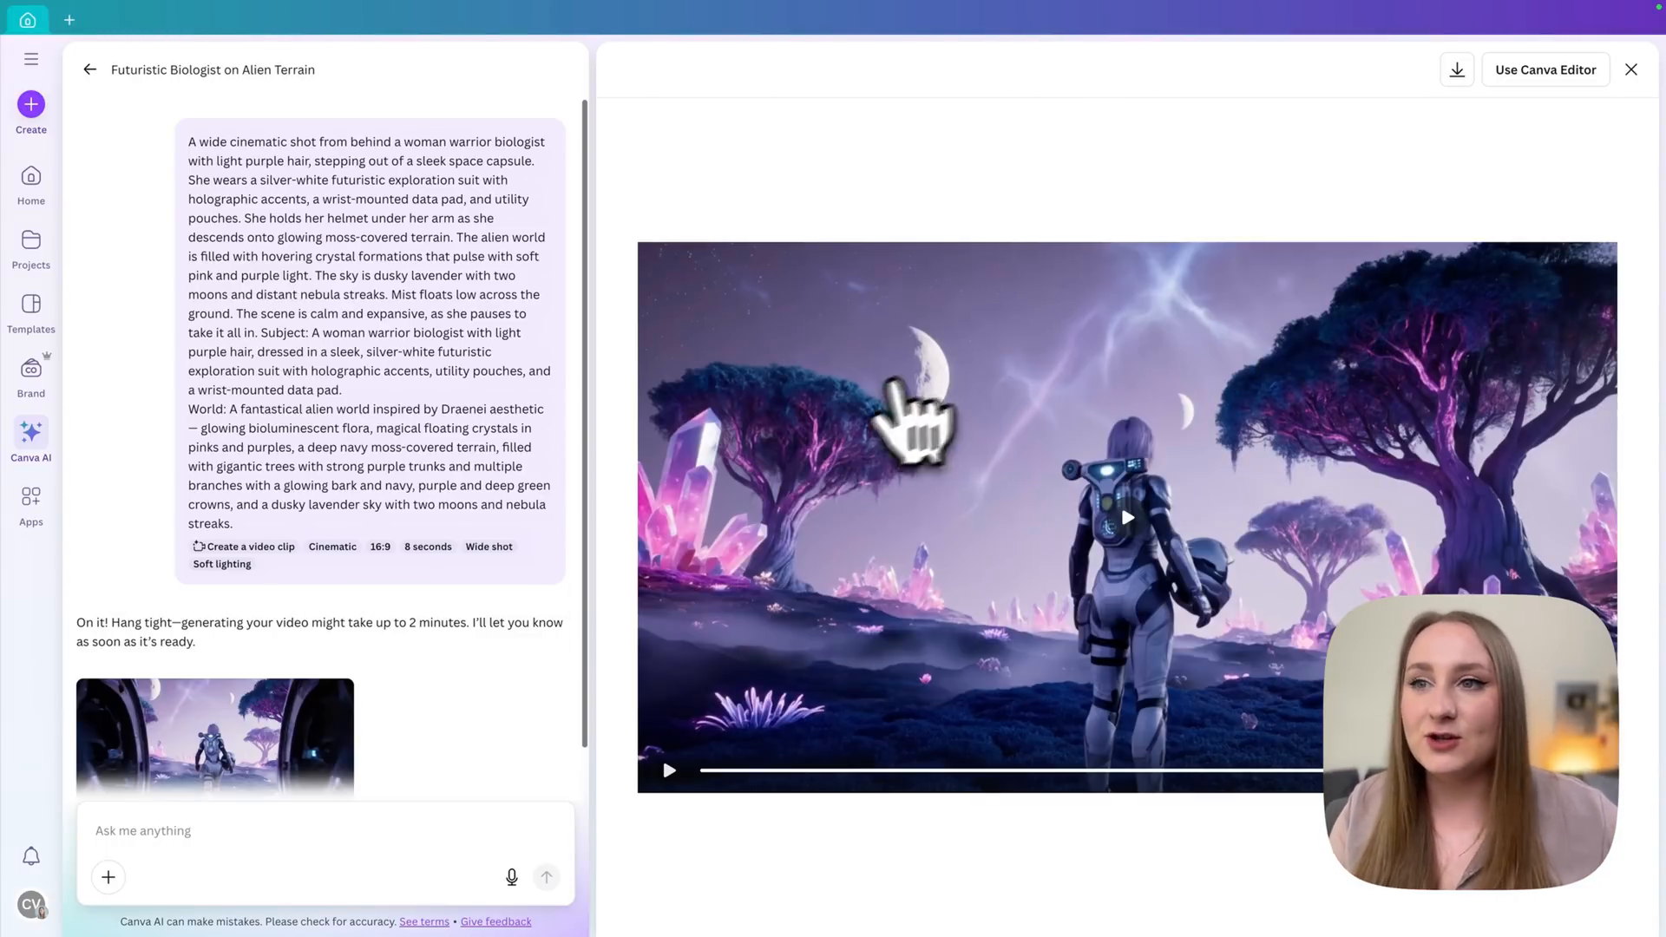
{"action": "mouse_move", "coordinate": [866, 366]}
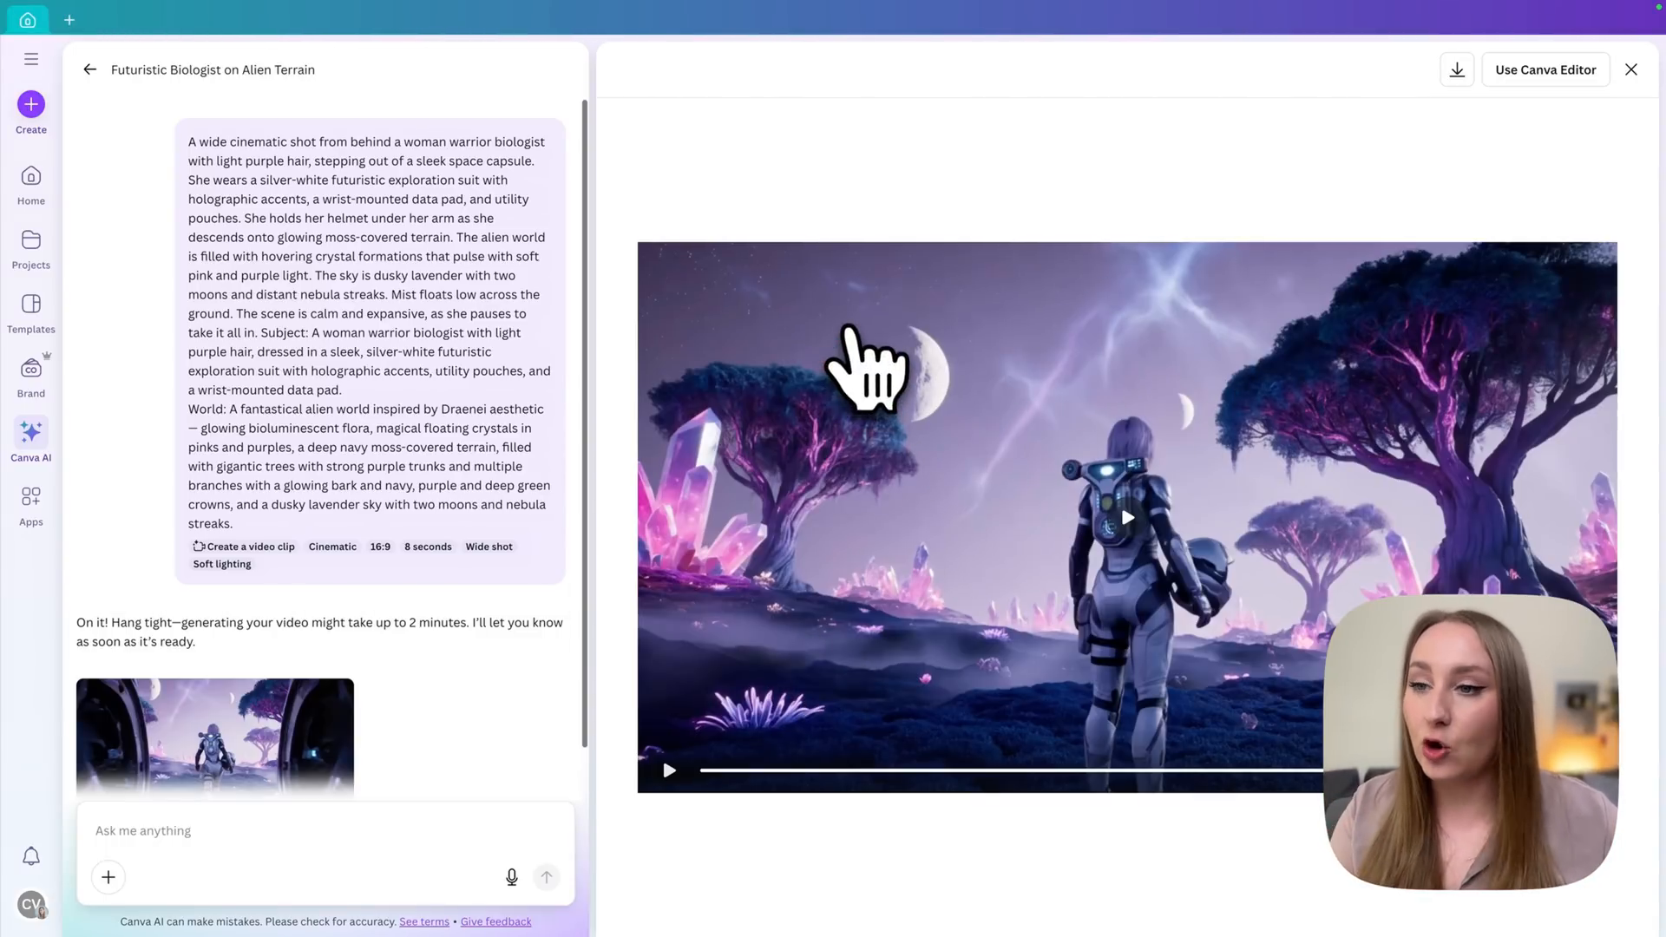
{"action": "mouse_move", "coordinate": [1152, 792]}
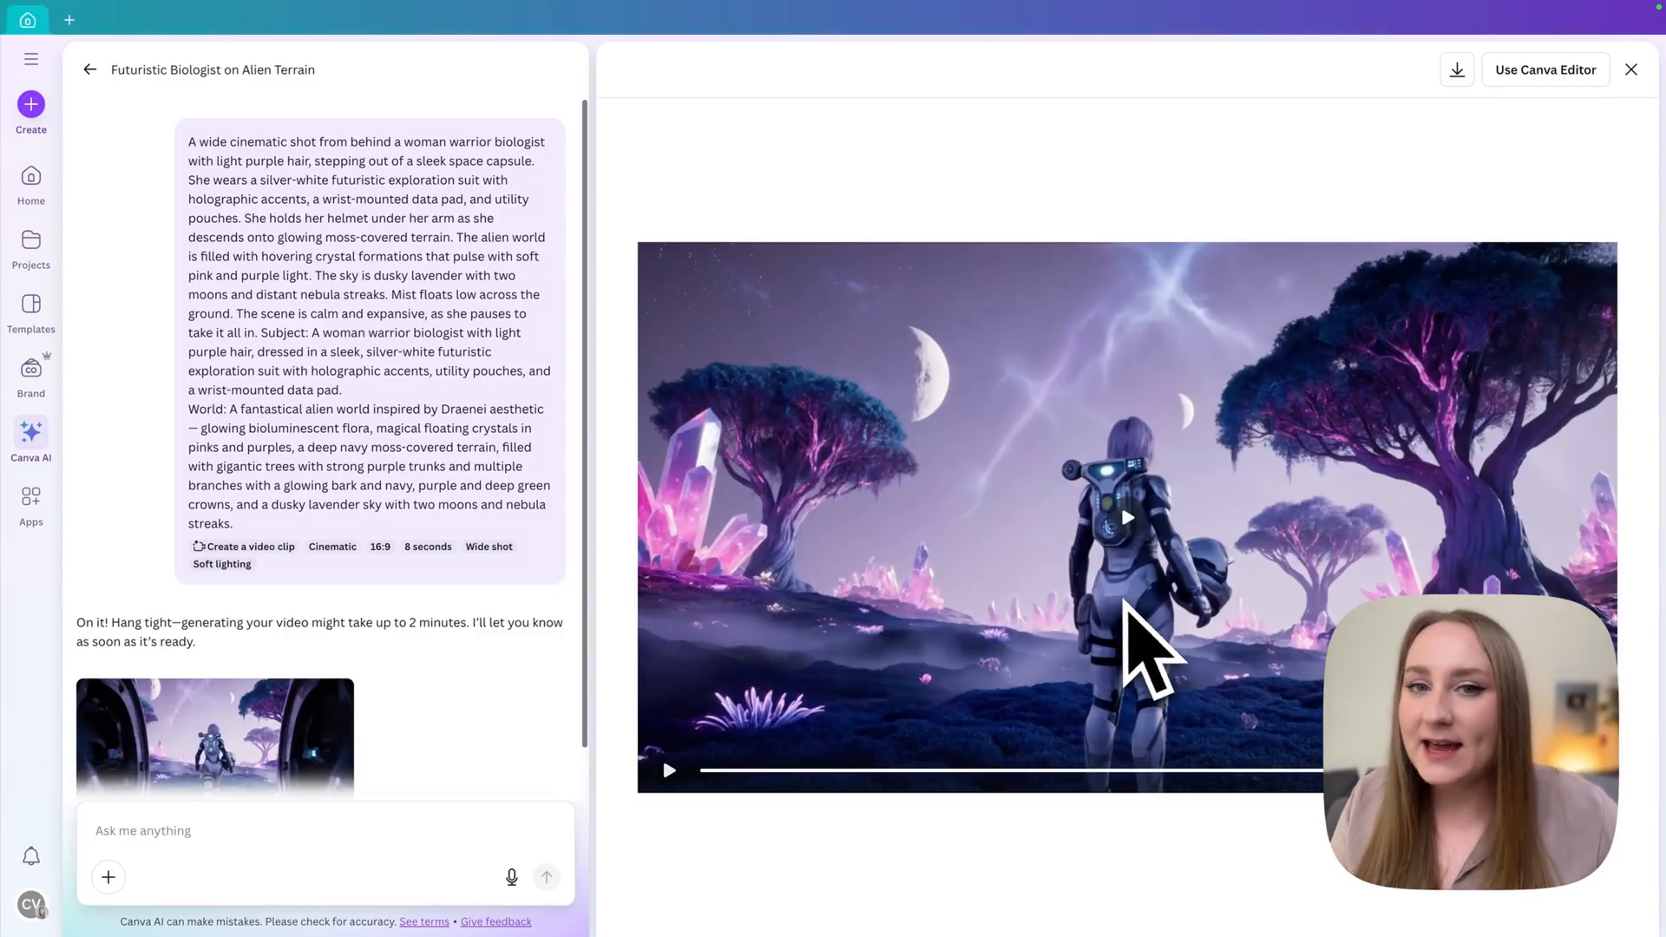
{"action": "mouse_move", "coordinate": [1212, 627]}
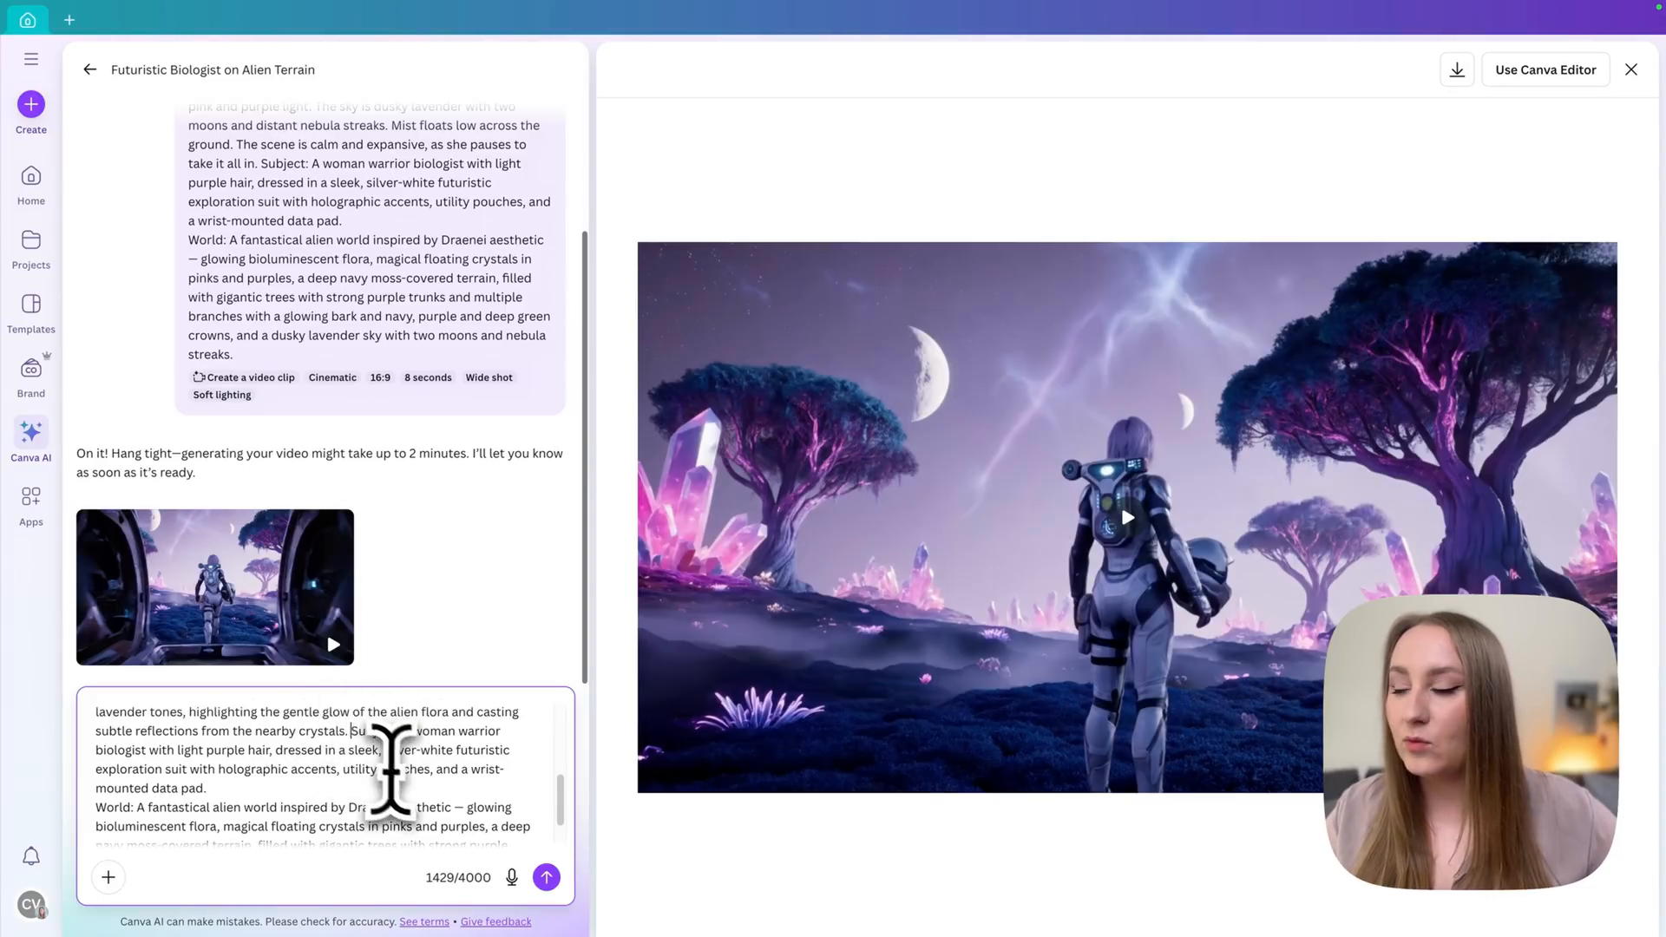
Send the handheld point-of-view walking-scene prompt to Canva AI
{"action": "scroll", "scroll_direction": "down", "scroll_amount": 3}
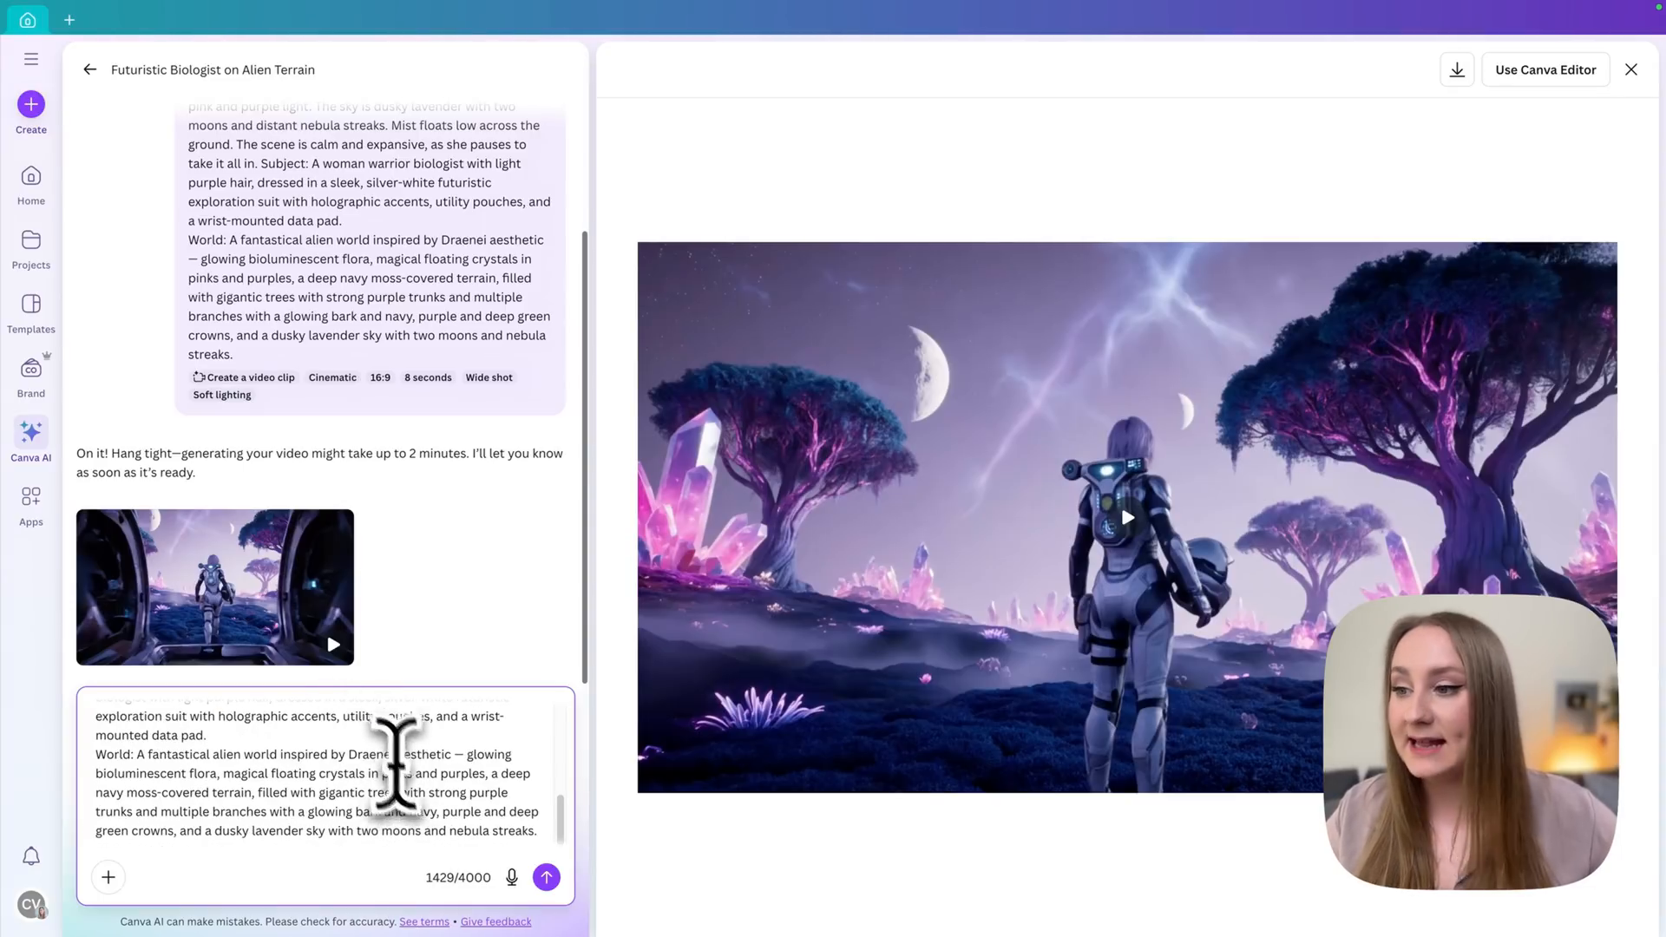
{"action": "mouse_move", "coordinate": [547, 876]}
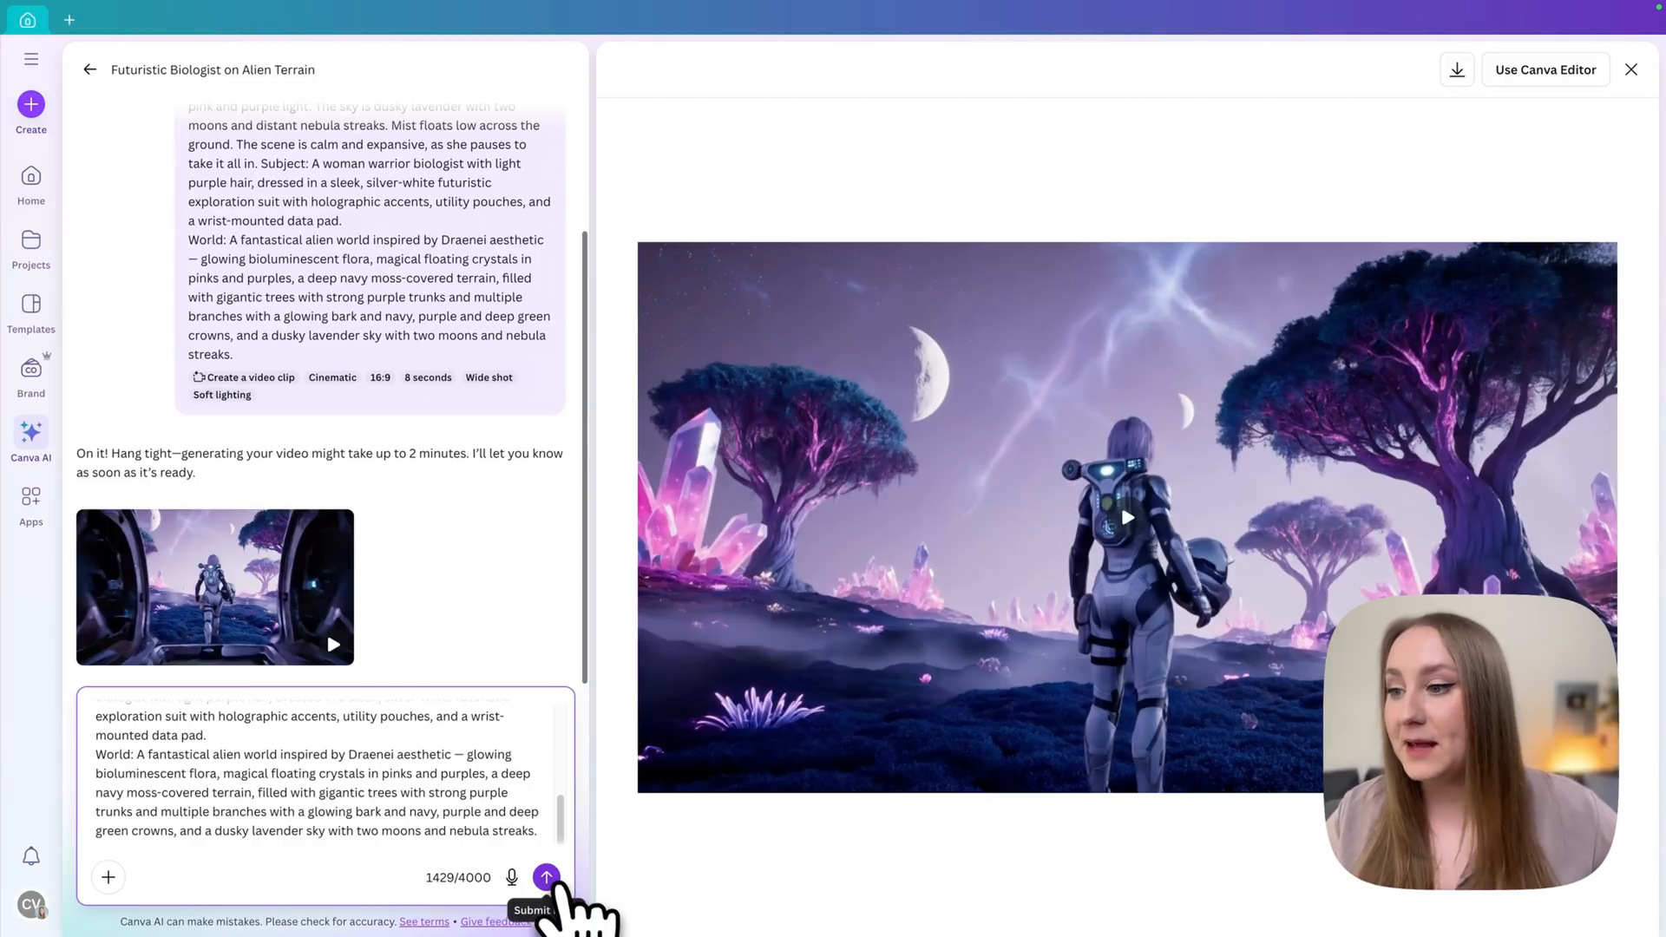
{"action": "left_click", "coordinate": [547, 876]}
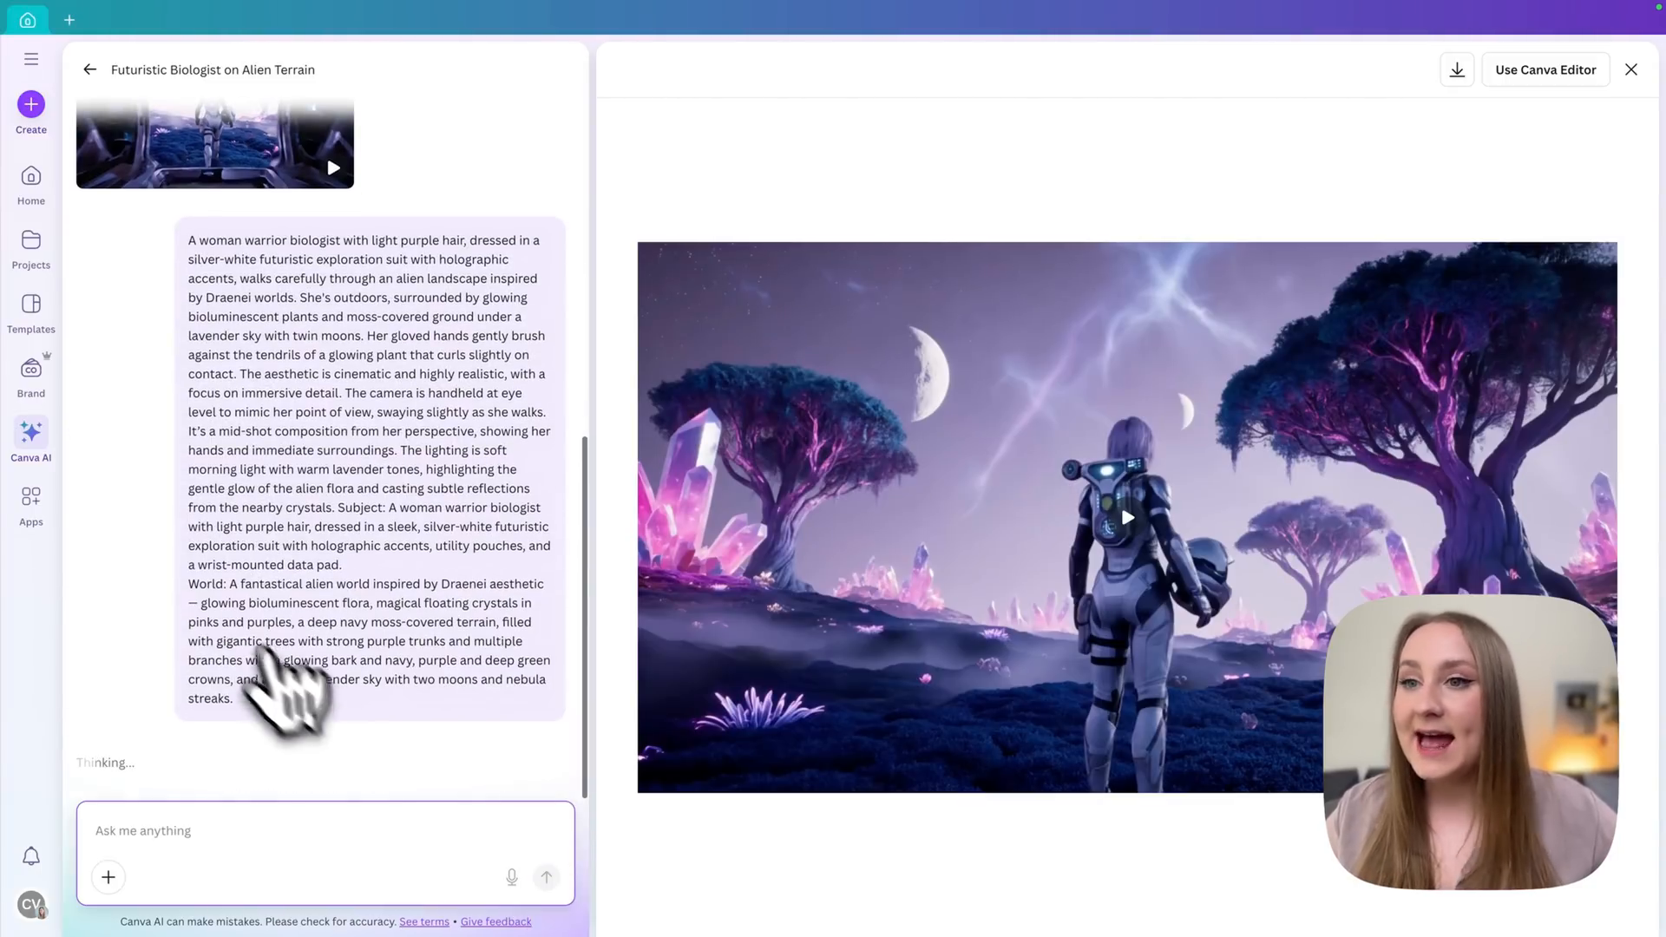
{"action": "mouse_move", "coordinate": [239, 562]}
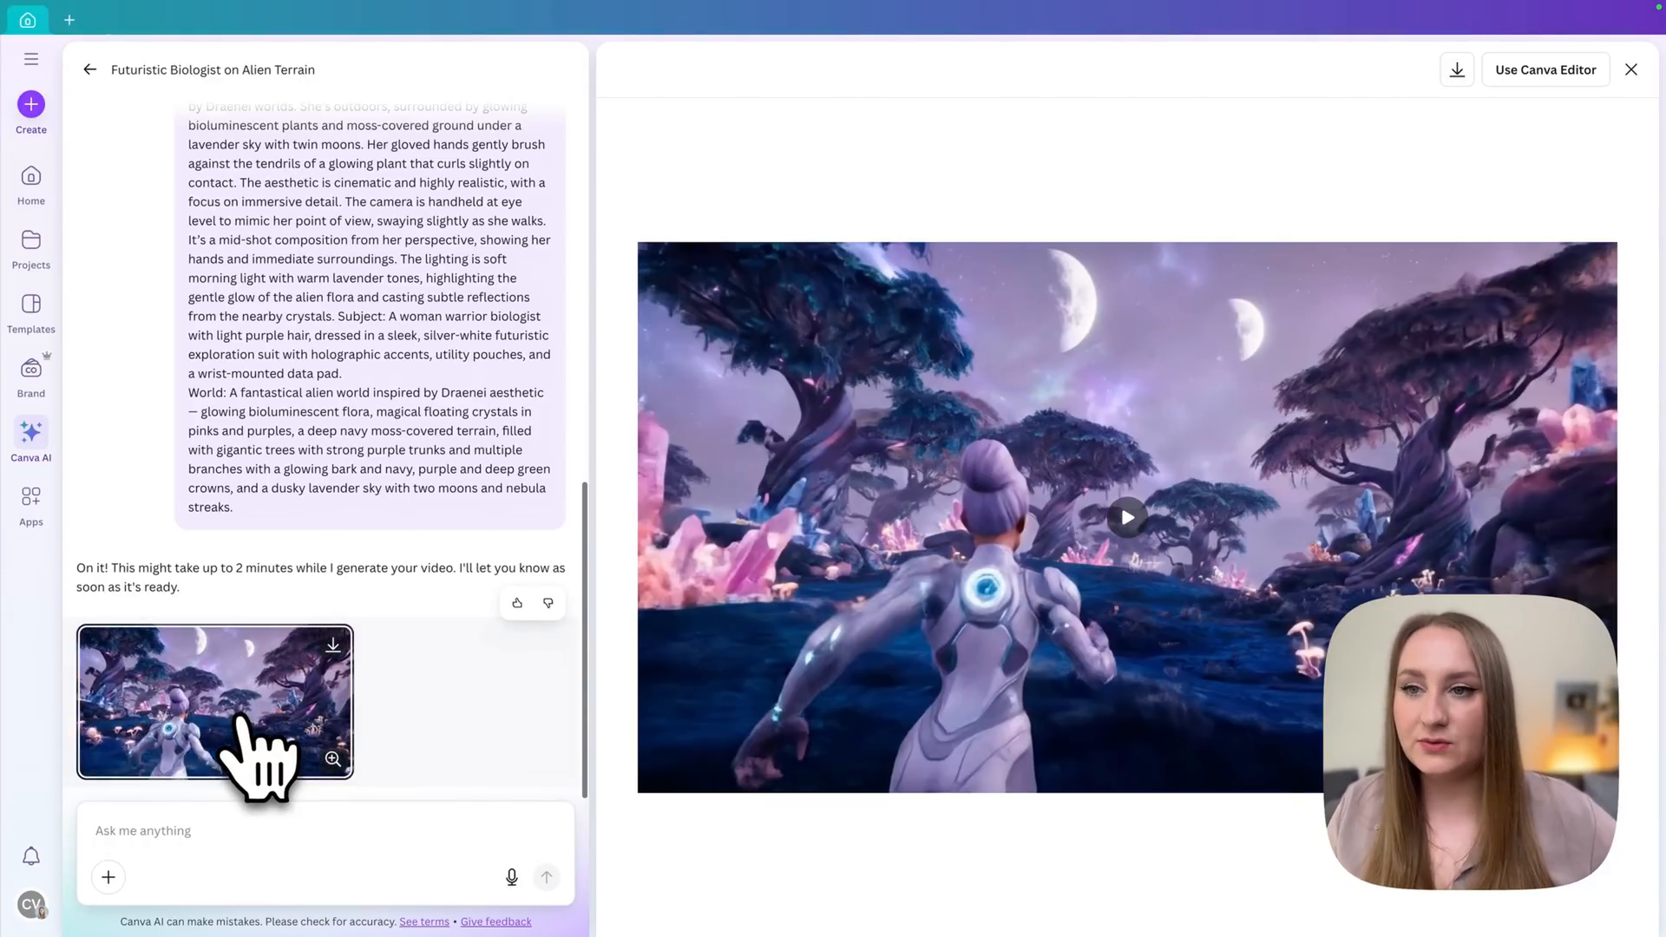
Open the newly generated walking clip in the large preview and play it
{"action": "left_click", "coordinate": [1126, 517]}
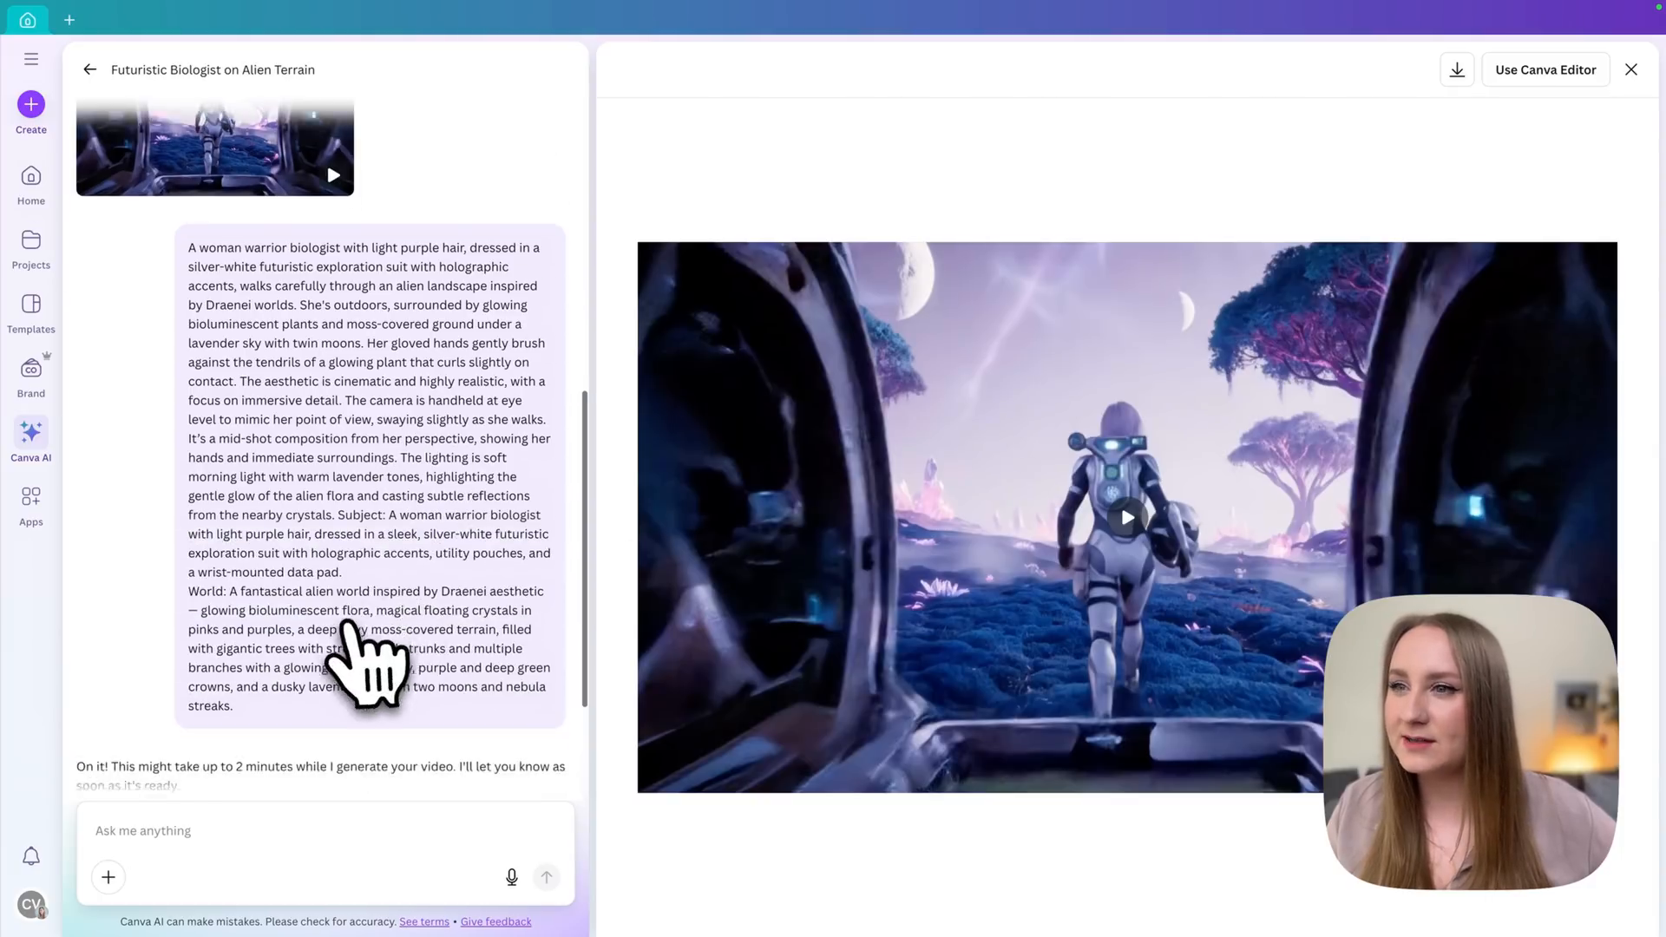
{"action": "scroll", "scroll_direction": "down", "scroll_amount": 3}
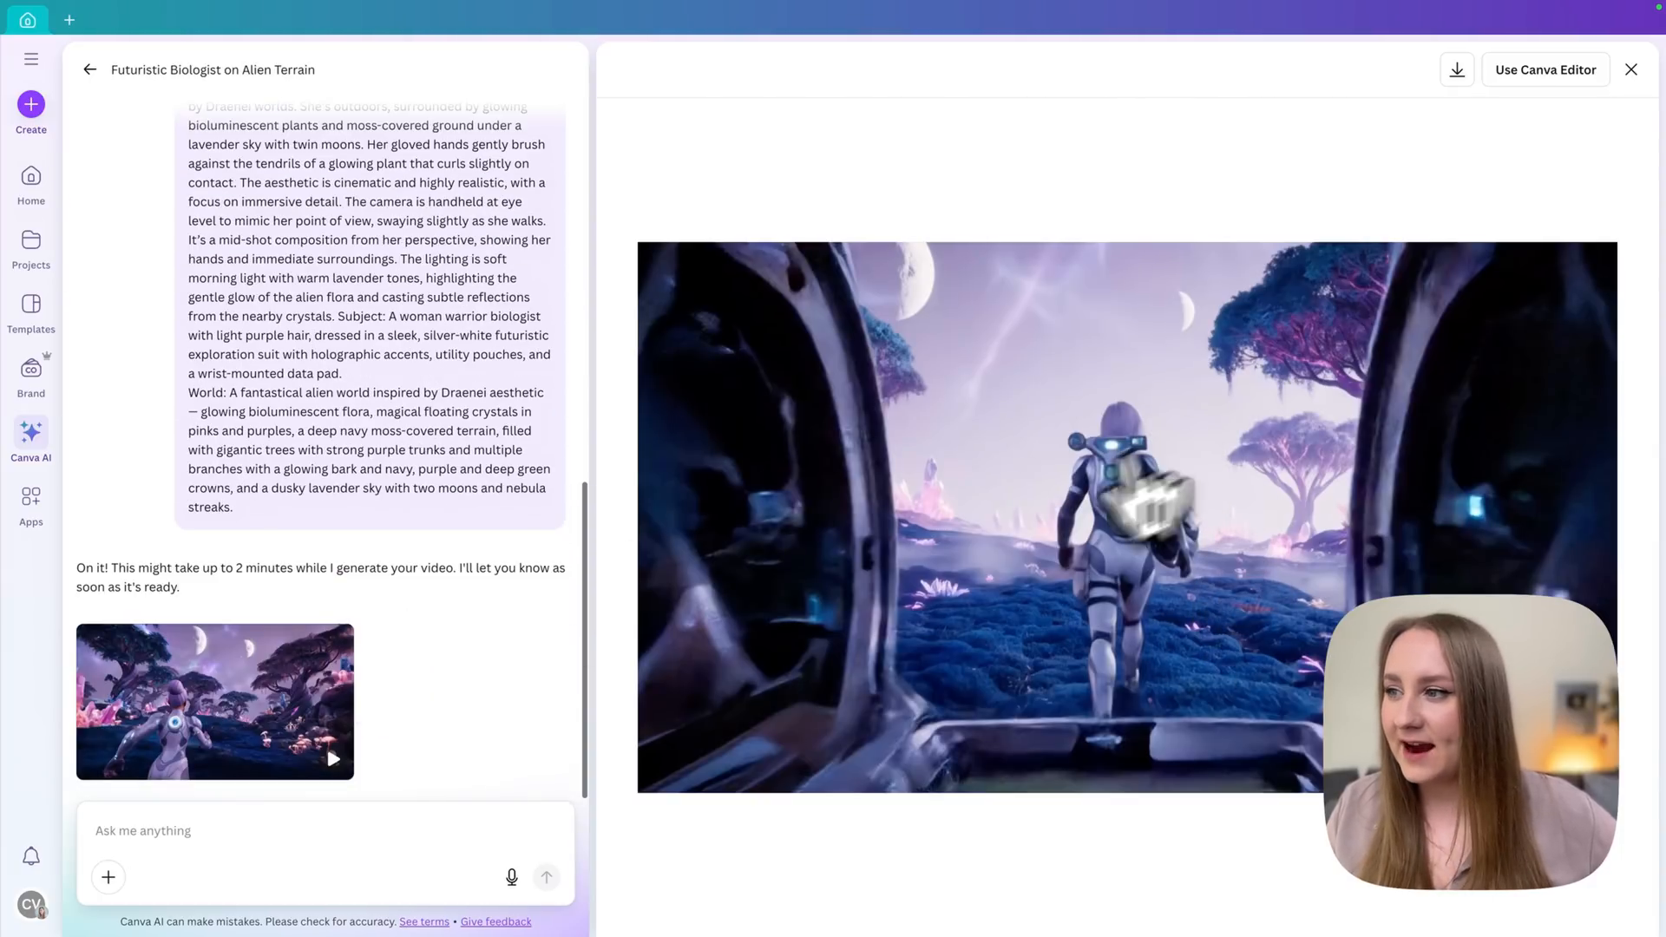
{"action": "left_click", "coordinate": [1132, 552]}
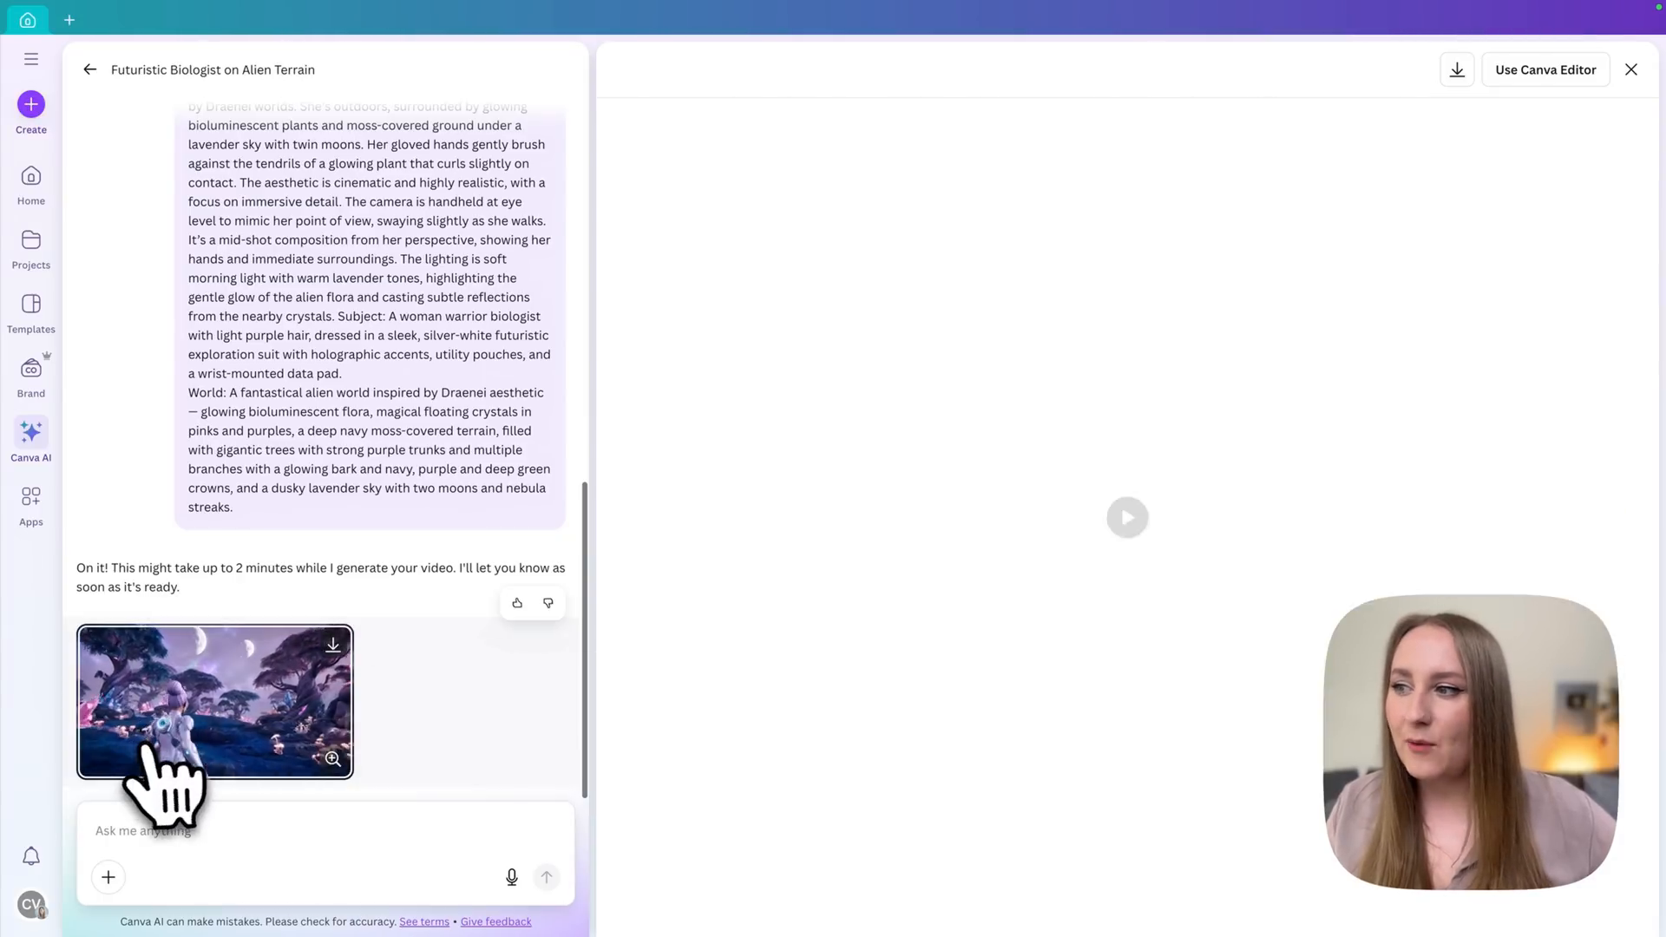
{"action": "left_click", "coordinate": [215, 701]}
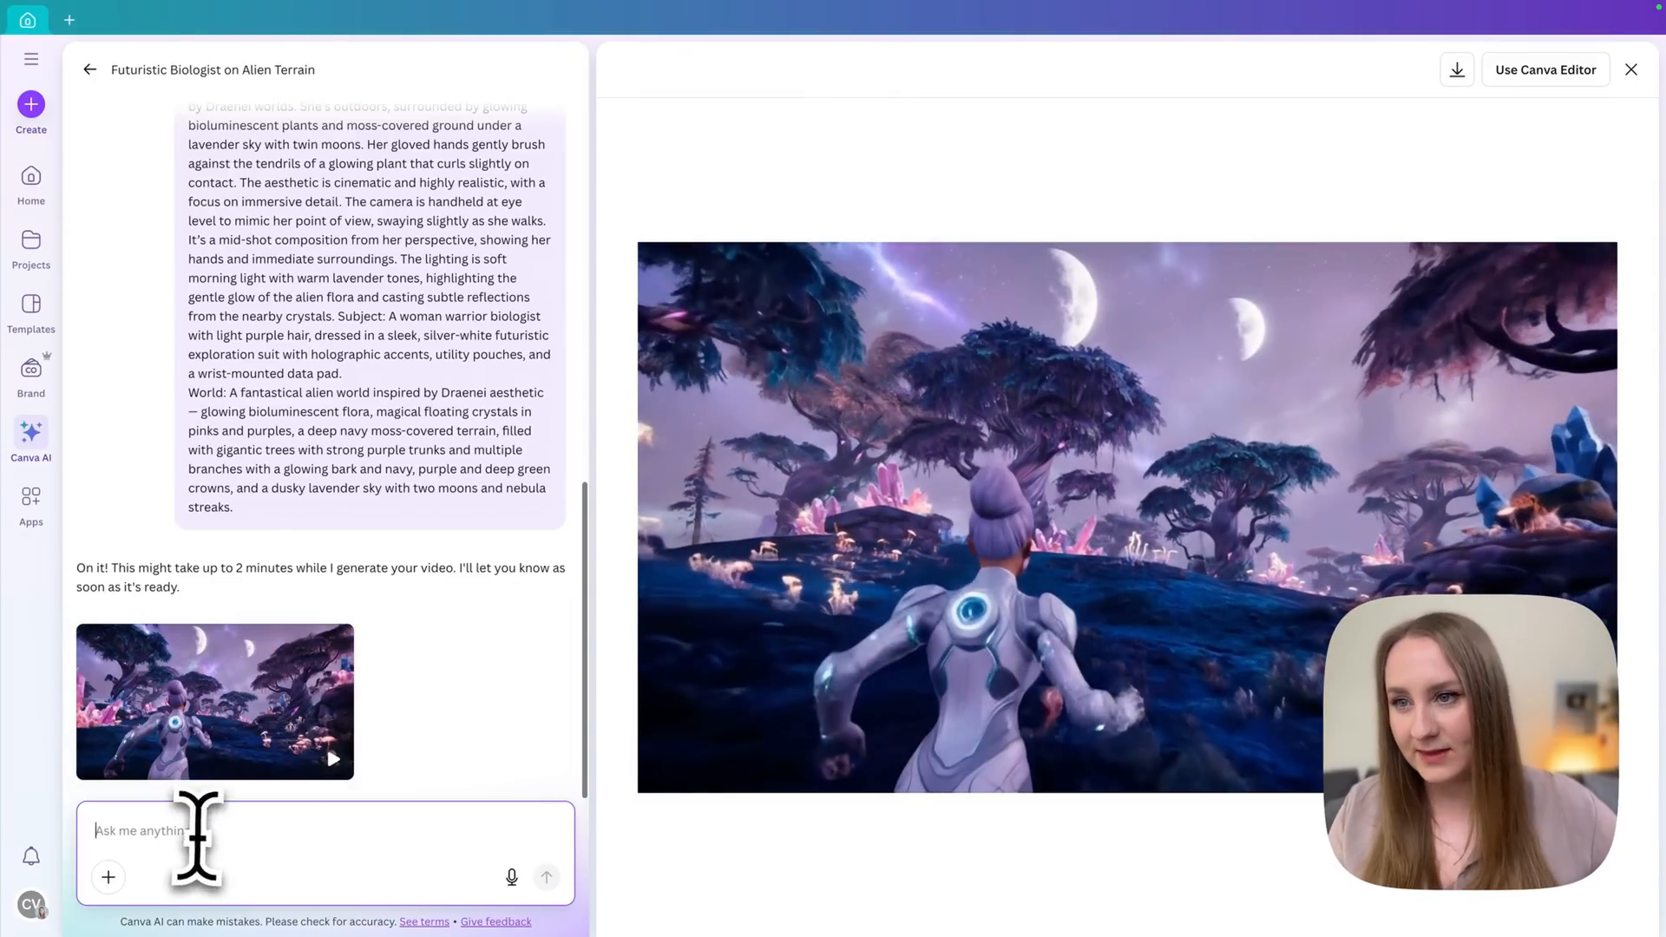
Start a follow-up request for a cinematic, realistic mid shot of her touching a glowing plant
{"action": "left_click", "coordinate": [547, 877]}
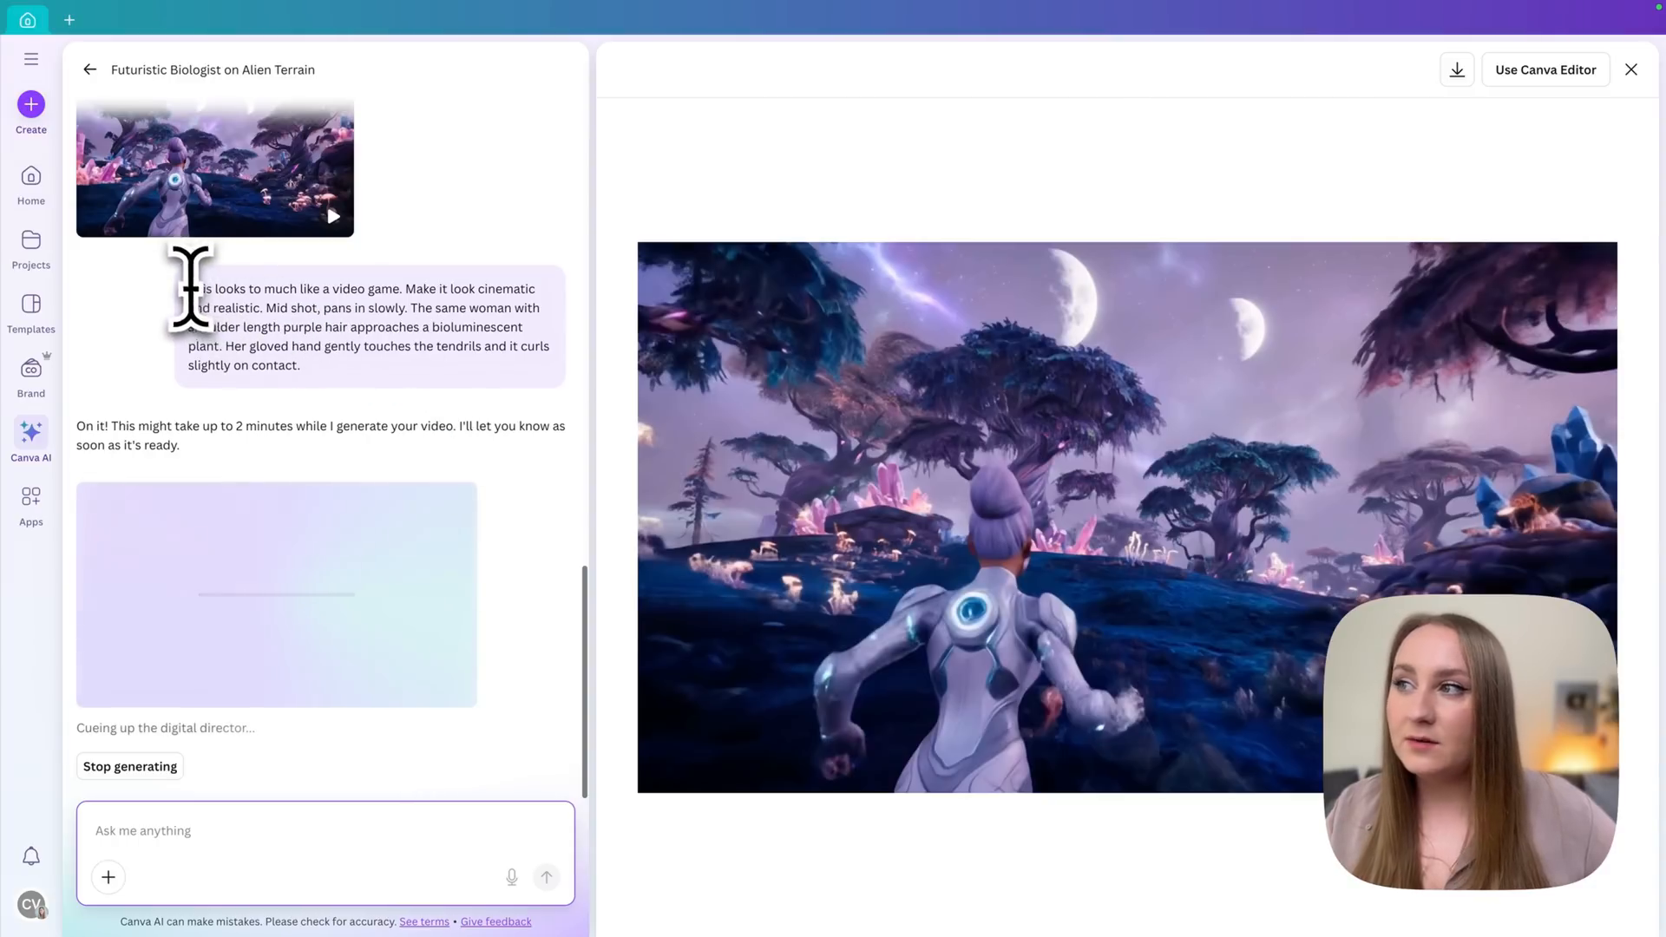
{"action": "mouse_move", "coordinate": [371, 426]}
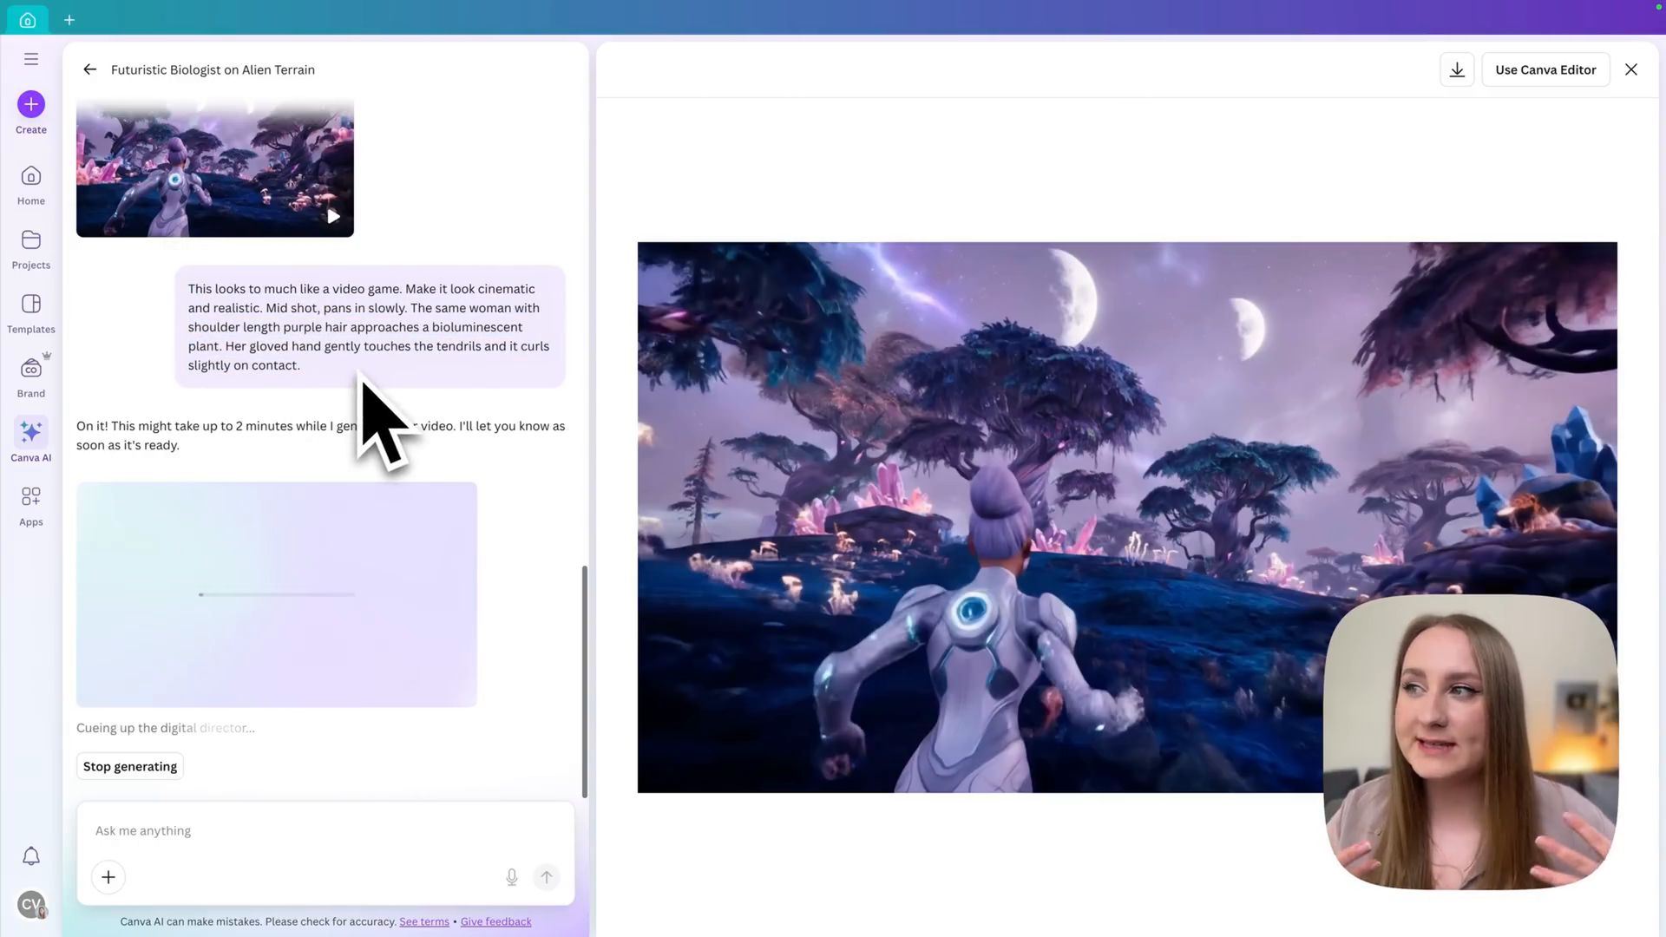
{"action": "mouse_move", "coordinate": [309, 361]}
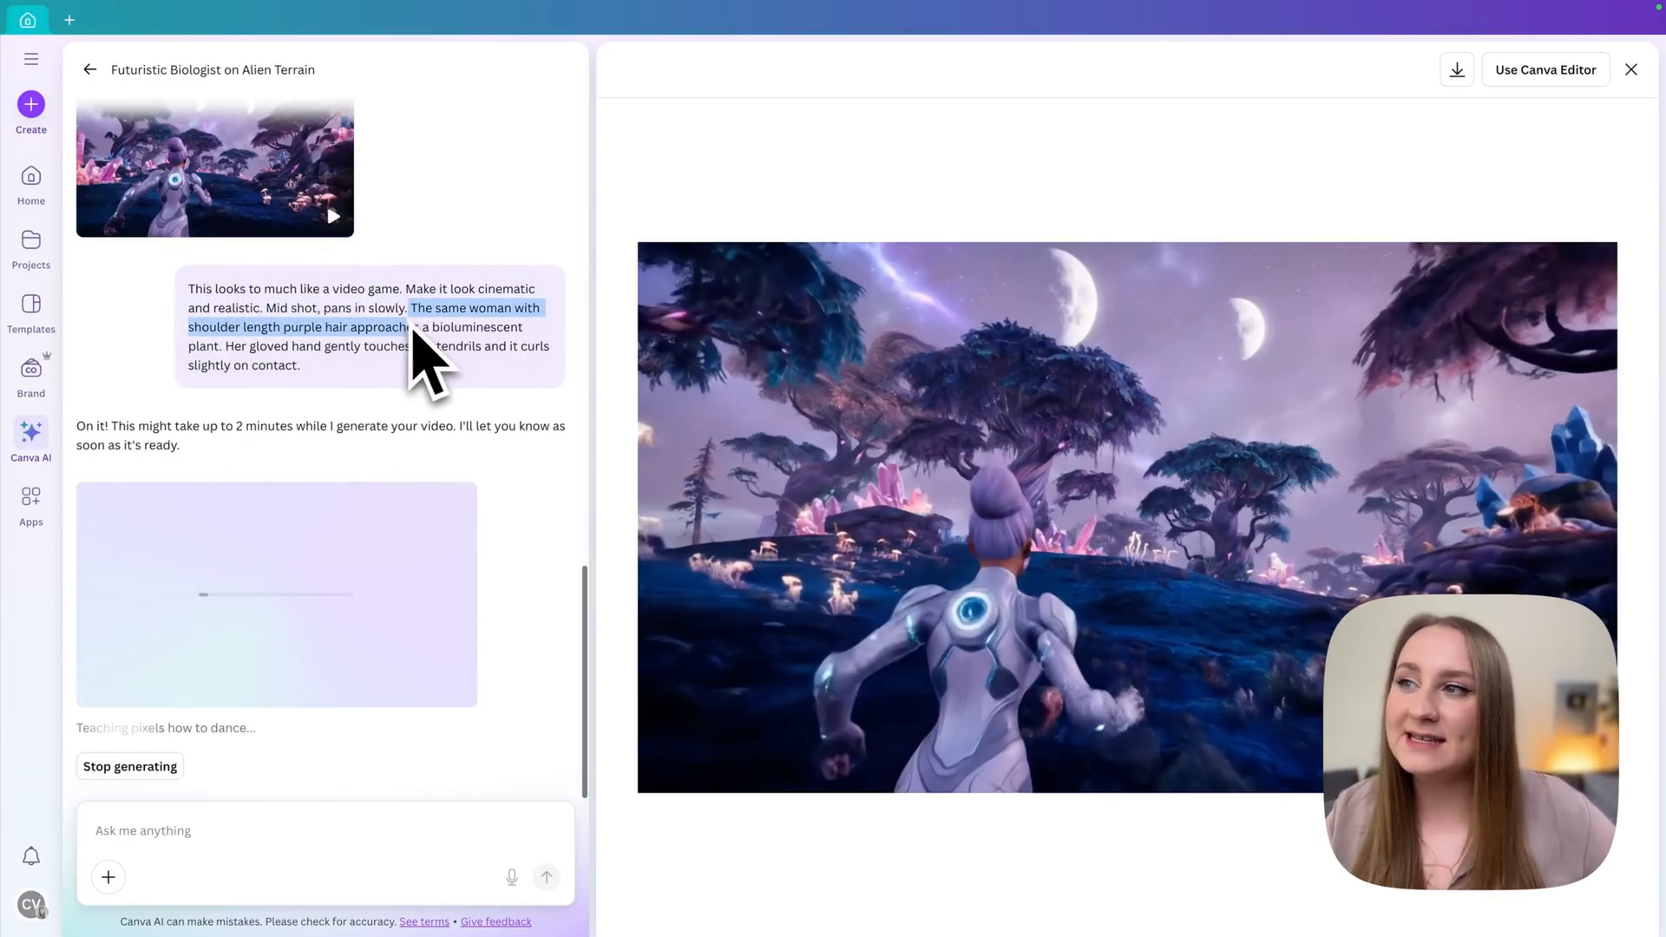
{"action": "mouse_move", "coordinate": [330, 335]}
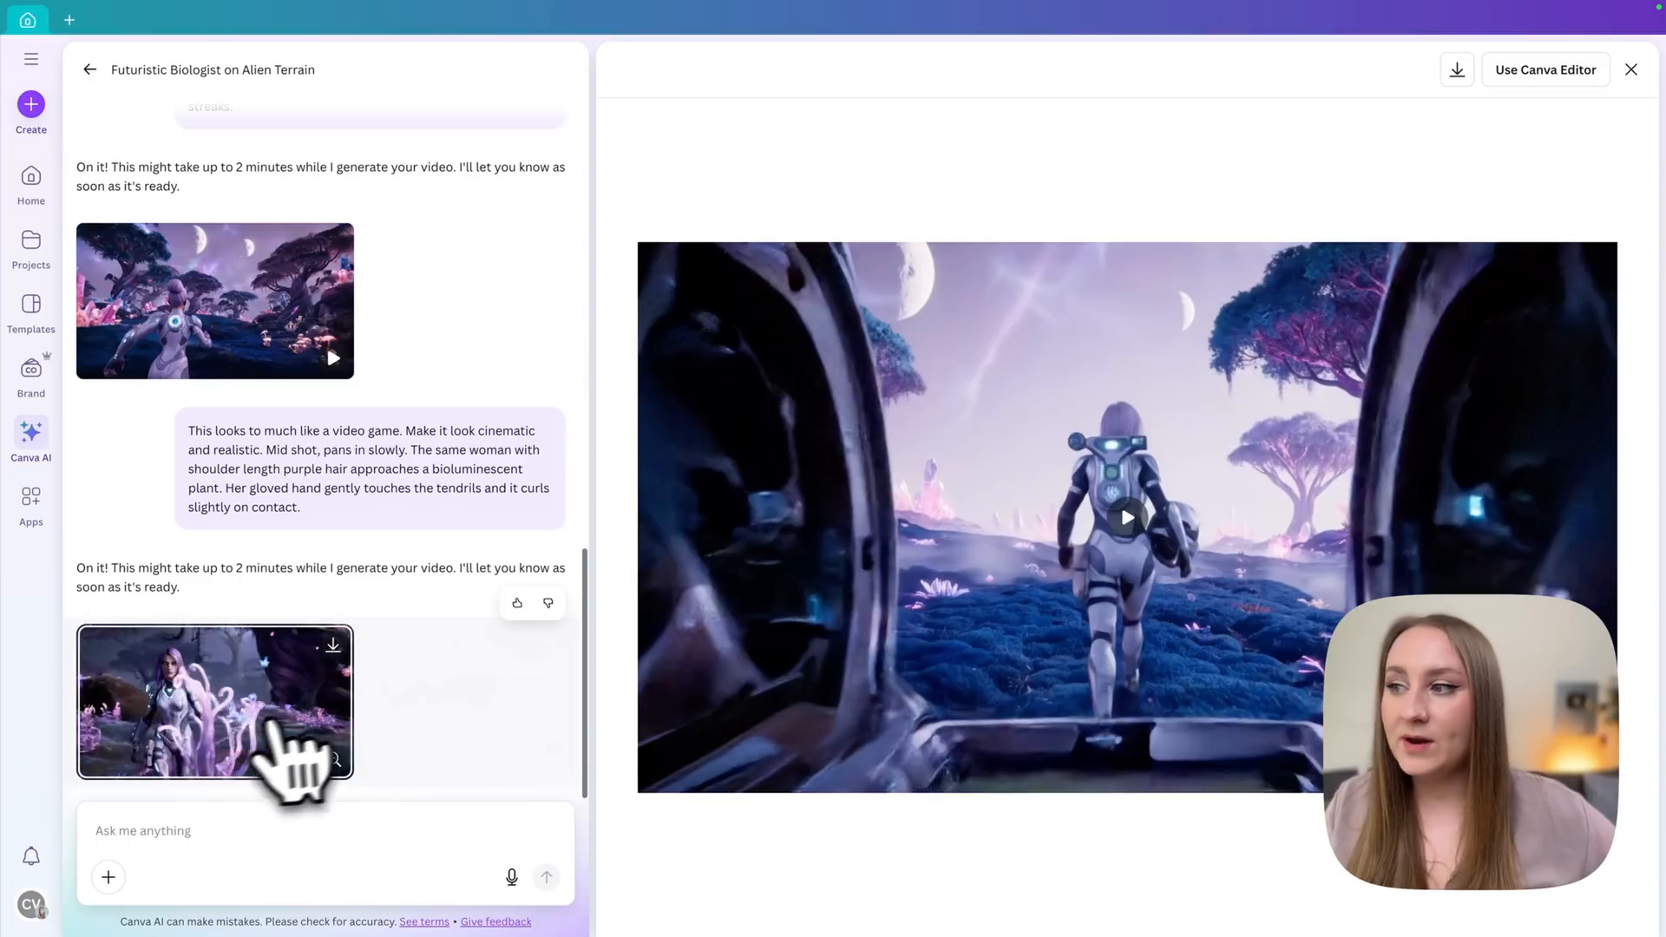
Preview the new clip of the biologist reaching toward pink glowing tendrils, then review the chat
{"action": "left_click", "coordinate": [213, 701]}
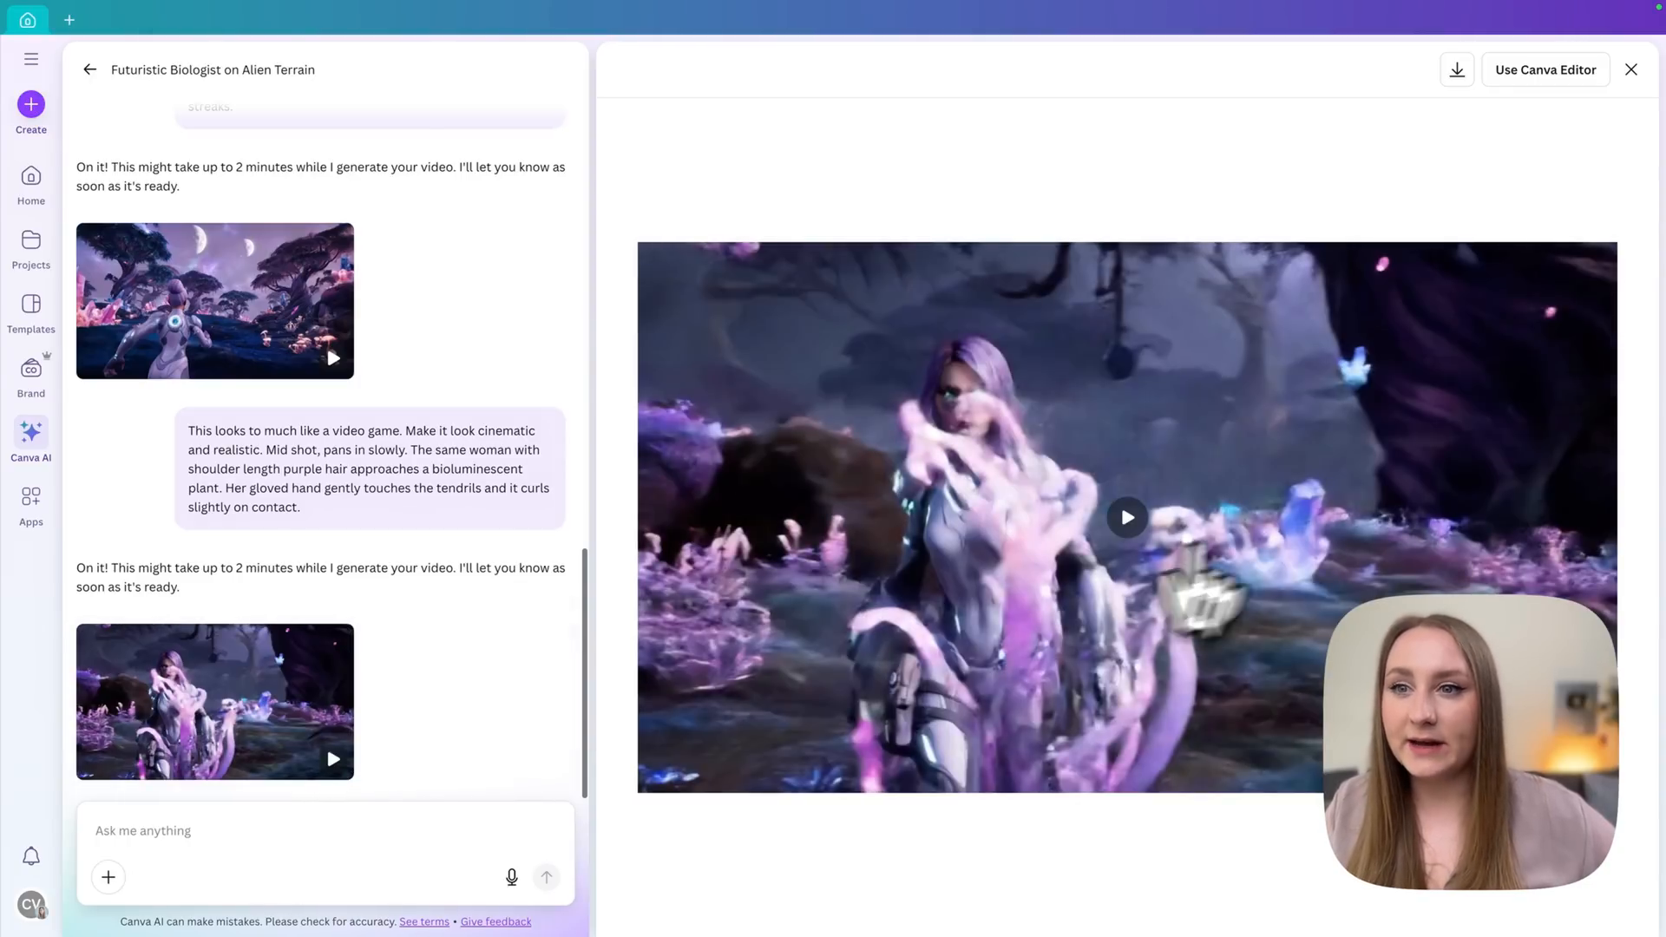
{"action": "left_click", "coordinate": [1127, 517]}
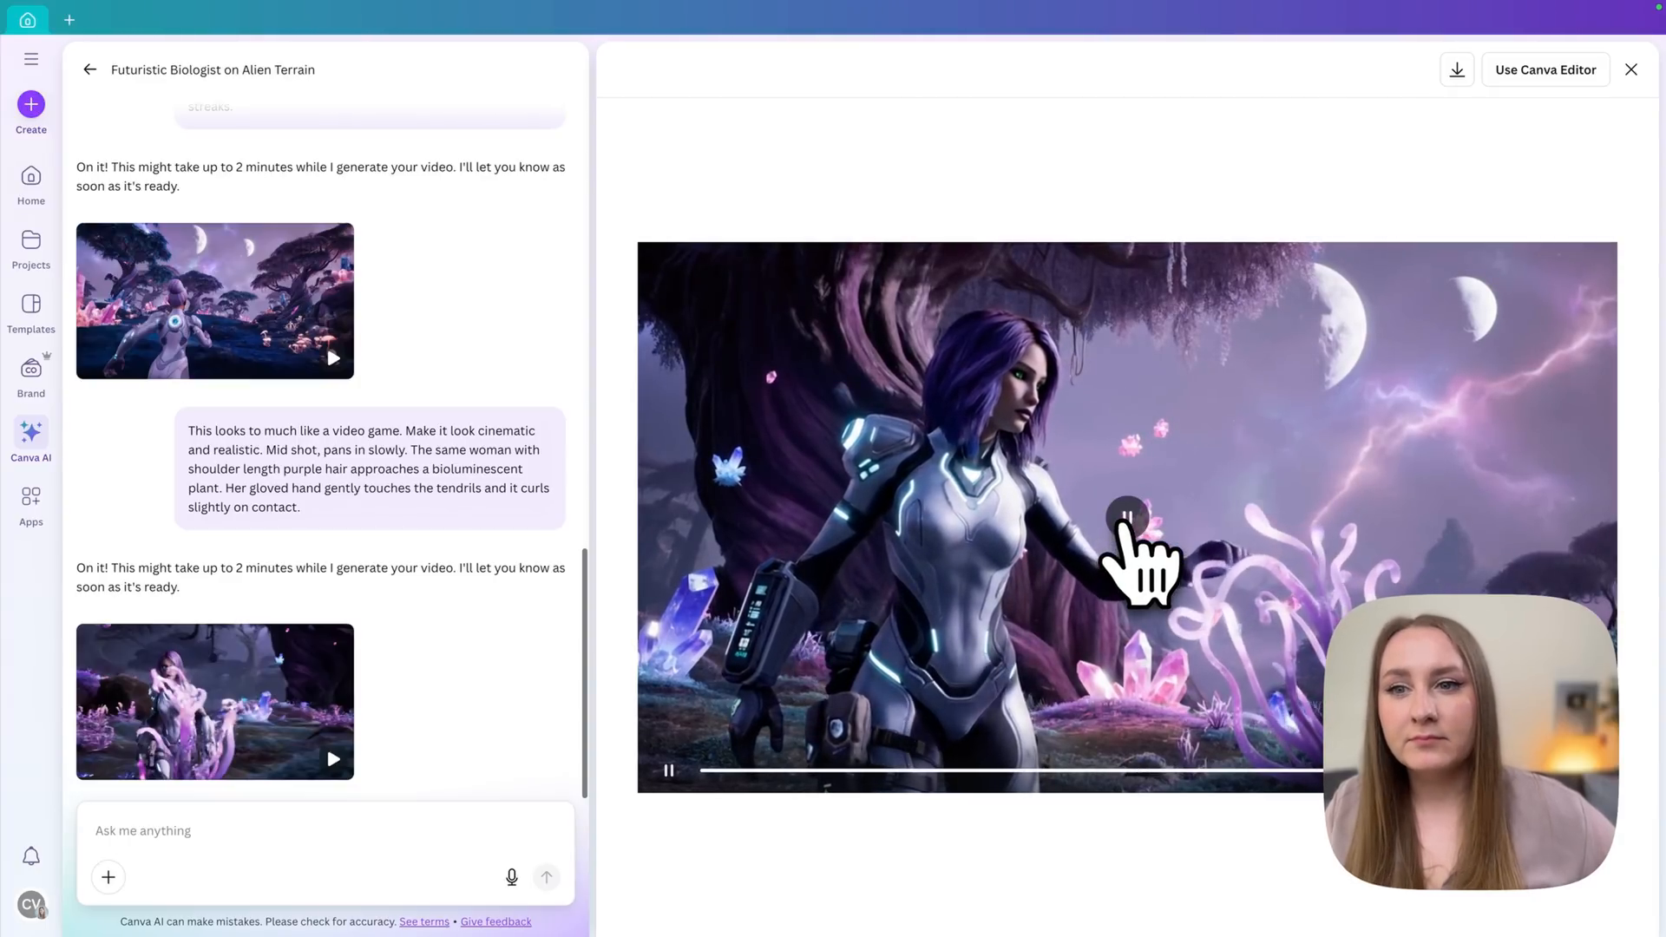
{"action": "left_click", "coordinate": [1128, 517]}
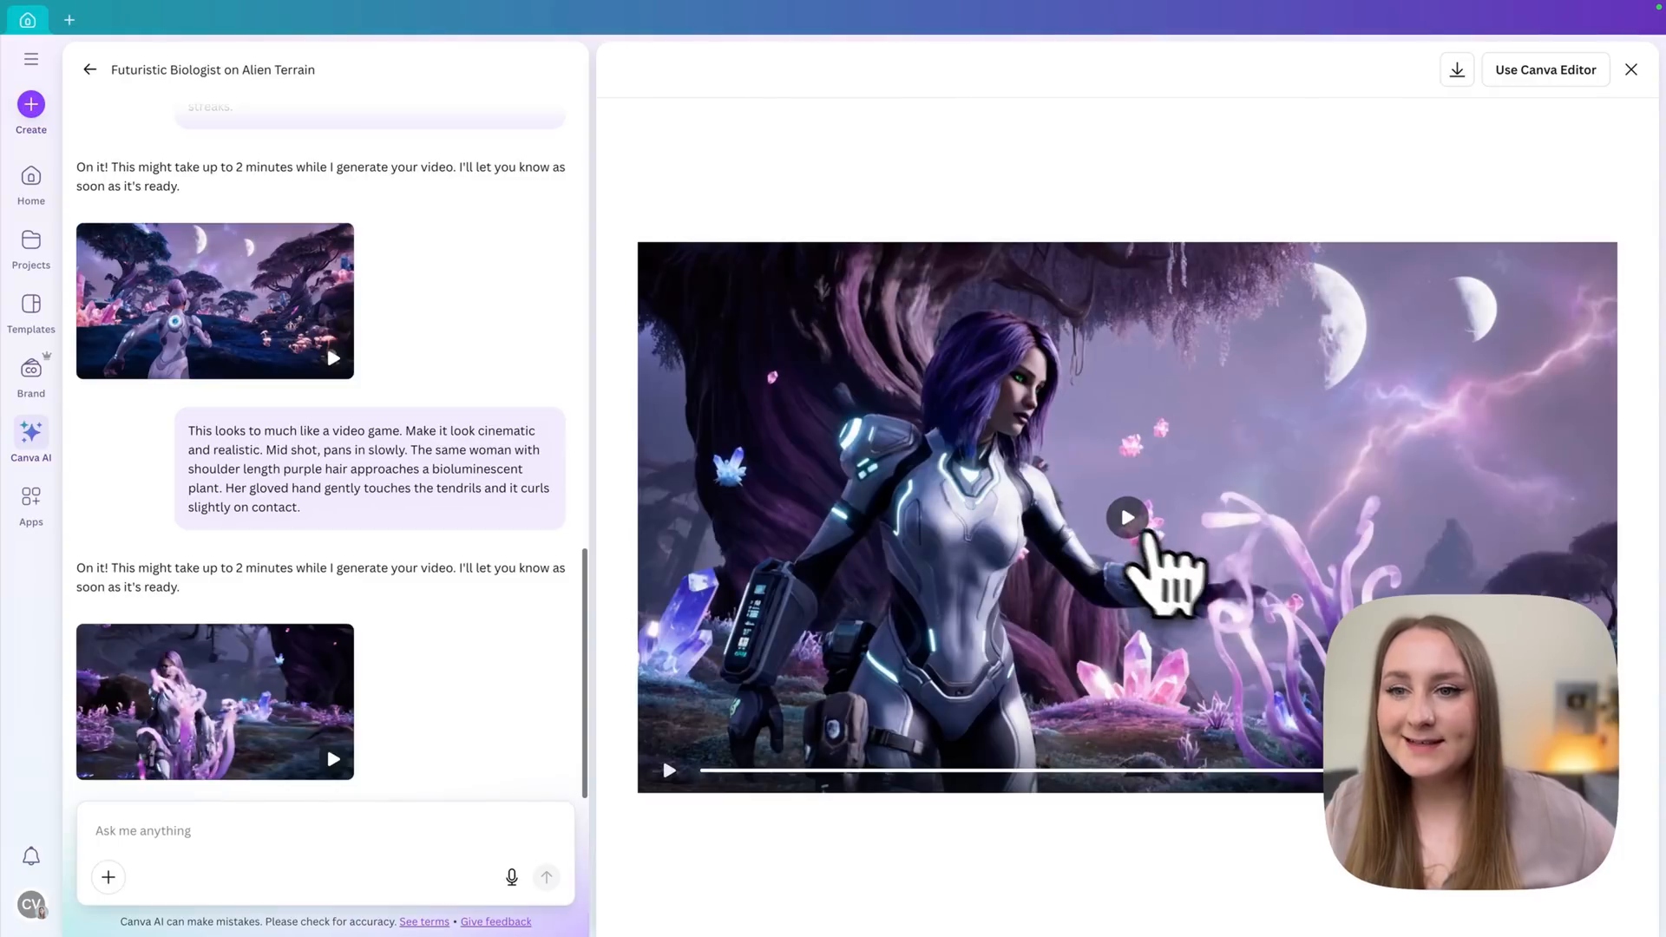
{"action": "mouse_move", "coordinate": [1253, 552]}
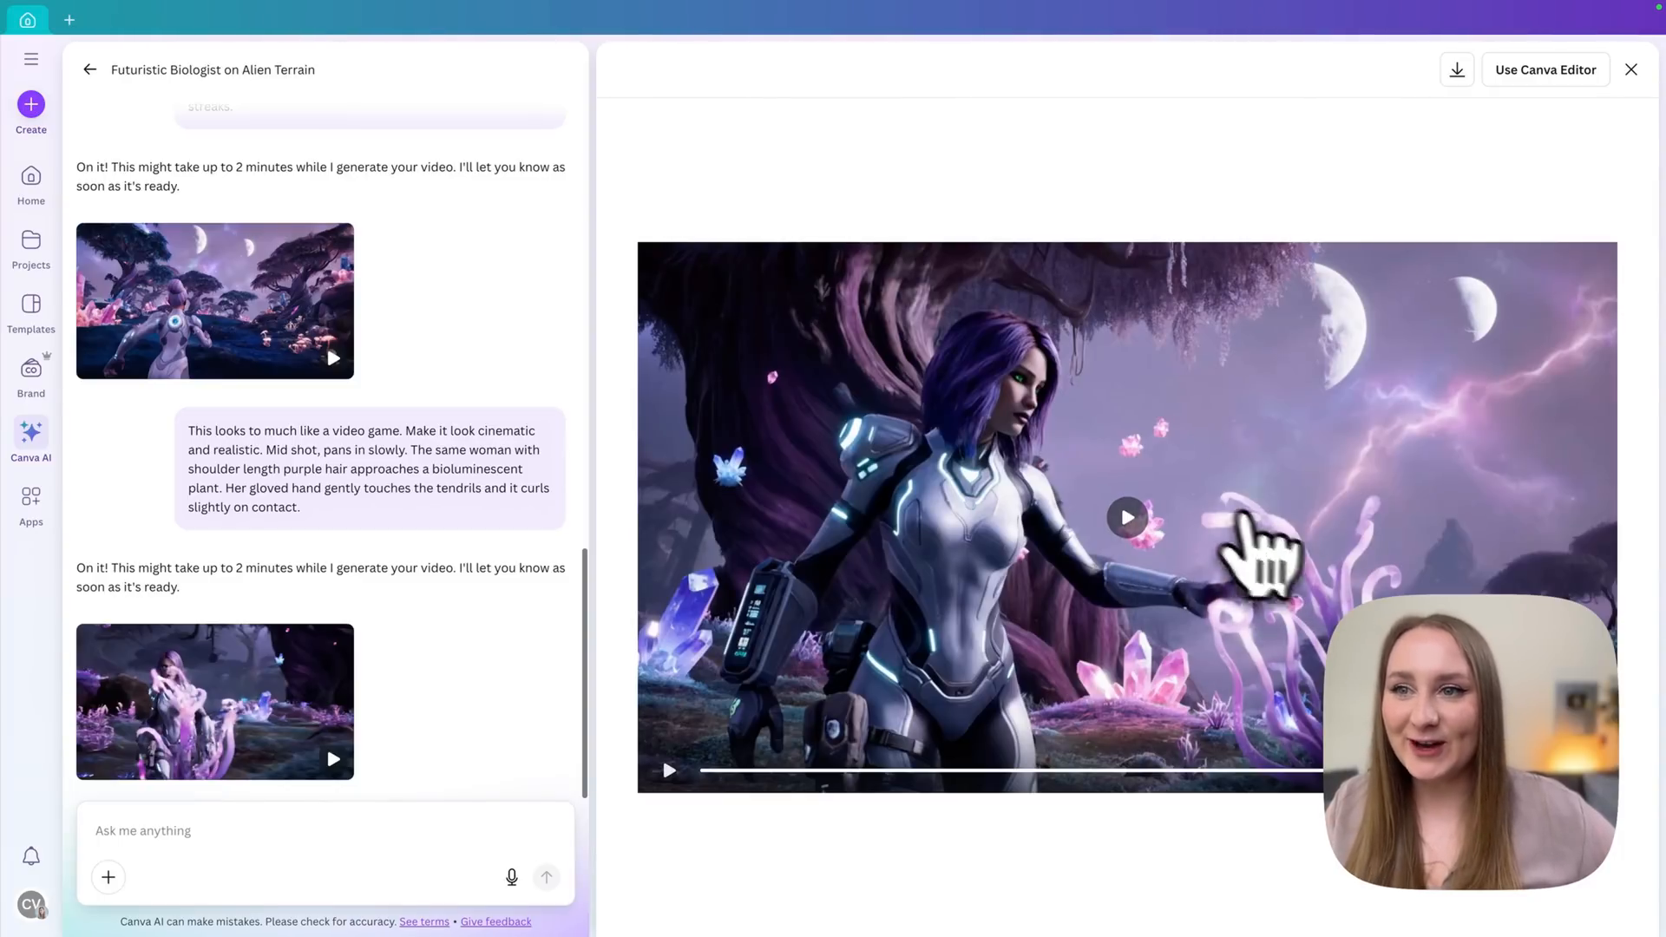
{"action": "scroll", "scroll_direction": "down", "scroll_amount": 3}
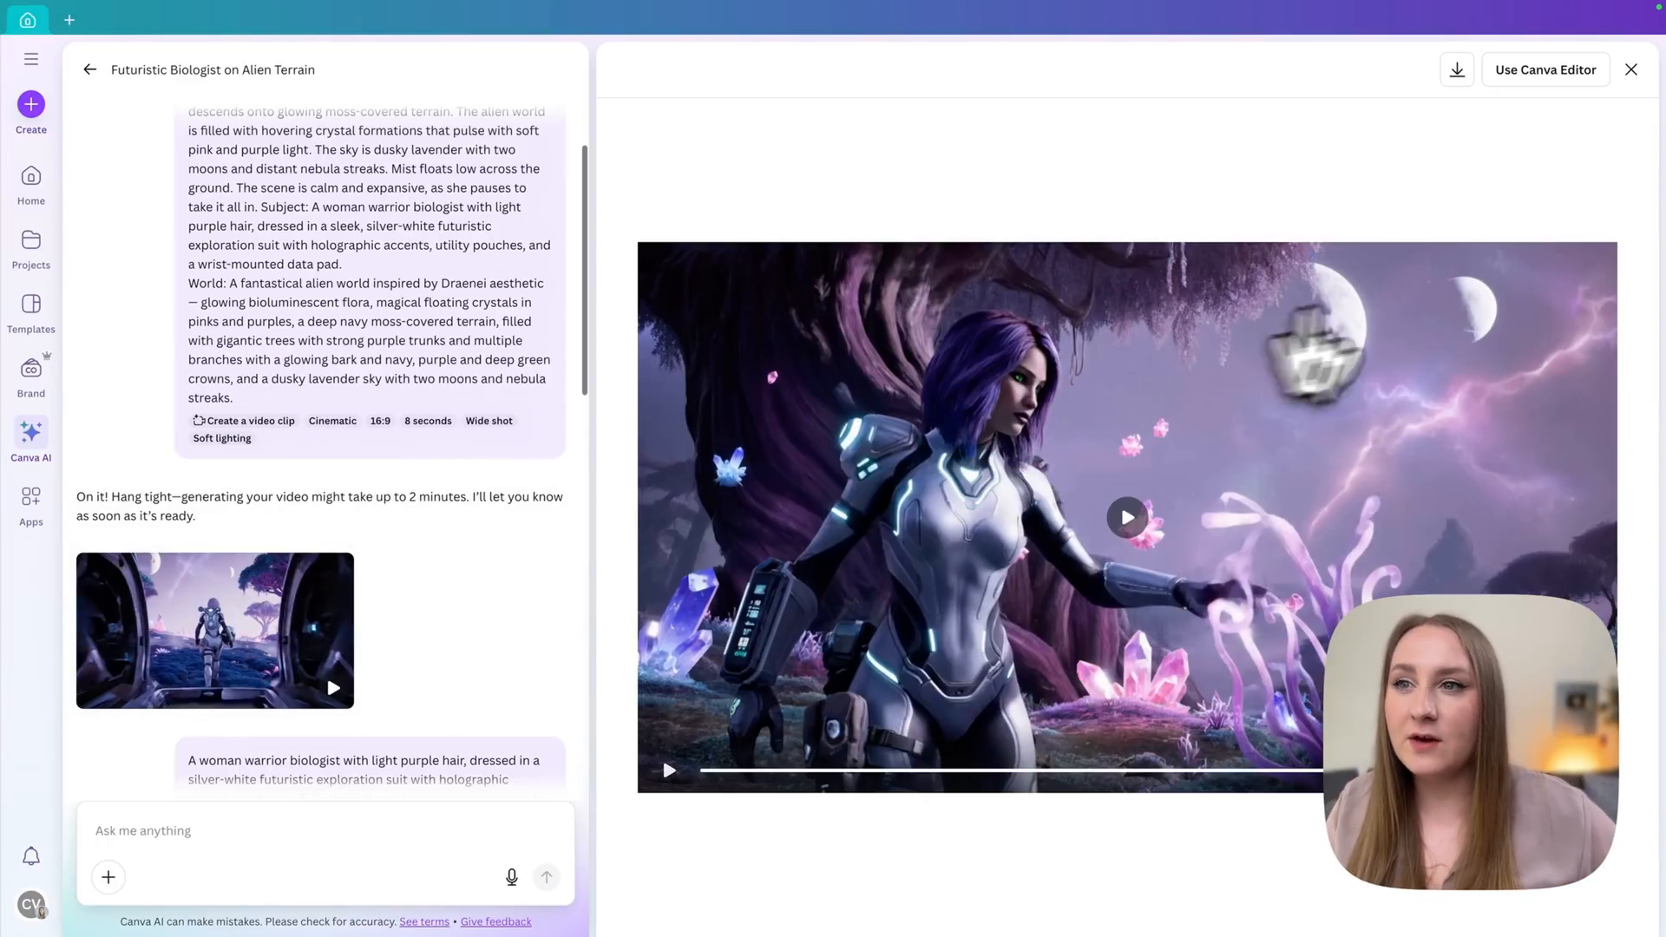
{"action": "mouse_move", "coordinate": [1291, 621]}
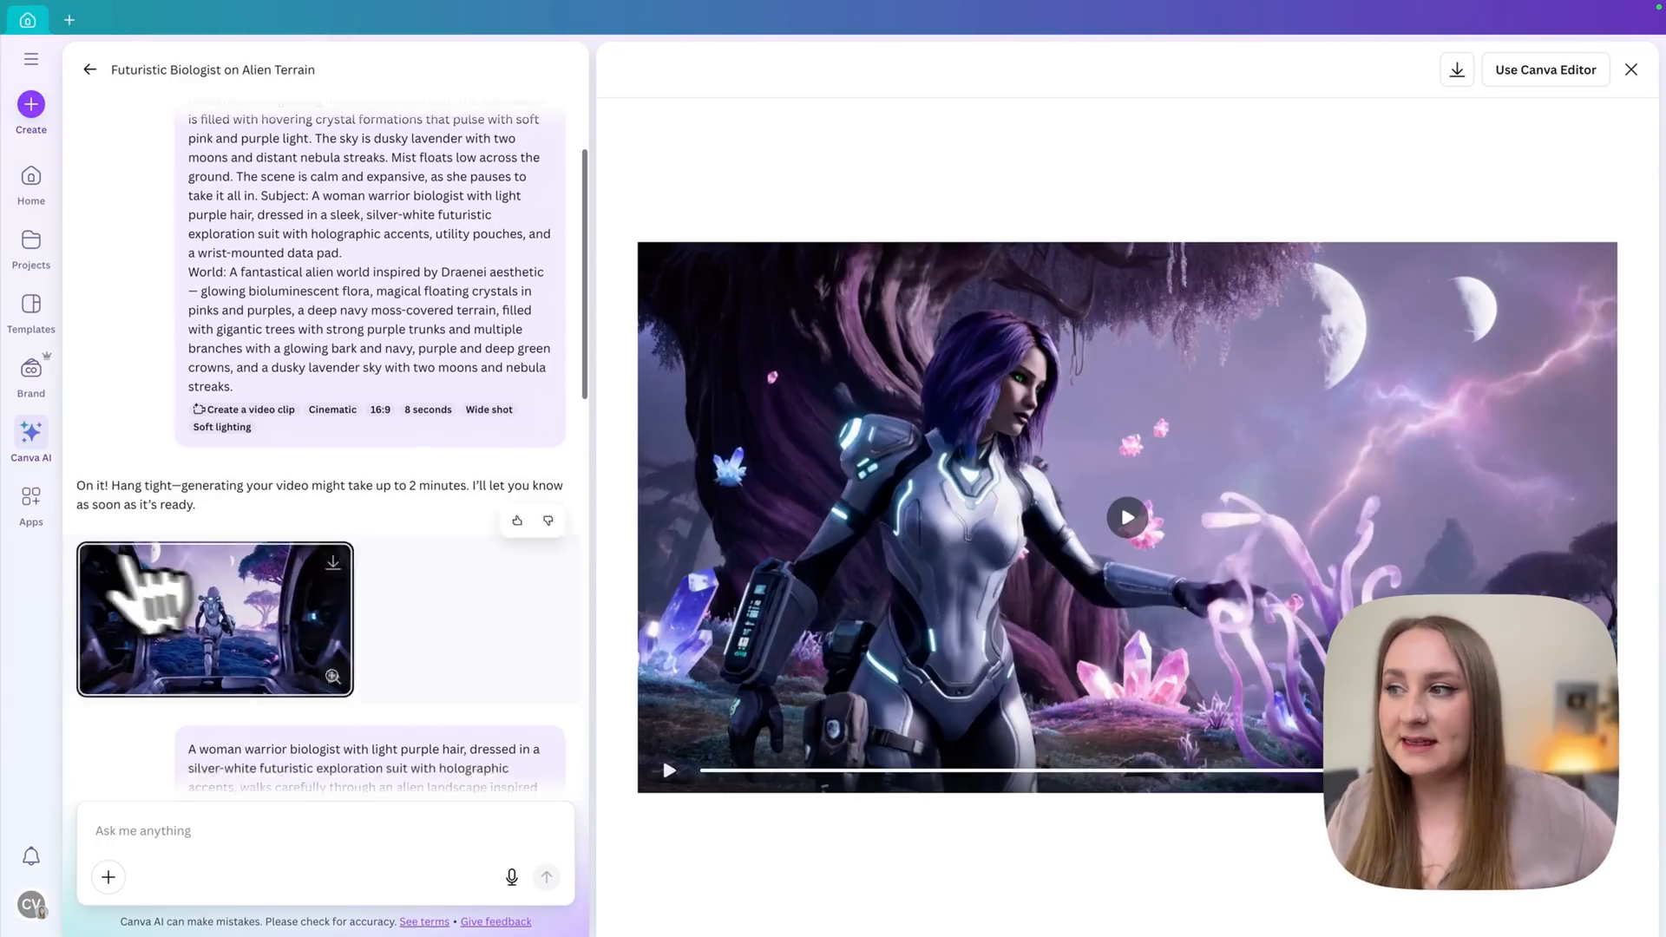
{"action": "scroll", "scroll_direction": "down", "scroll_amount": 3}
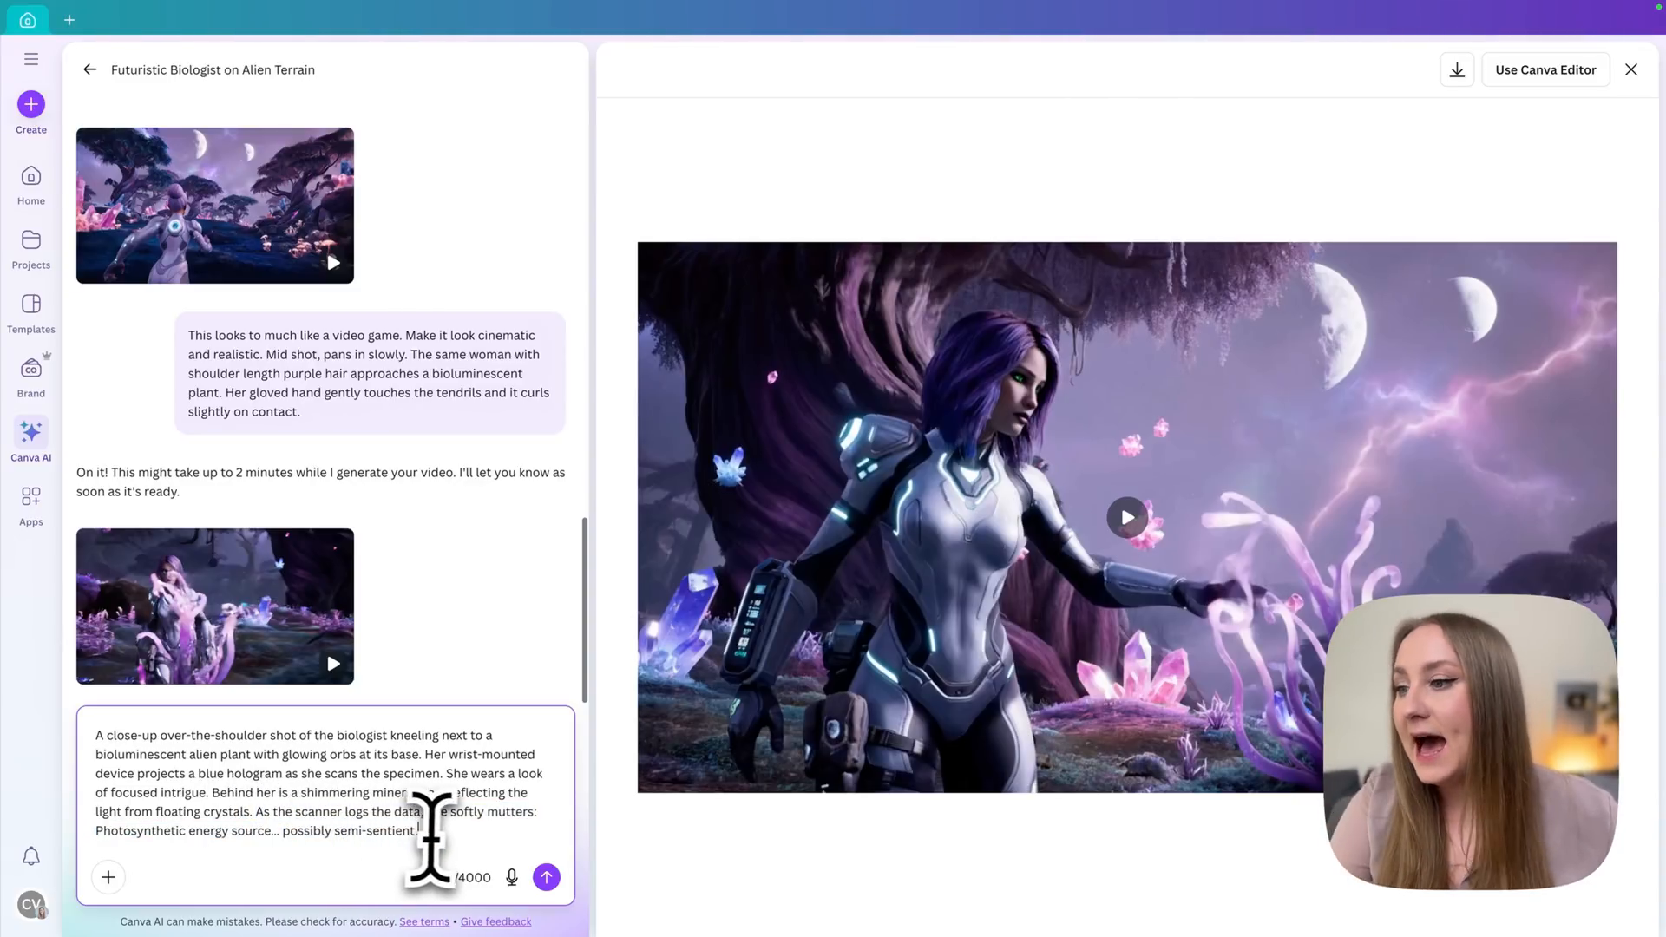
Generate the over-the-shoulder scanning close-up with blue hologram and play it to check subtitles
{"action": "left_click", "coordinate": [547, 876]}
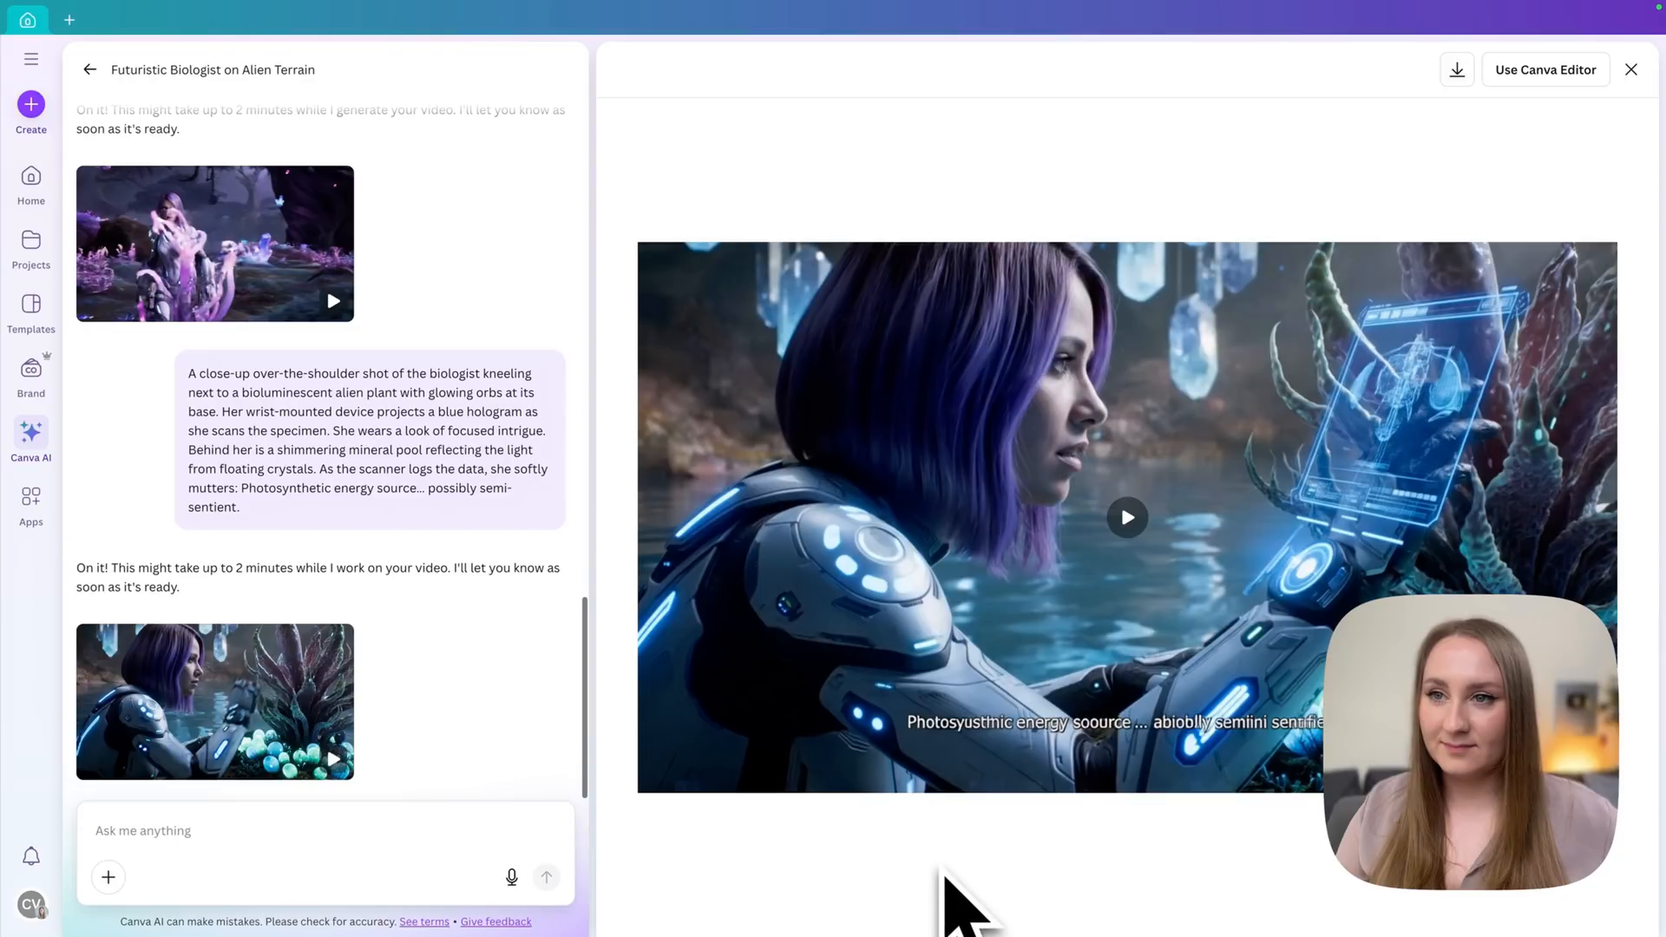
{"action": "left_click", "coordinate": [1126, 517]}
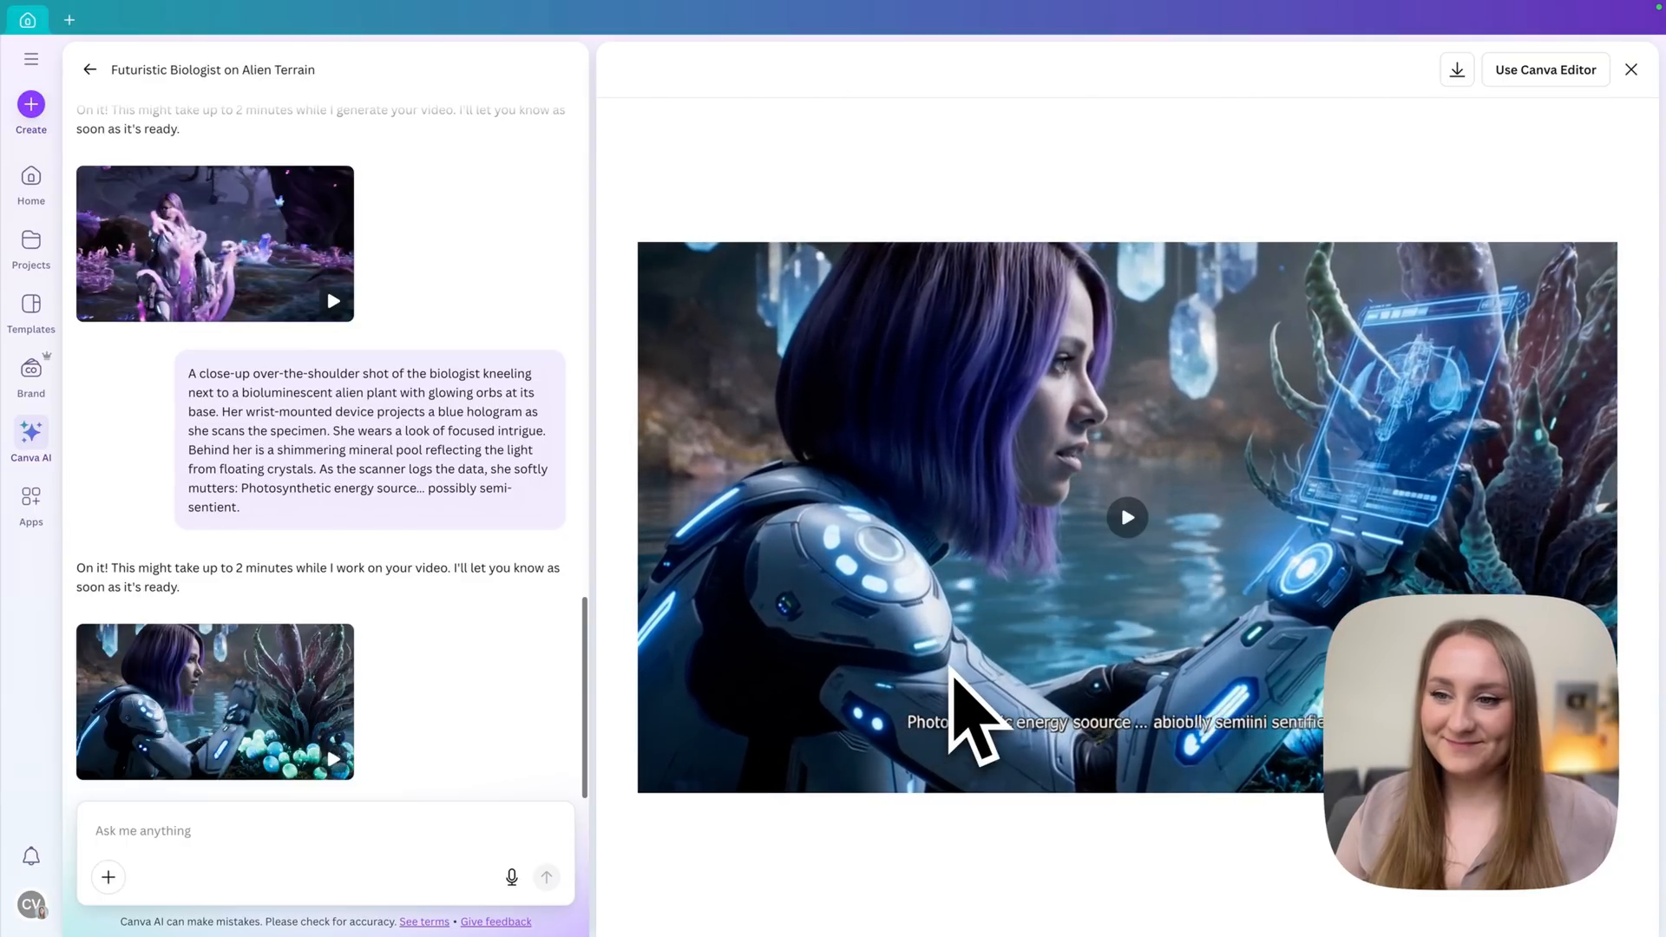
{"action": "left_click", "coordinate": [1127, 517]}
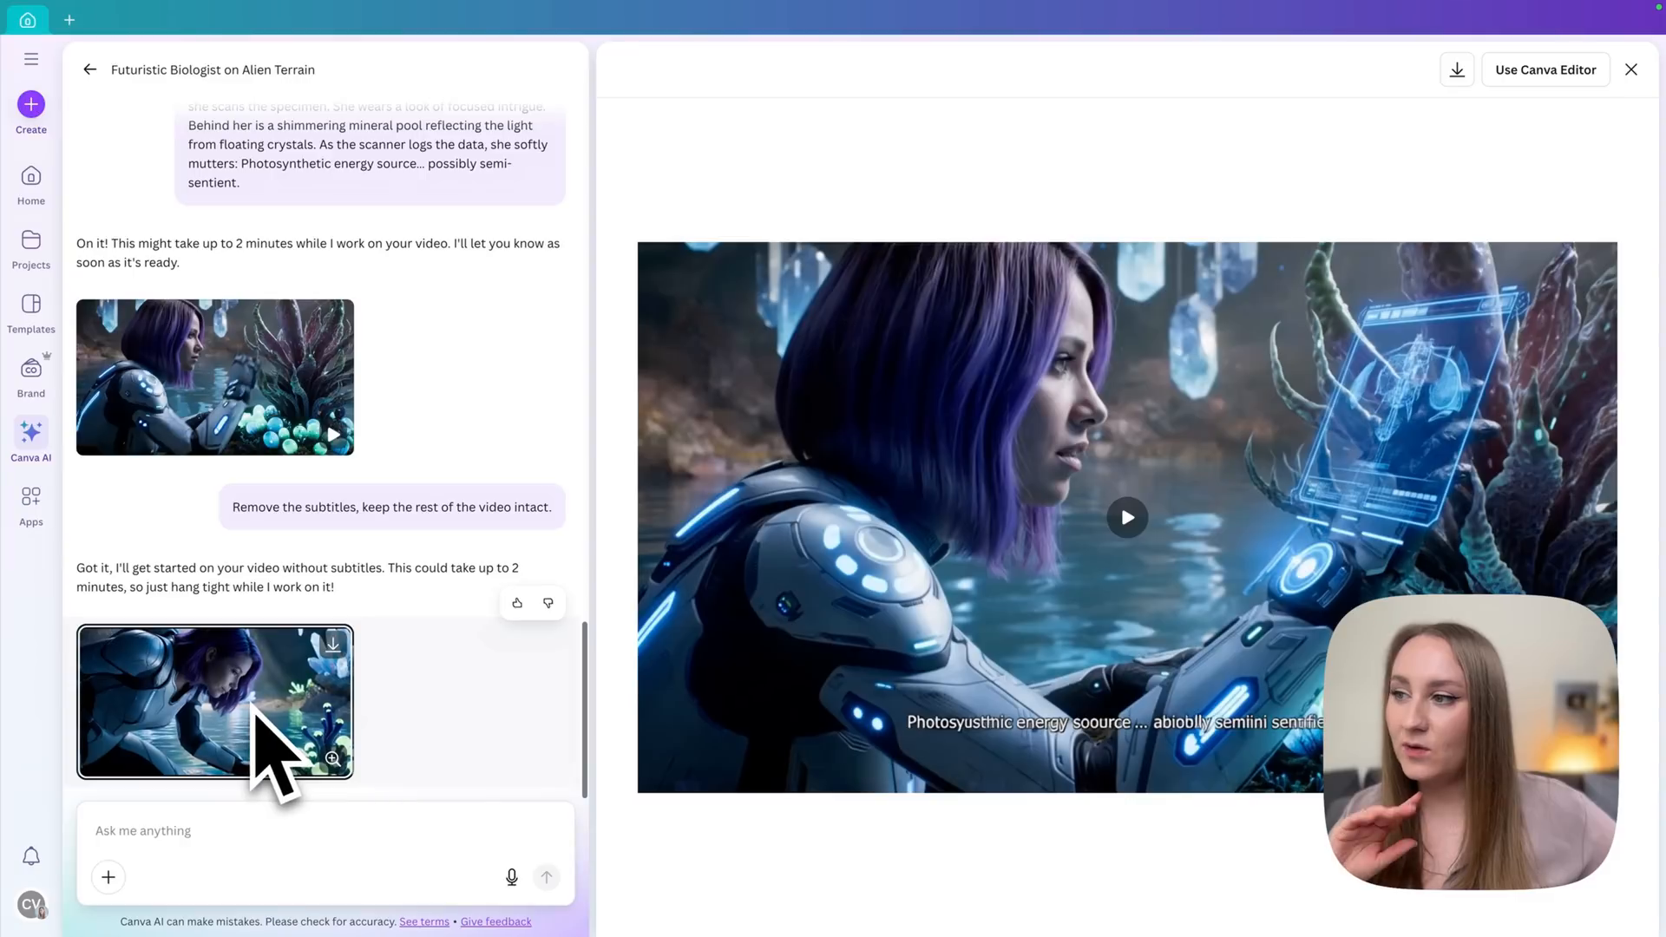
{"action": "mouse_move", "coordinate": [479, 574]}
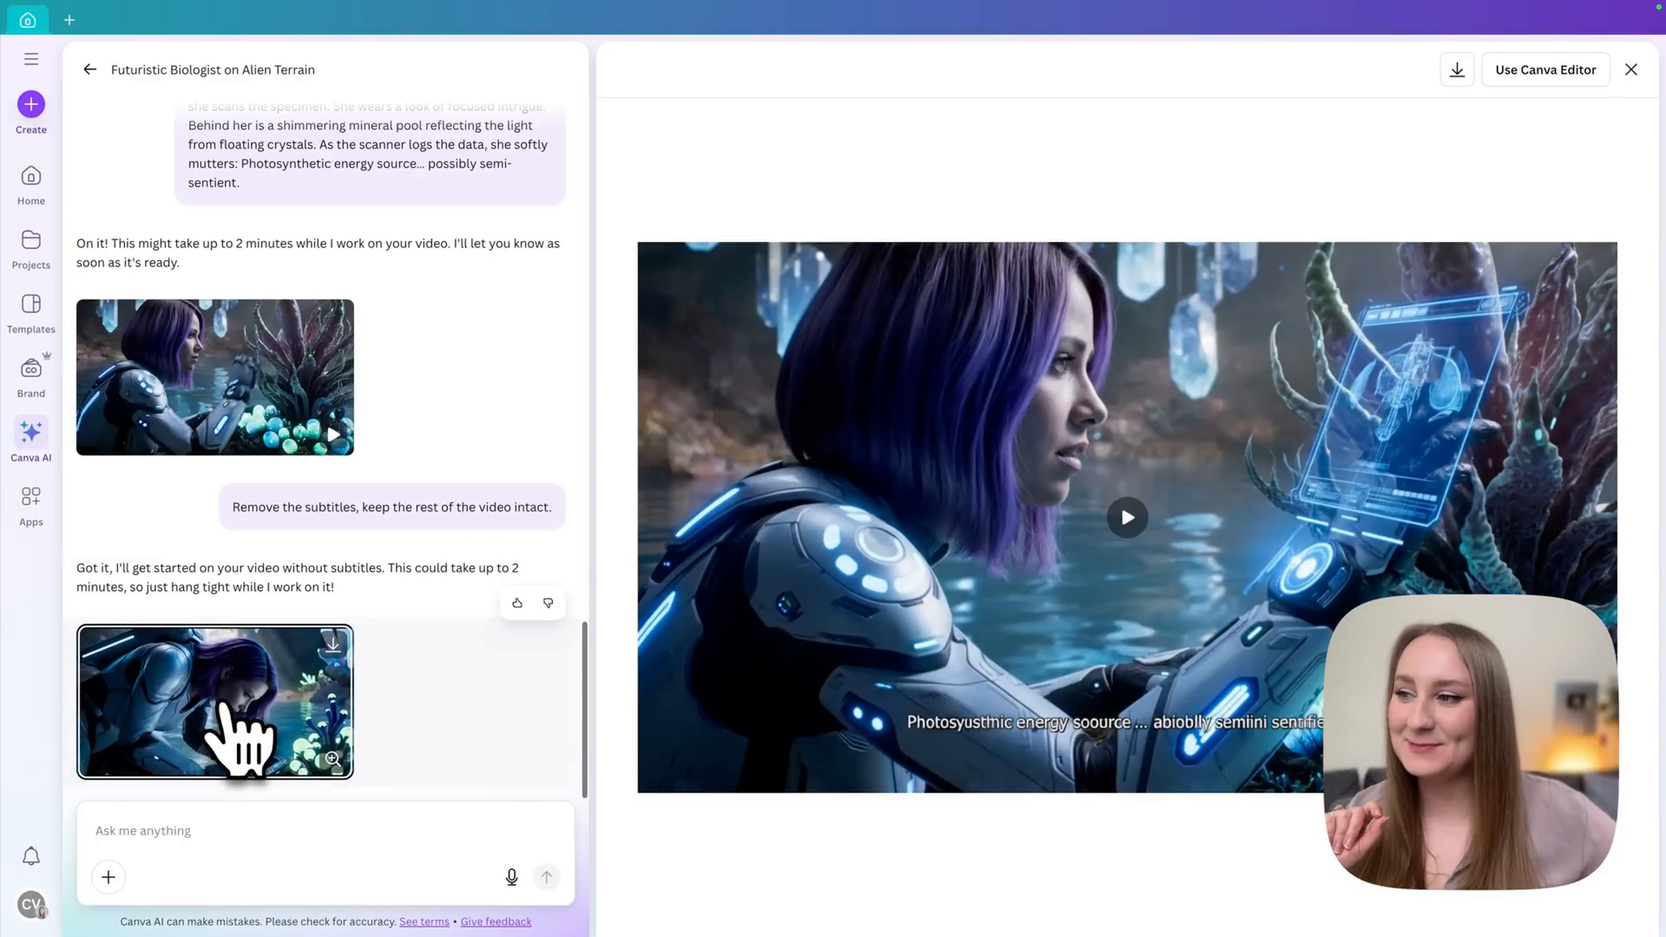
View the subtitle-free close-up of the biologist kneeling by the glowing mineral pool
{"action": "left_click", "coordinate": [1127, 517]}
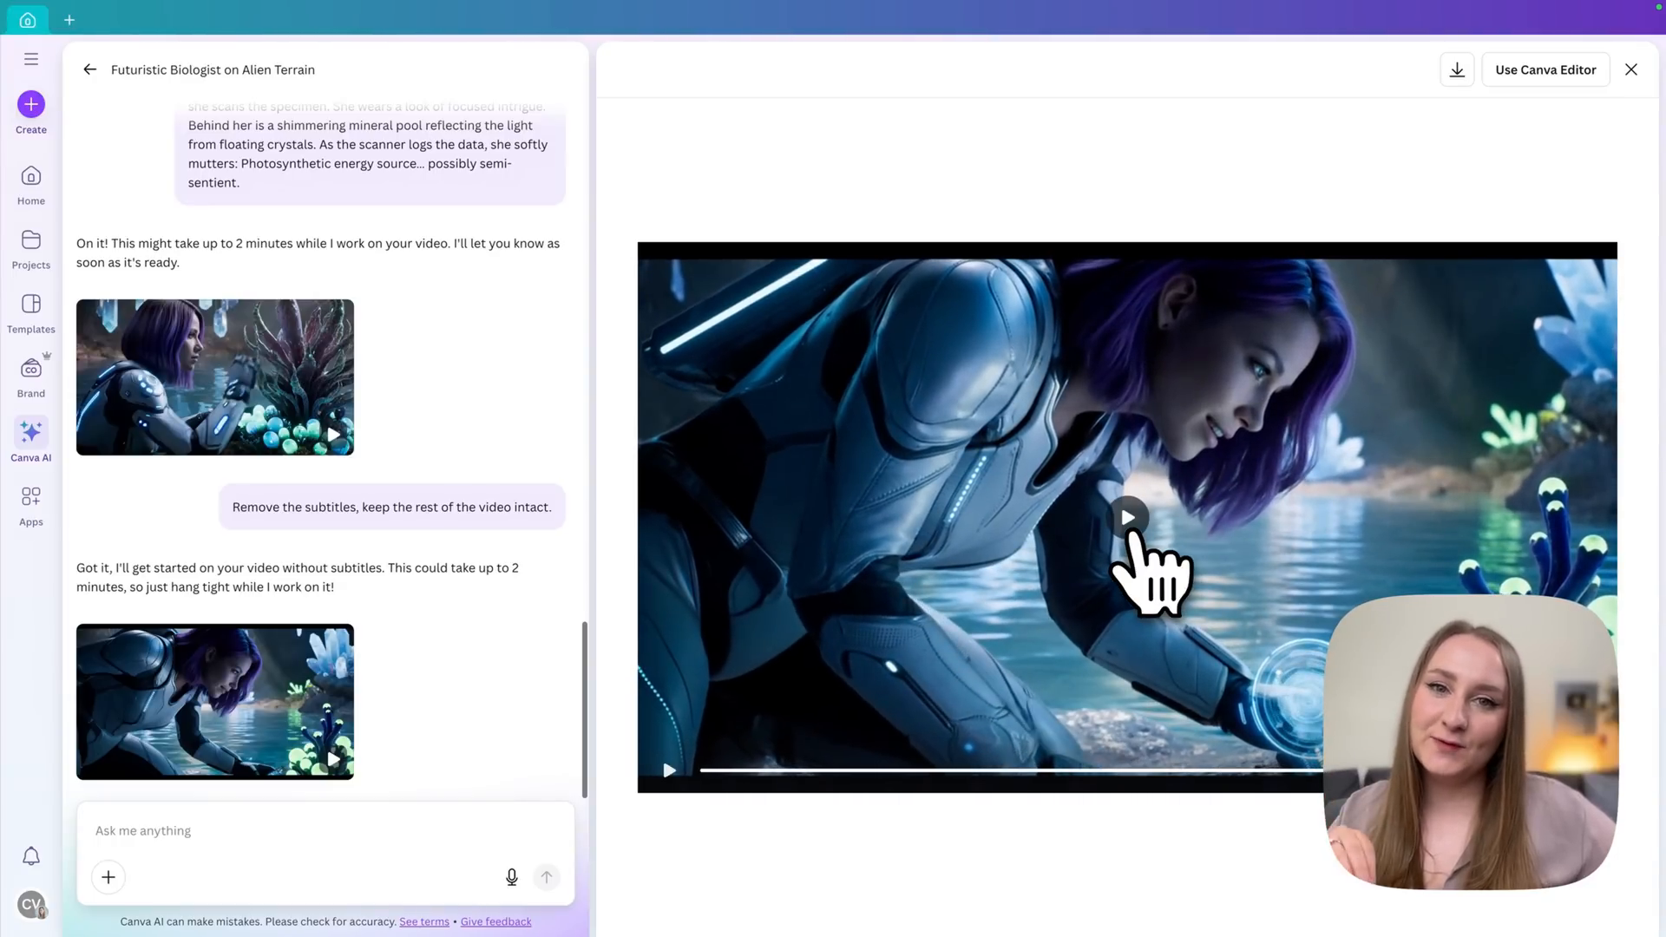
{"action": "mouse_move", "coordinate": [1442, 574]}
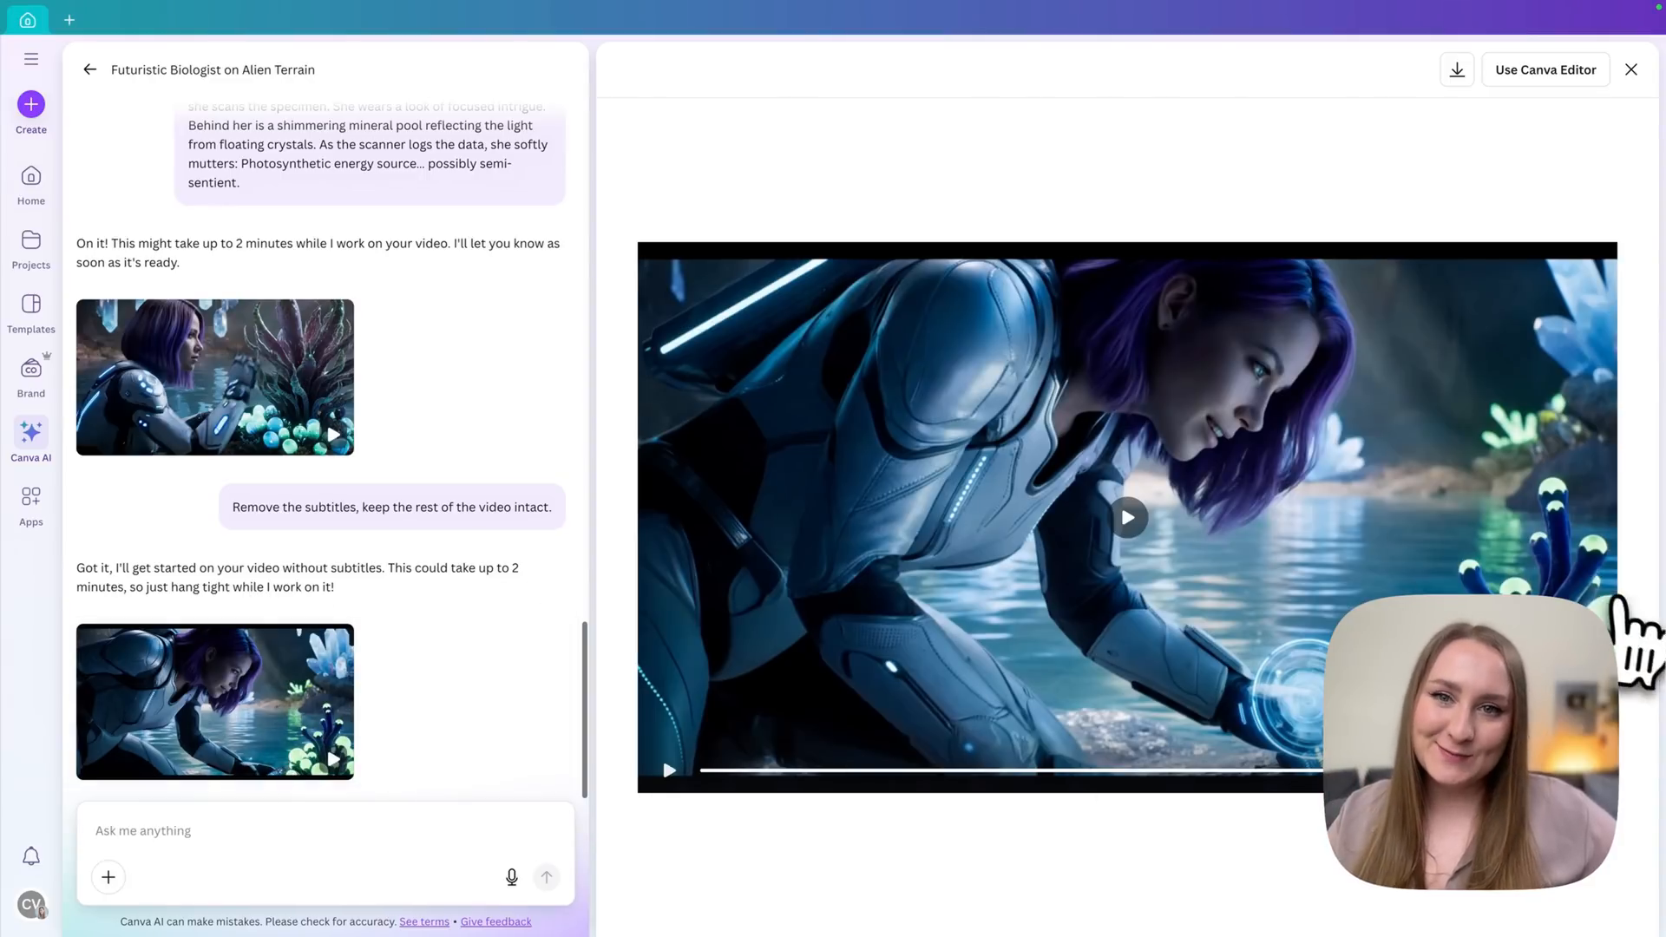
Generate the face close-up of the smiling biologist lit by a floating crystal
{"action": "left_click", "coordinate": [320, 830]}
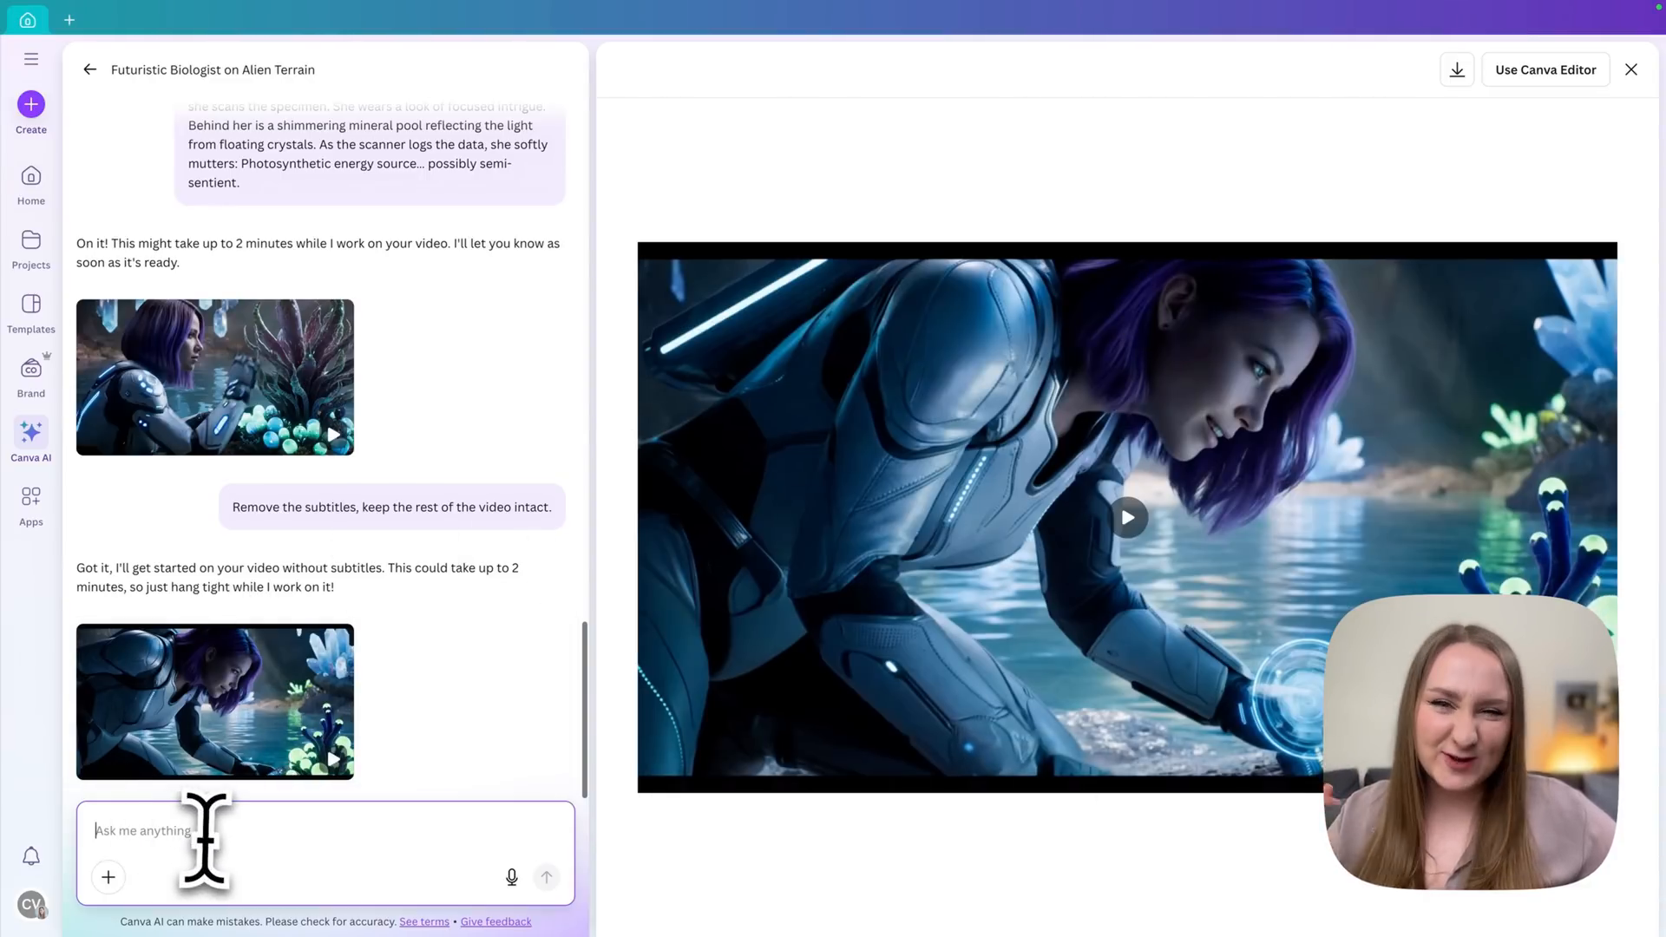
{"action": "mouse_move", "coordinate": [510, 691]}
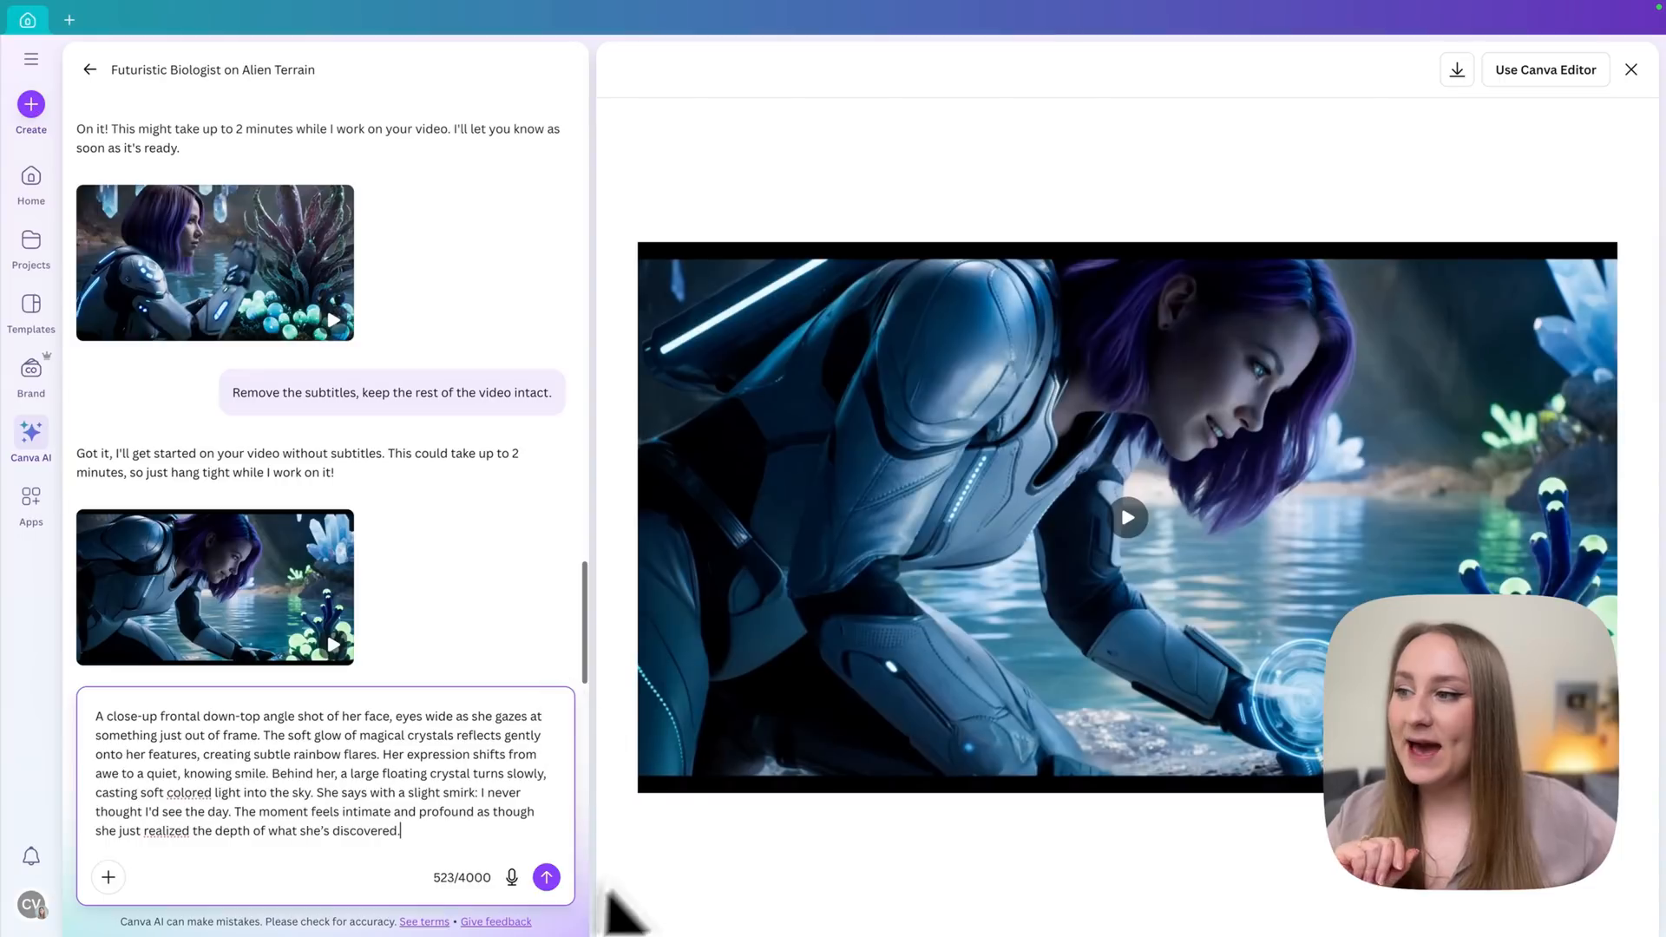
{"action": "left_click", "coordinate": [547, 876]}
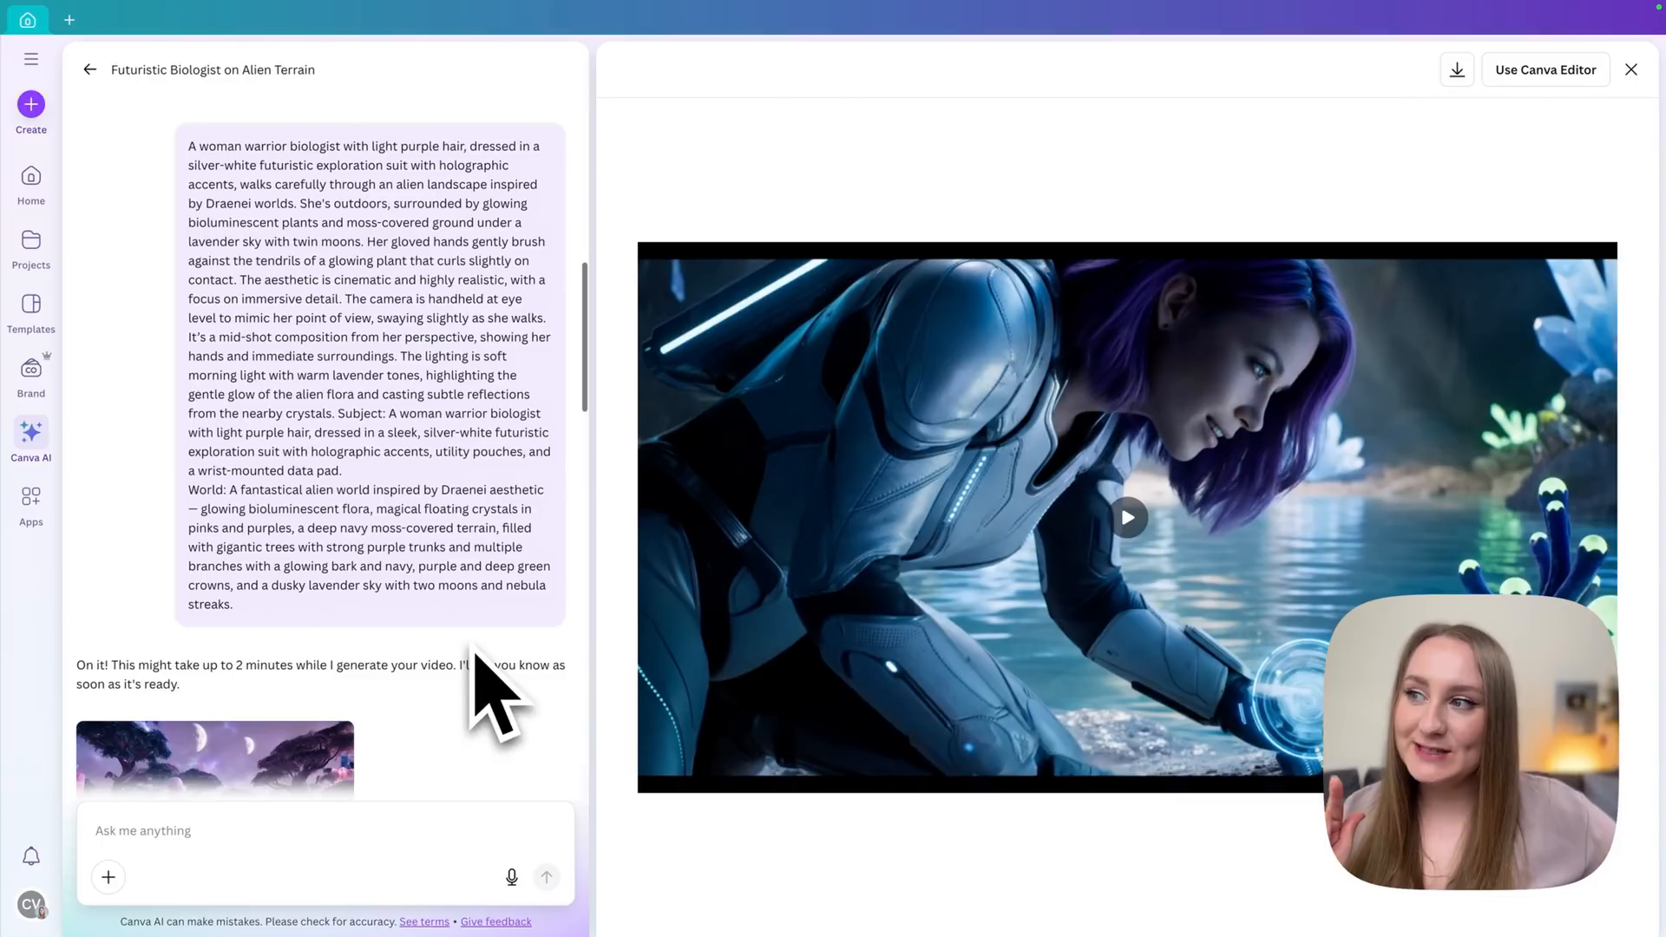
{"action": "scroll", "scroll_direction": "down", "scroll_amount": 3}
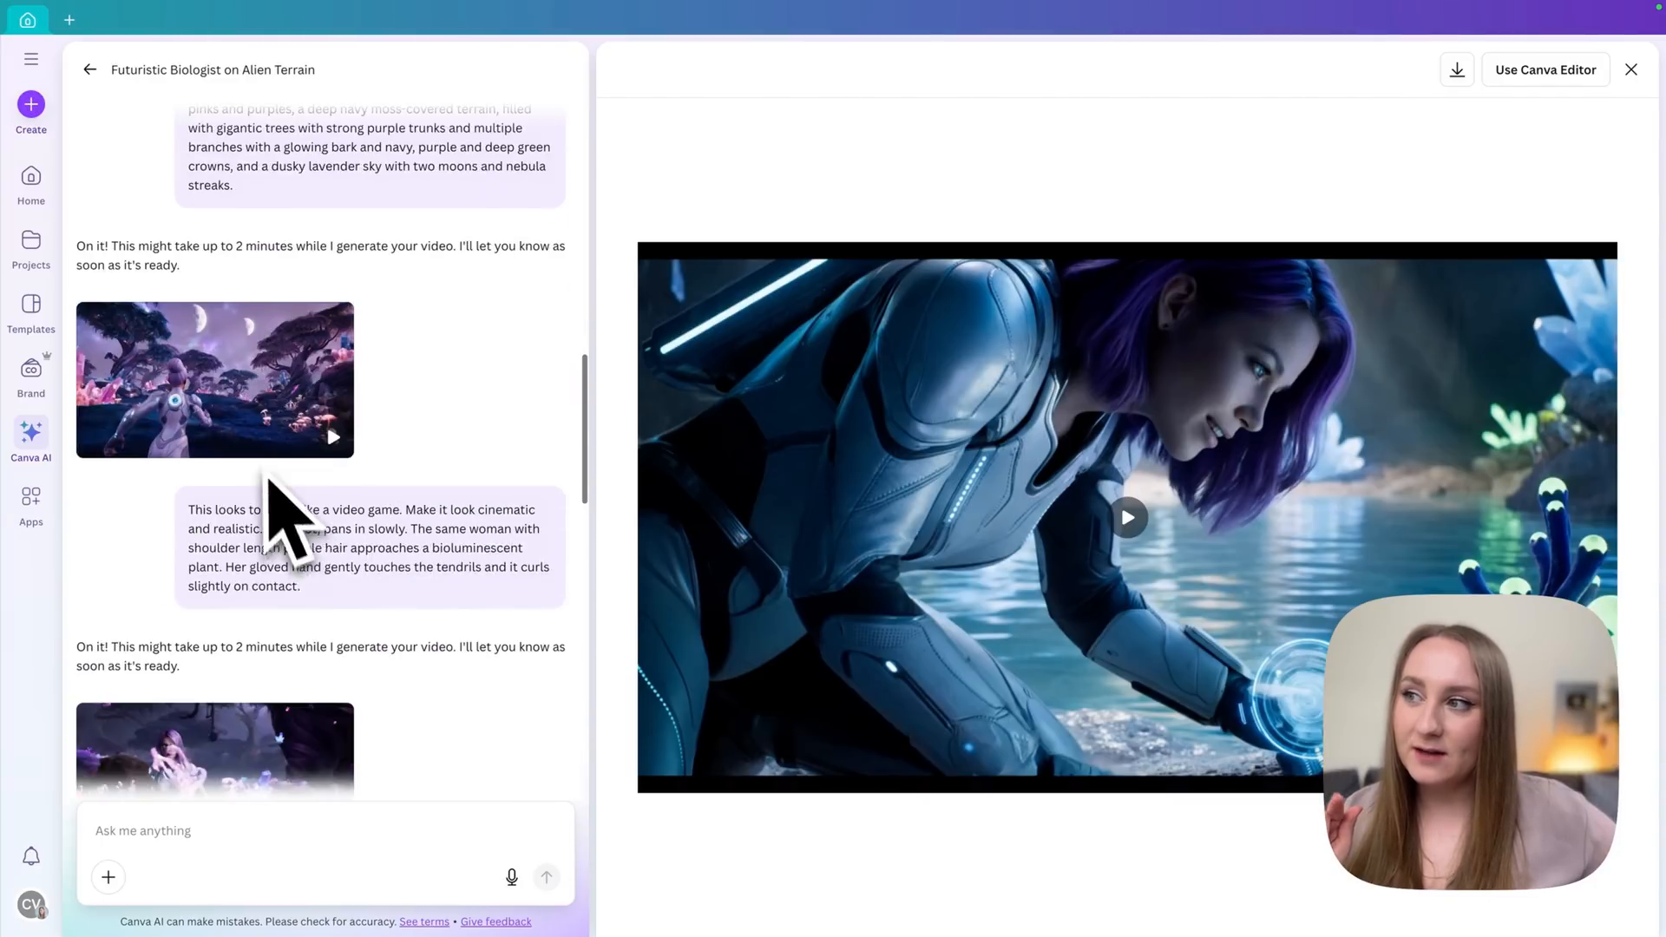
{"action": "scroll", "scroll_direction": "down", "scroll_amount": 3}
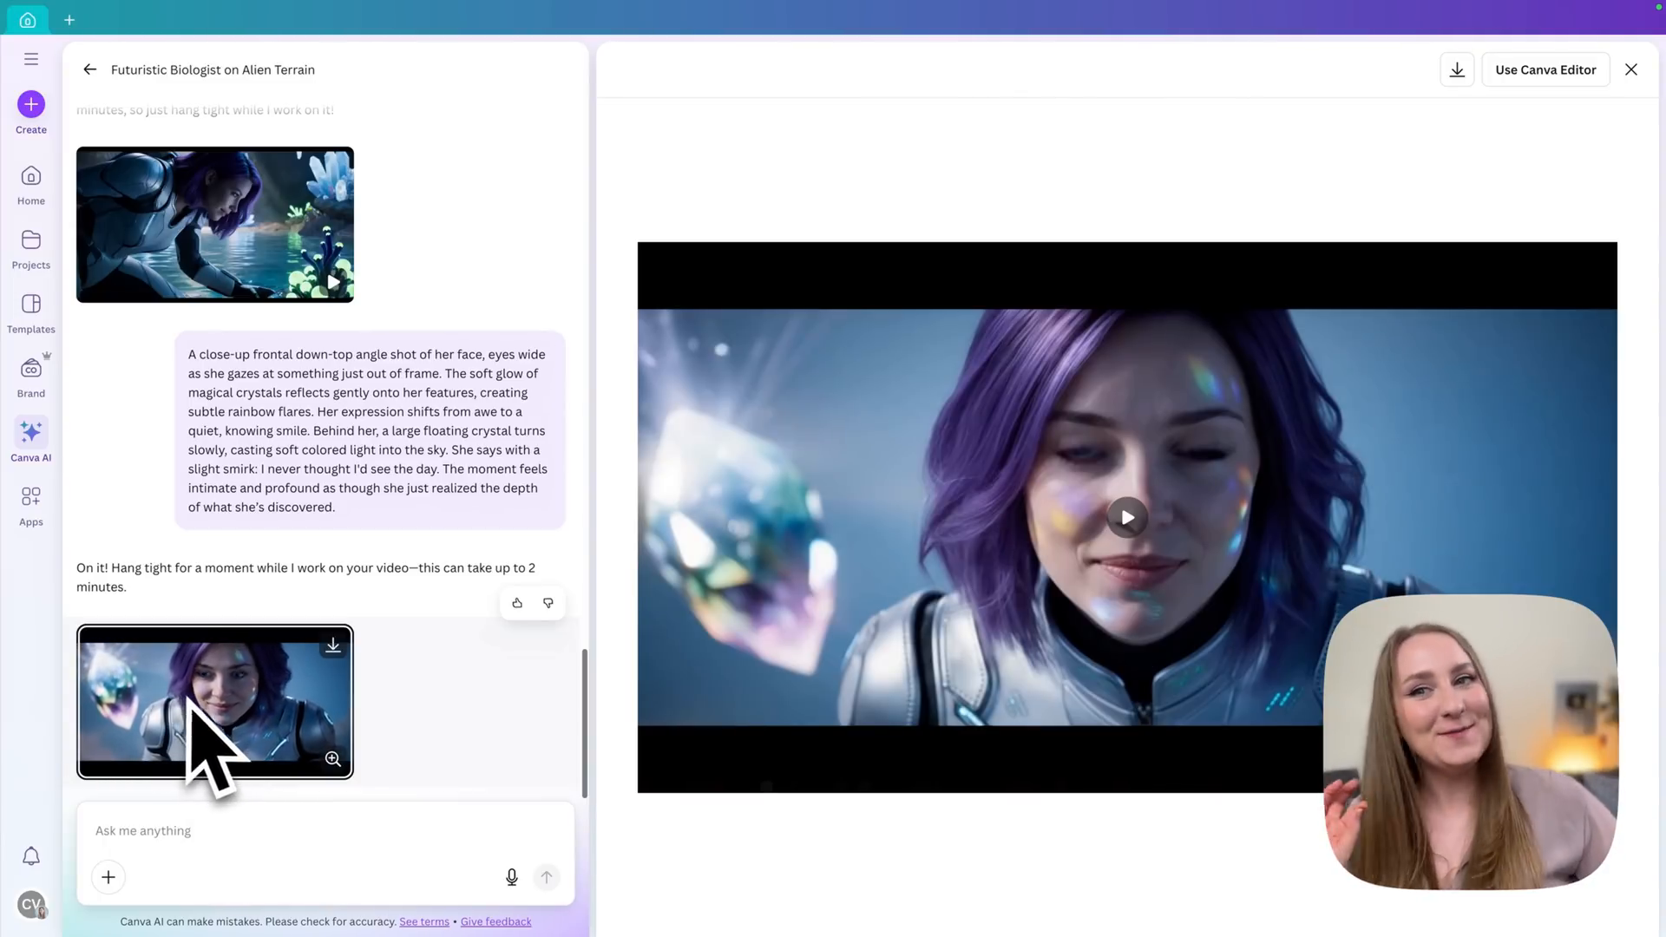
Scroll the chat to find the earlier clip of the awe-struck biologist before the floating islands
{"action": "scroll", "scroll_direction": "up", "scroll_amount": 3}
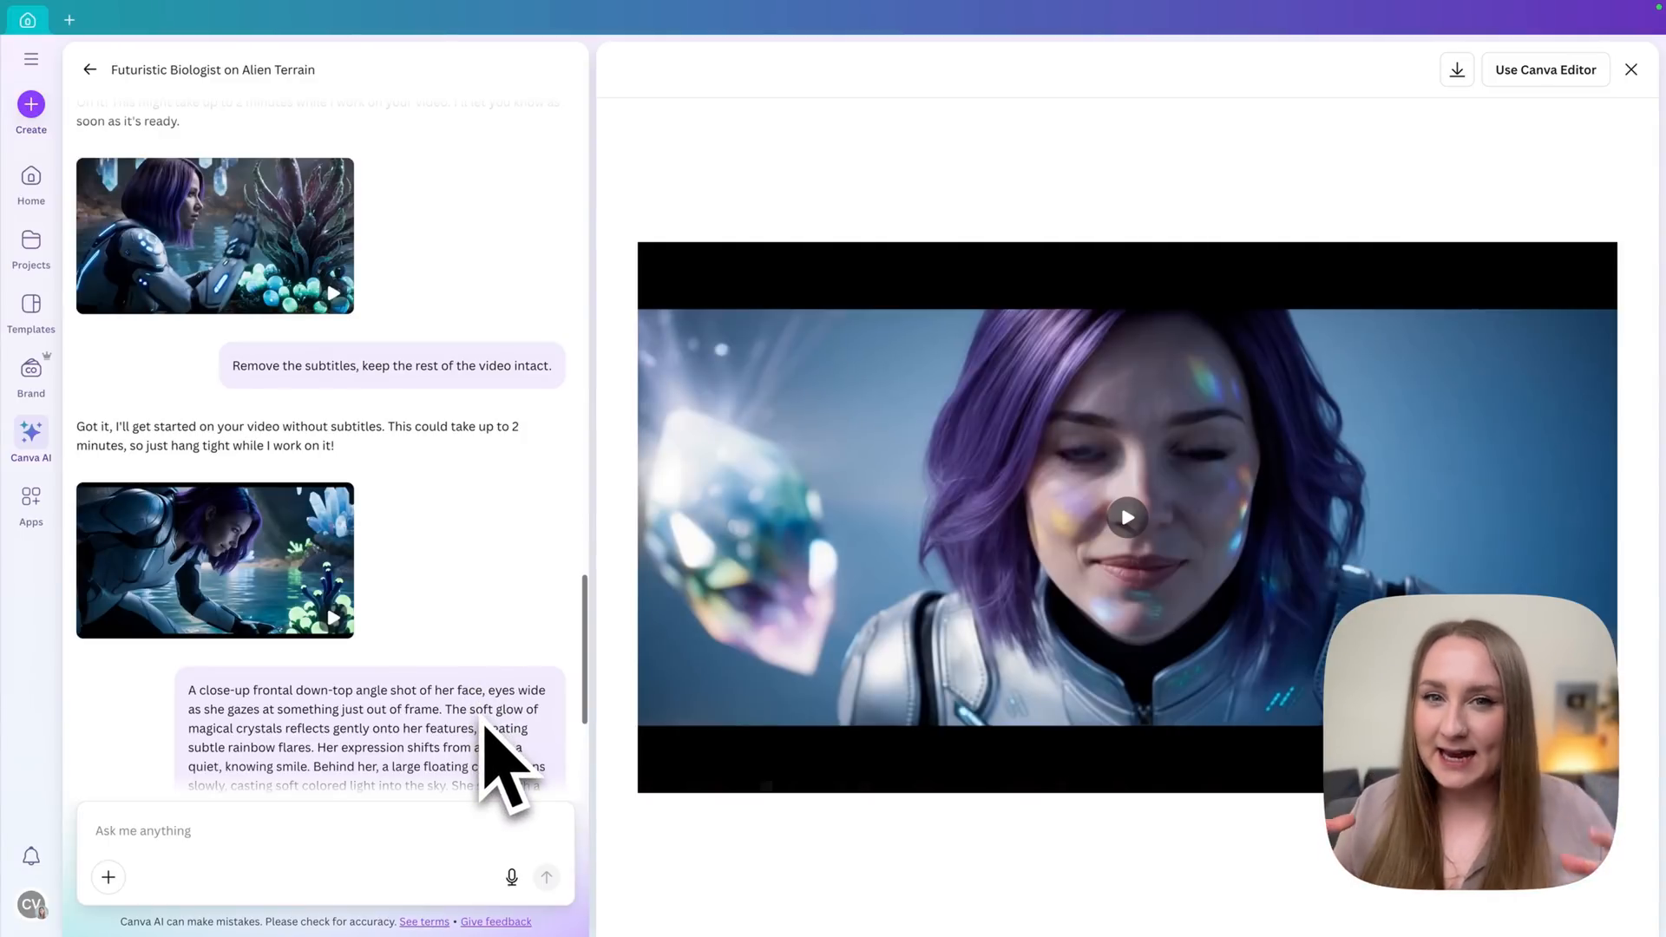
{"action": "scroll", "scroll_direction": "down", "scroll_amount": 3}
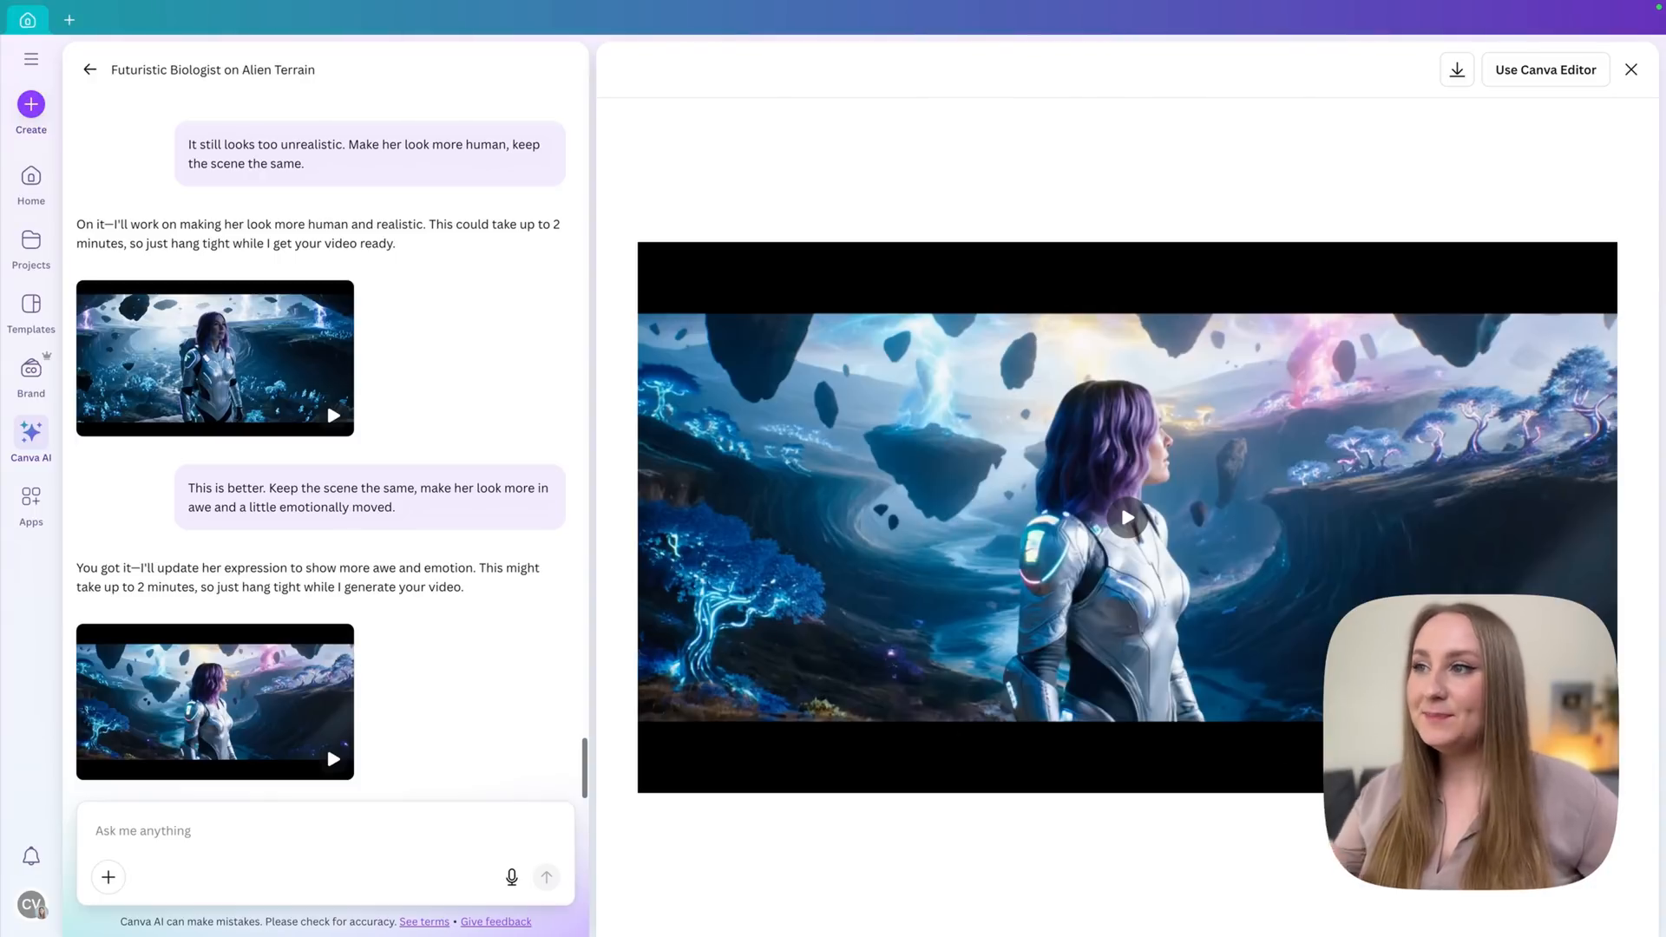
{"action": "mouse_move", "coordinate": [223, 711]}
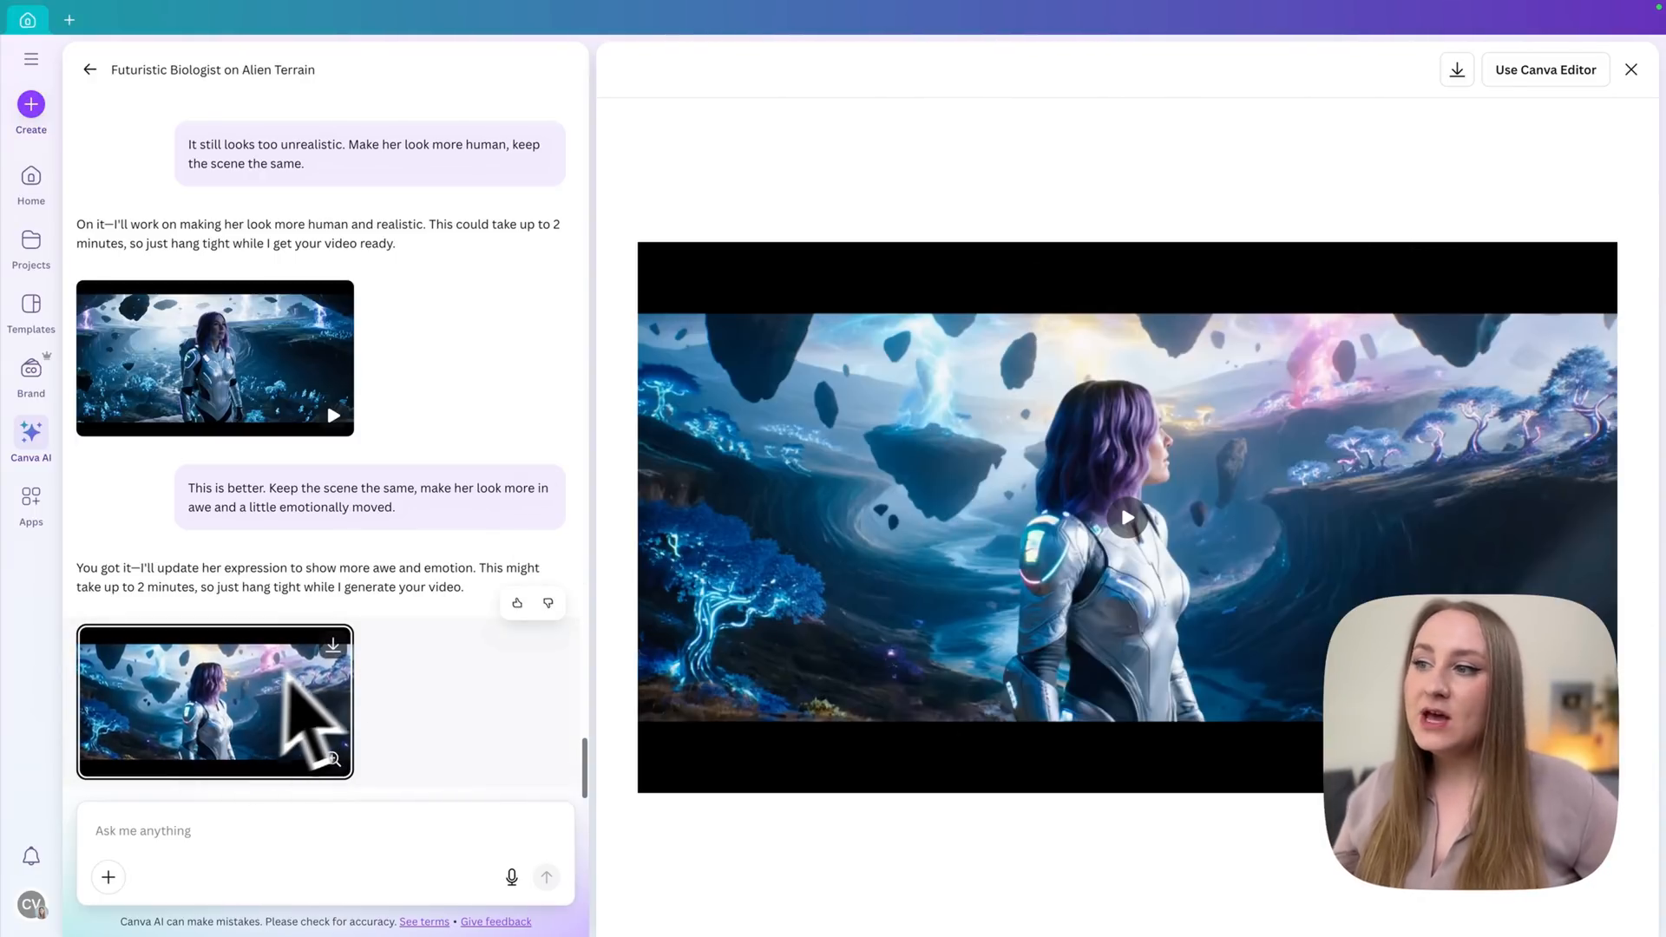
{"action": "scroll", "scroll_direction": "up", "scroll_amount": 3}
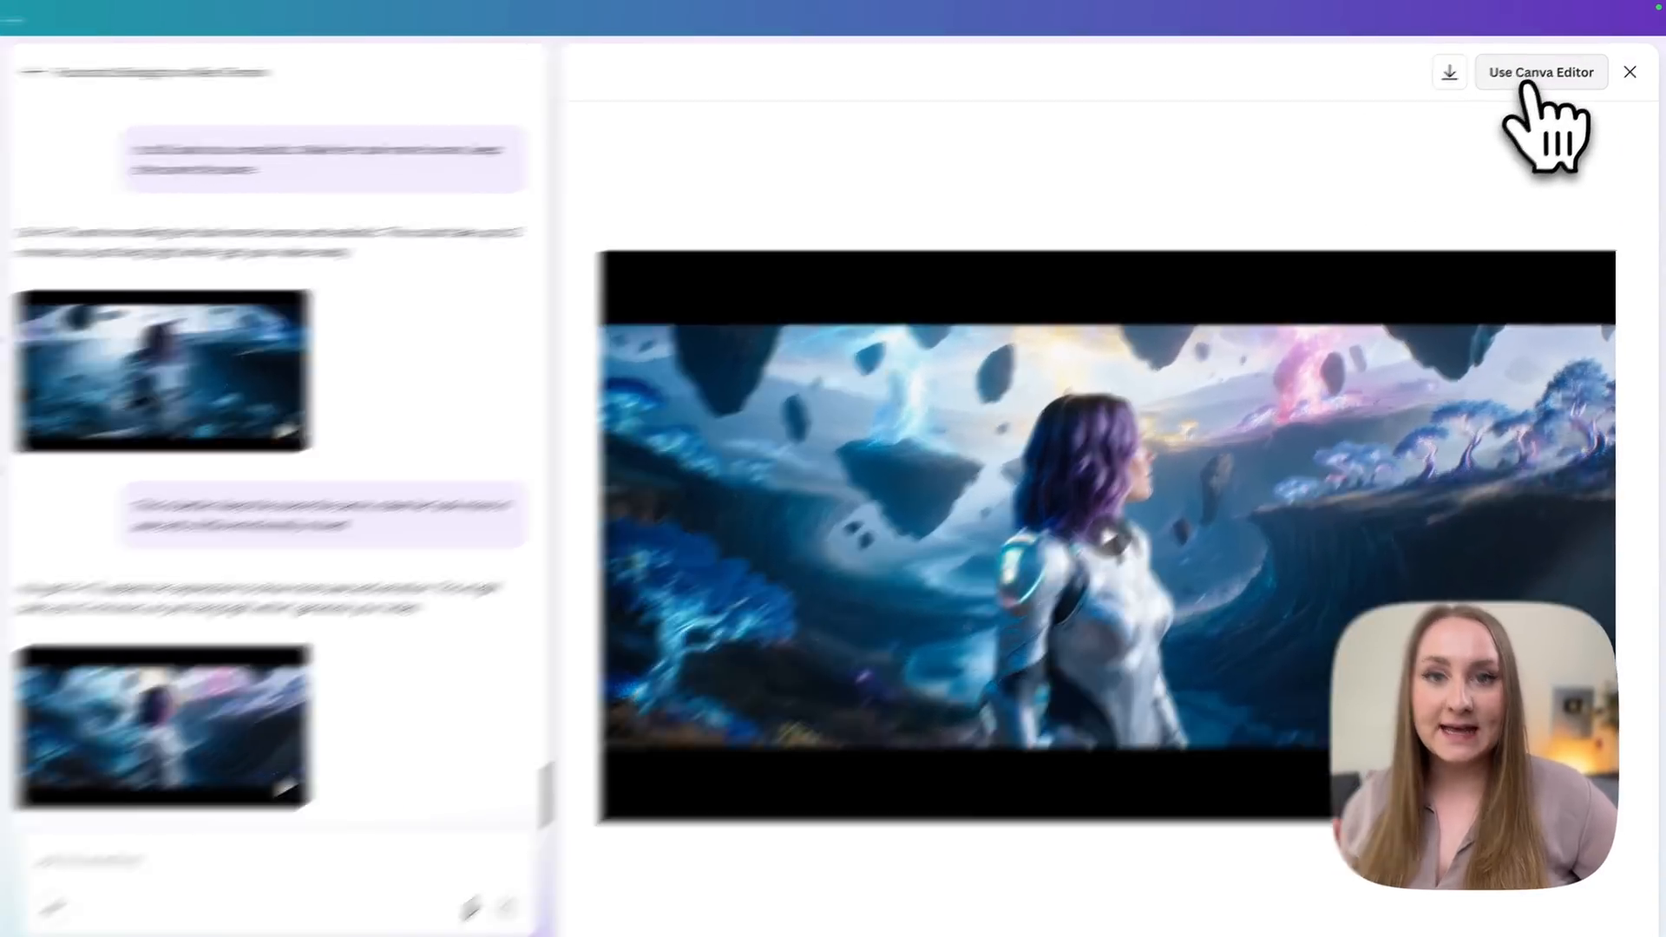
Open the awe-struck biologist clip as an 8-second video design in the Canva Editor
{"action": "left_click", "coordinate": [1539, 71]}
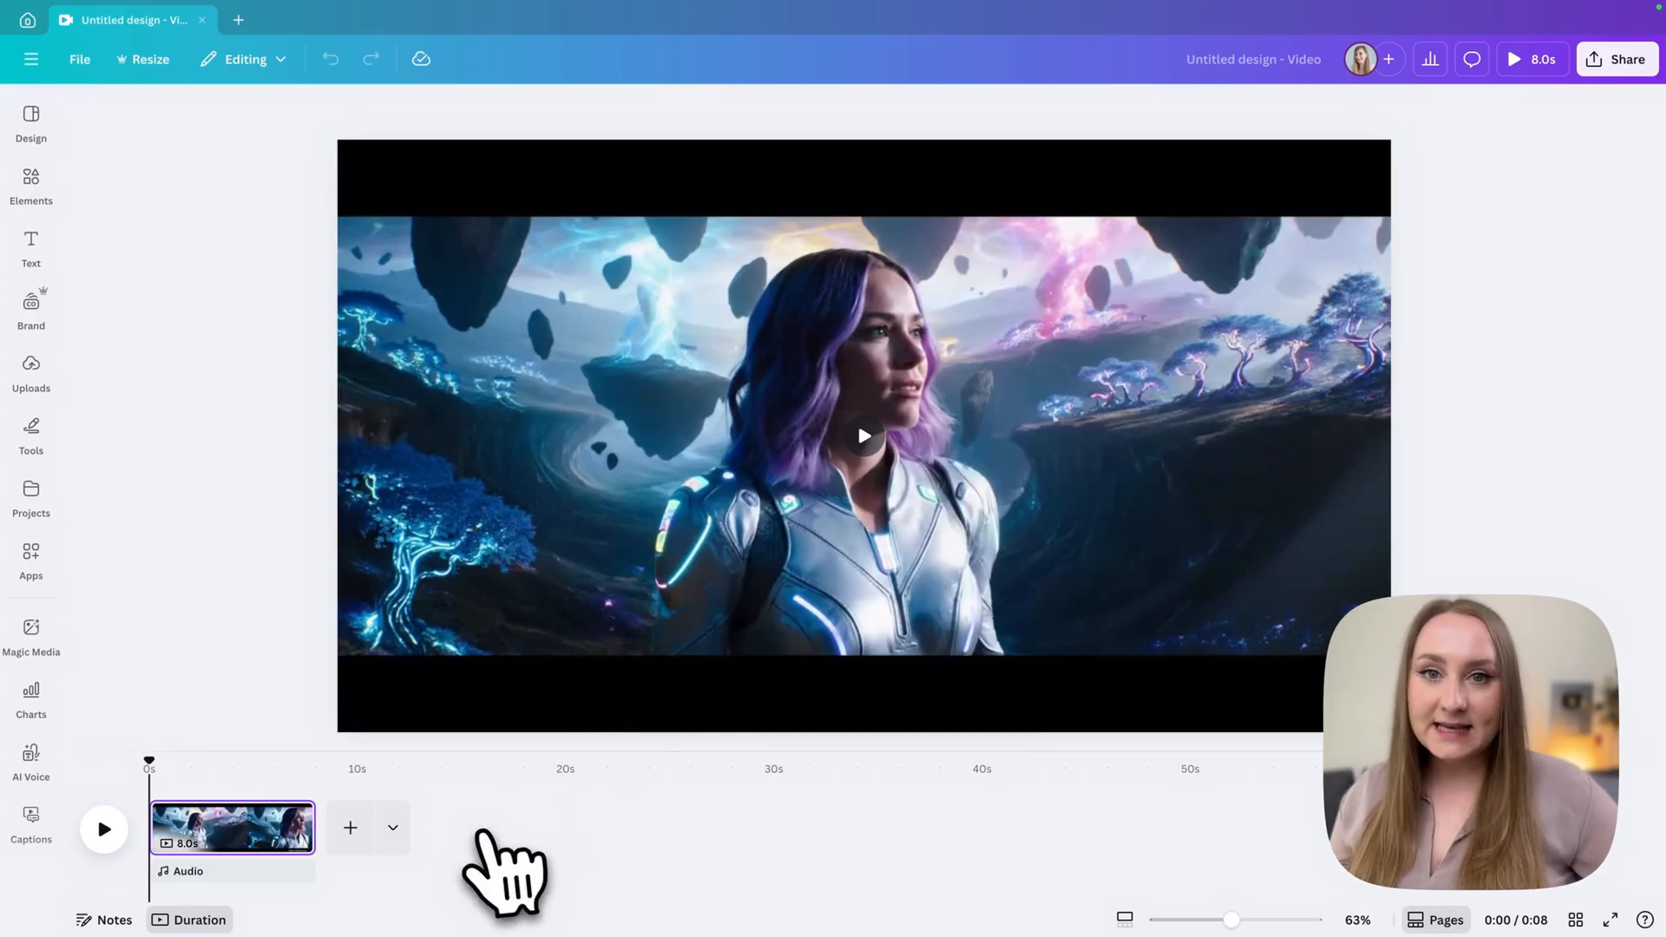
{"action": "left_click", "coordinate": [863, 436]}
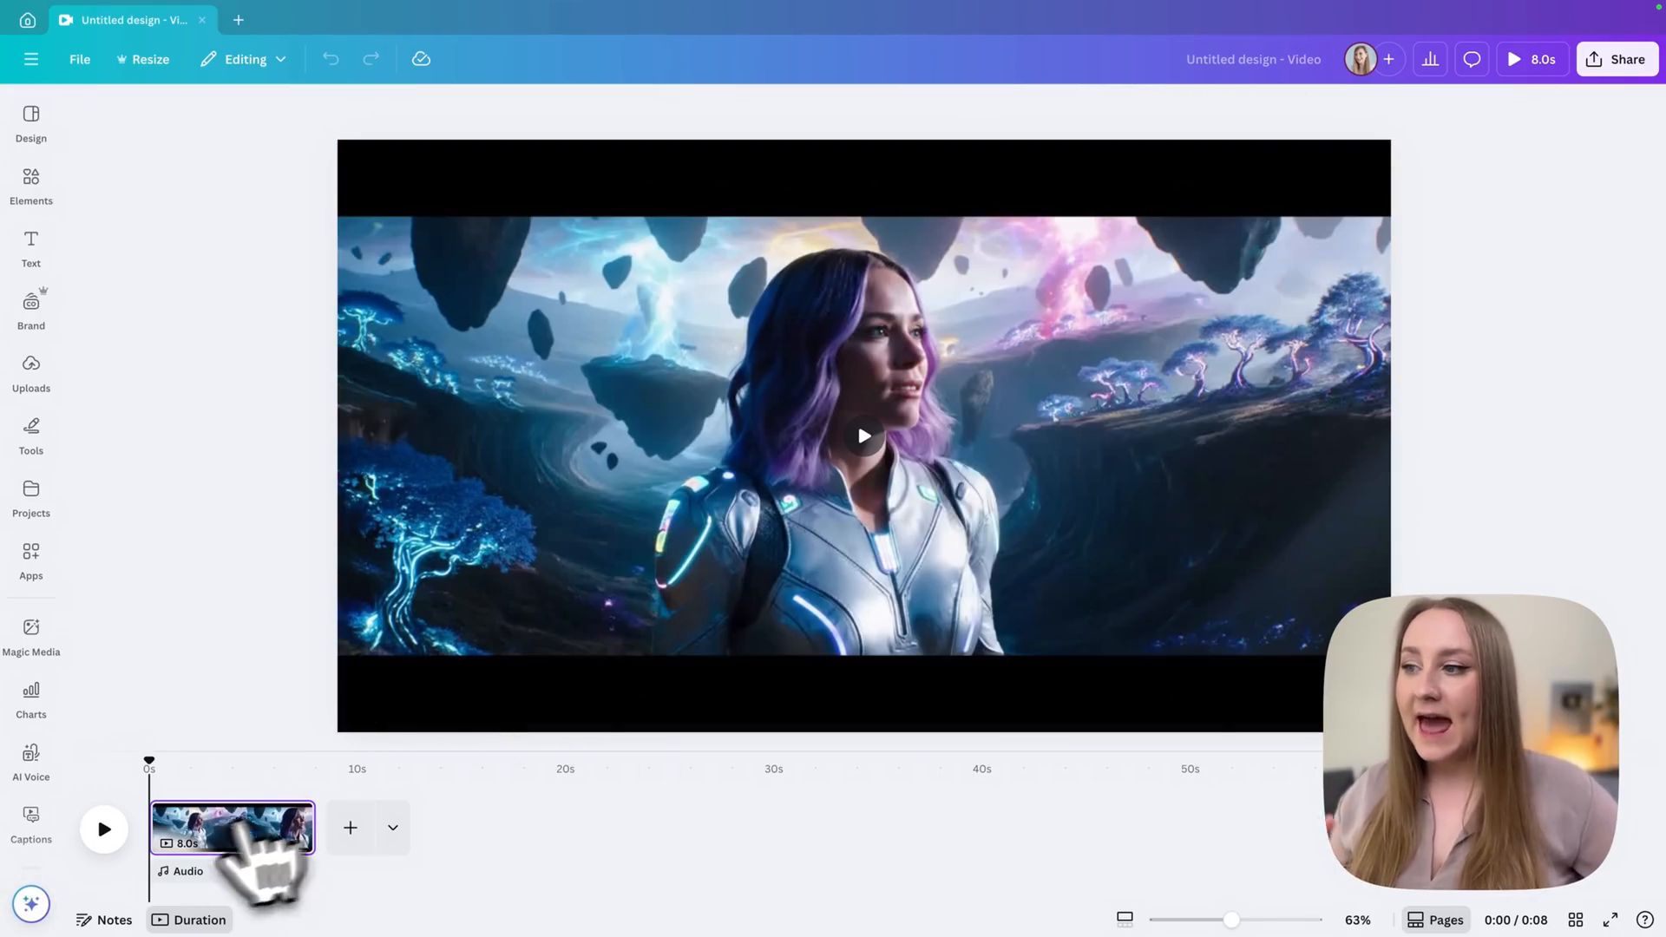
{"action": "mouse_move", "coordinate": [240, 834]}
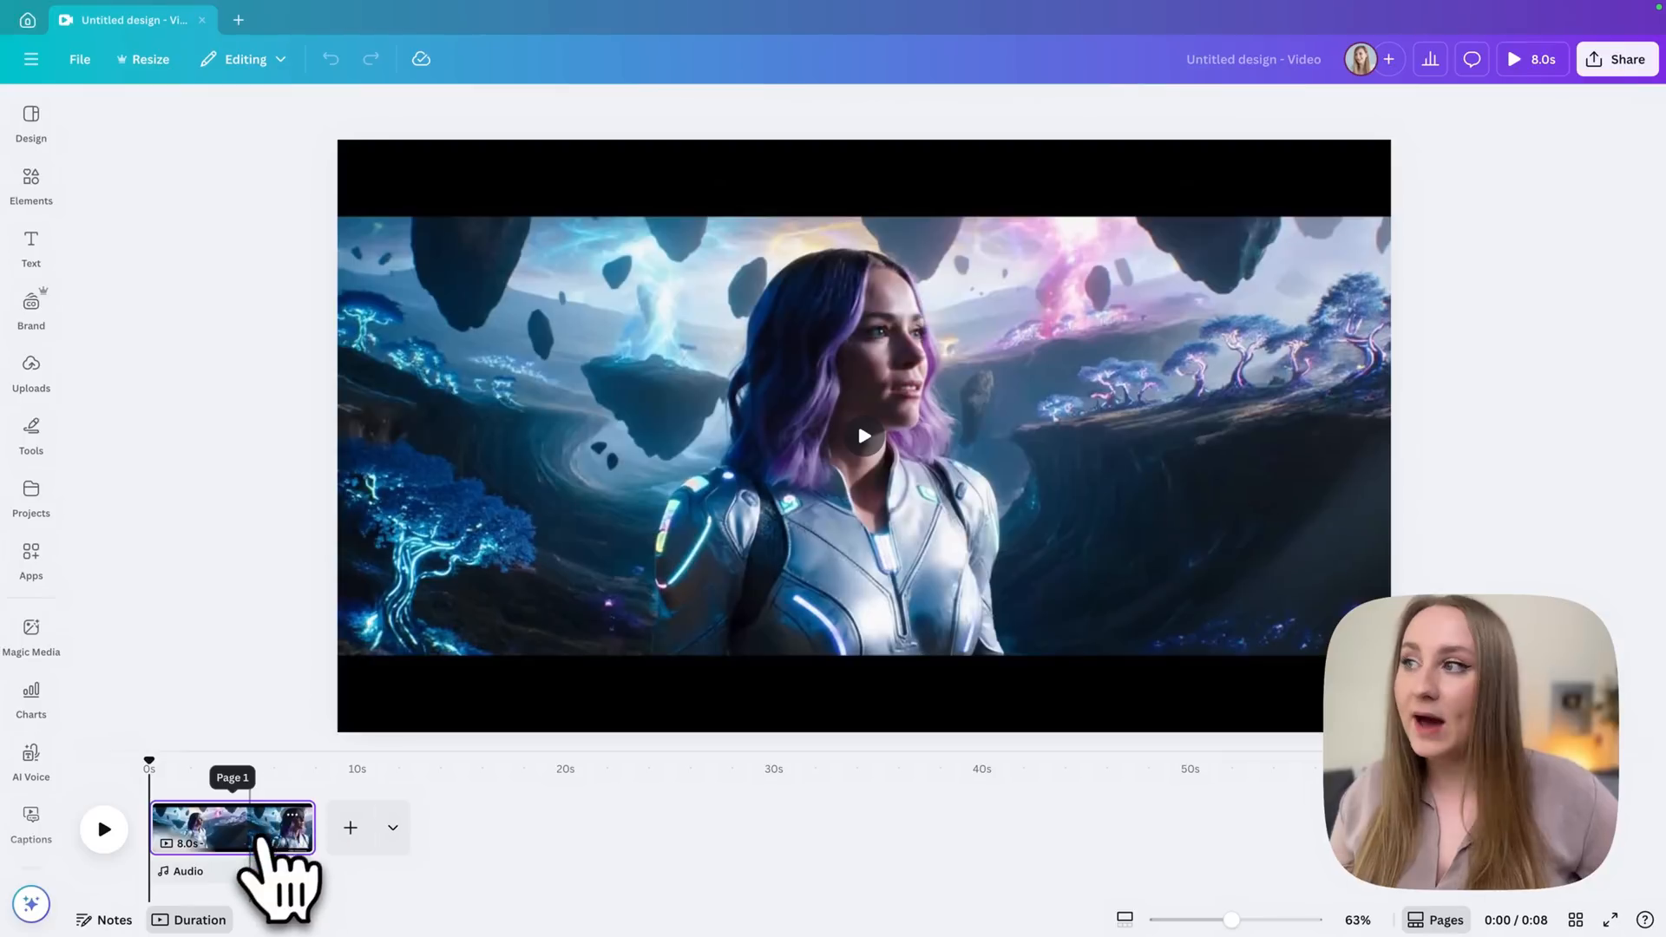
{"action": "mouse_move", "coordinate": [212, 520]}
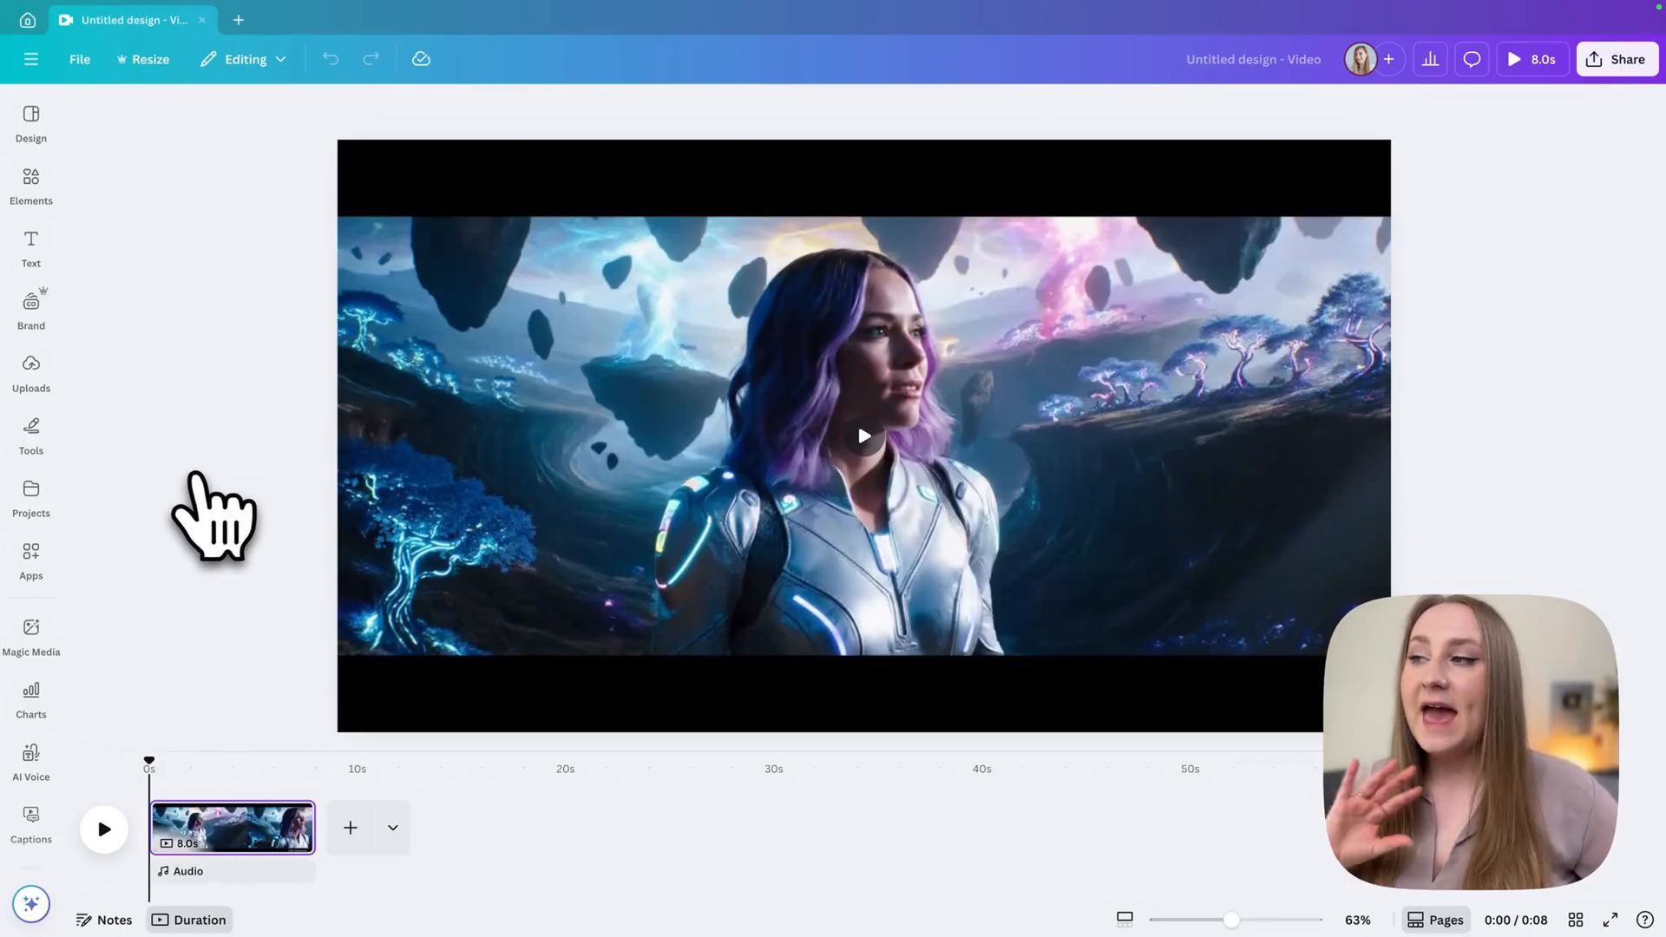
{"action": "mouse_move", "coordinate": [177, 495]}
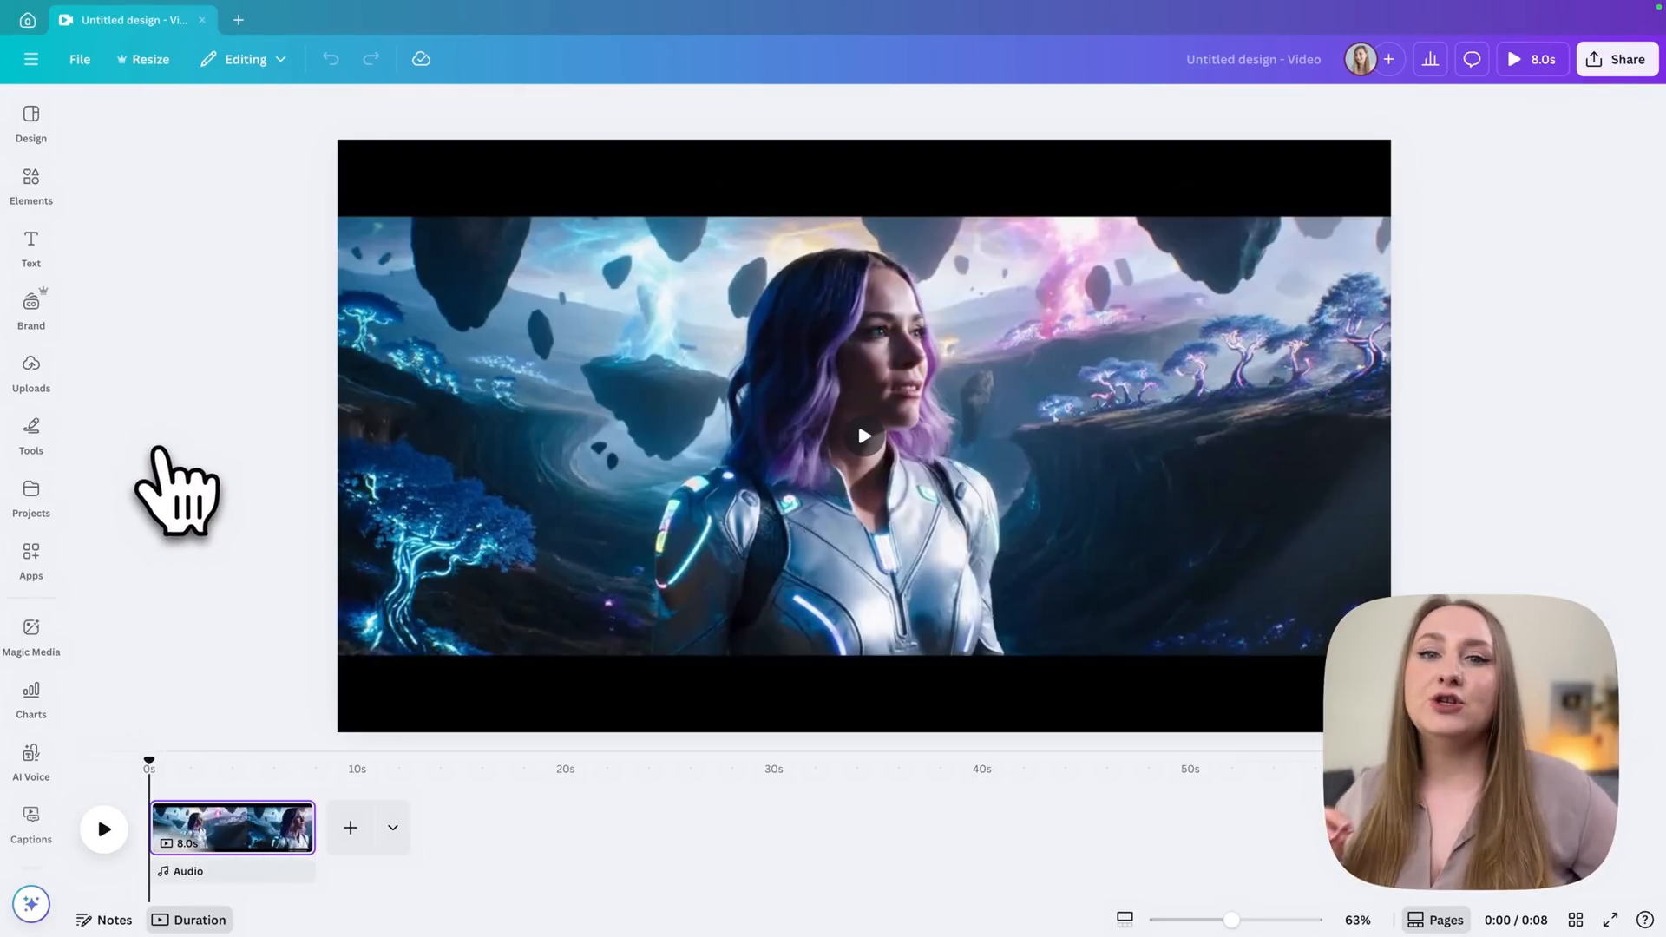
Add the spaceship-exit clip from Uploads > Videos after the first clip, making the video 16 seconds
{"action": "left_click", "coordinate": [32, 368]}
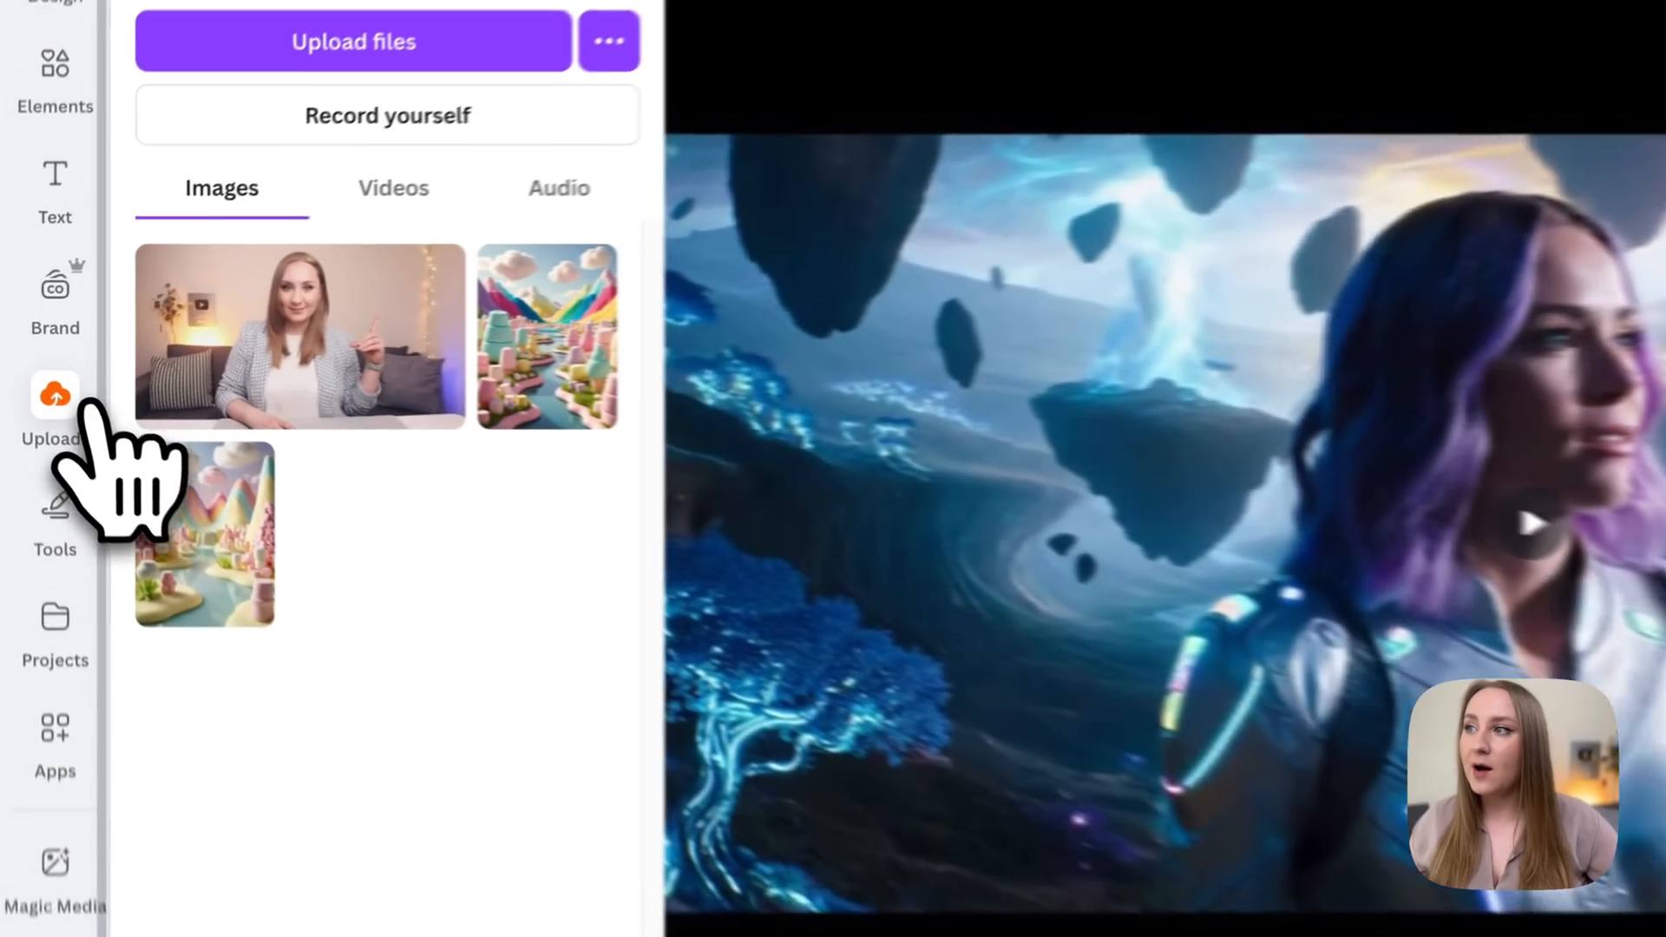
{"action": "left_click", "coordinate": [394, 188]}
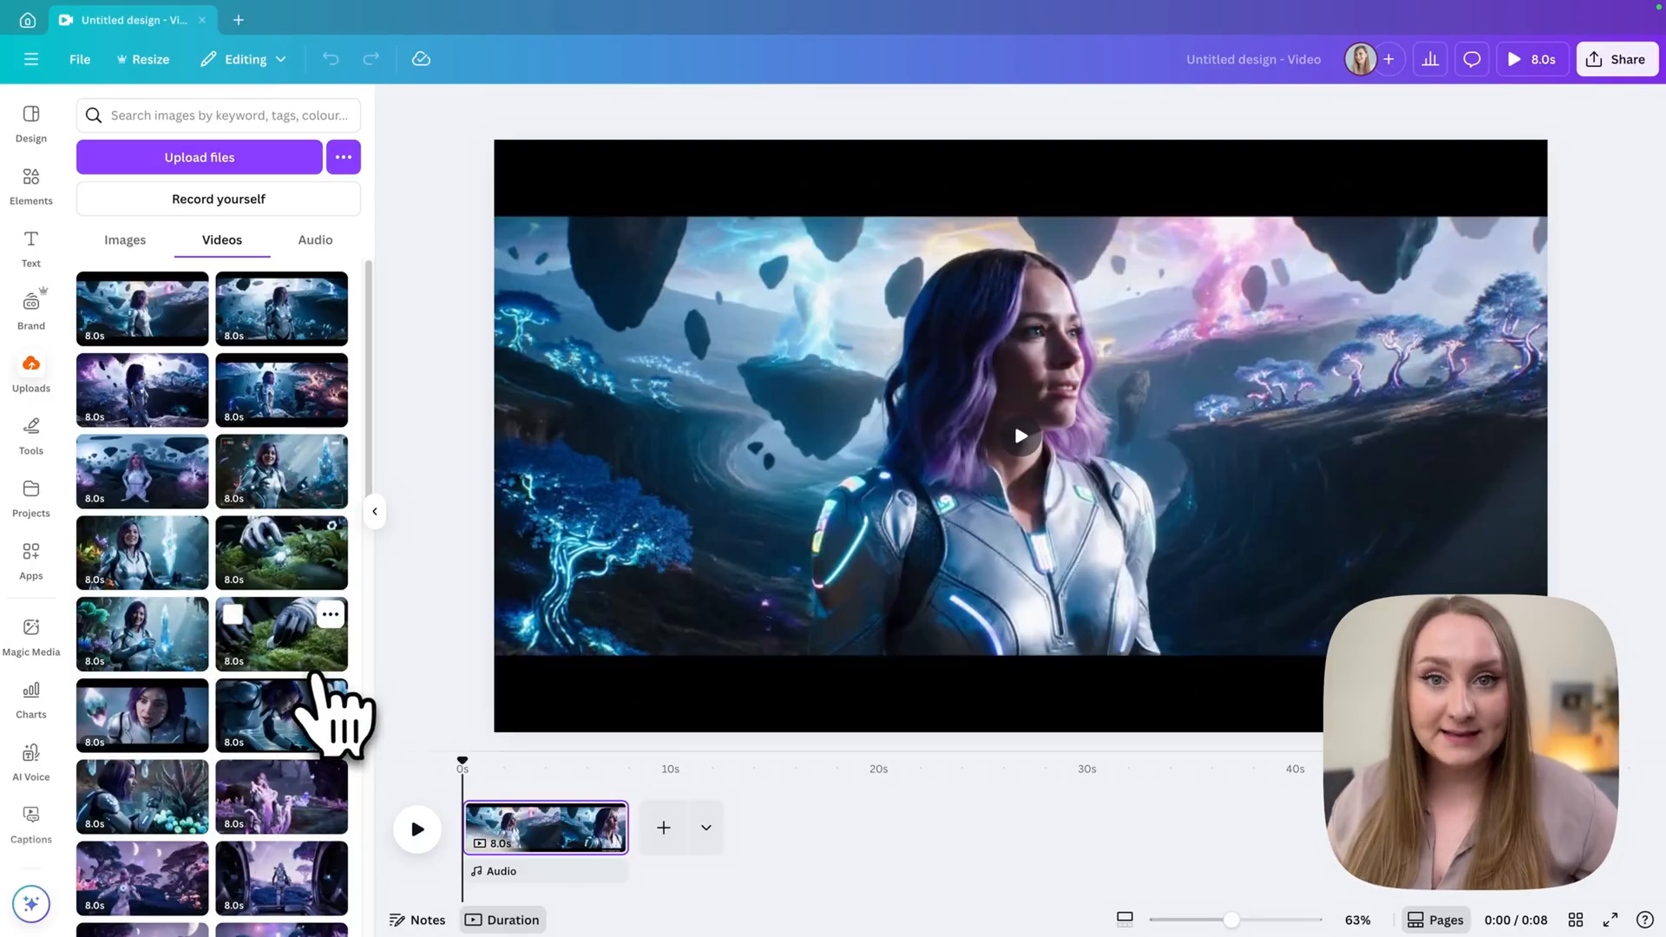
{"action": "mouse_move", "coordinate": [461, 755]}
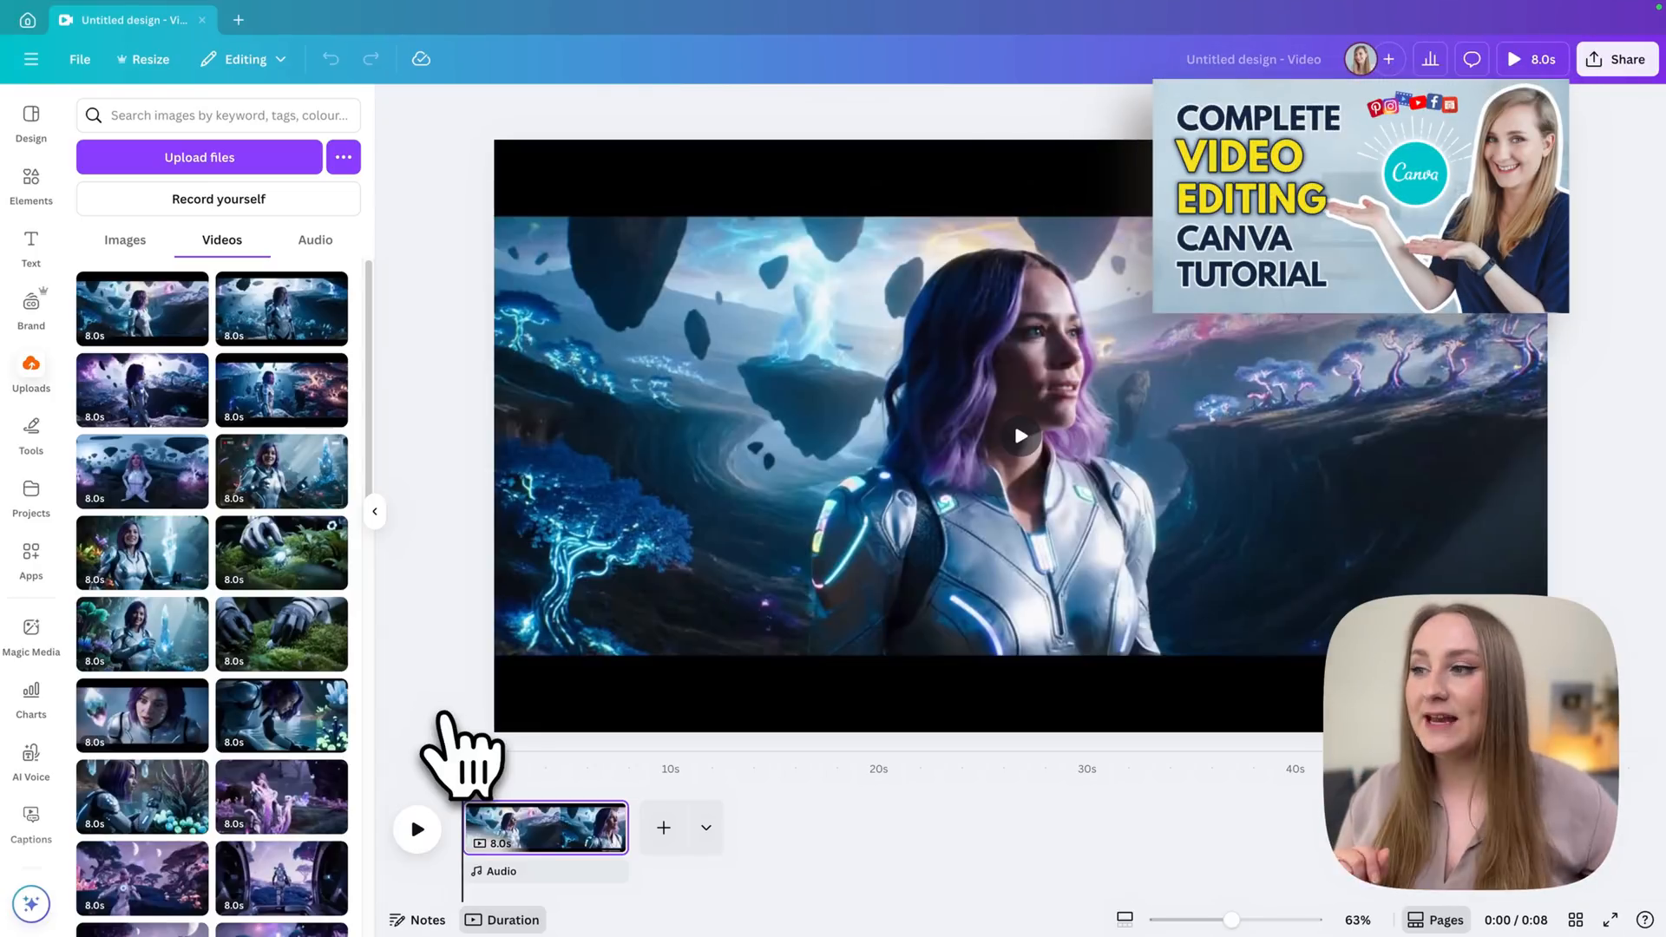
{"action": "scroll", "scroll_direction": "down", "scroll_amount": 3}
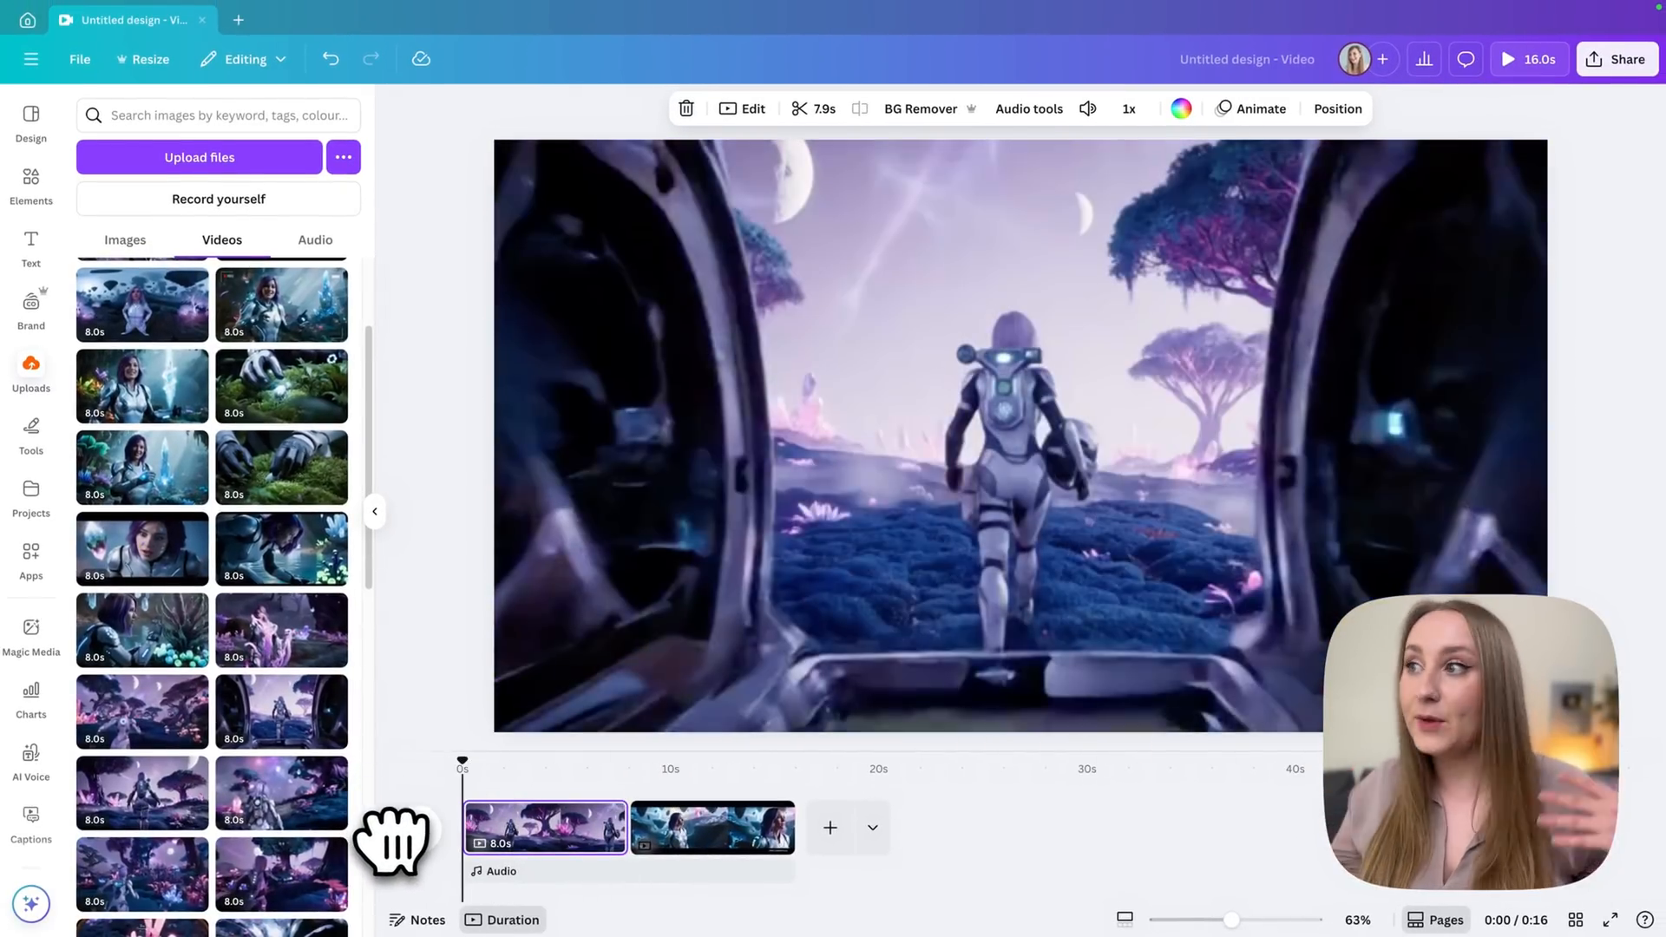
Return to the single 8-second awe clip and show the Elements library
{"action": "left_click", "coordinate": [32, 182]}
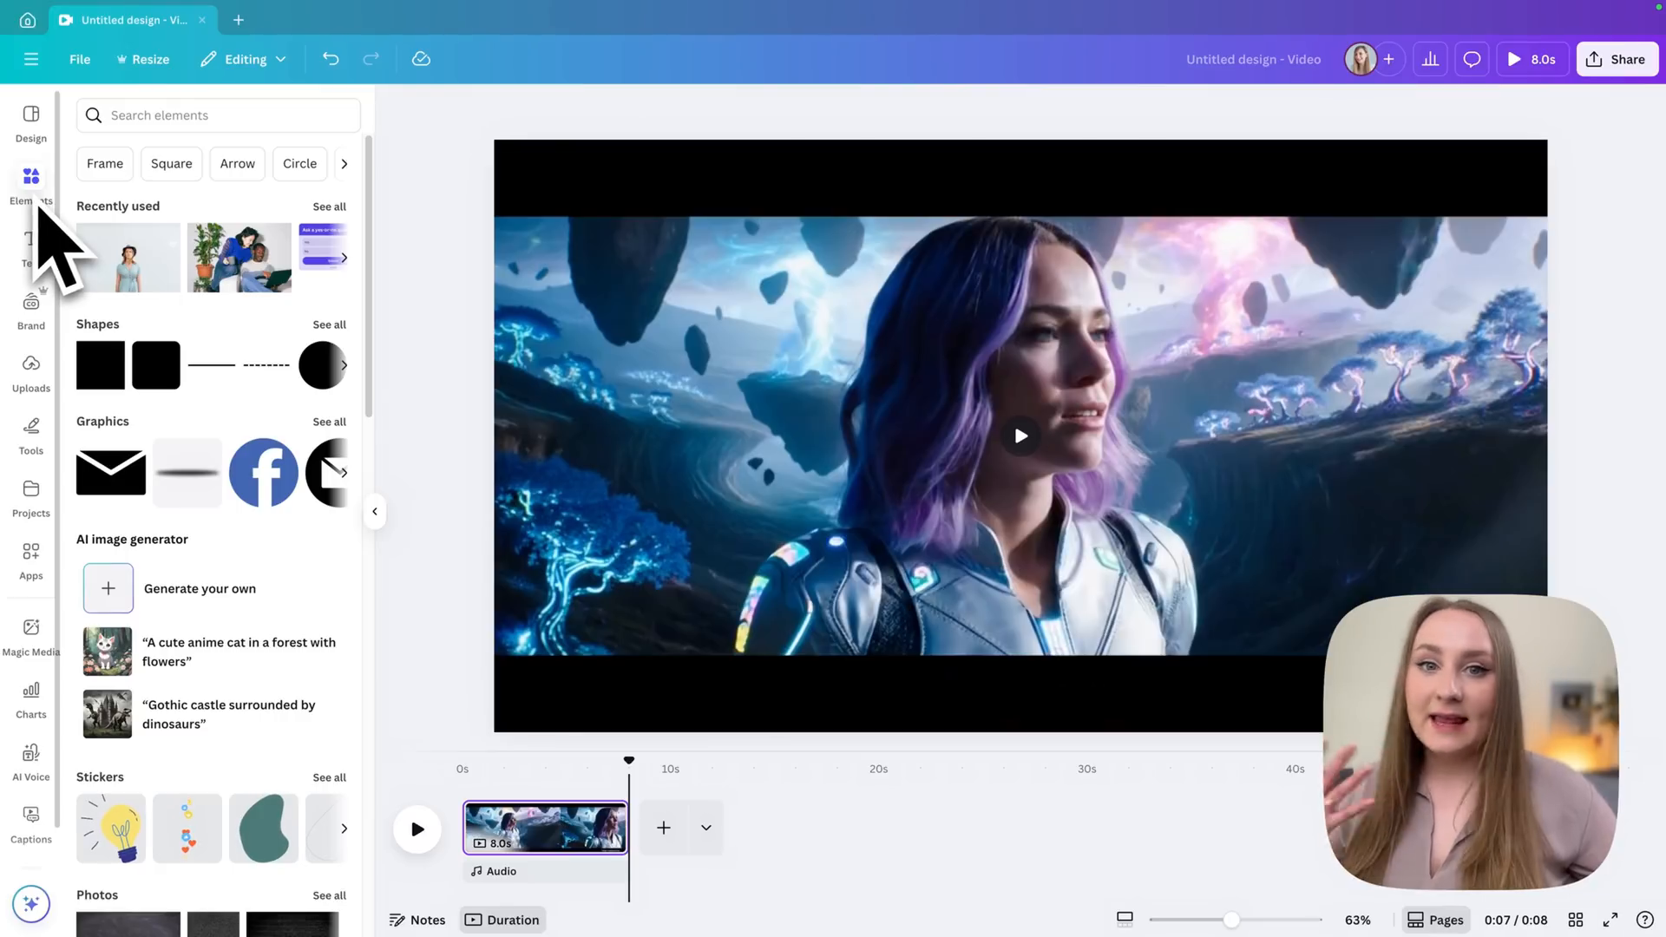
{"action": "mouse_move", "coordinate": [207, 309]}
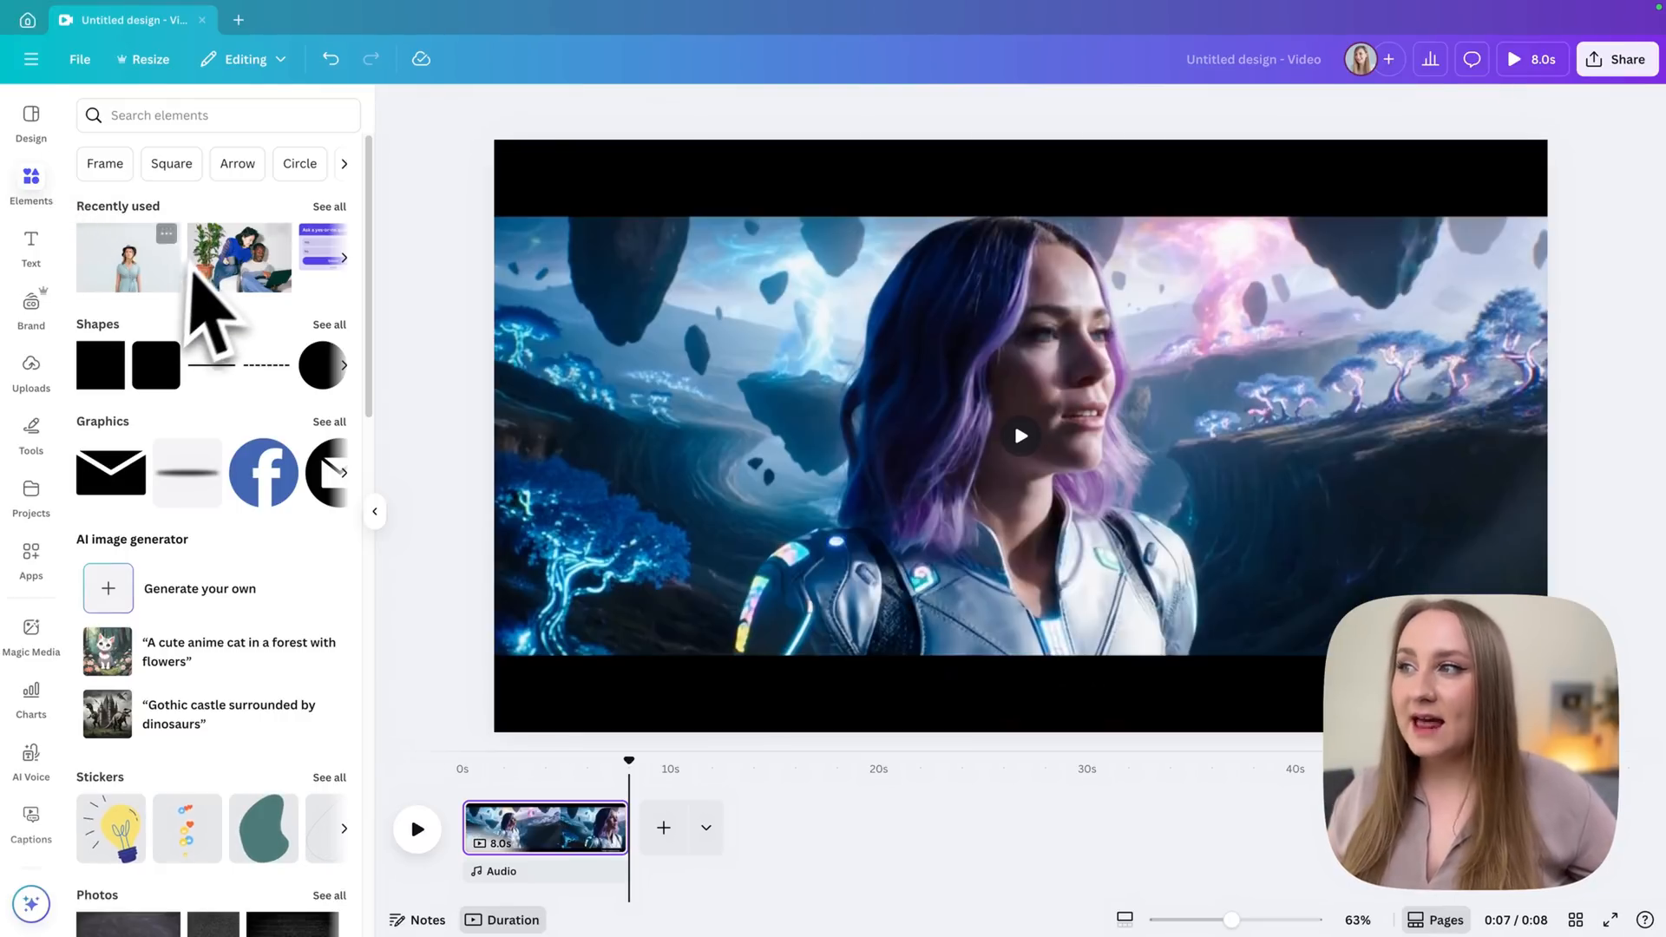
{"action": "mouse_move", "coordinate": [340, 531]}
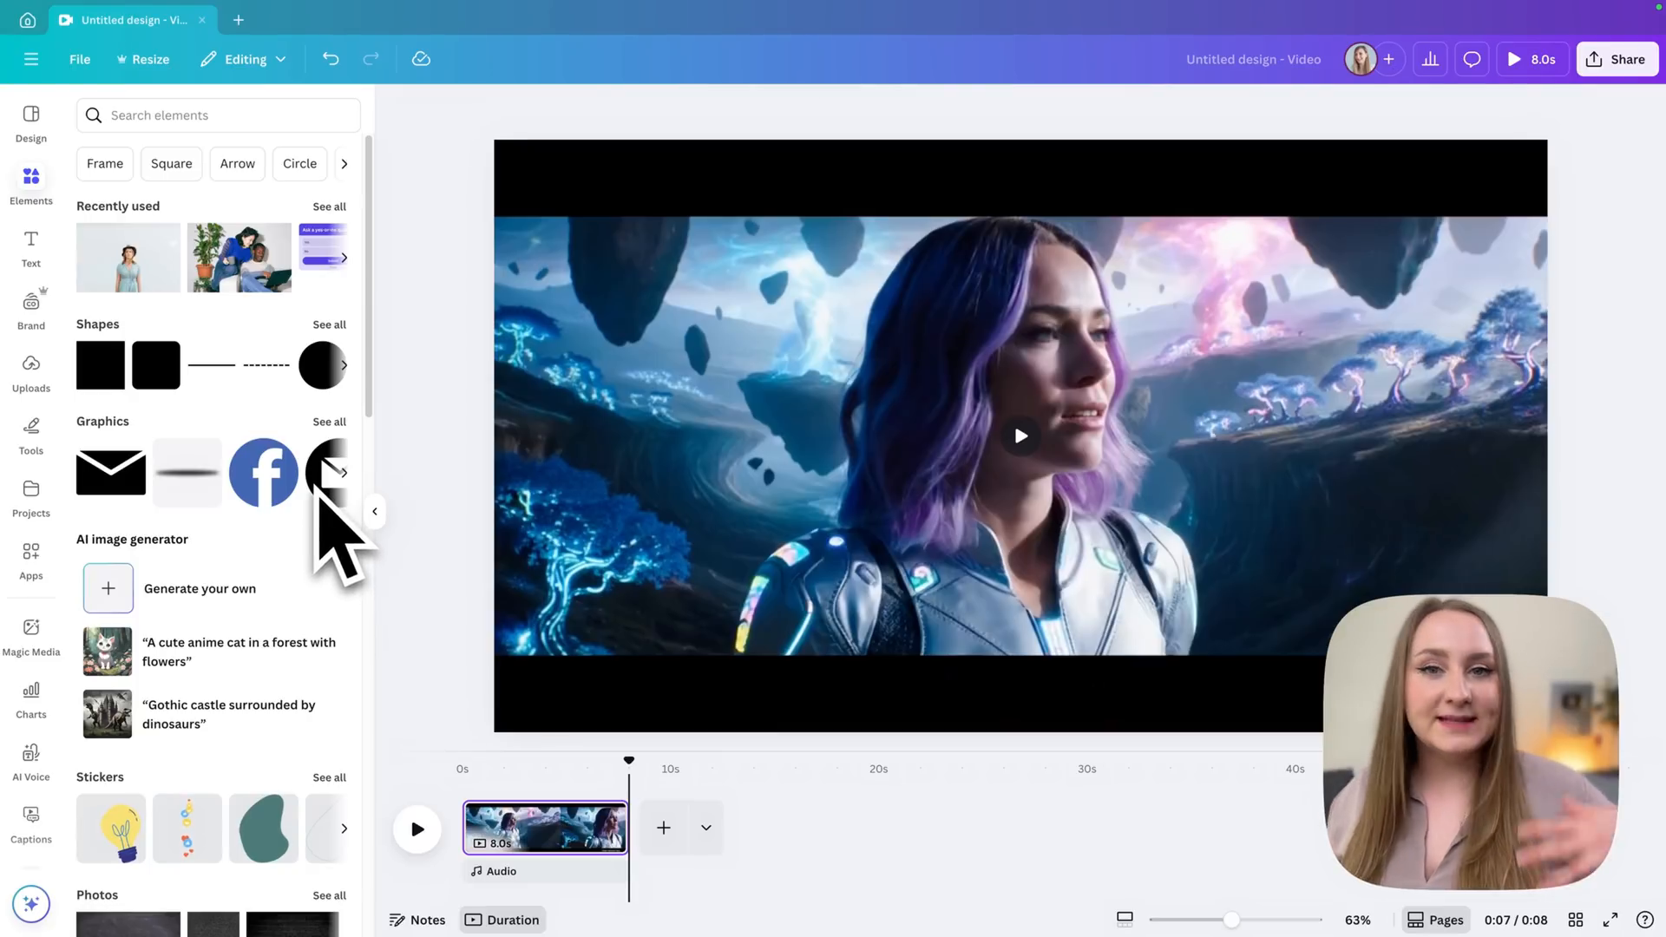
{"action": "mouse_move", "coordinate": [41, 276]}
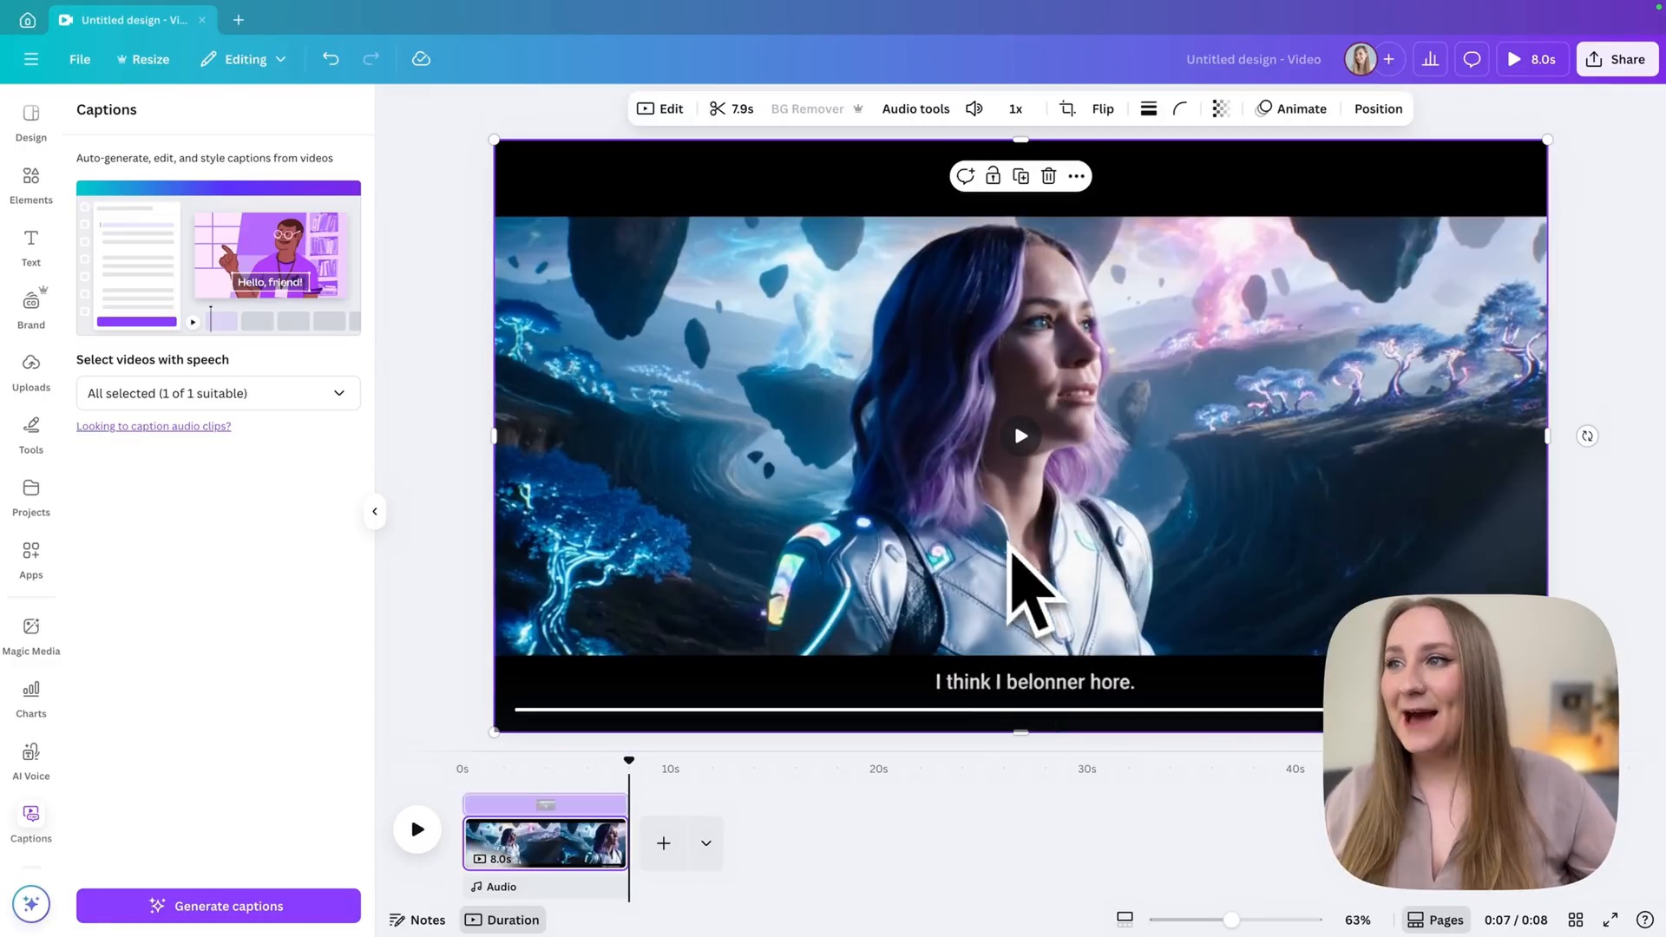
{"action": "mouse_move", "coordinate": [1029, 159]}
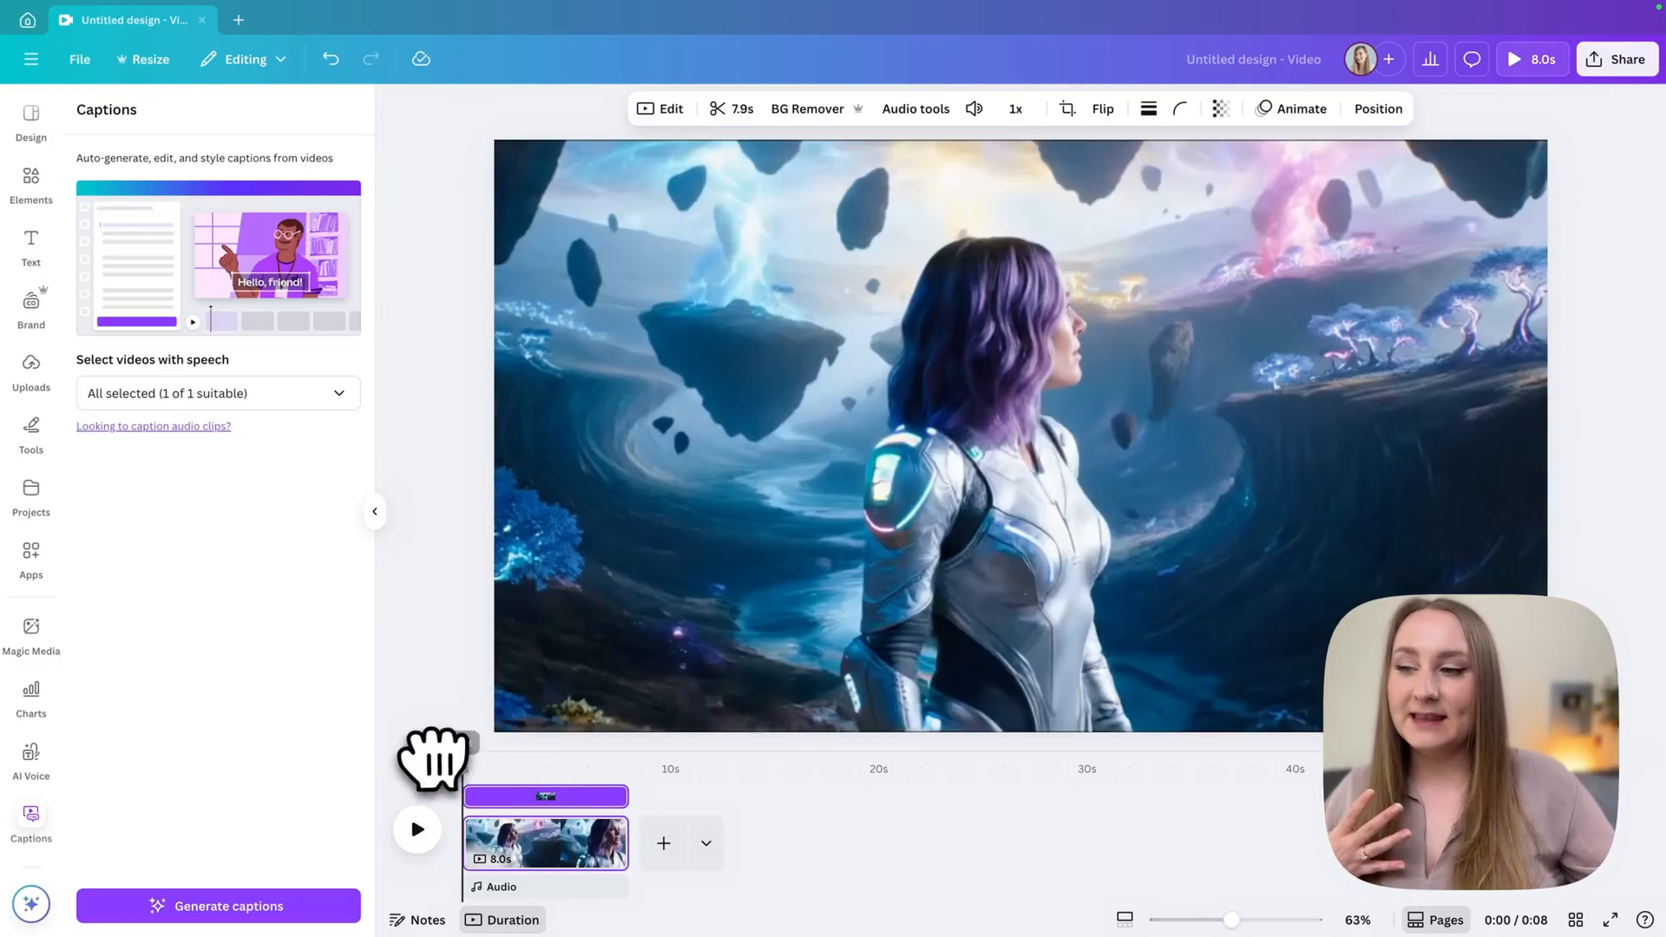
Play back the awe clip, now cropped to fill the frame with auto-generated captions
{"action": "left_click", "coordinate": [415, 830]}
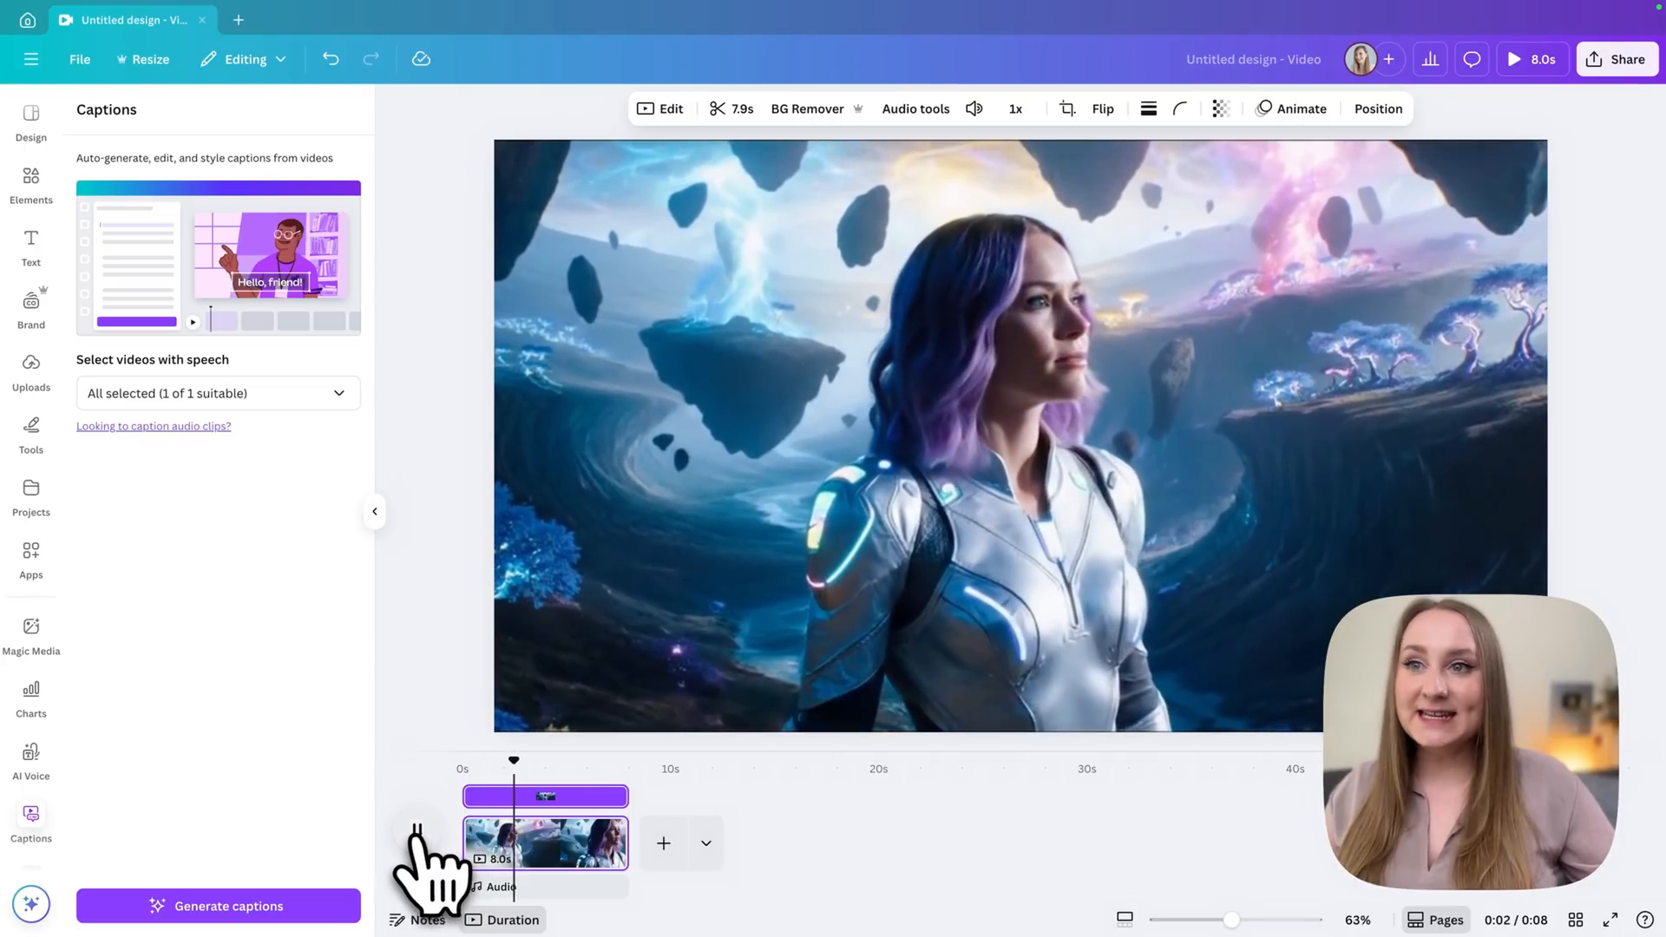
Browse Canva's full audio library of music tracks grouped by mood such as Epic and Piano
{"action": "left_click", "coordinate": [31, 180]}
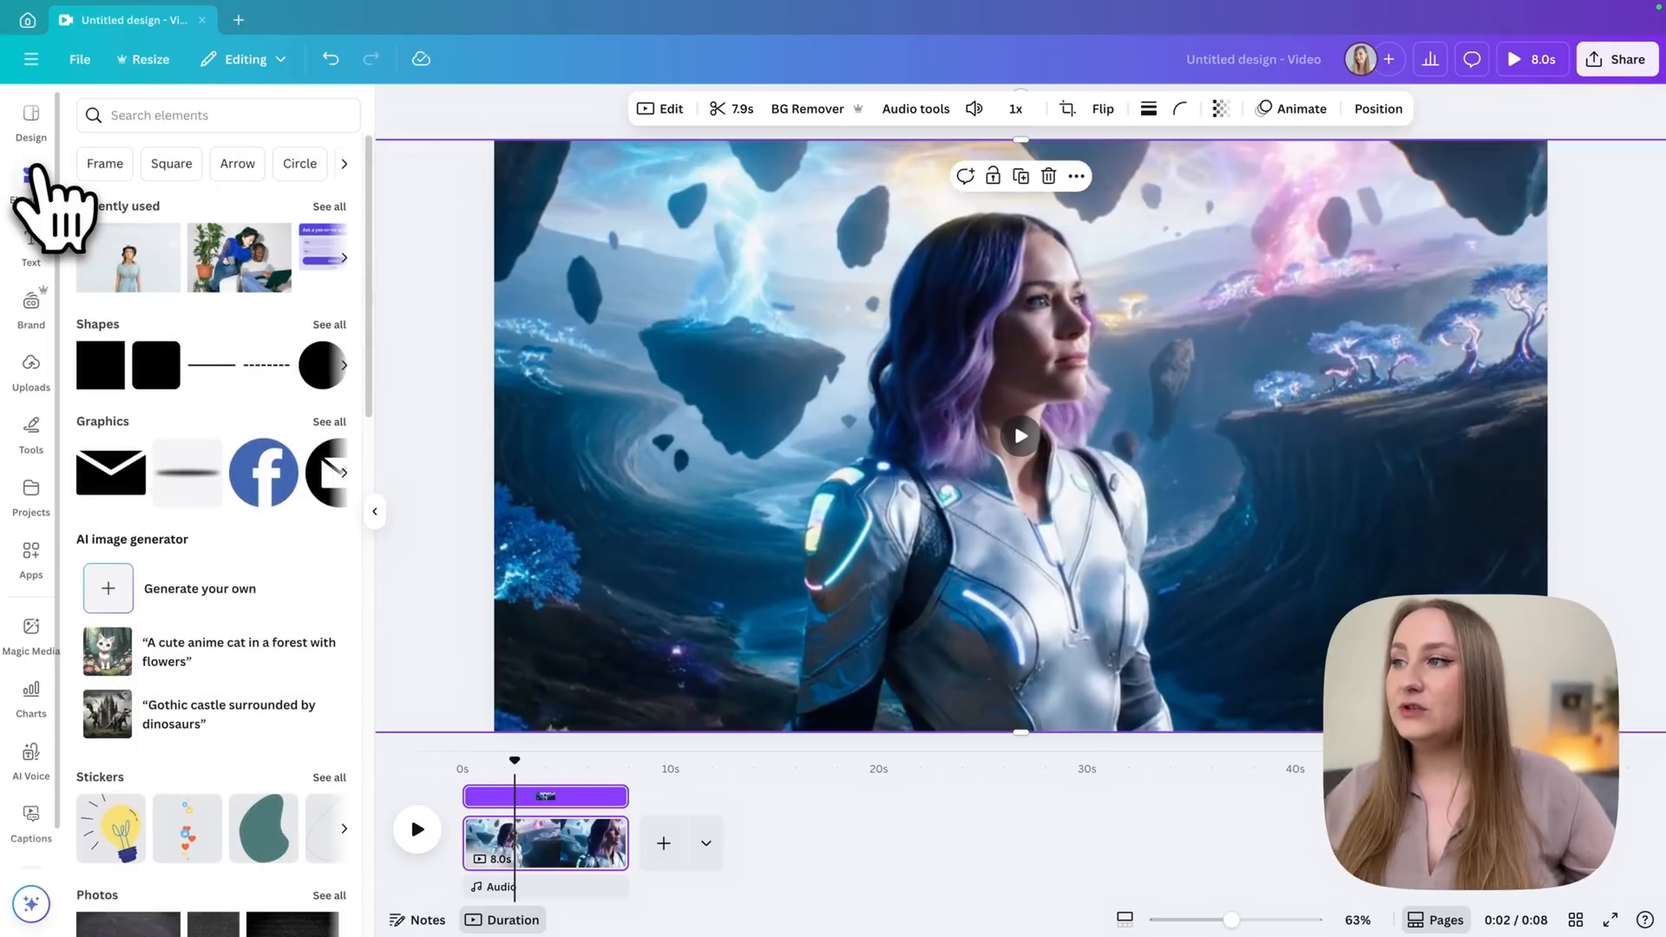
{"action": "scroll", "scroll_direction": "down", "scroll_amount": 3}
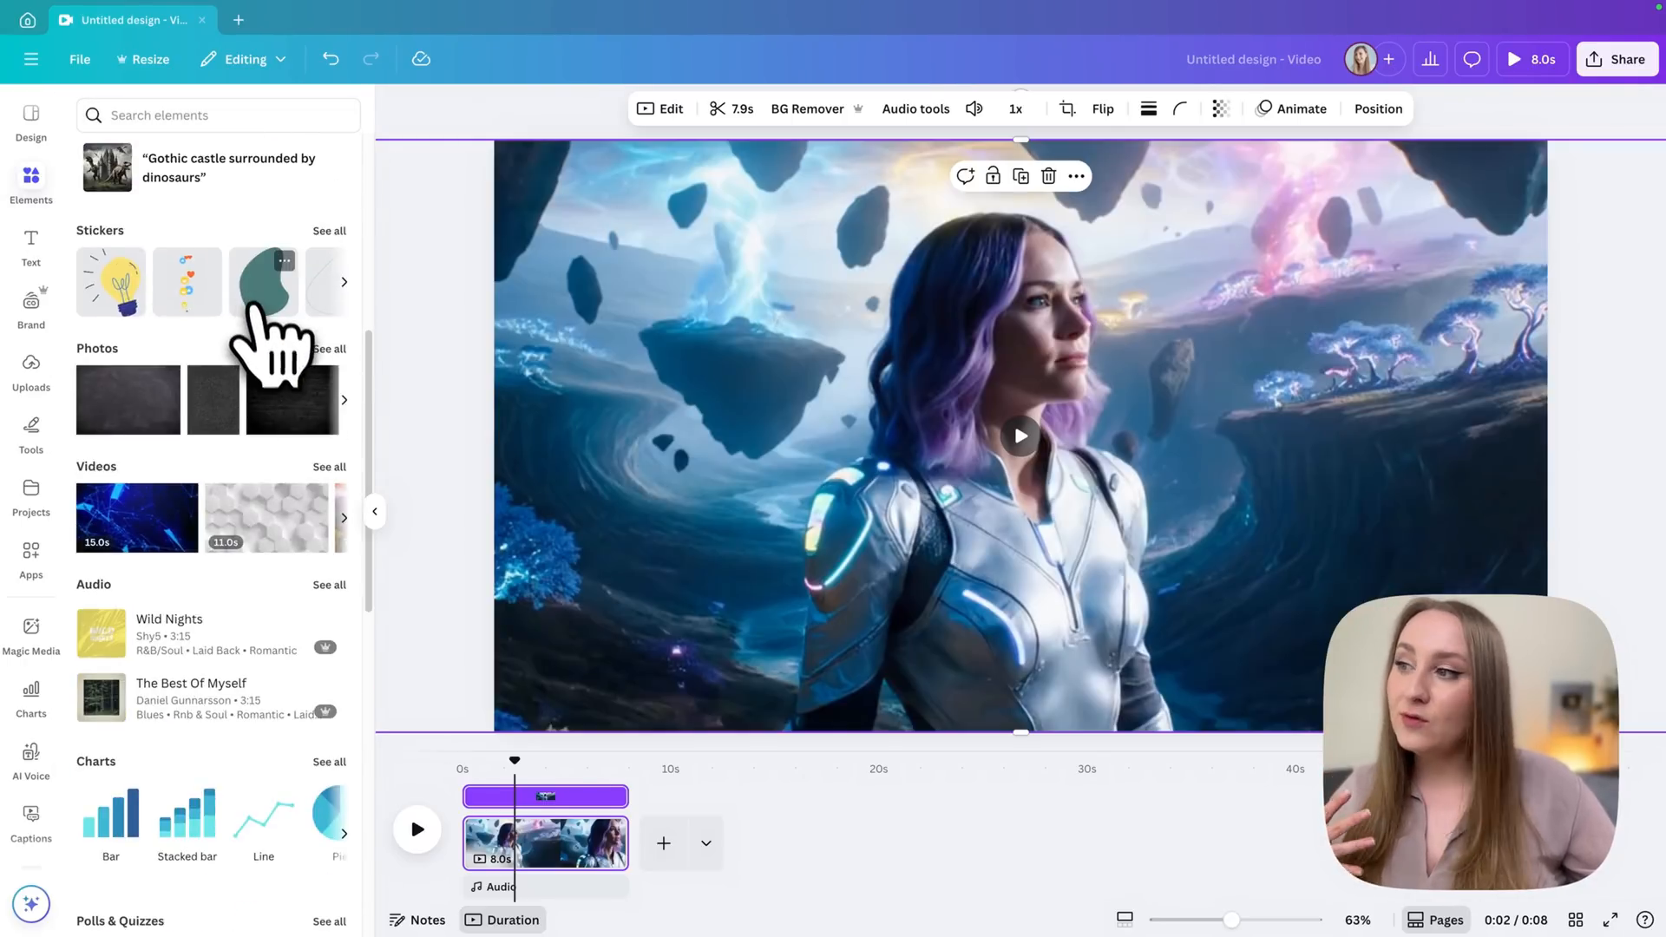
{"action": "left_click", "coordinate": [330, 585]}
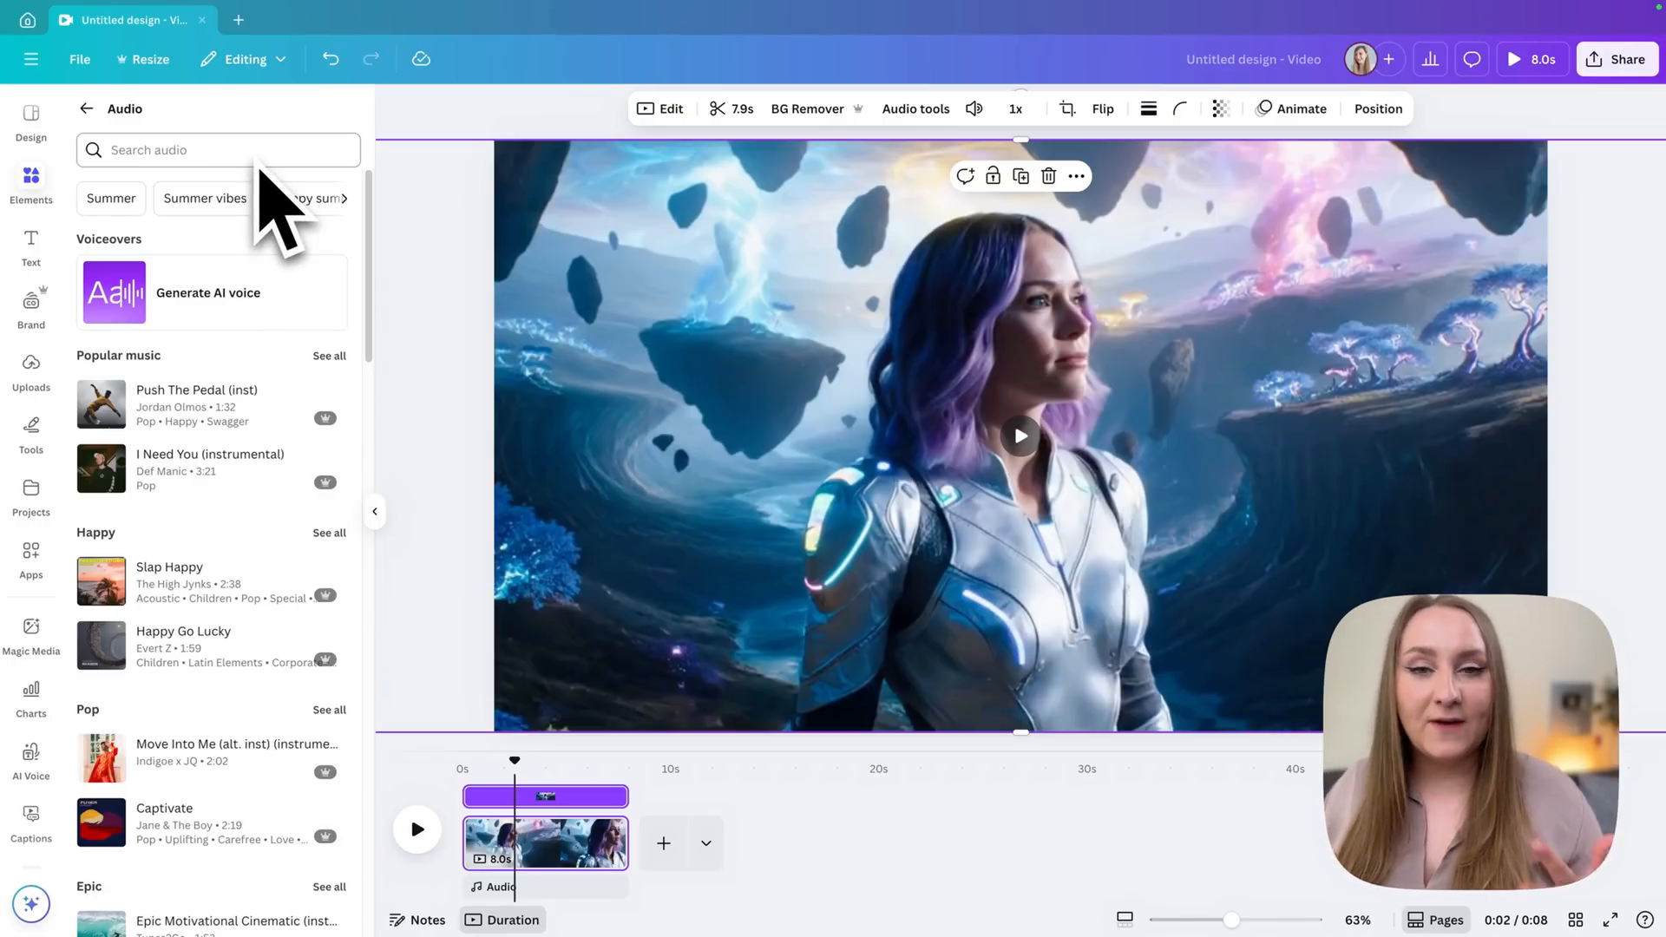
{"action": "scroll", "scroll_direction": "down", "scroll_amount": 3}
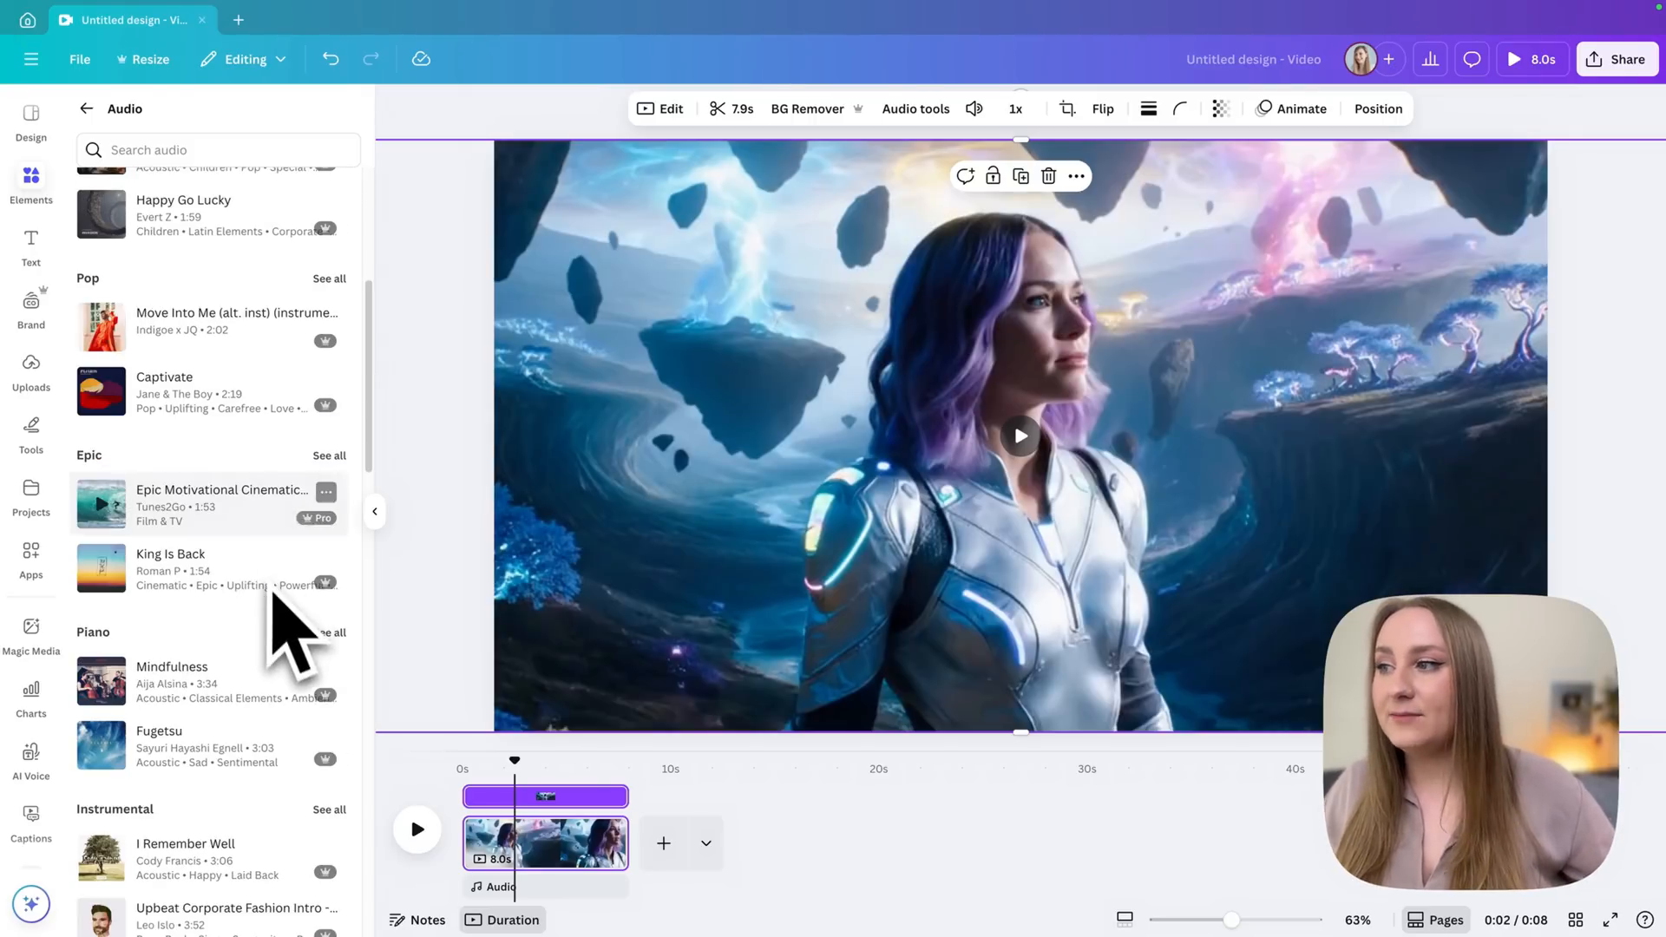